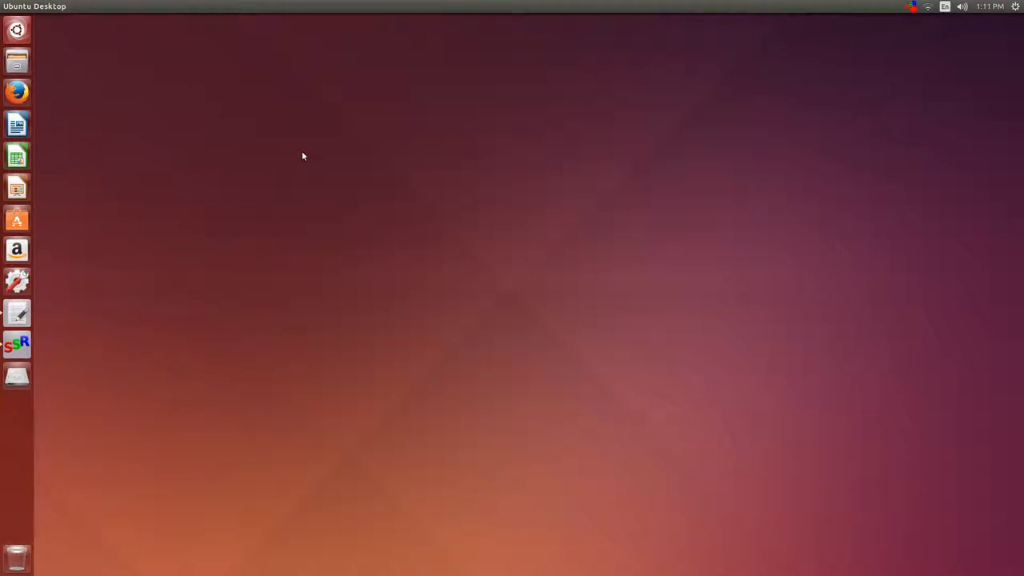
pyautogui.moveTo(134, 360)
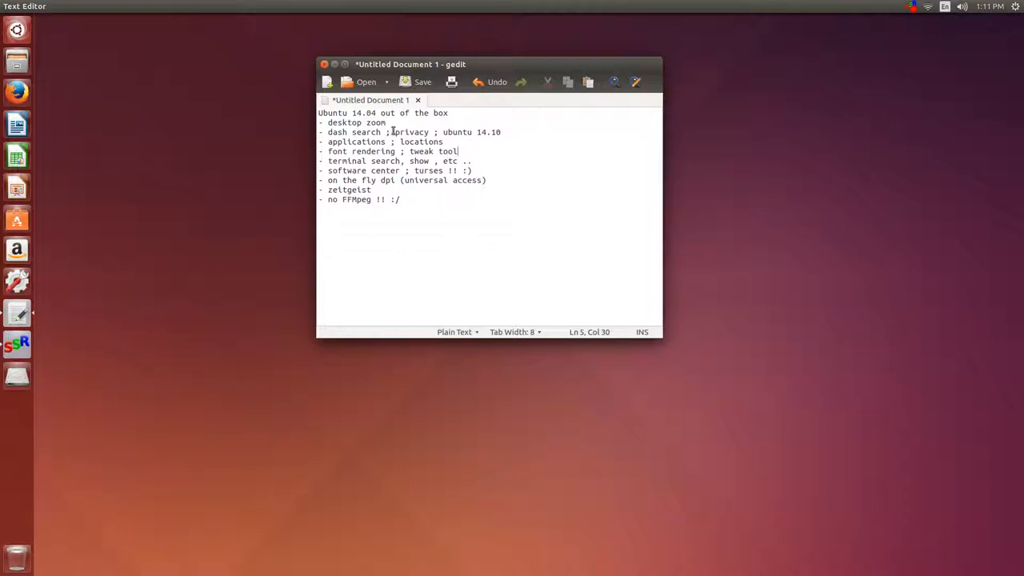
# - Select the word 'desktop' on the desktop zoom line of the Ubuntu 14.04 topic notes
pyautogui.click(344, 122)
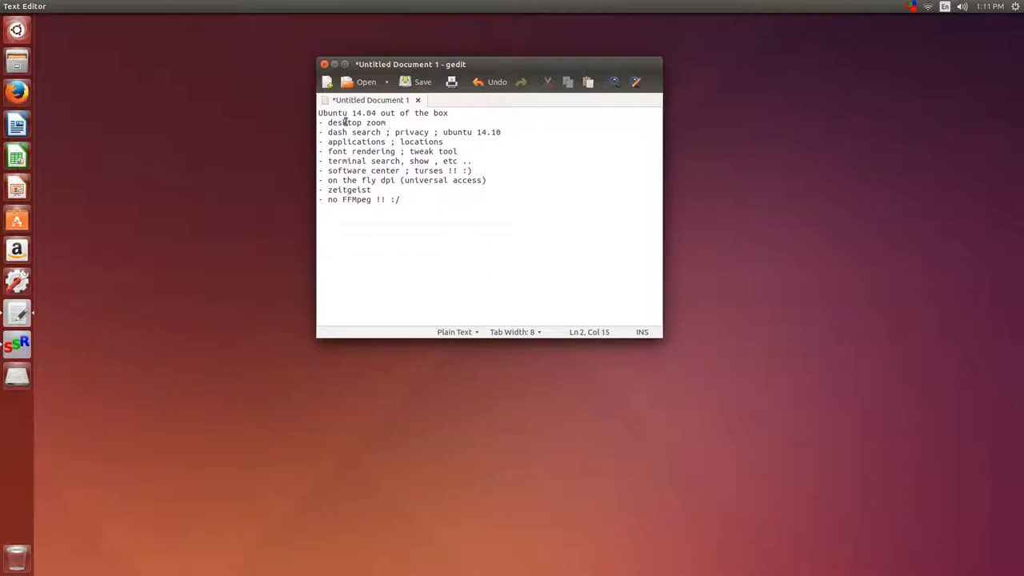
pyautogui.doubleClick(355, 121)
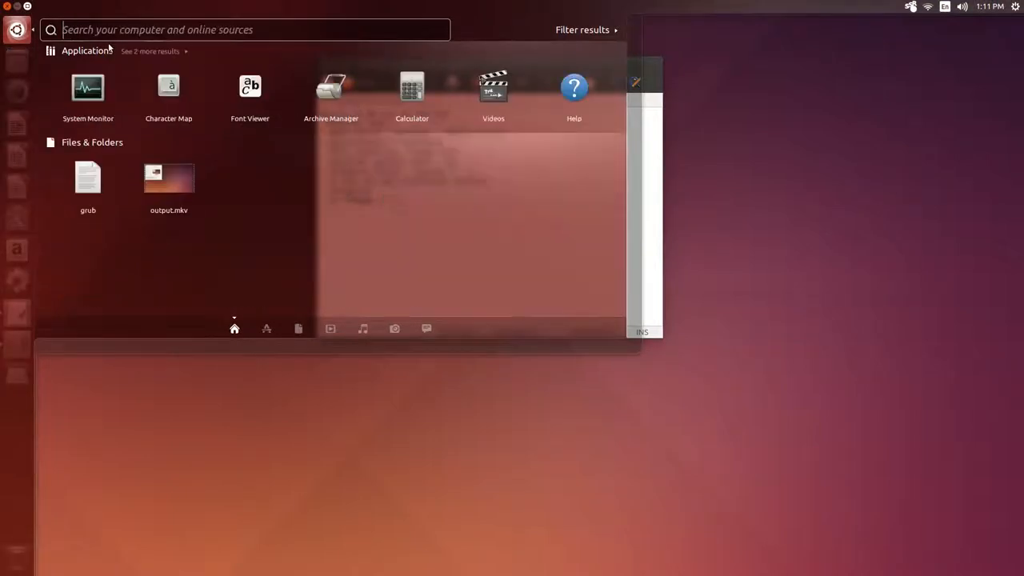
# - Find 'compiz' among Dash applications, install CompizConfig Settings Manager via Free Download and launch it
pyautogui.click(266, 330)
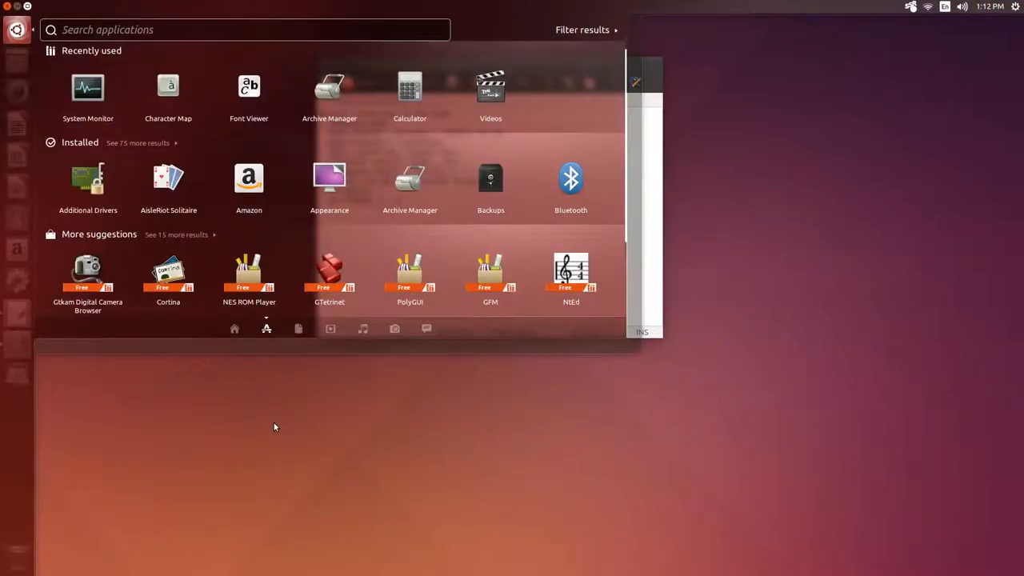
pyautogui.write('compiz')
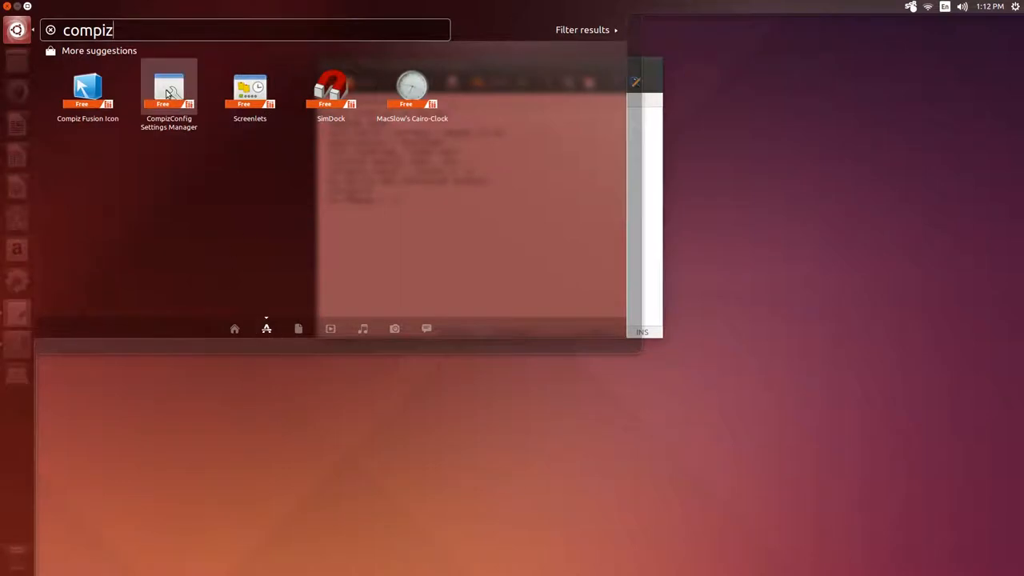
pyautogui.moveTo(195, 118)
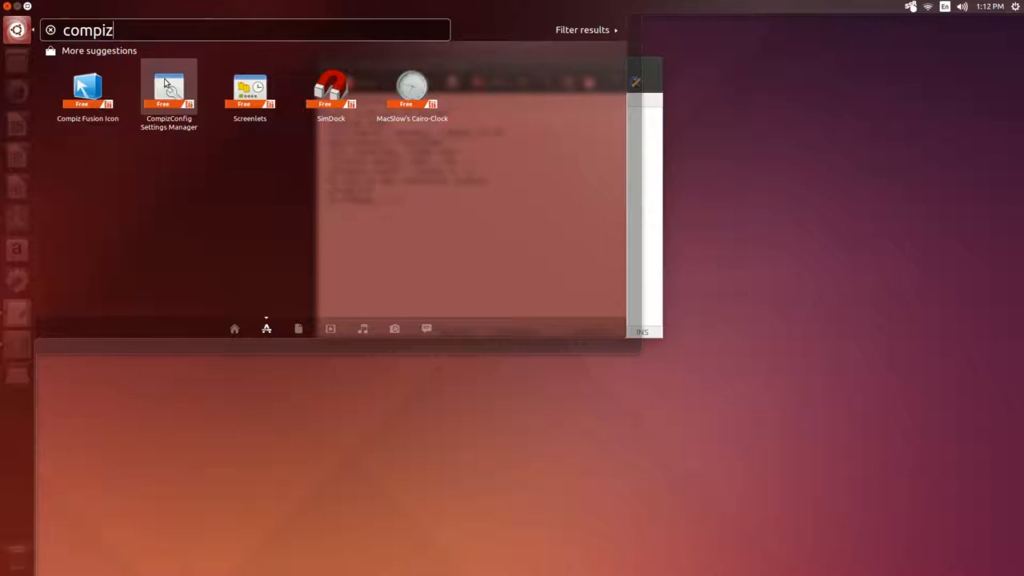
pyautogui.click(170, 88)
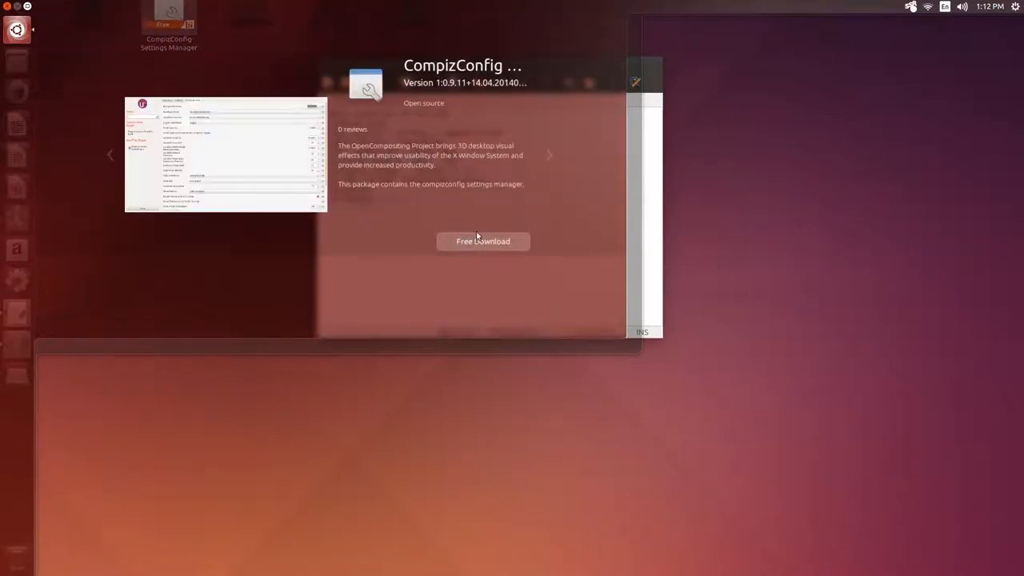
pyautogui.click(483, 240)
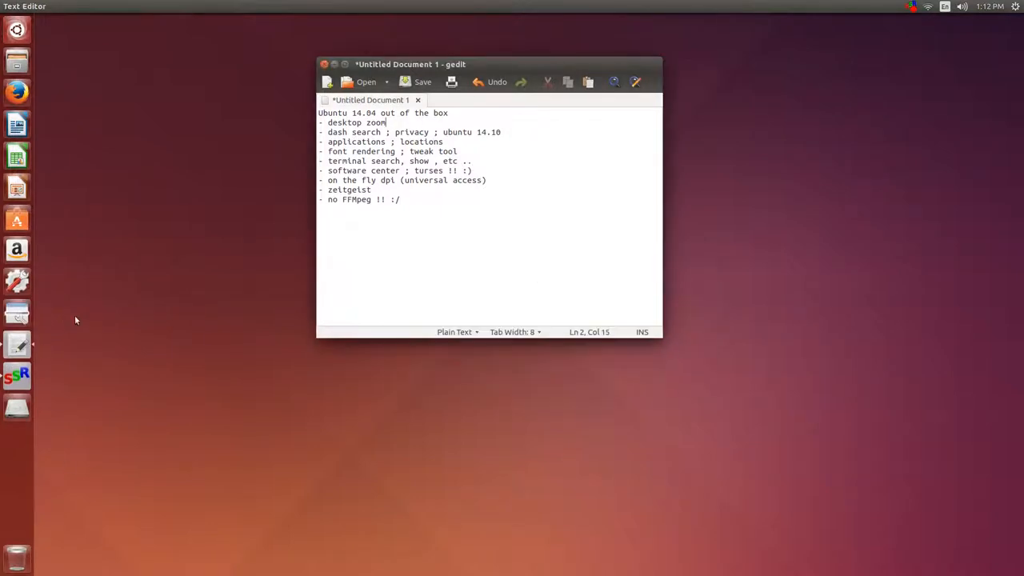
pyautogui.moveTo(17, 312)
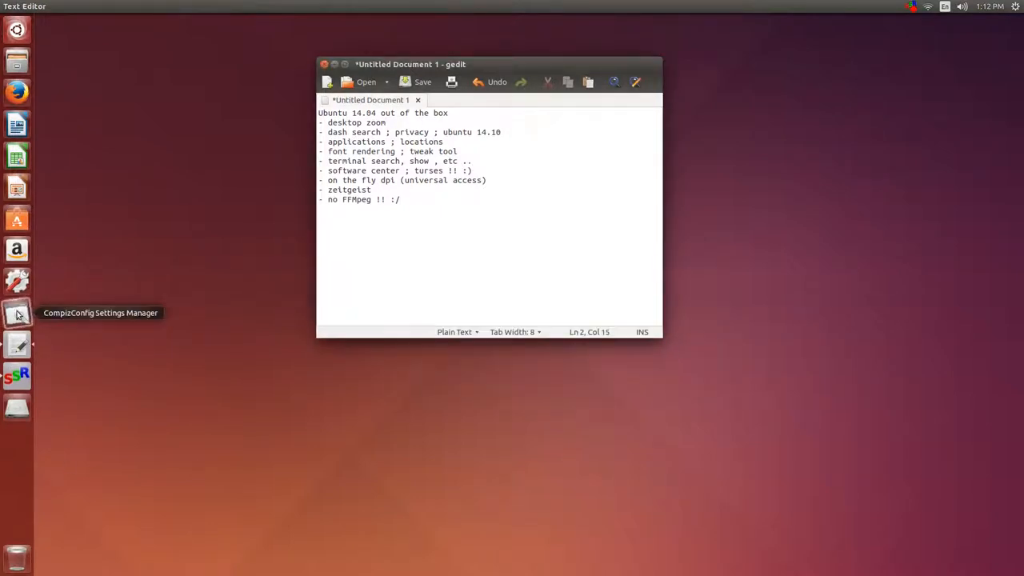
pyautogui.click(16, 314)
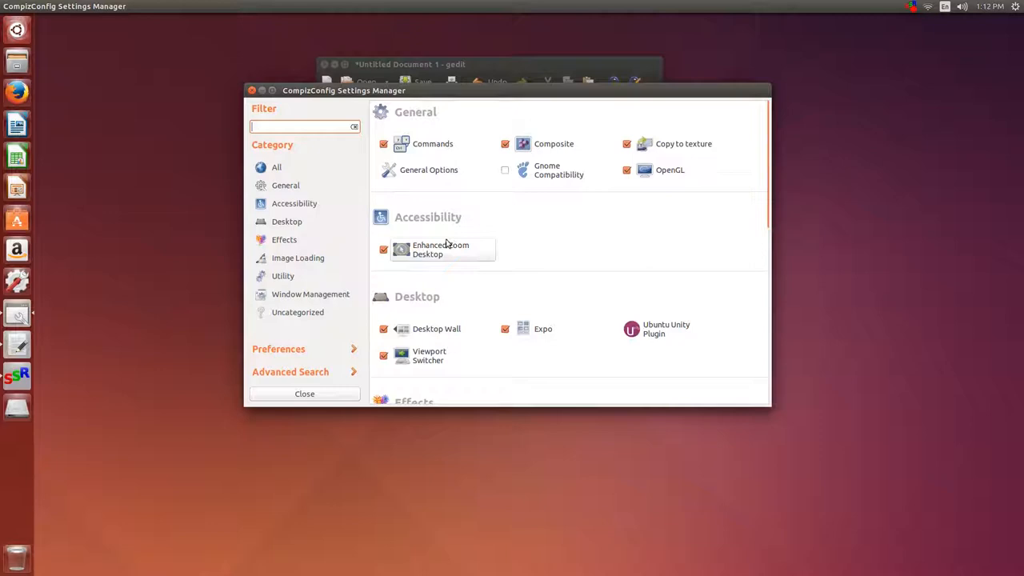
pyautogui.moveTo(829, 243)
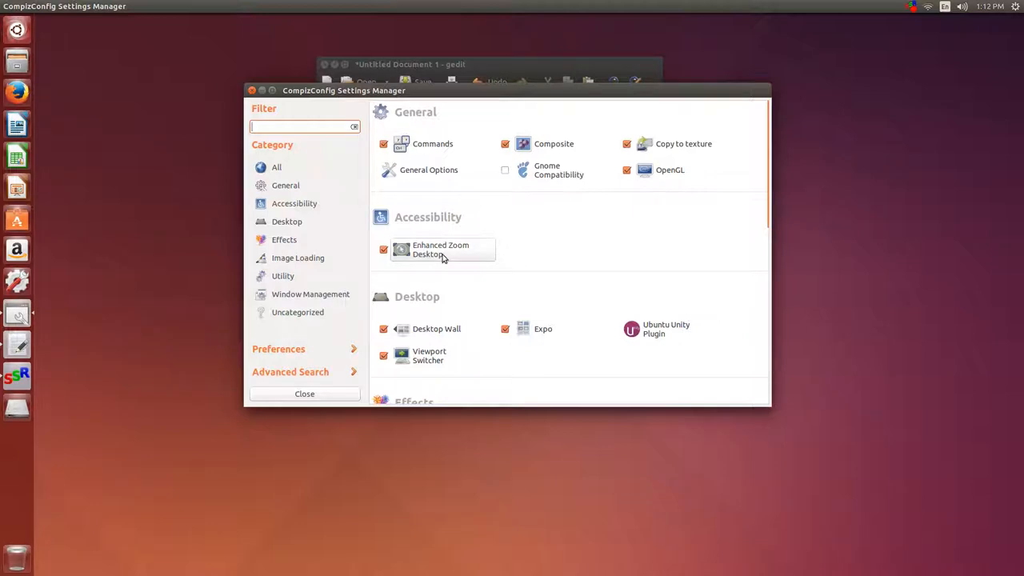
# - In Enhanced Zoom Desktop, bind zoom in to Shift+Button4 and zoom out to Shift+Button5
pyautogui.click(440, 249)
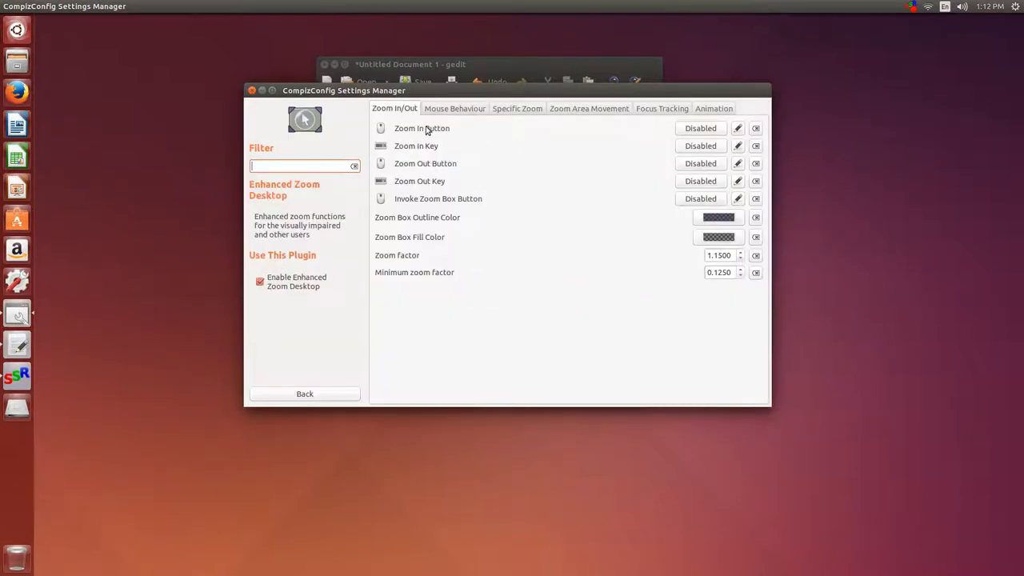
pyautogui.moveTo(462, 141)
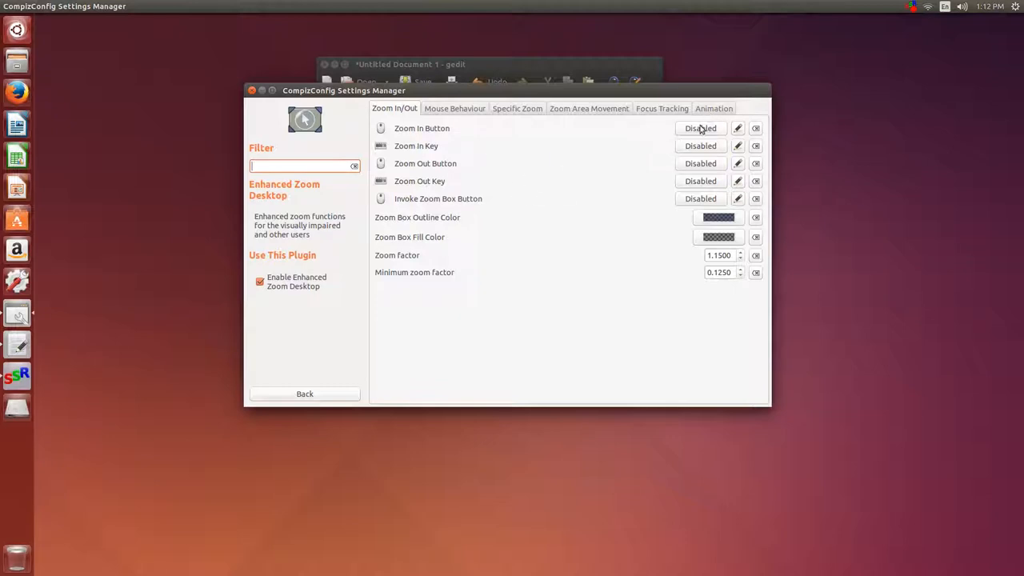
pyautogui.click(701, 128)
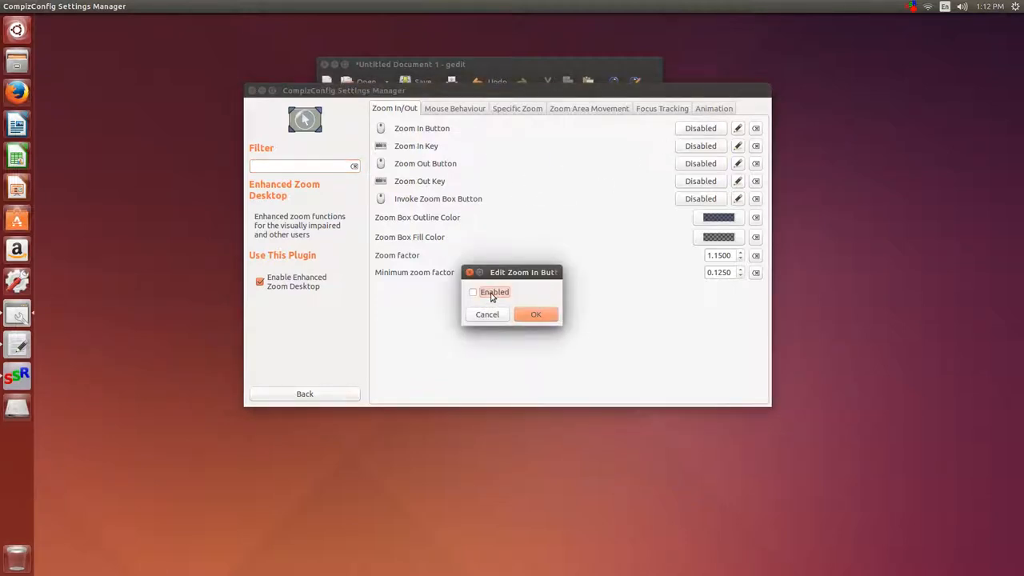
pyautogui.click(473, 291)
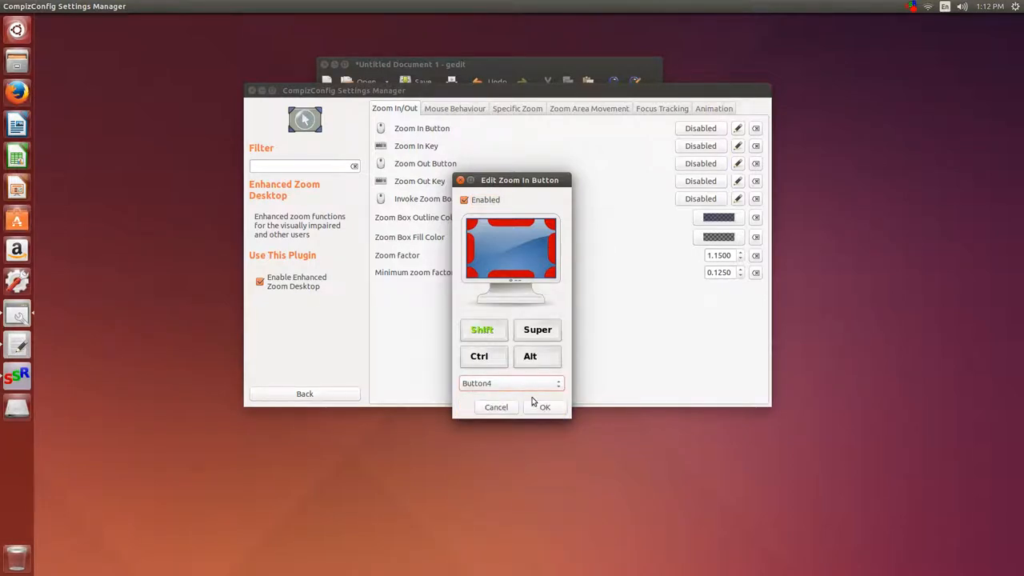
pyautogui.click(544, 408)
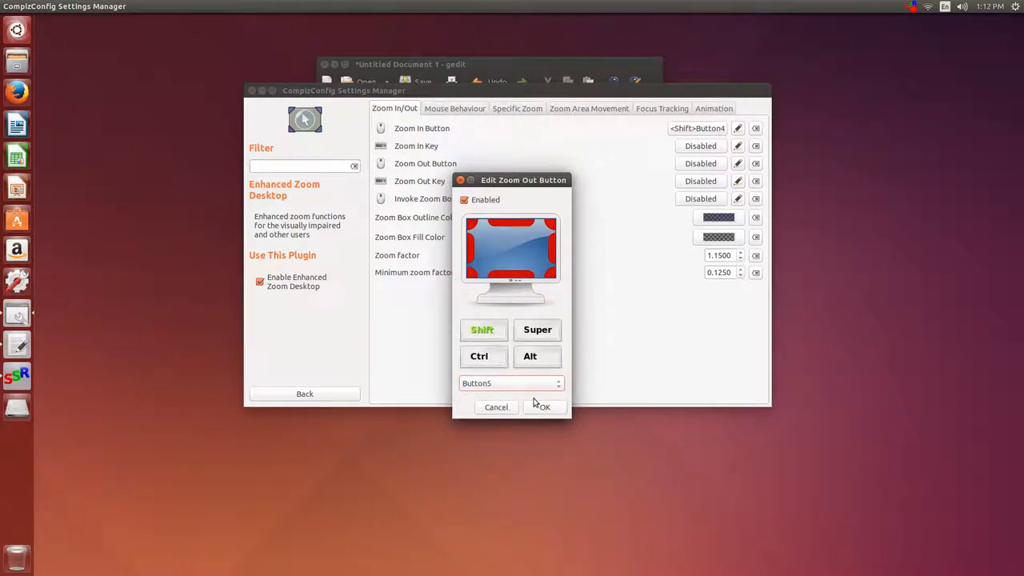
pyautogui.click(543, 406)
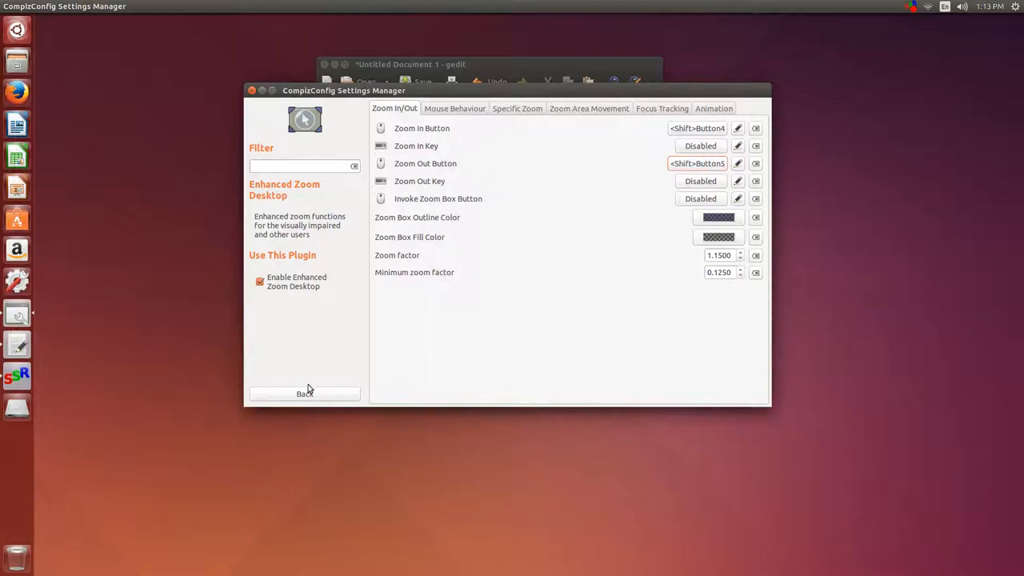
# - Leave the Enhanced Zoom Desktop settings and bring up System Settings from the launcher
pyautogui.click(304, 394)
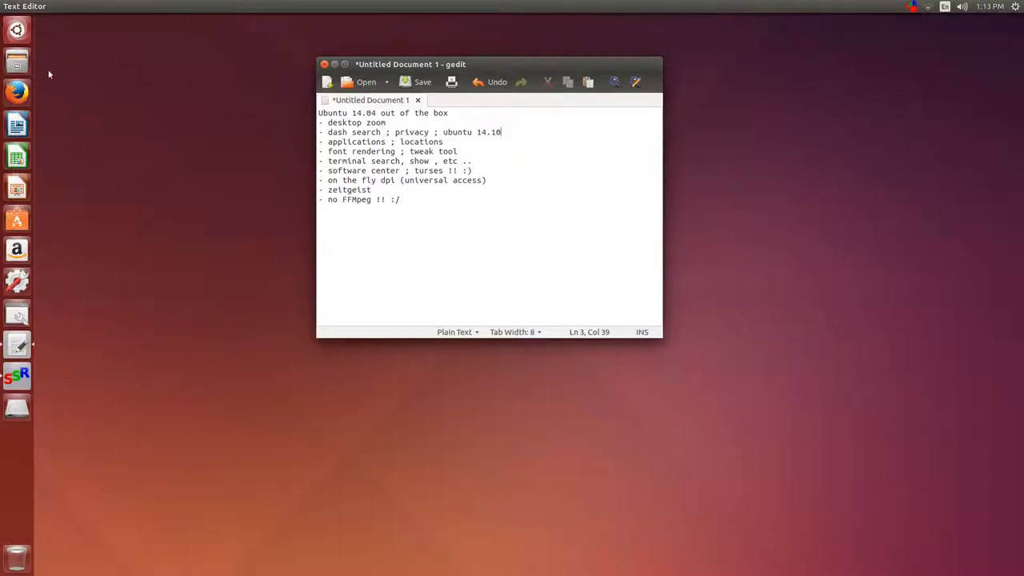
pyautogui.click(16, 28)
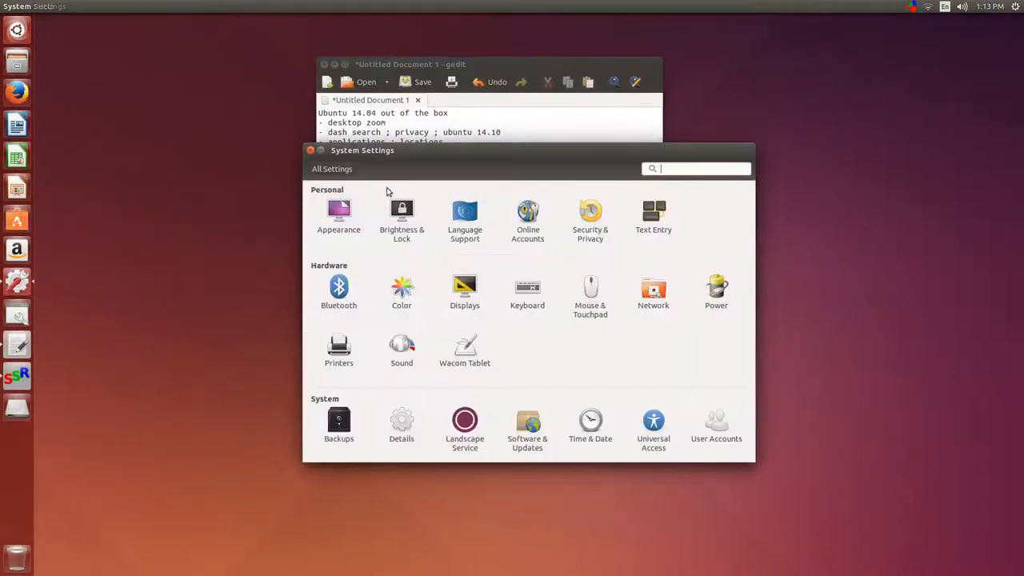
# - In Security & Privacy, review Files & Applications and Search, then stop sending error reports to Canonical
pyautogui.click(590, 216)
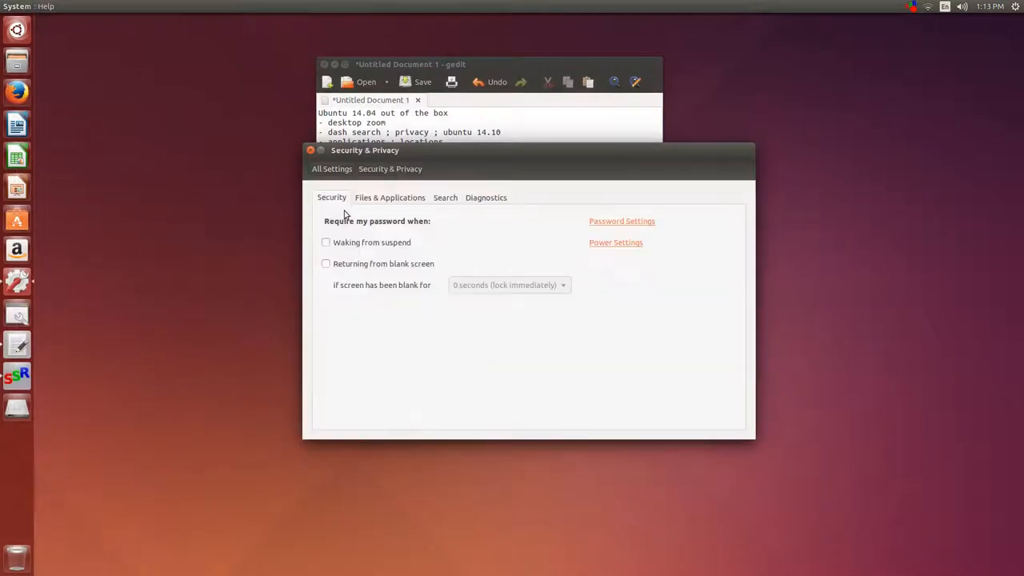
pyautogui.click(390, 199)
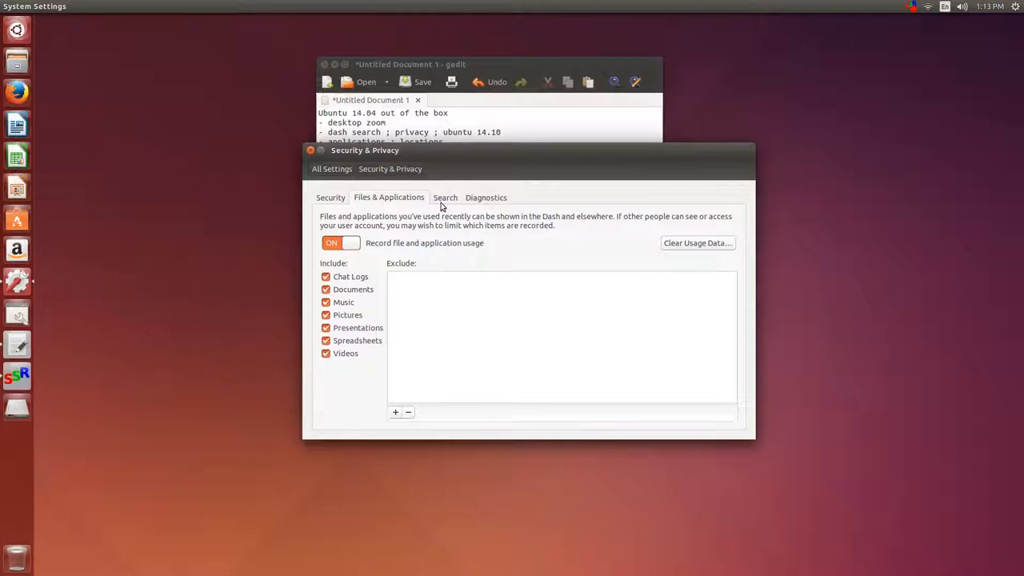
pyautogui.click(445, 198)
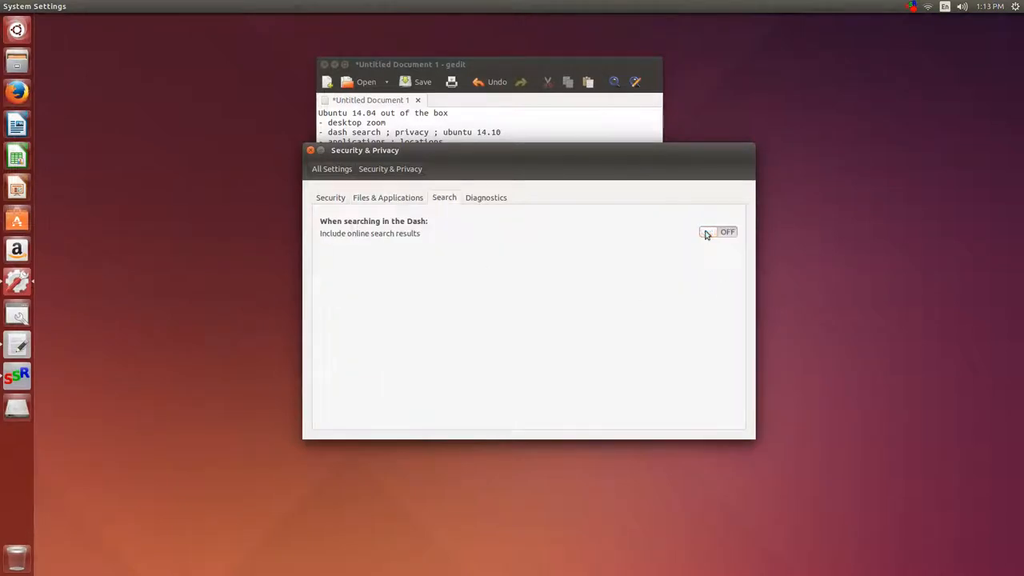
pyautogui.click(485, 199)
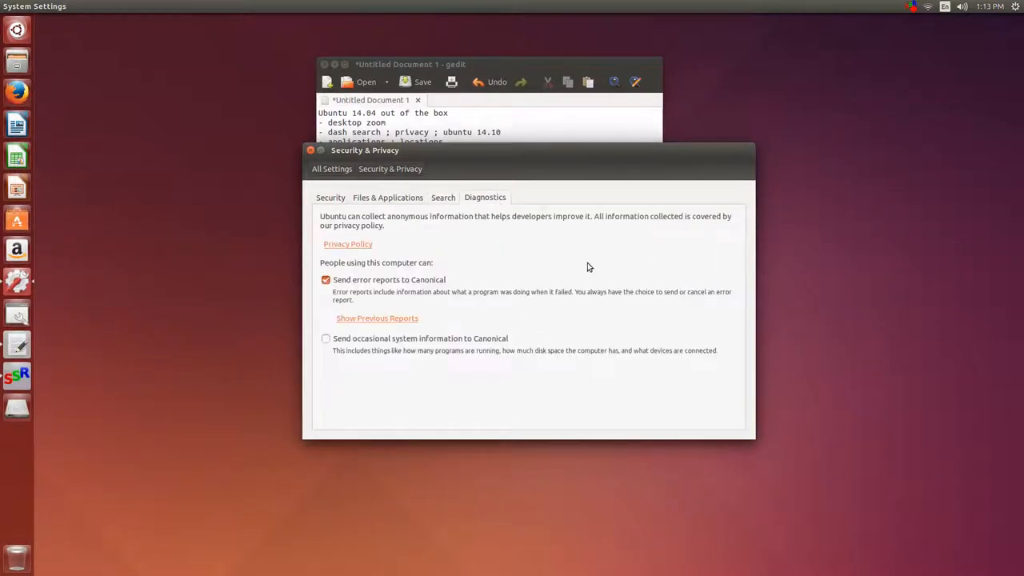
pyautogui.click(326, 278)
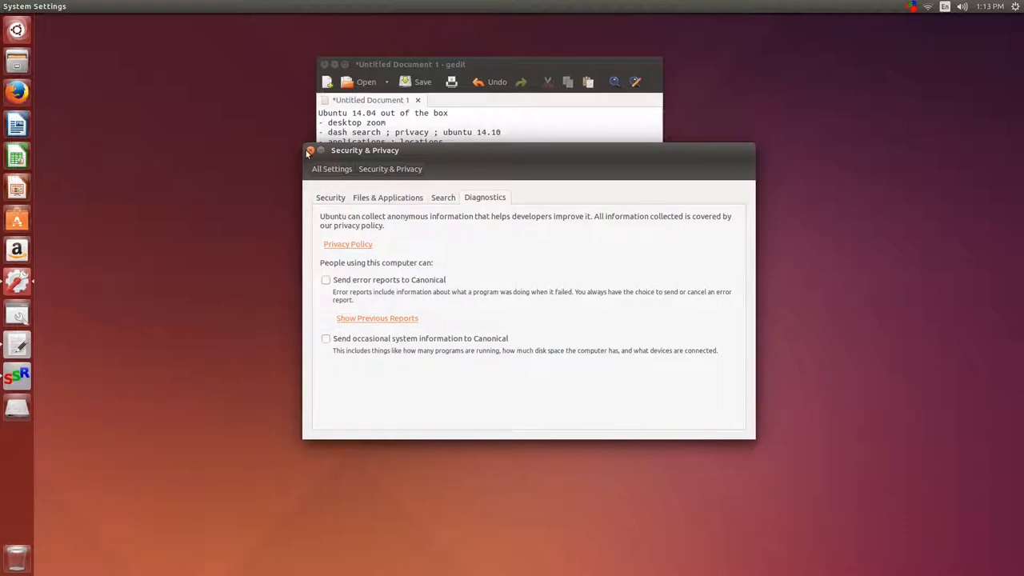
pyautogui.click(310, 151)
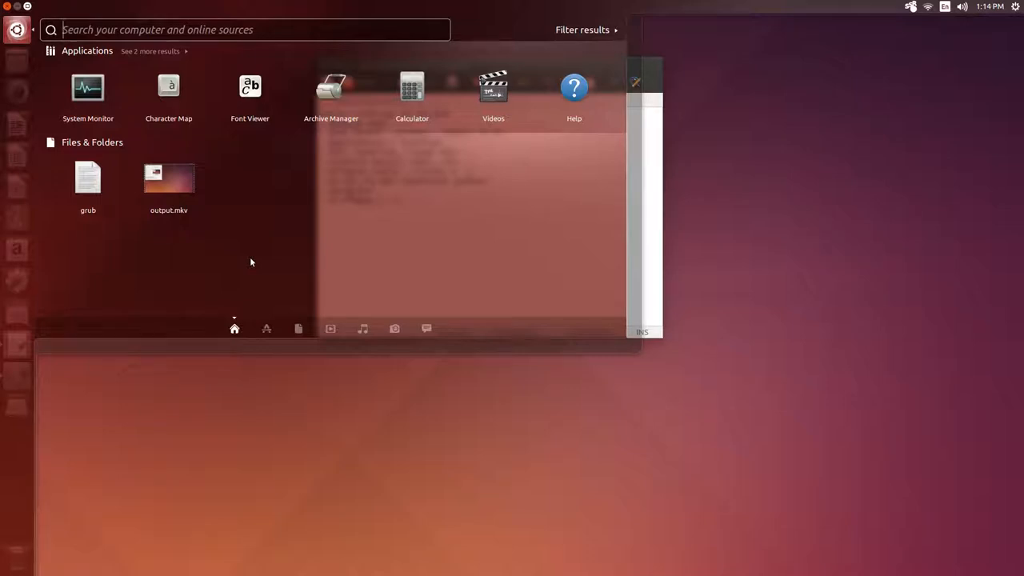
pyautogui.moveTo(105, 467)
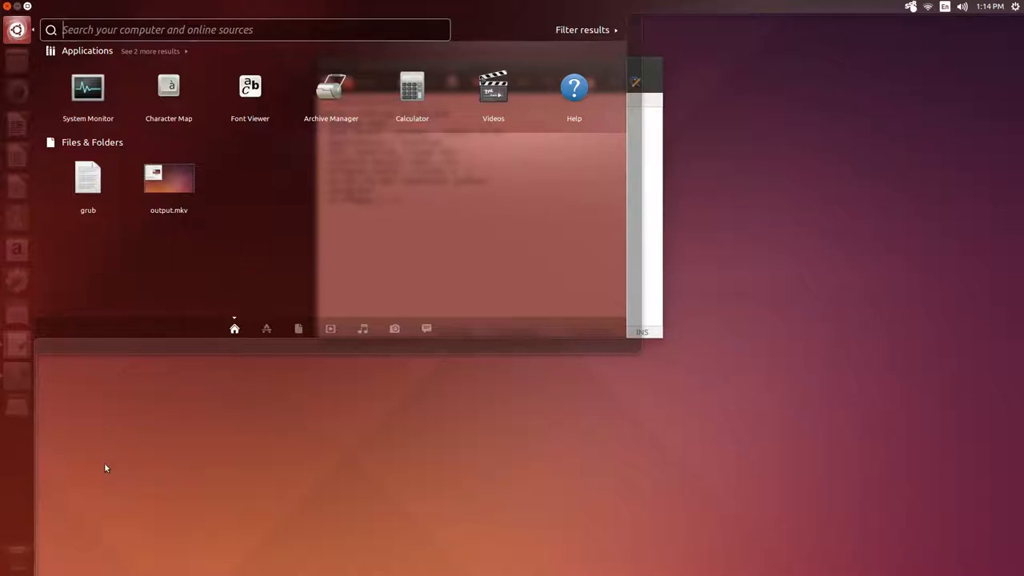
pyautogui.moveTo(265, 328)
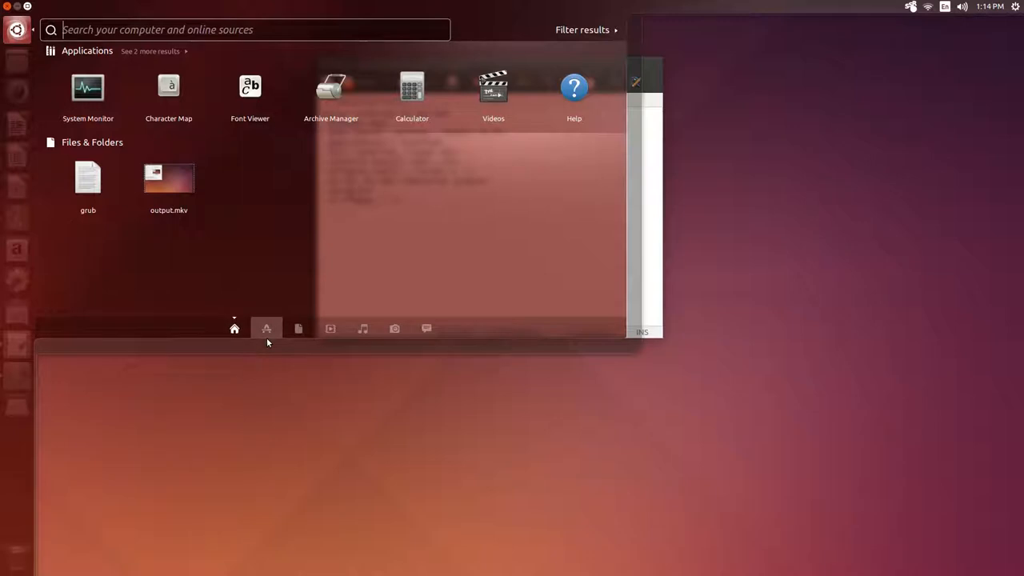
# - Search the Dash applications for 'compiz' and then 'font'
pyautogui.write('compiz')
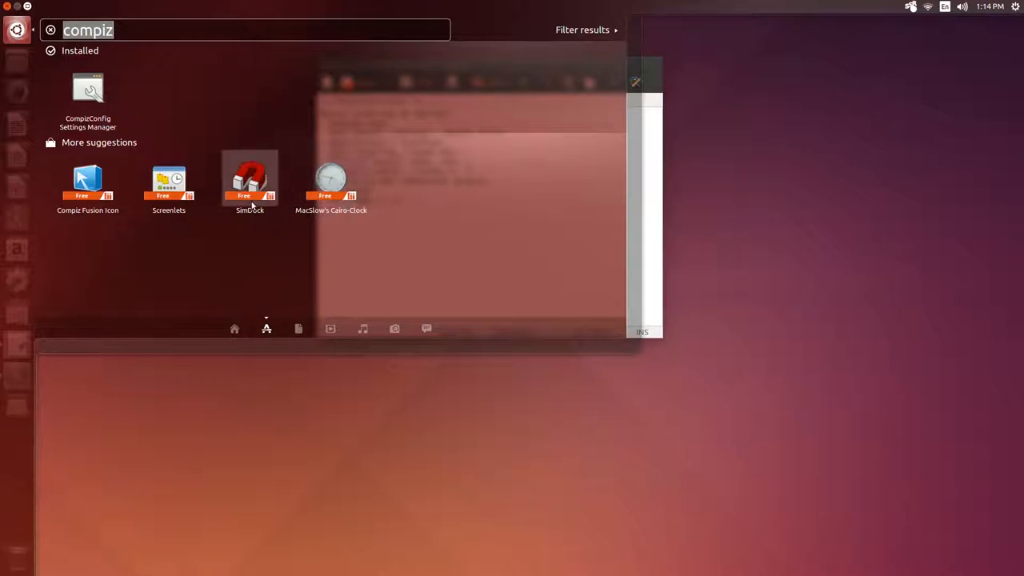
pyautogui.moveTo(266, 288)
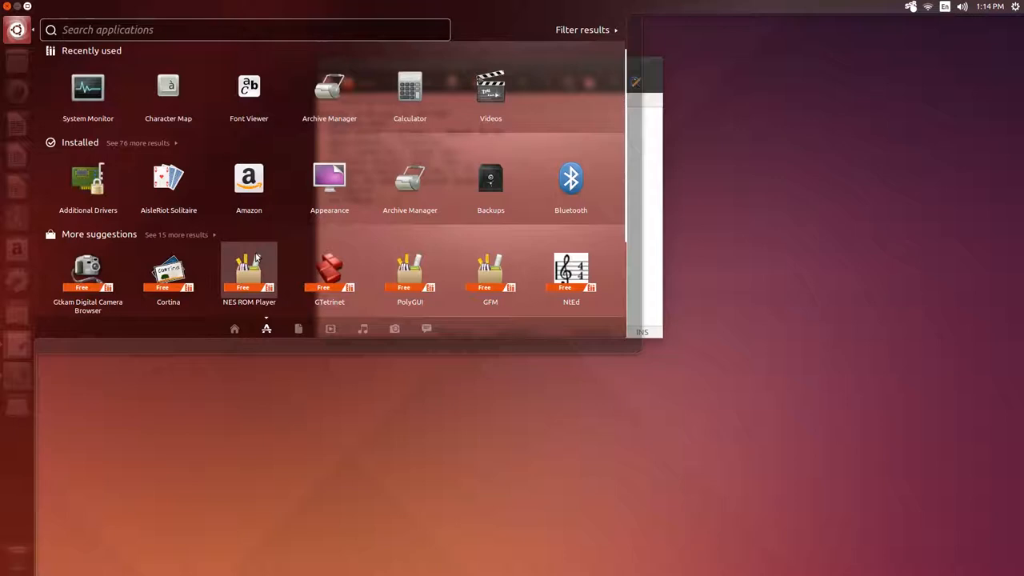
pyautogui.write('font')
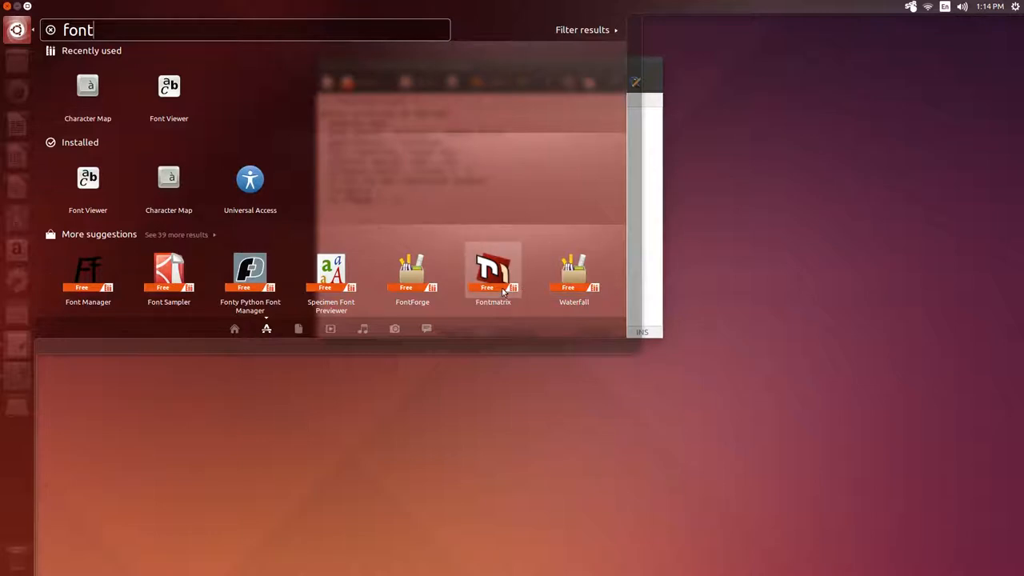
pyautogui.moveTo(994, 216)
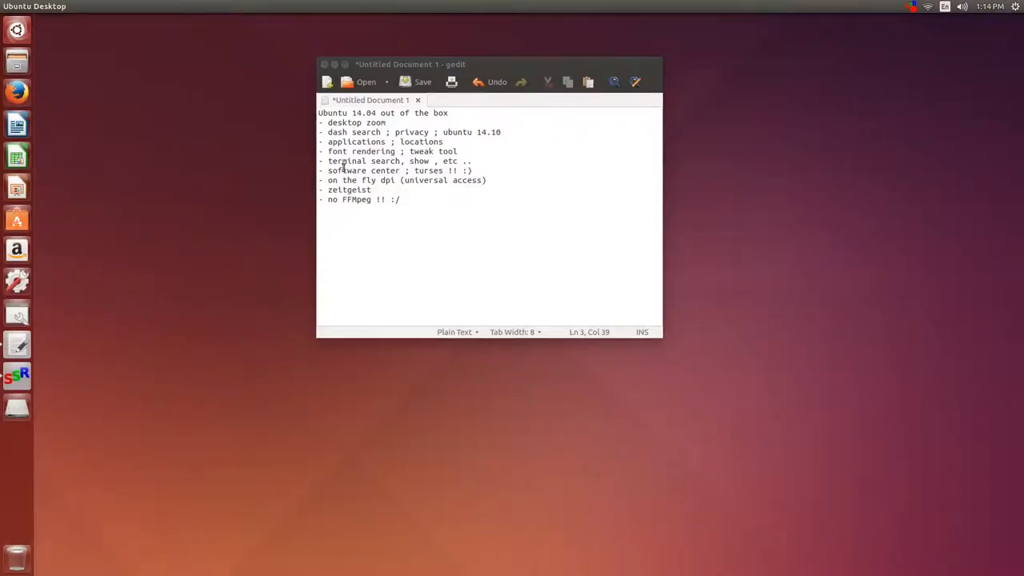
pyautogui.doubleClick(355, 141)
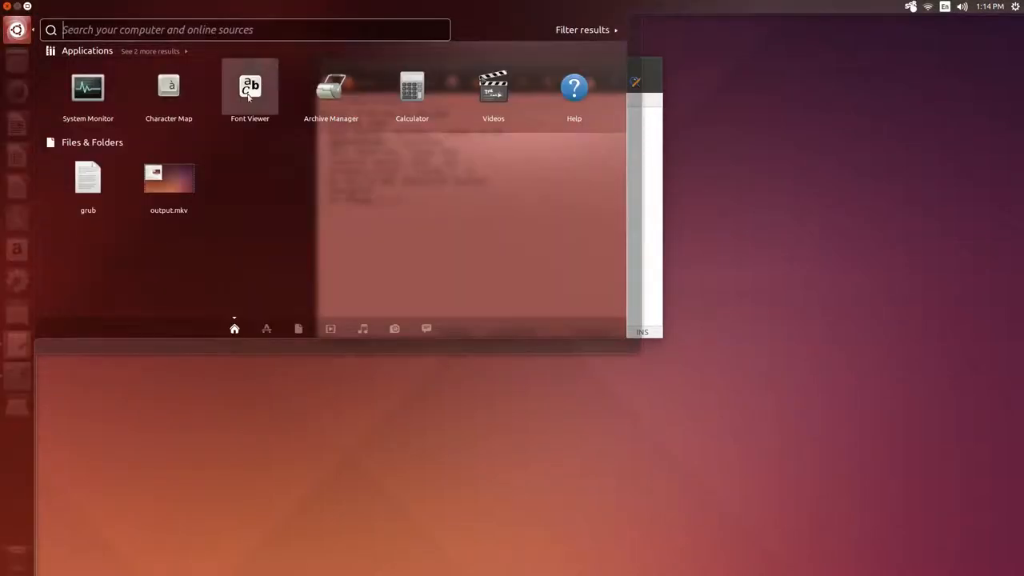
pyautogui.write('font')
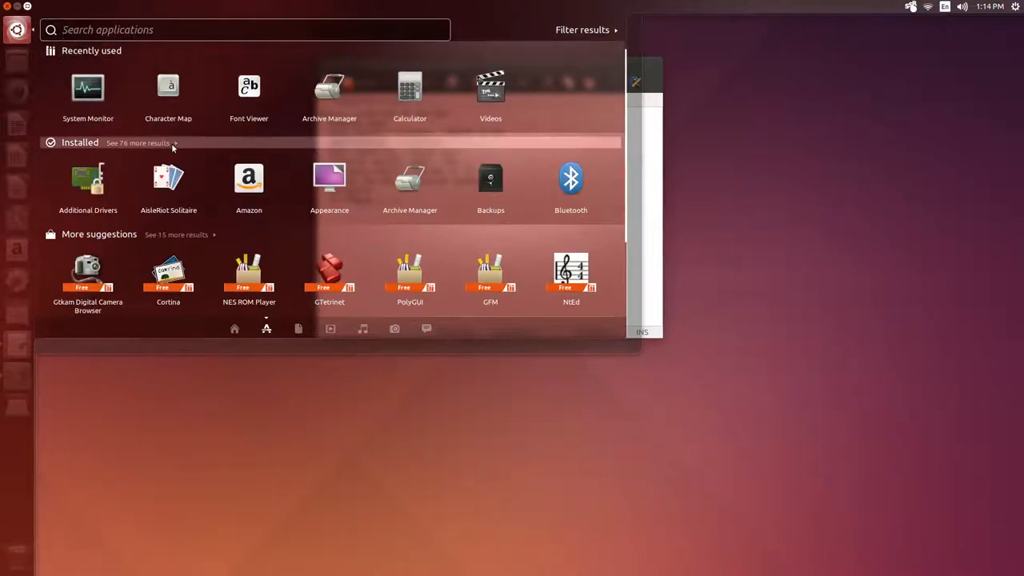
# - Expand 'See more results' under Installed and scroll through the full application list
pyautogui.click(138, 142)
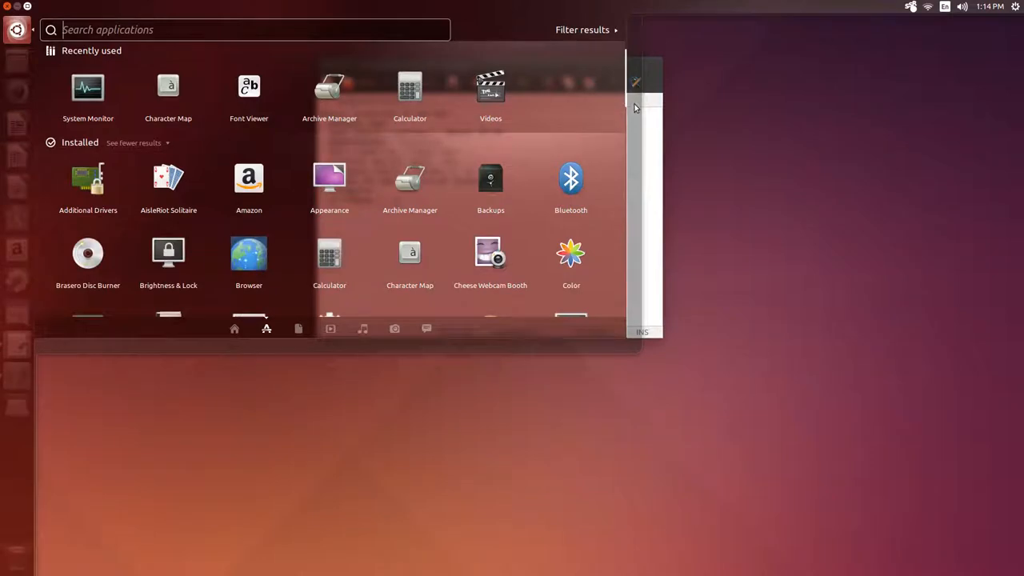
pyautogui.scroll(-3)
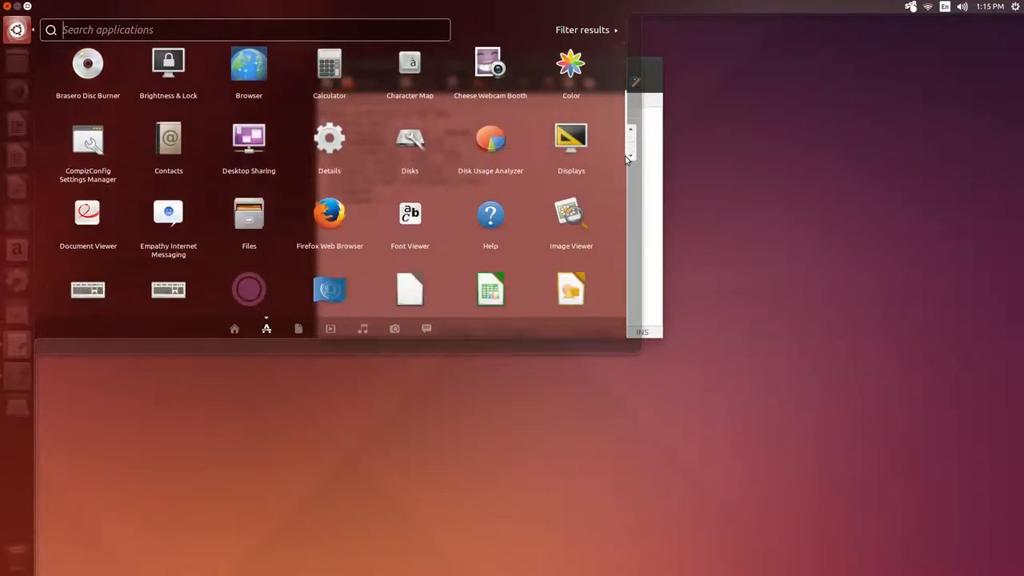
pyautogui.scroll(-3)
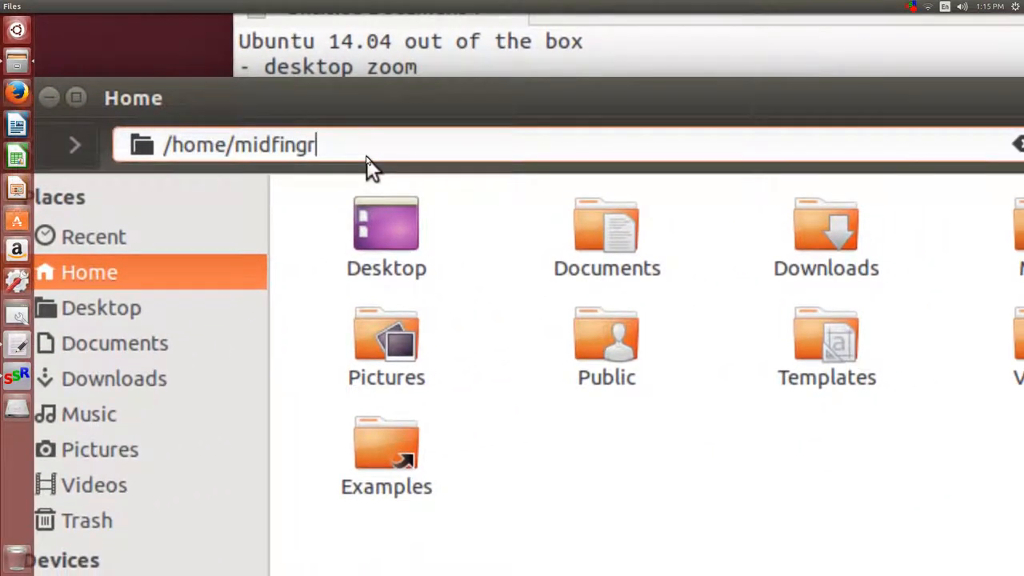
# - Navigate Files to /usr/share/applications via the location bar
pyautogui.press('ctrl+a')
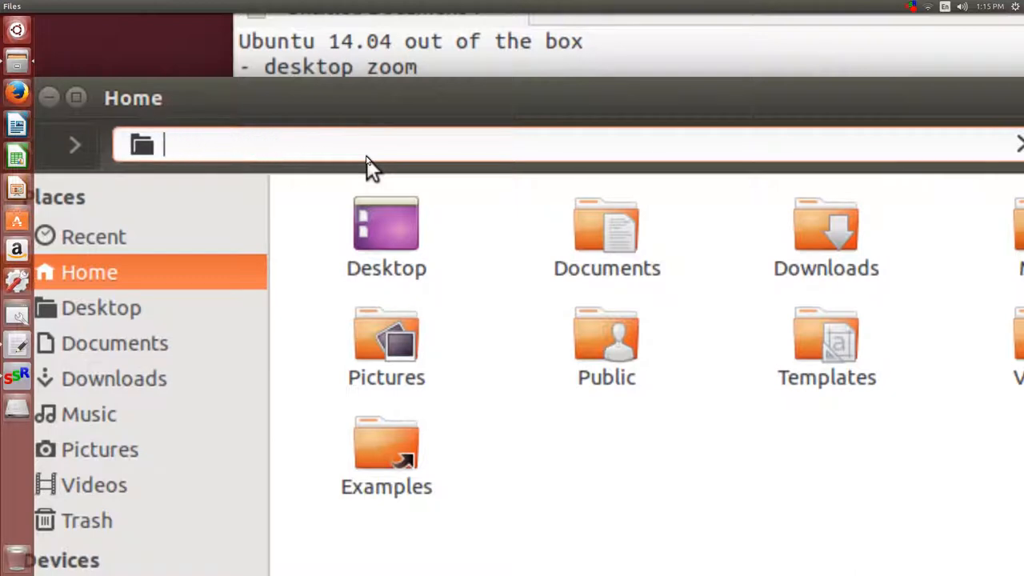
pyautogui.write('/us/')
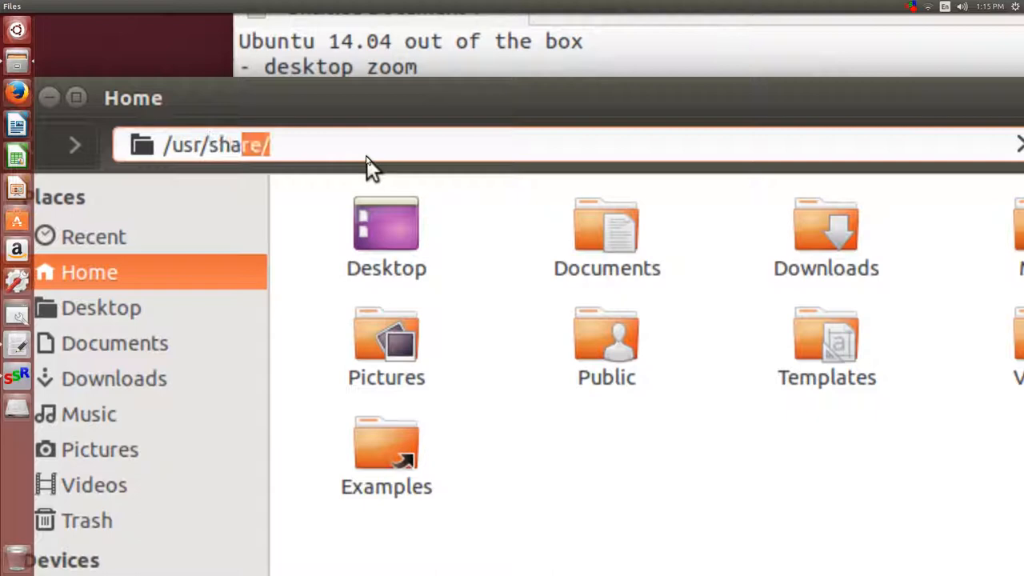
pyautogui.write('application')
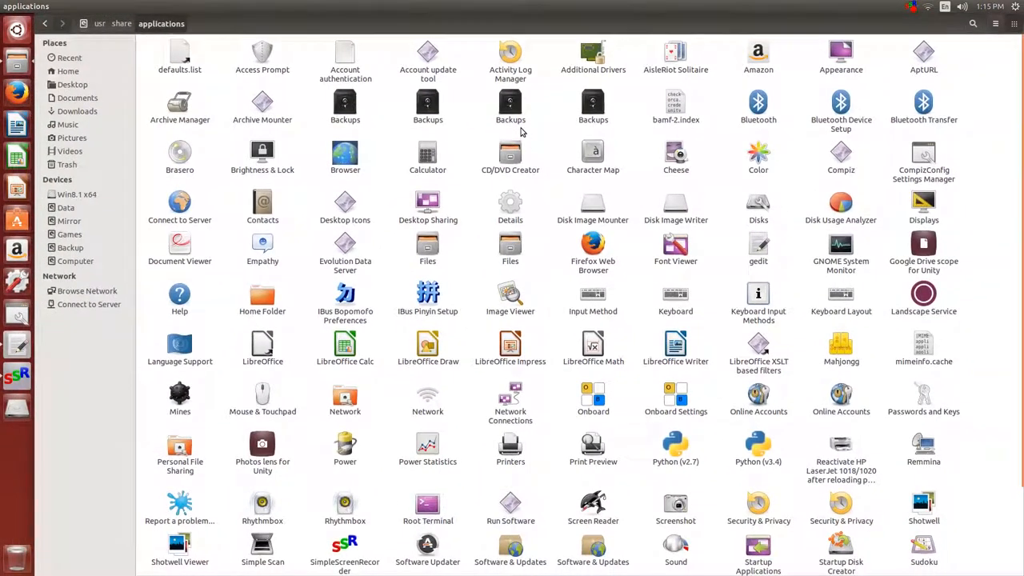
pyautogui.moveTo(462, 141)
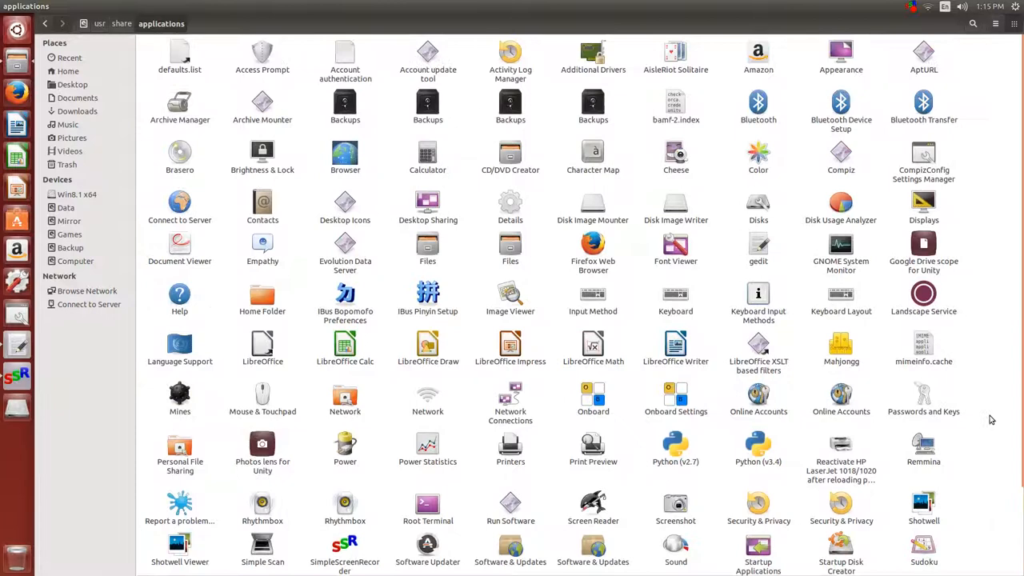
# - Show /usr/share/applications as a detailed list and bookmark it, opening the new bookmark
pyautogui.click(995, 24)
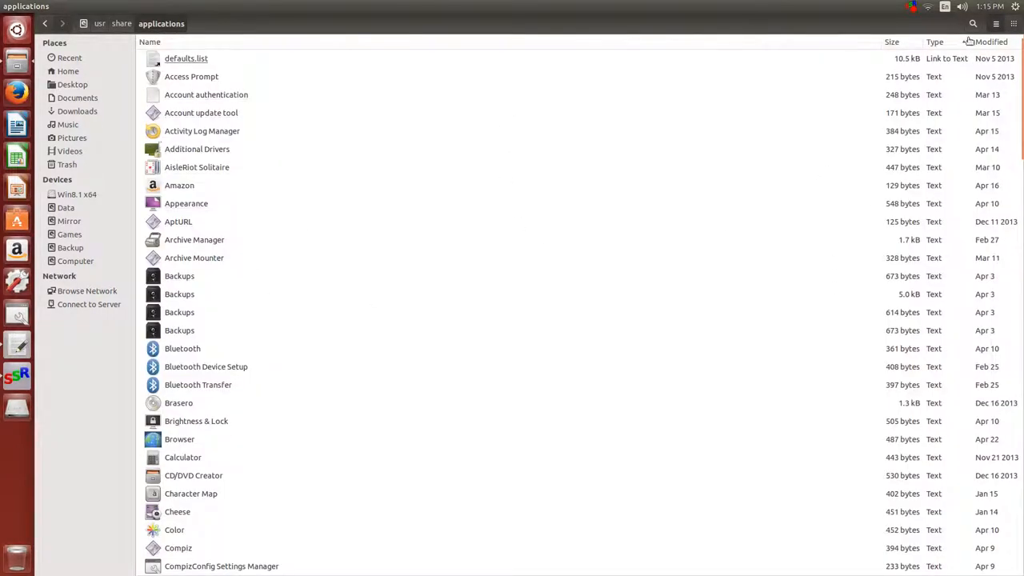
pyautogui.scroll(-3)
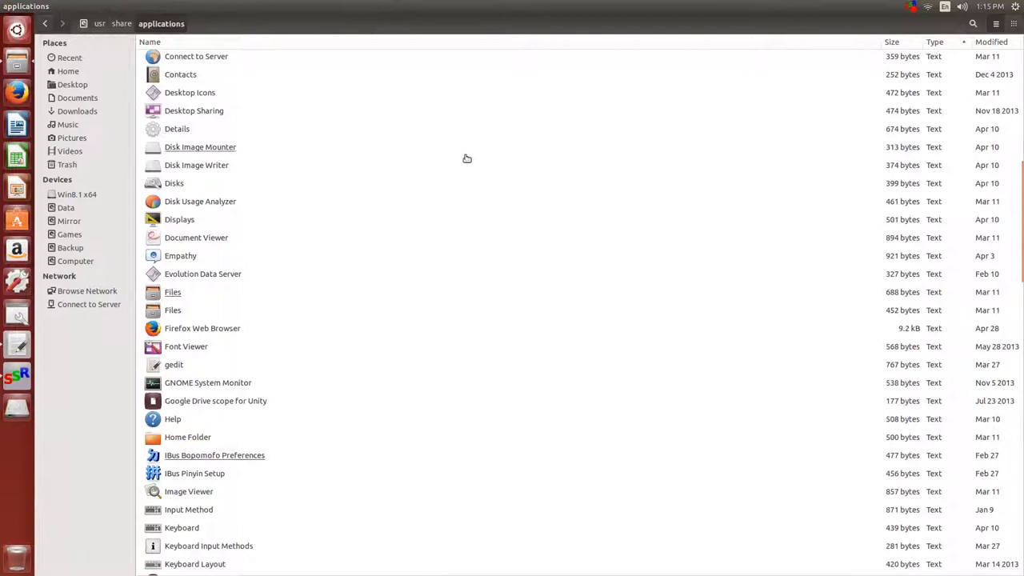
pyautogui.moveTo(476, 180)
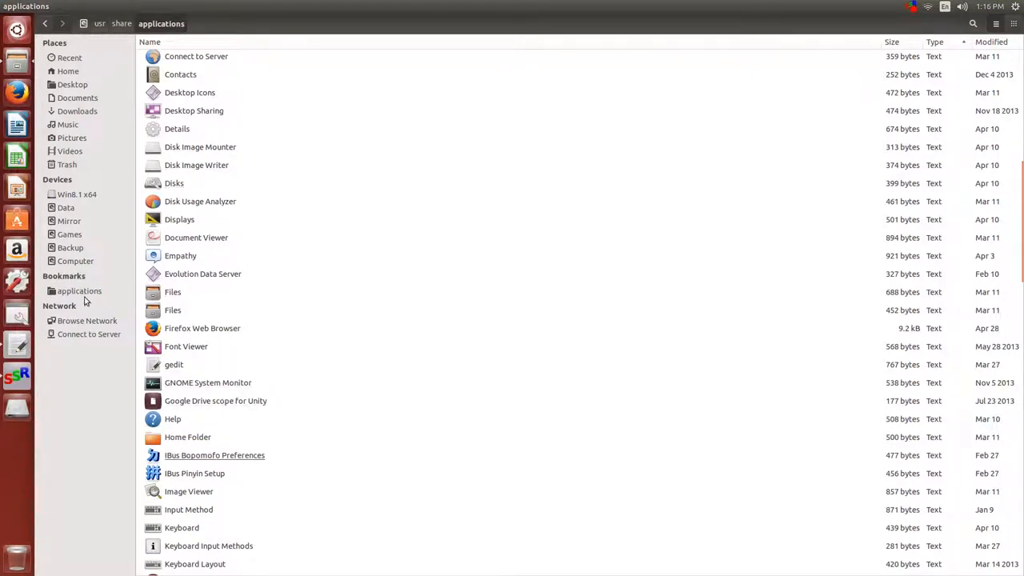
pyautogui.click(80, 291)
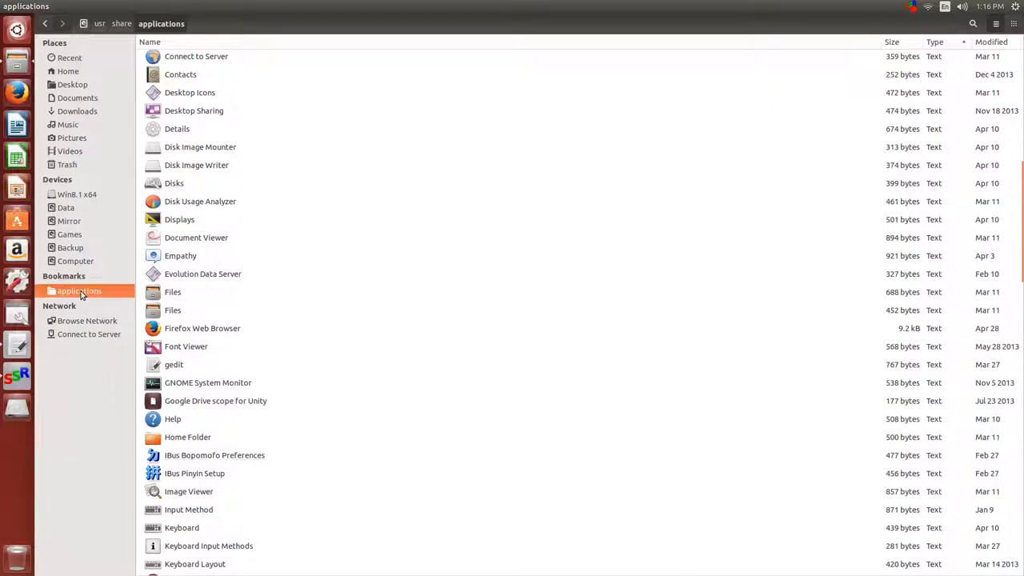
# - Return to the bookmarked applications folder and bring up the bookmark's options
pyautogui.click(67, 71)
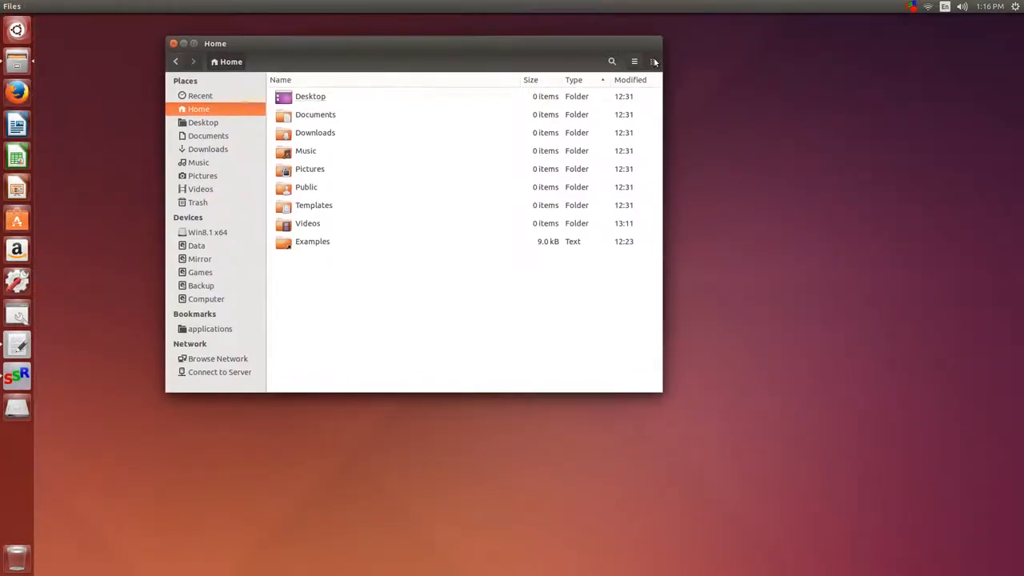
pyautogui.click(653, 61)
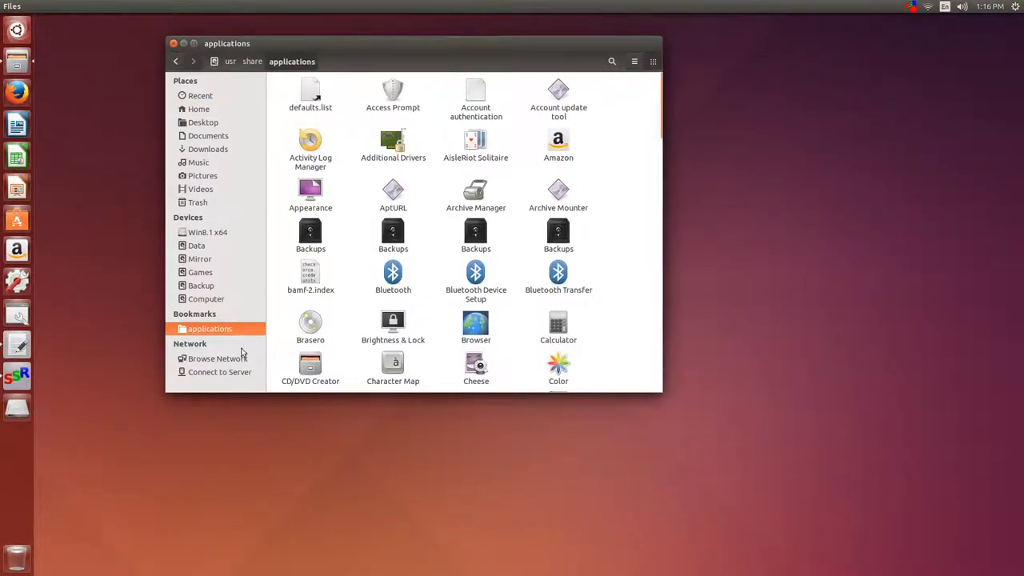
pyautogui.rightClick(210, 330)
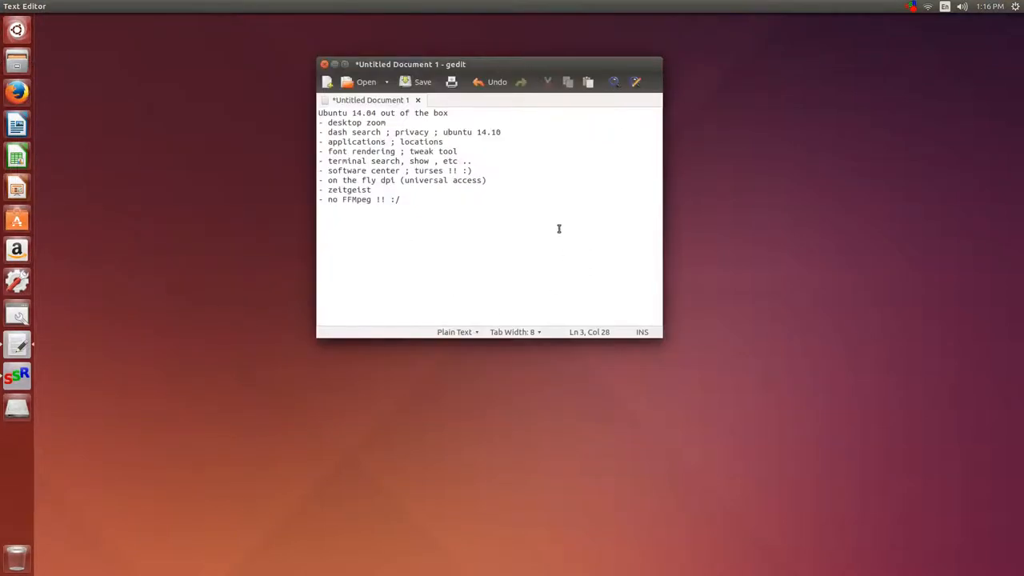
pyautogui.click(445, 141)
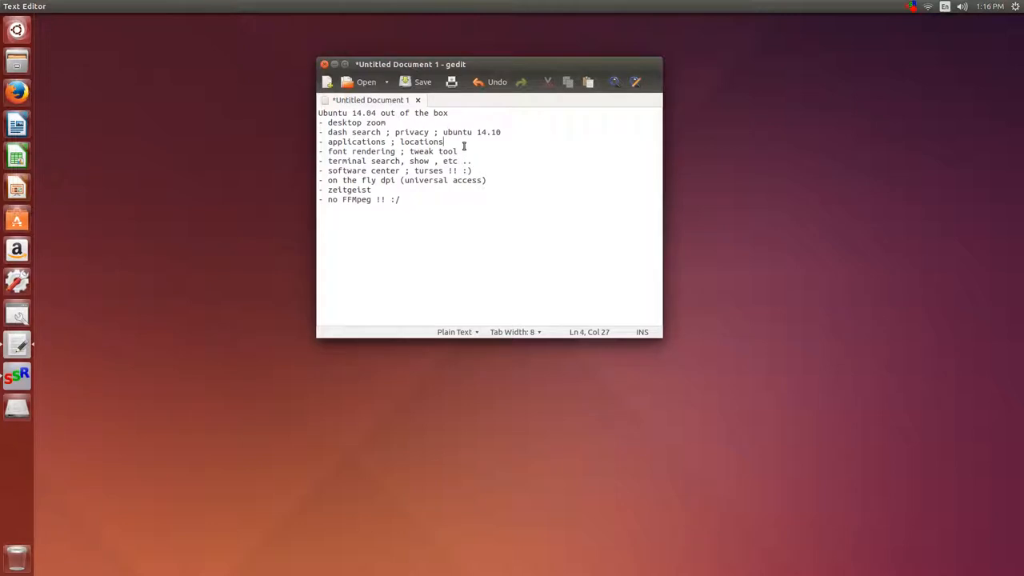
pyautogui.moveTo(221, 265)
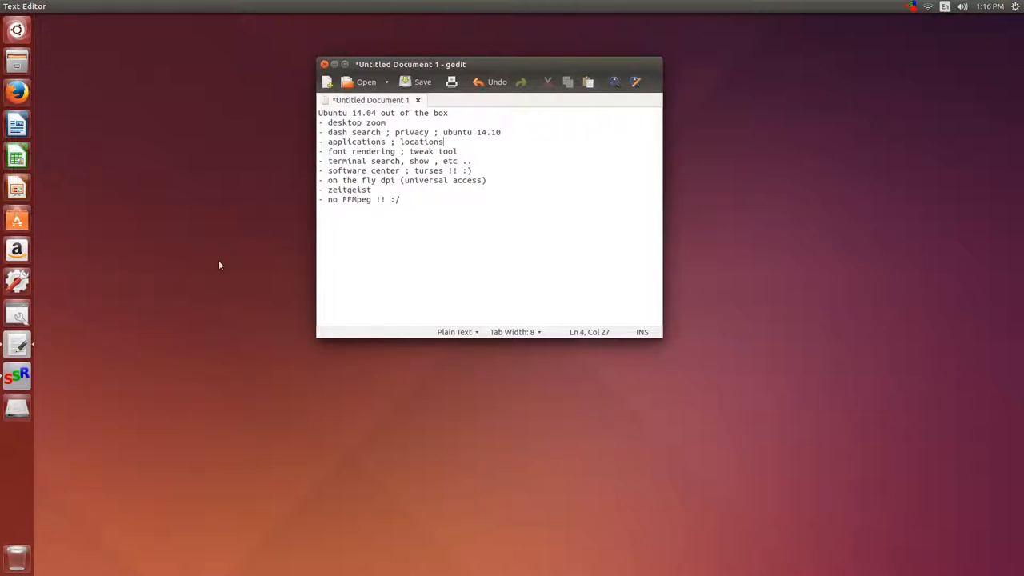
pyautogui.moveTo(409, 256)
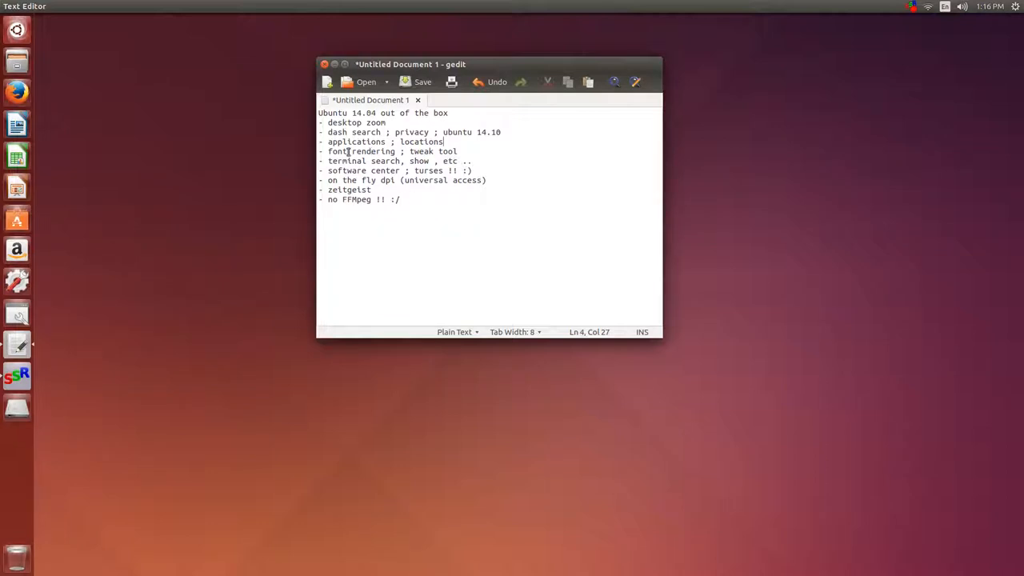
pyautogui.doubleClick(362, 151)
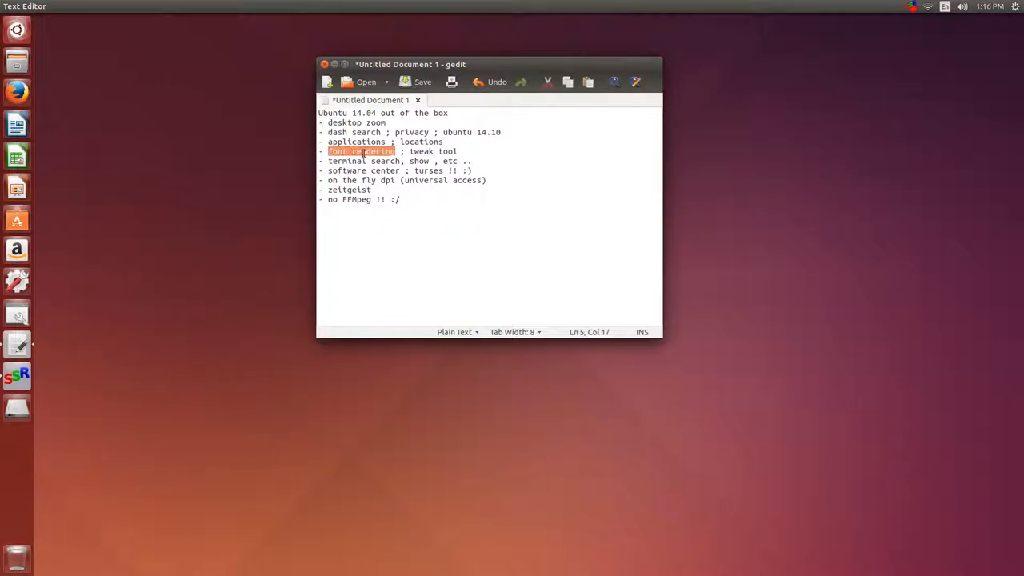
pyautogui.doubleClick(435, 150)
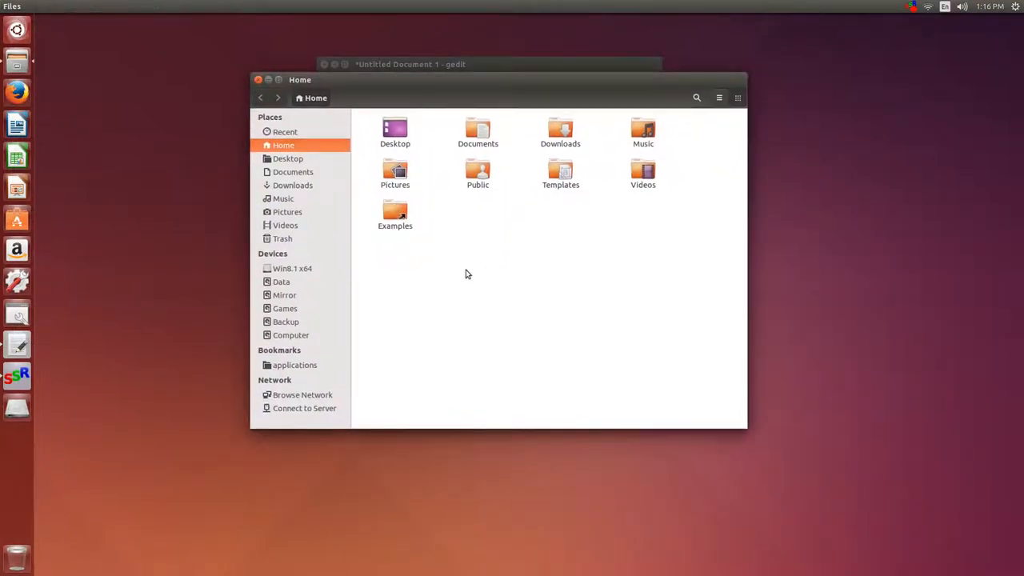
pyautogui.moveTo(326, 317)
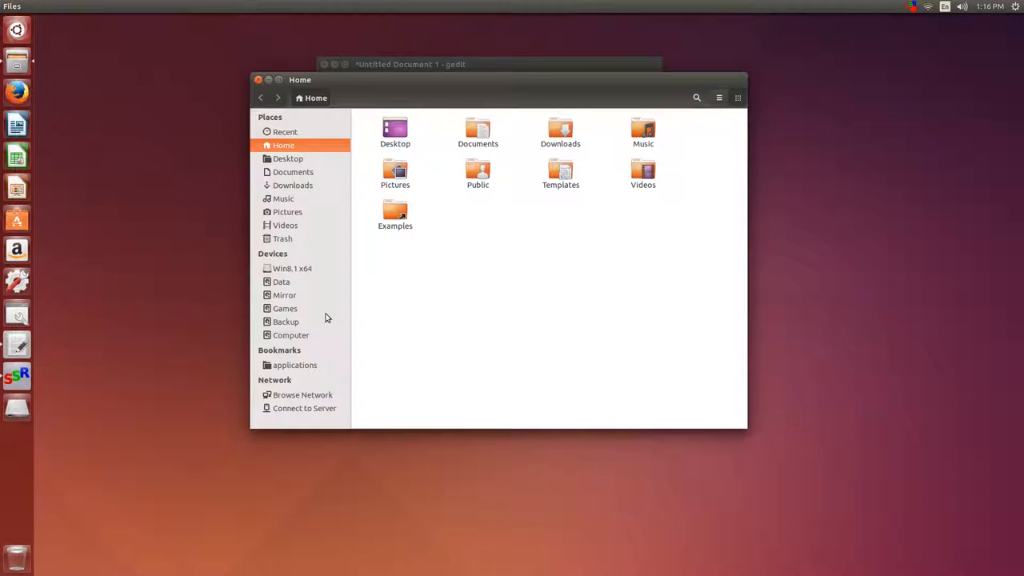
pyautogui.moveTo(281, 282)
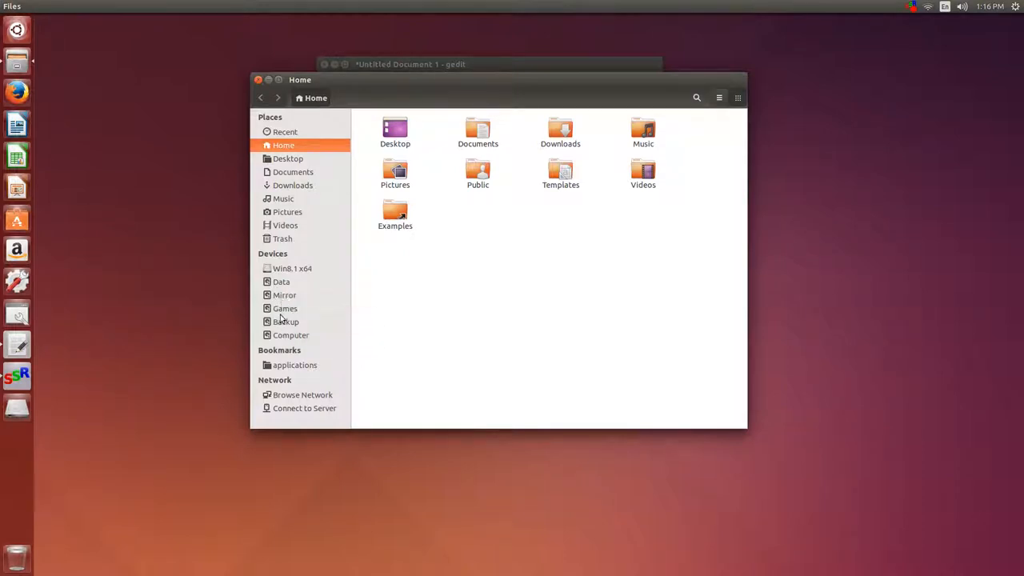
pyautogui.moveTo(285, 322)
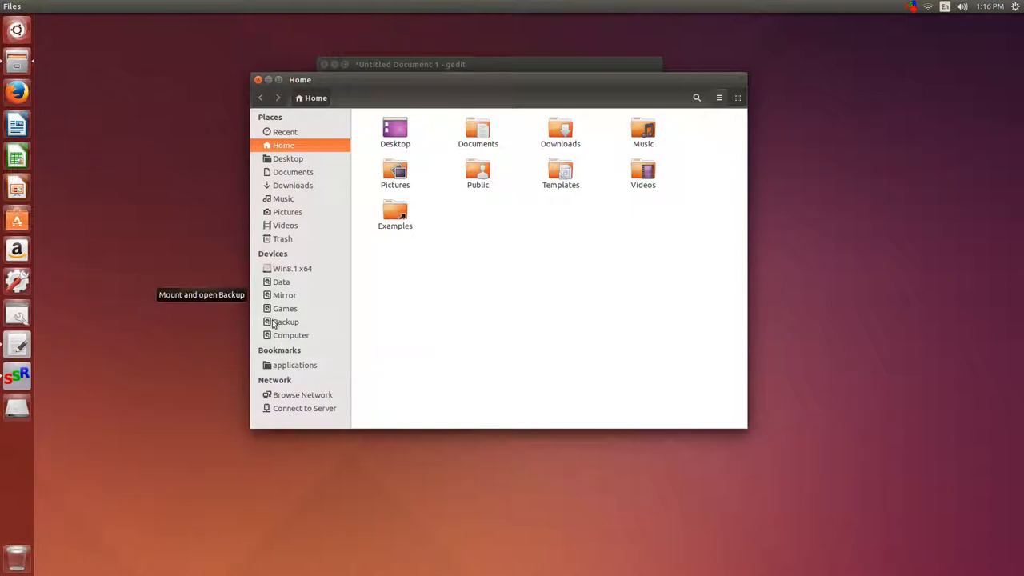
pyautogui.moveTo(282, 281)
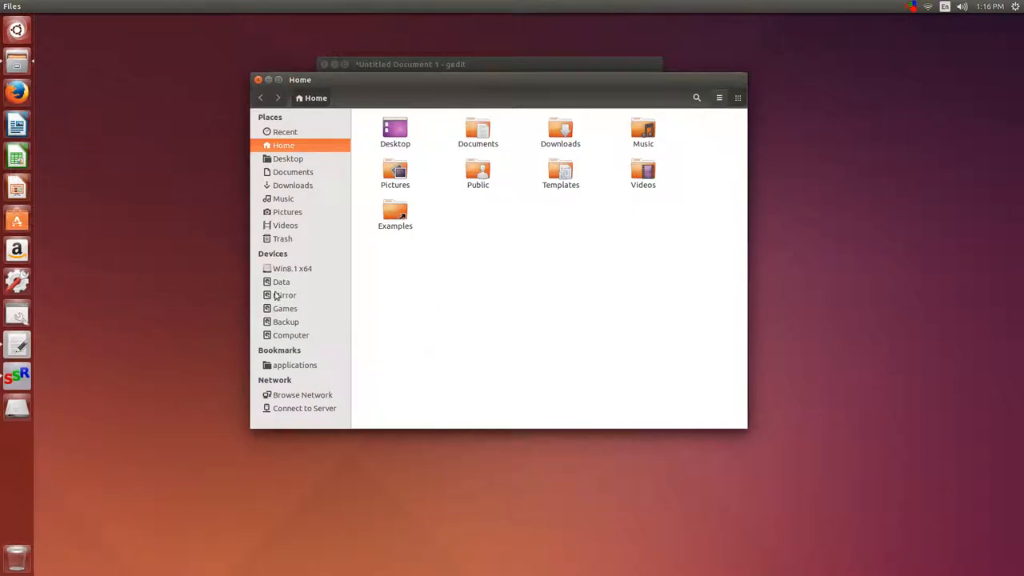
pyautogui.moveTo(423, 310)
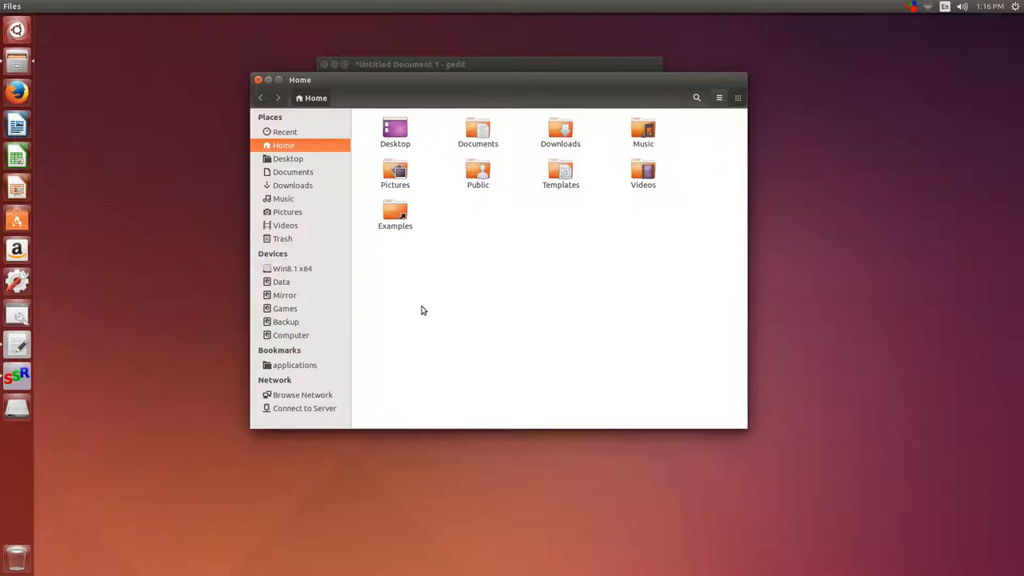
pyautogui.moveTo(419, 310)
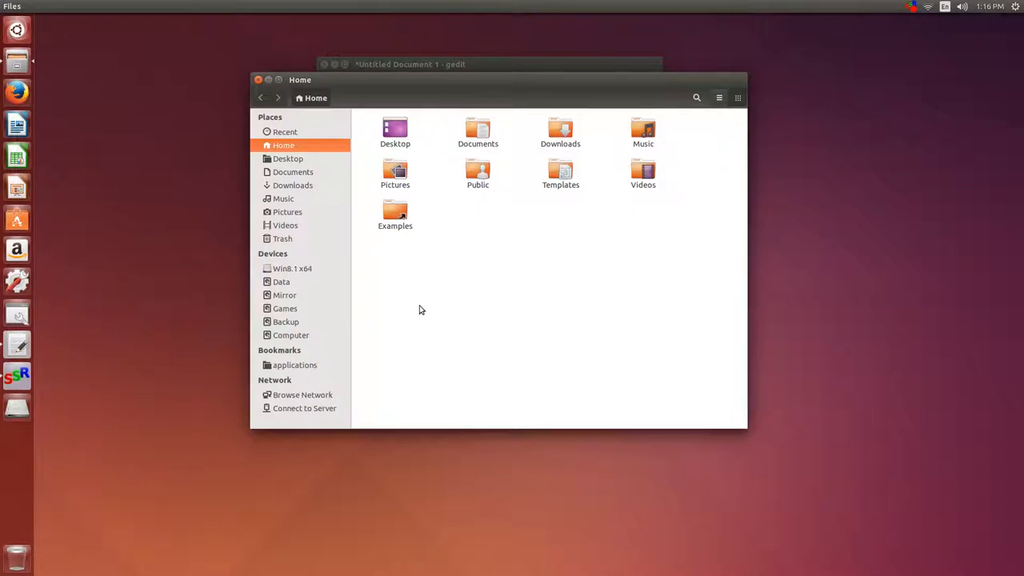
pyautogui.click(291, 186)
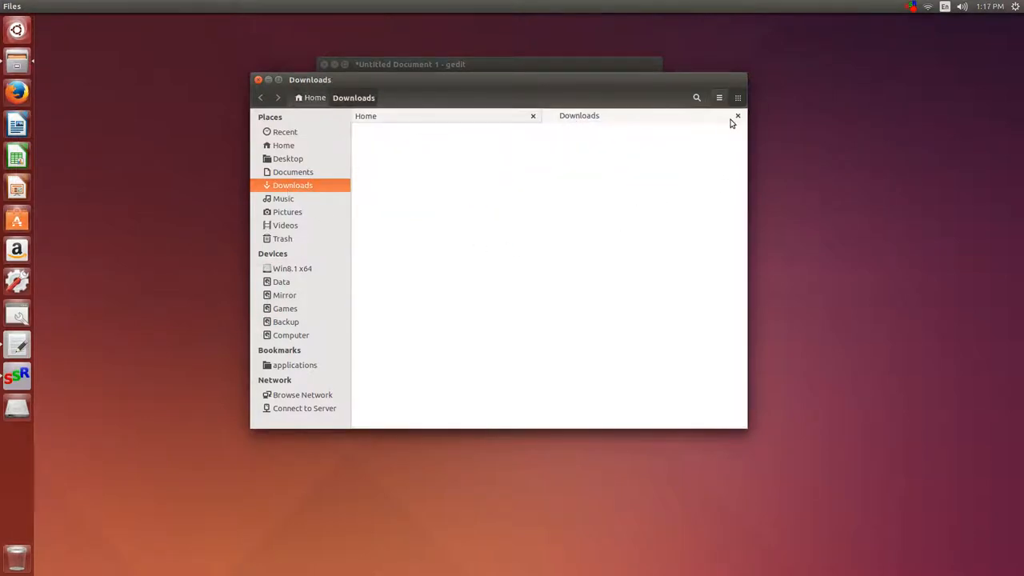
pyautogui.click(738, 115)
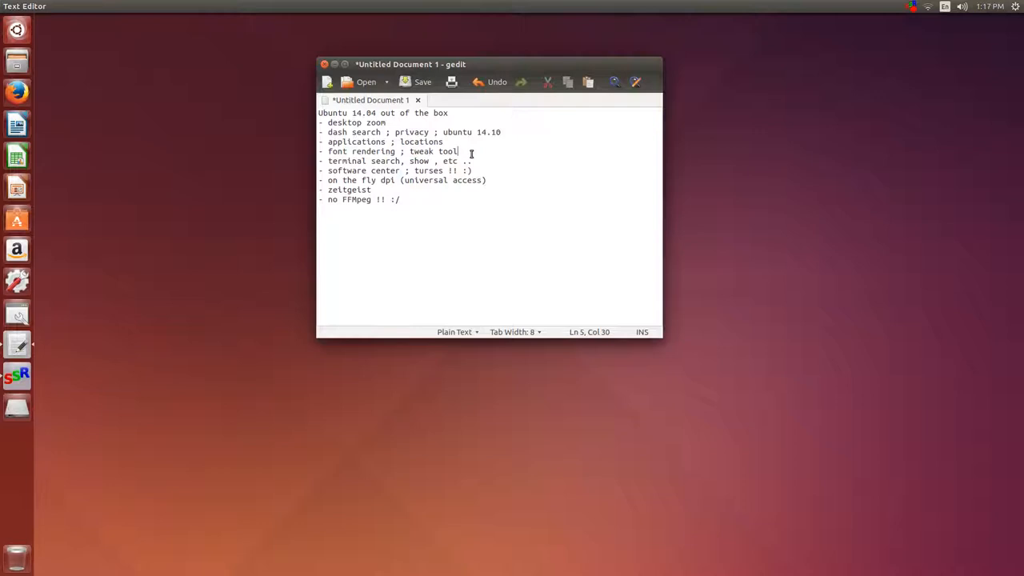
pyautogui.doubleClick(422, 151)
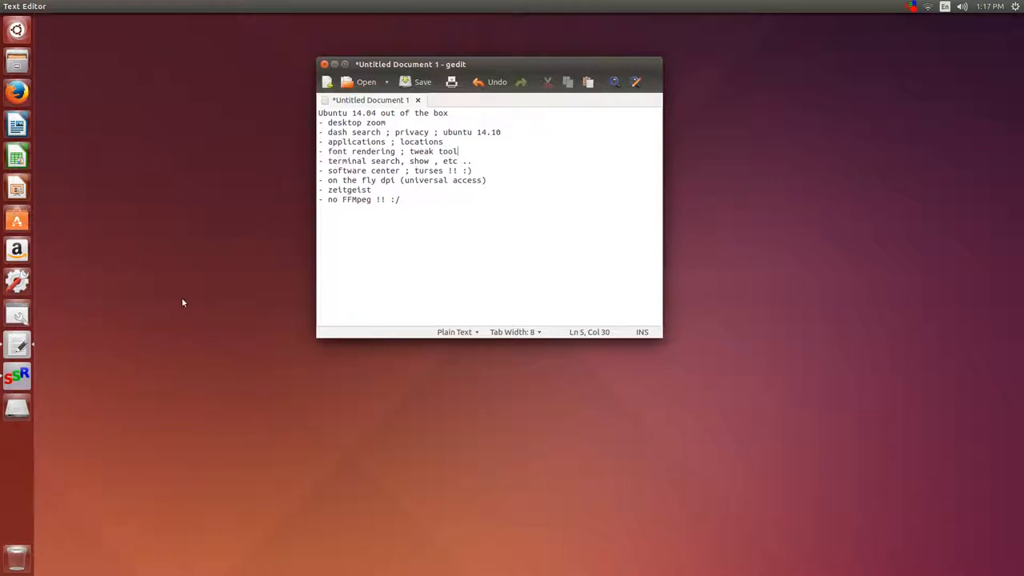
pyautogui.moveTo(606, 163)
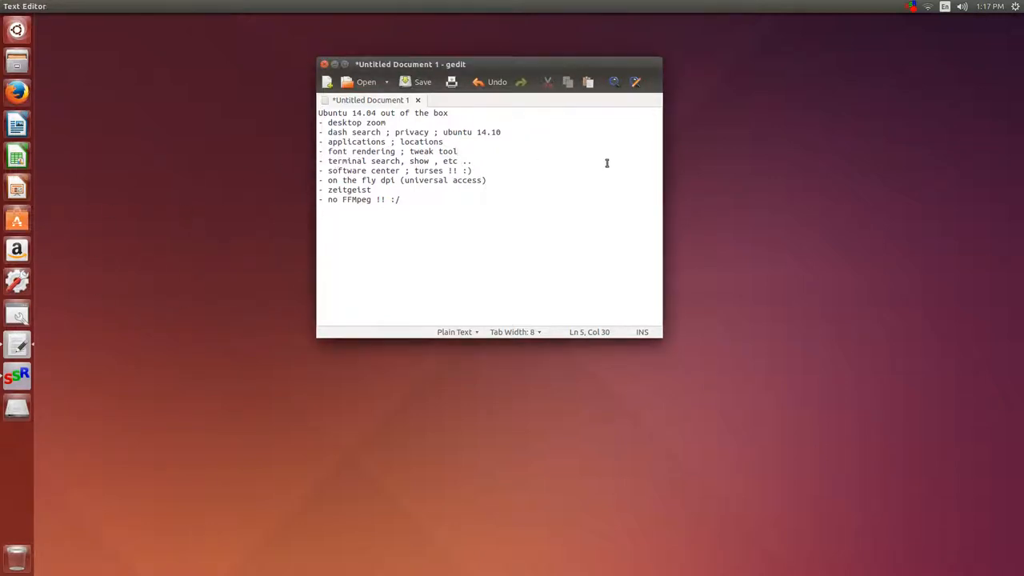
pyautogui.click(16, 408)
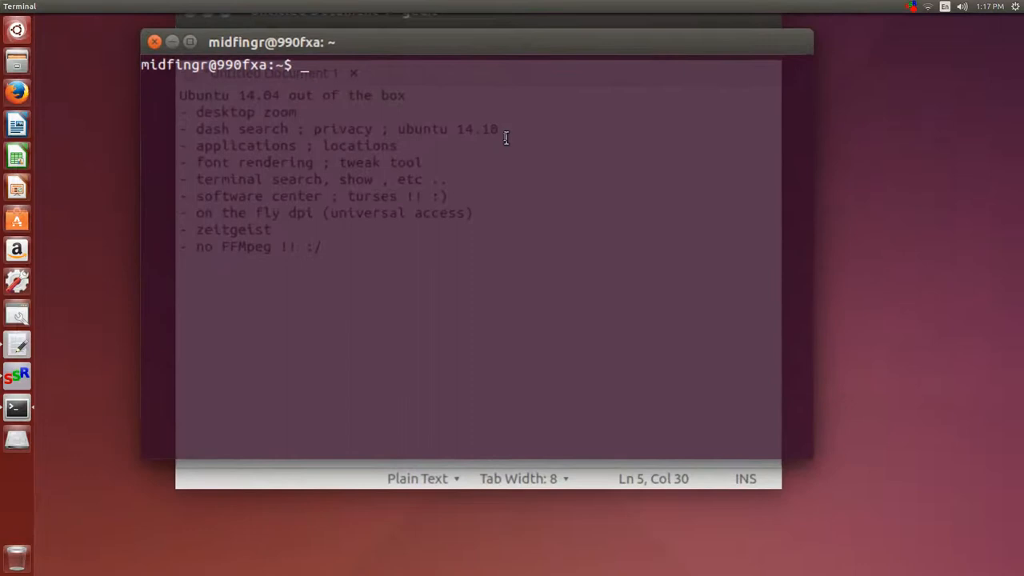
# - Run 'apt-cache search unity-tweak-tool' in Terminal to find the package description
pyautogui.write('apt')
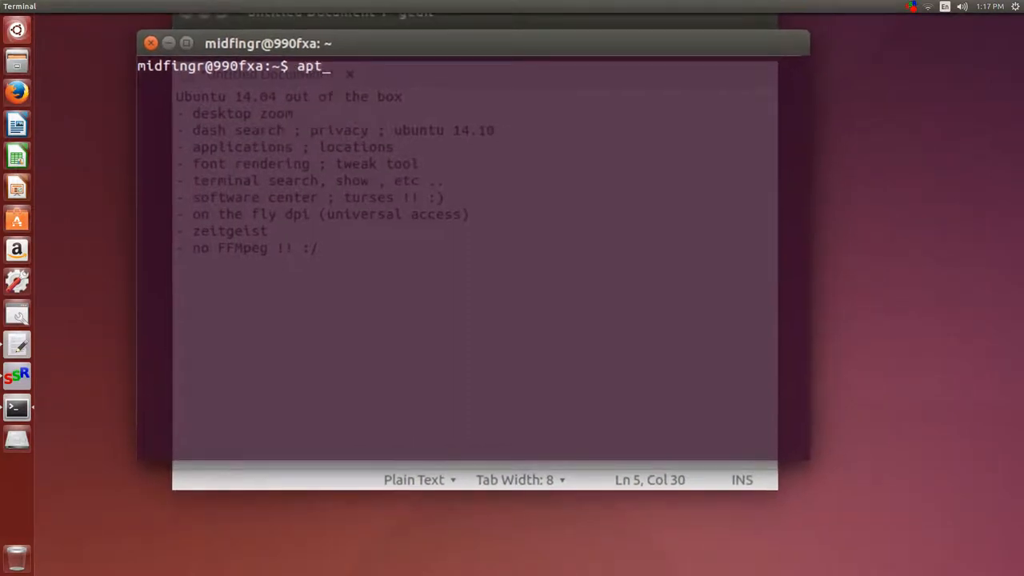
pyautogui.write('cache s')
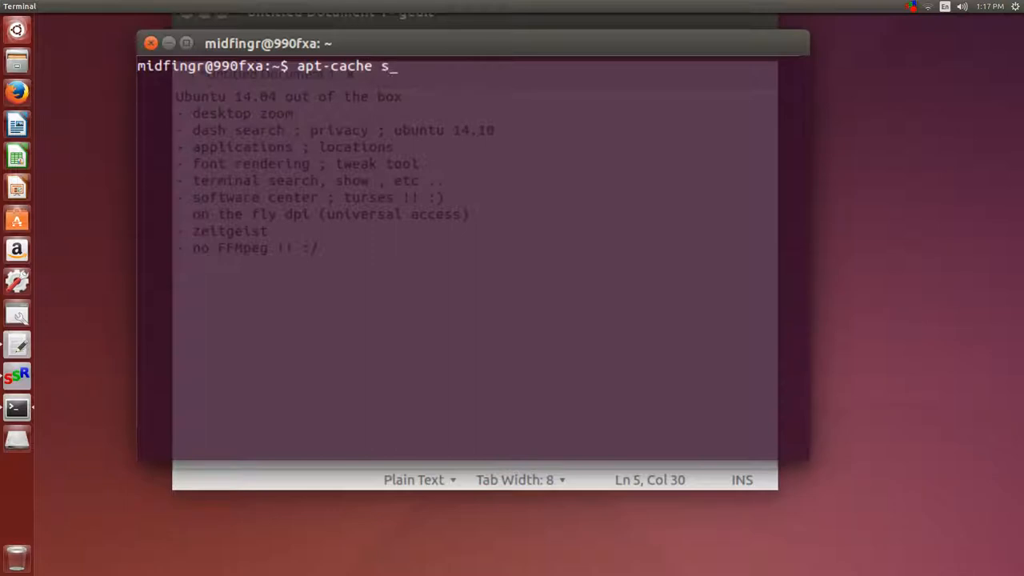
pyautogui.write('earch')
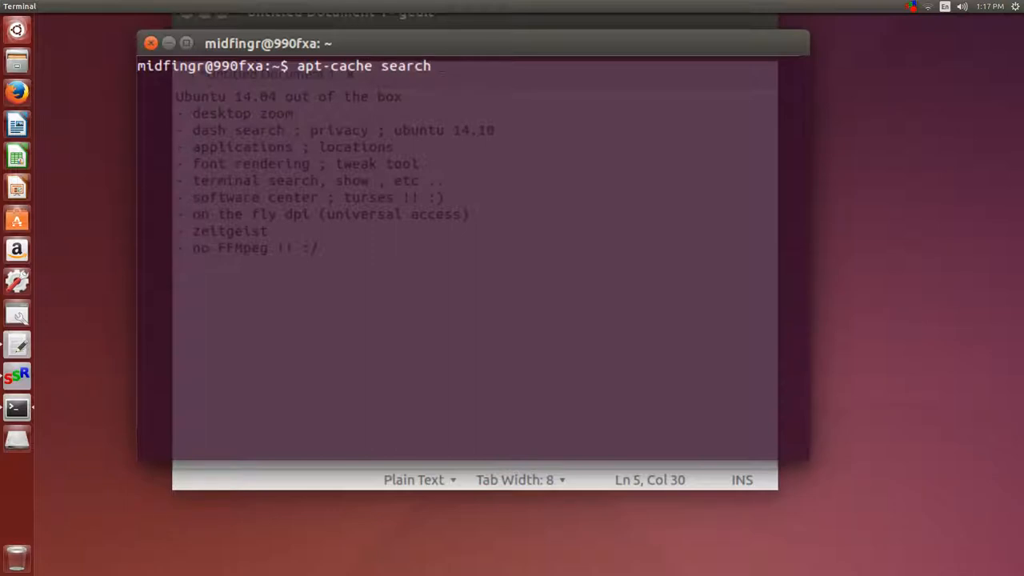
pyautogui.write('unity')
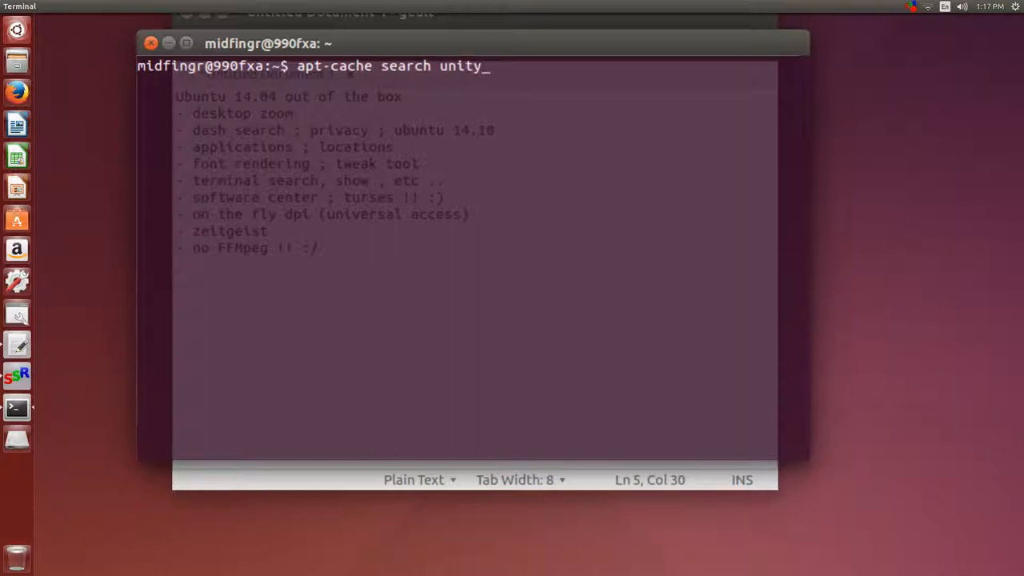
pyautogui.write('-twea')
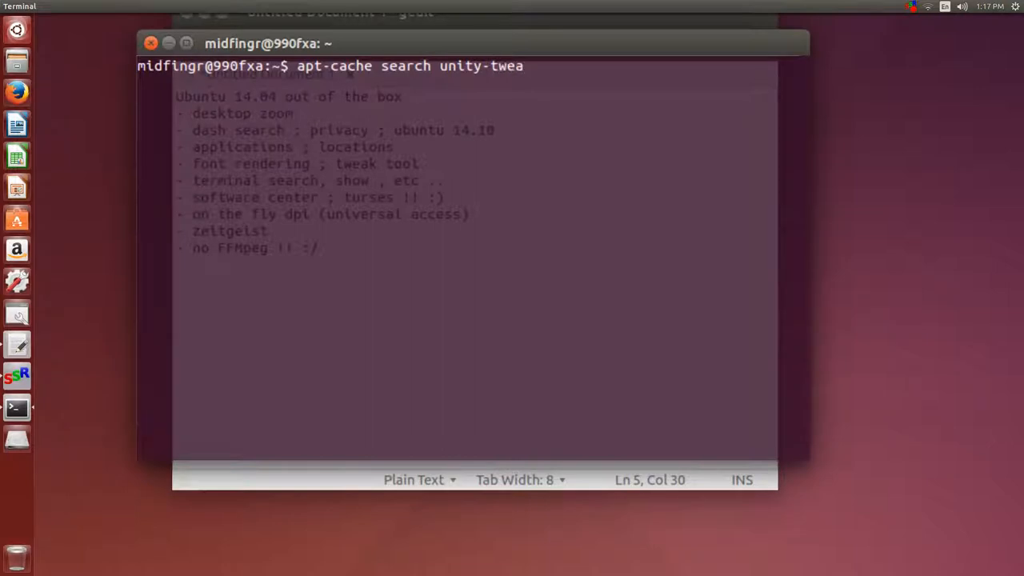
pyautogui.write('-tool')
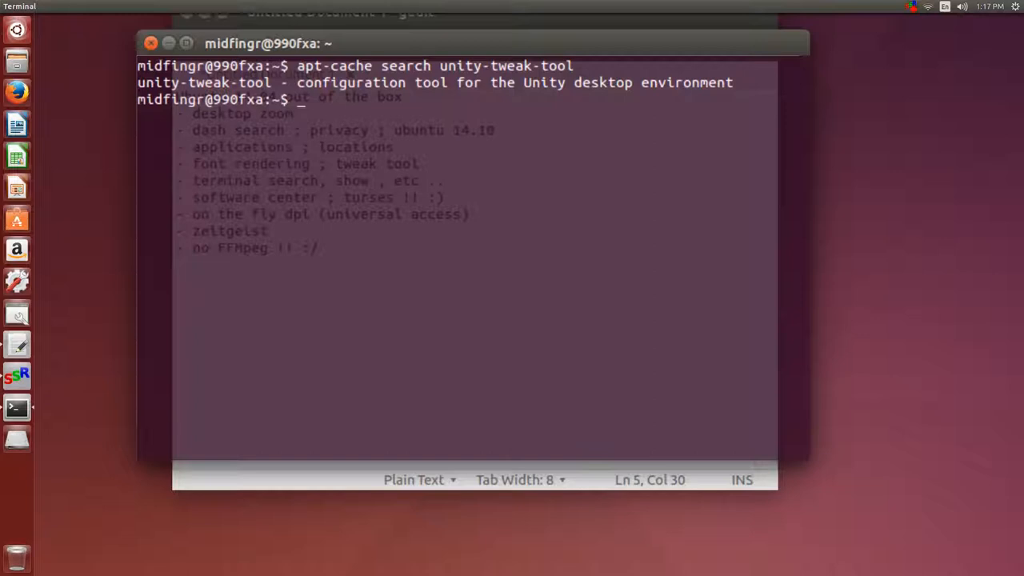
pyautogui.write('apt-cache search unity-tweak-tool')
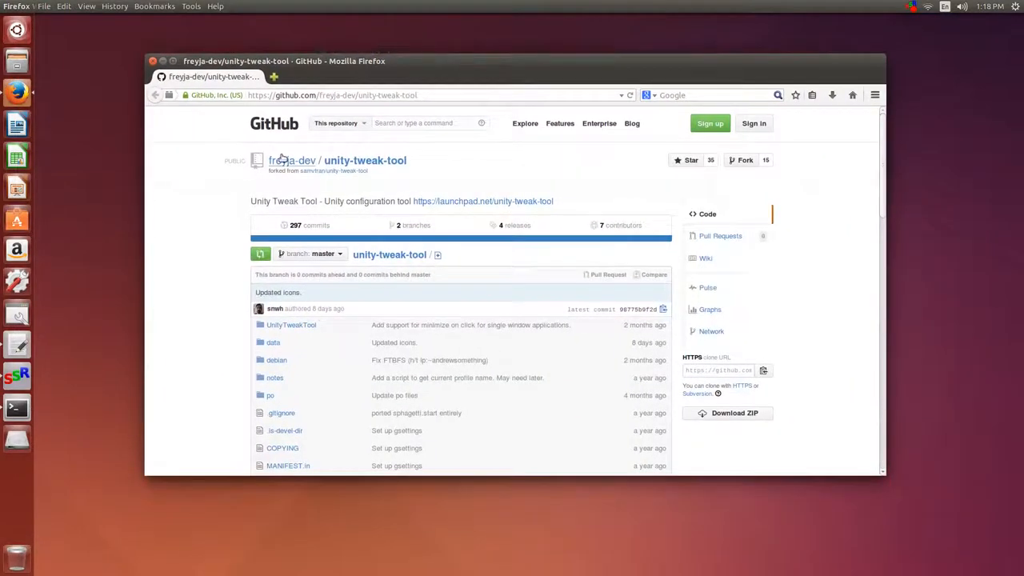
# - Scroll the unity-tweak-tool GitHub README to the Usage section with the Freyja PPA command
pyautogui.scroll(-3)
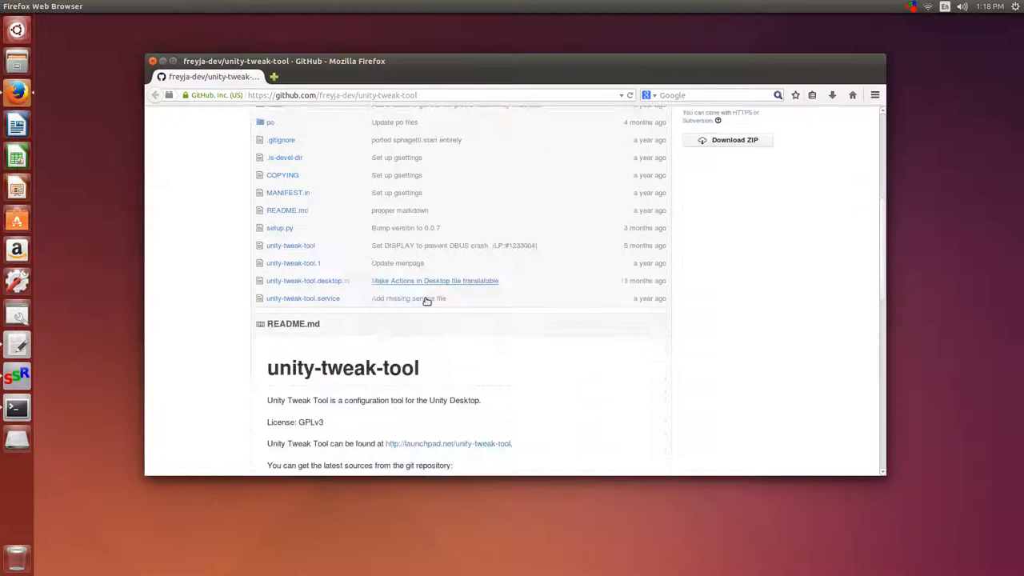
pyautogui.scroll(-3)
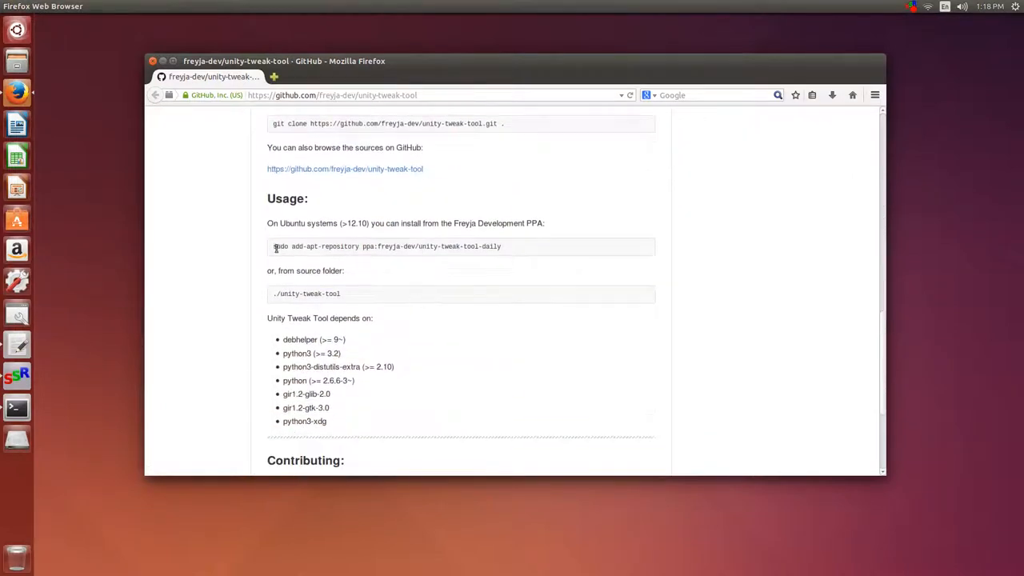
pyautogui.scroll(3)
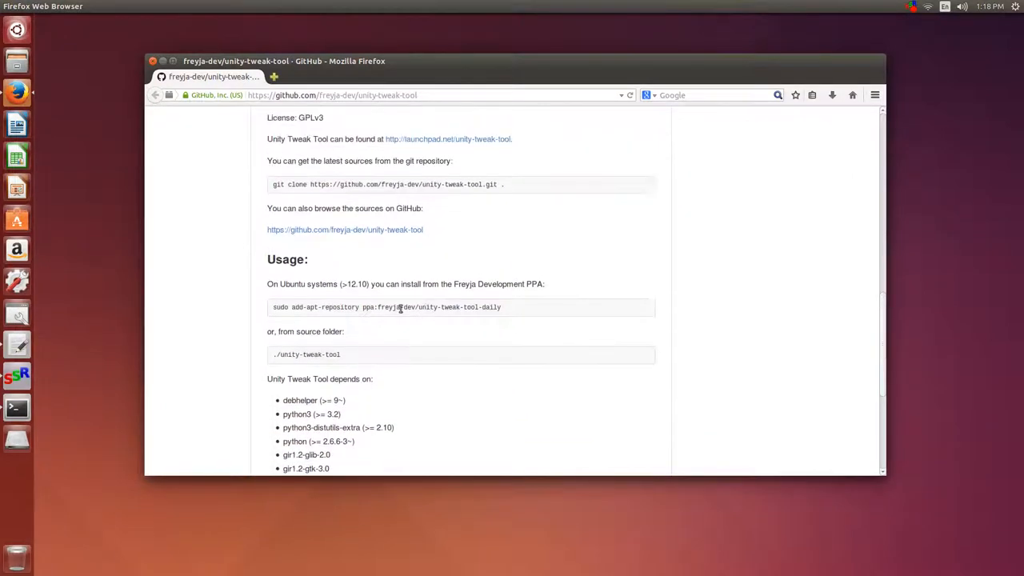
pyautogui.scroll(-3)
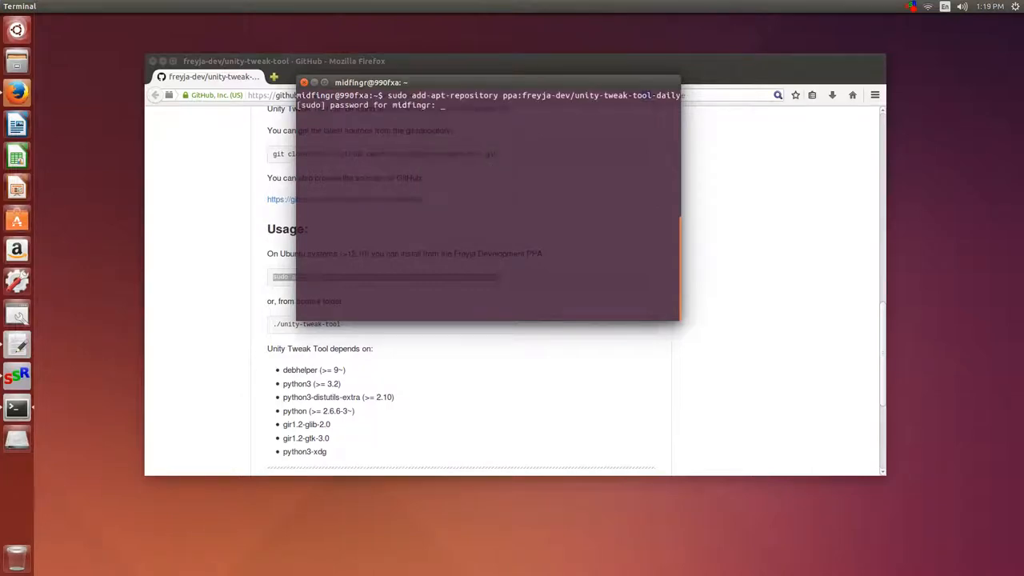
# - Confirm adding ppa:freyja-dev/unity-tweak-tool-daily with the password, then refresh package lists via sudo apt-get update
pyautogui.press('Return')
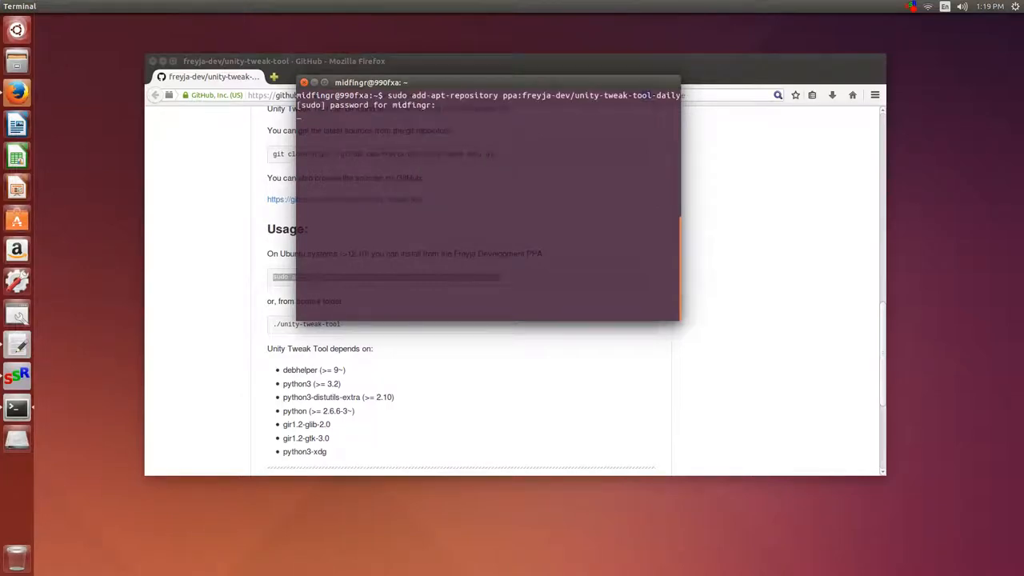
pyautogui.press('Return')
pyautogui.write('s')
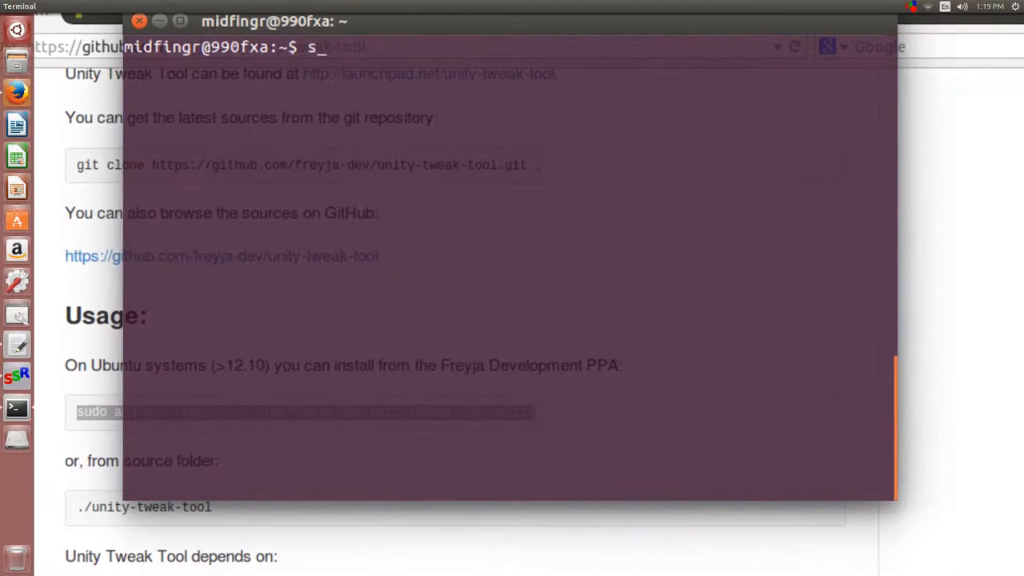
pyautogui.write('udo')
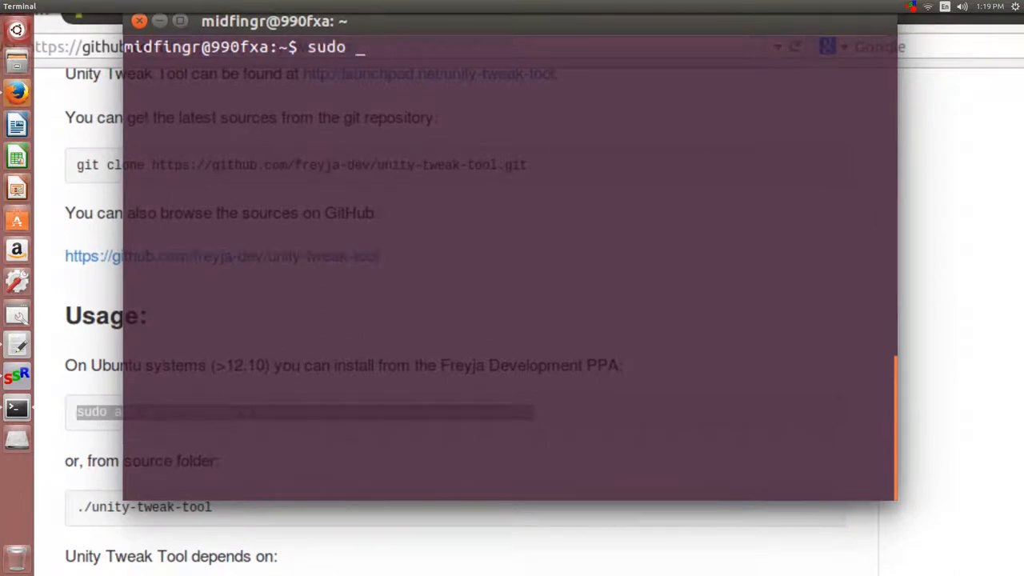
pyautogui.write('apt-g')
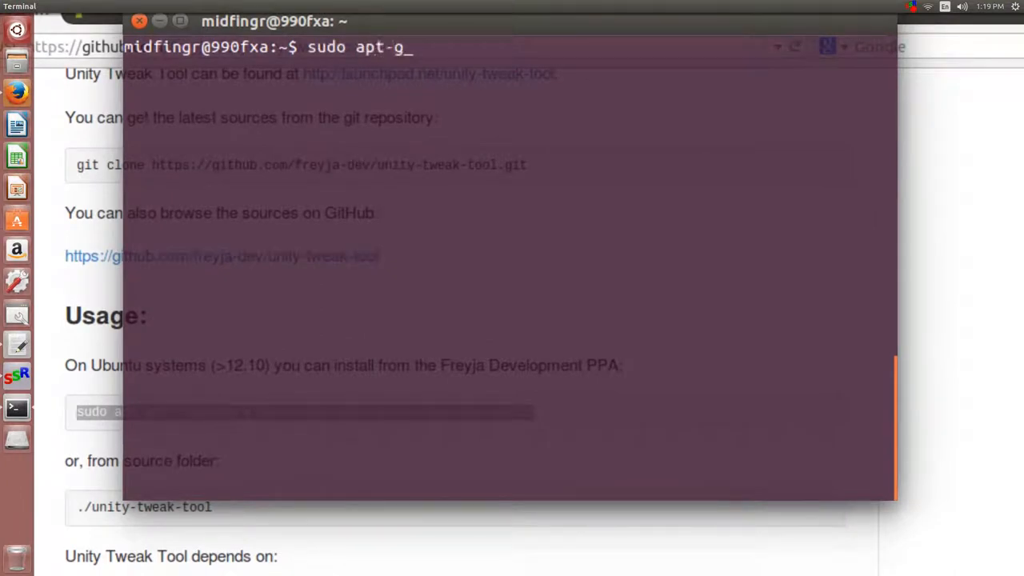
pyautogui.write('et upd')
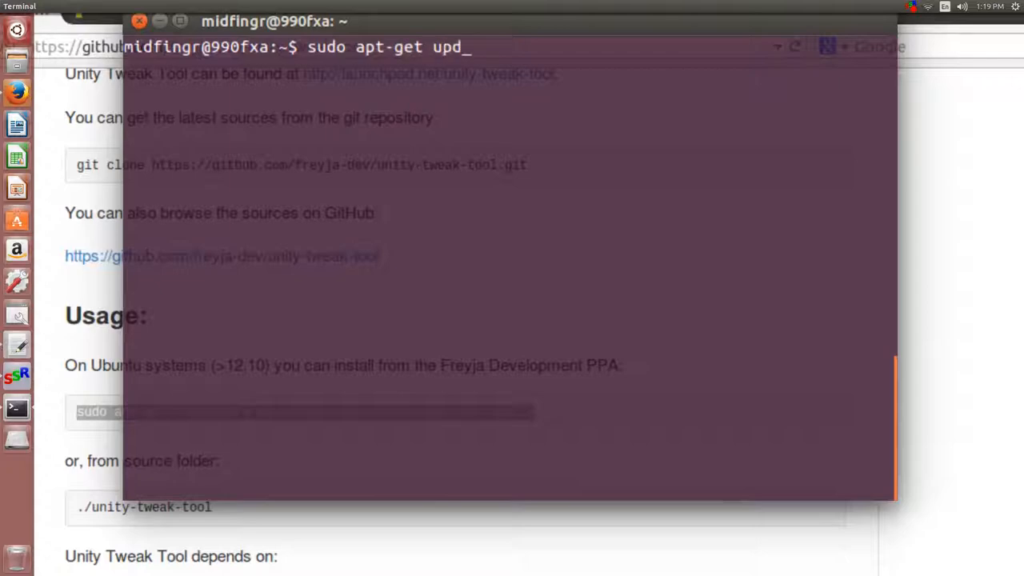
pyautogui.press('Return')
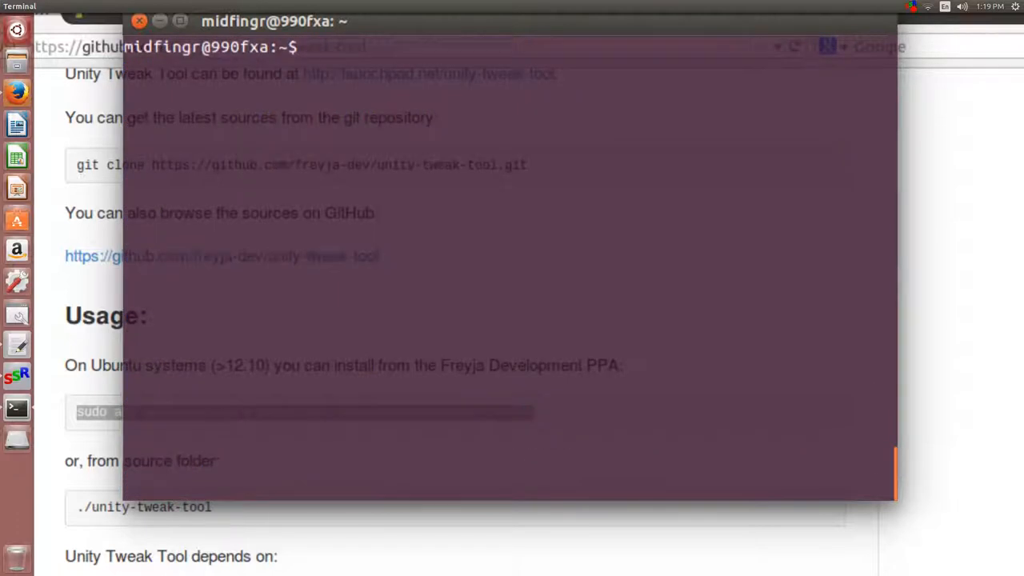
pyautogui.write('sudo add-apt-repository ppa:freyja-dev/unity-tweak-tool-daily')
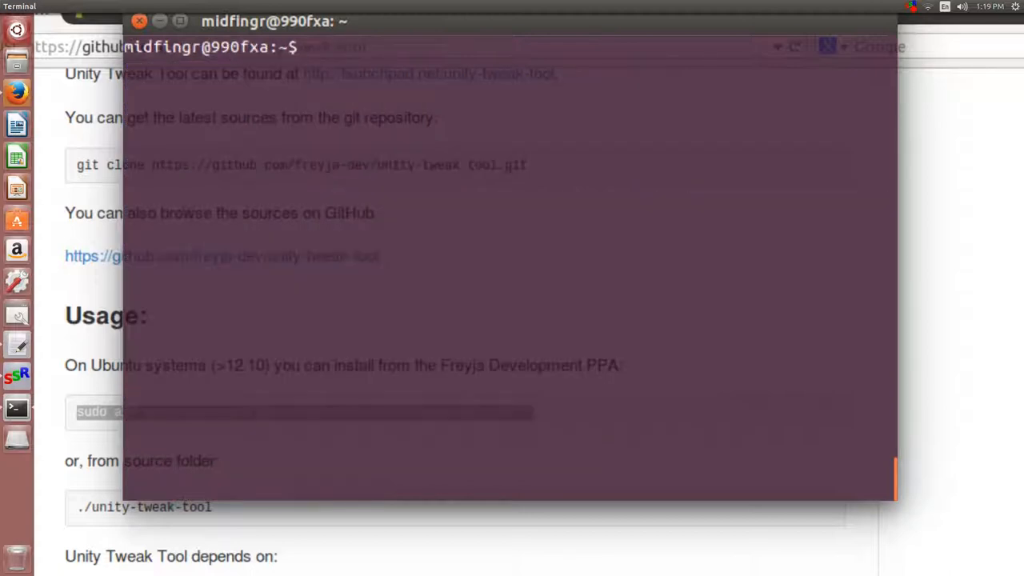
# - Run 'sudo apt-get install unity-tweak-tool' to install the tweak tool from the PPA
pyautogui.write('sudo')
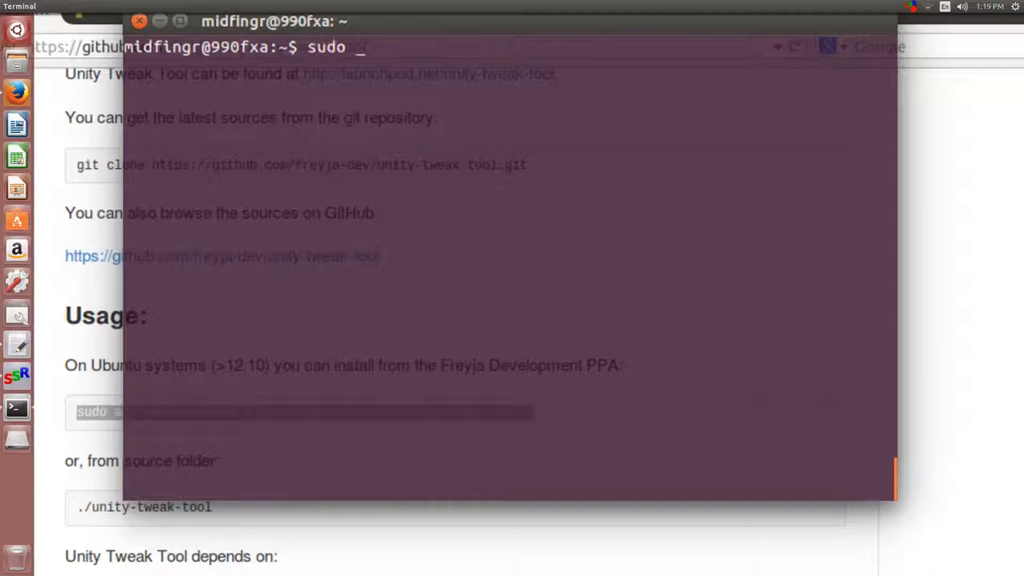
pyautogui.write('apt')
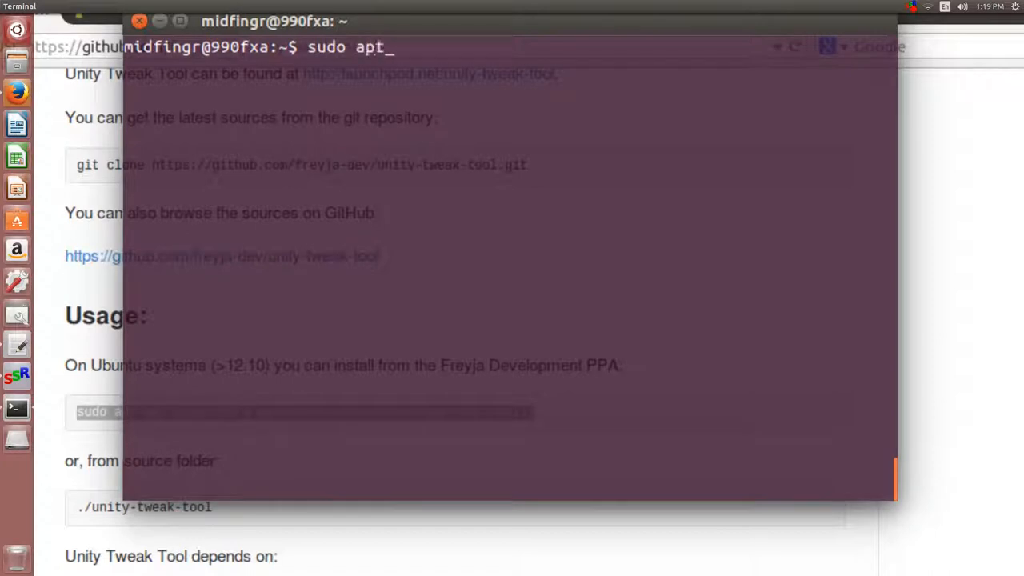
pyautogui.write('-get')
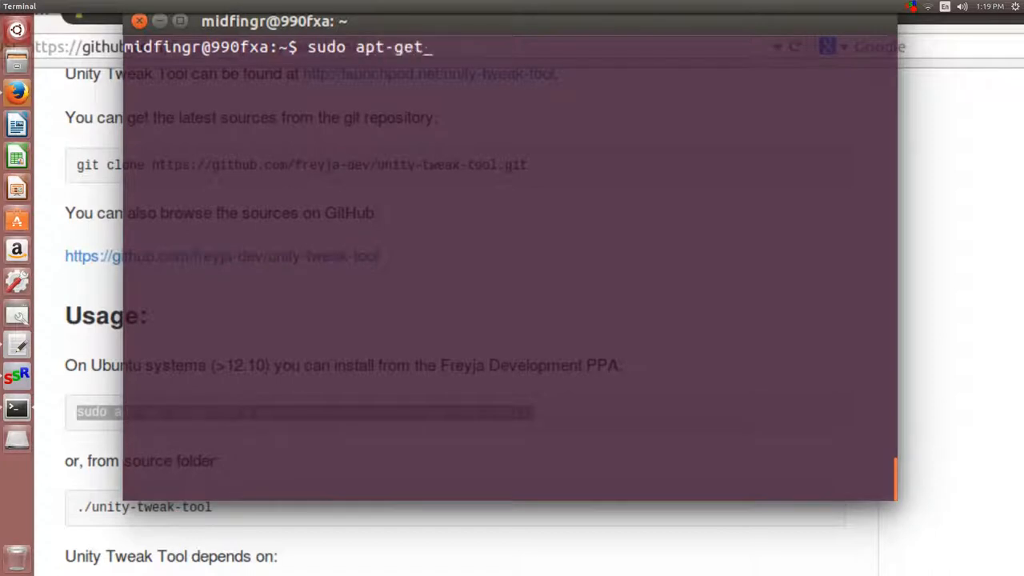
pyautogui.write('install unity')
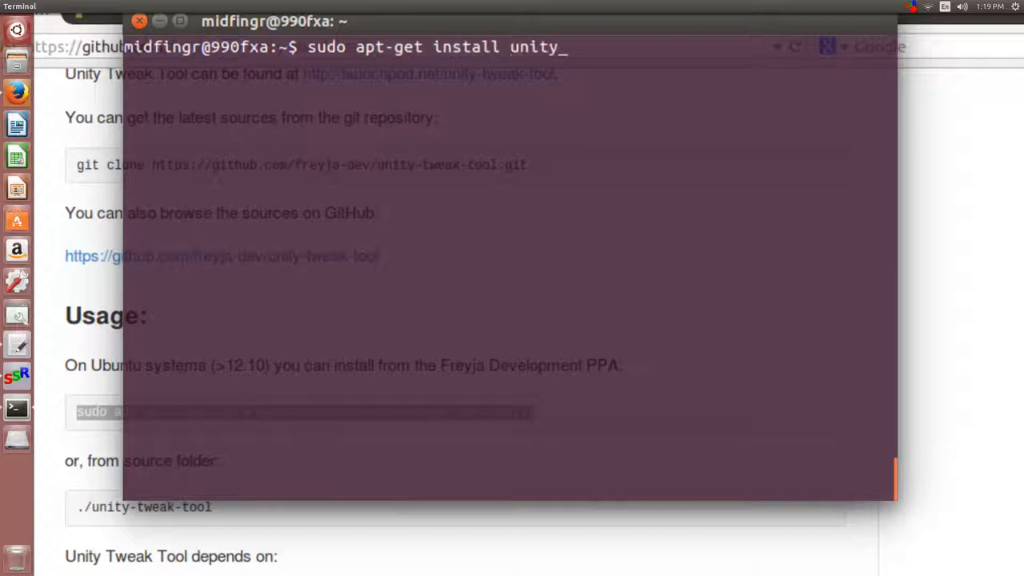
pyautogui.write('-twe')
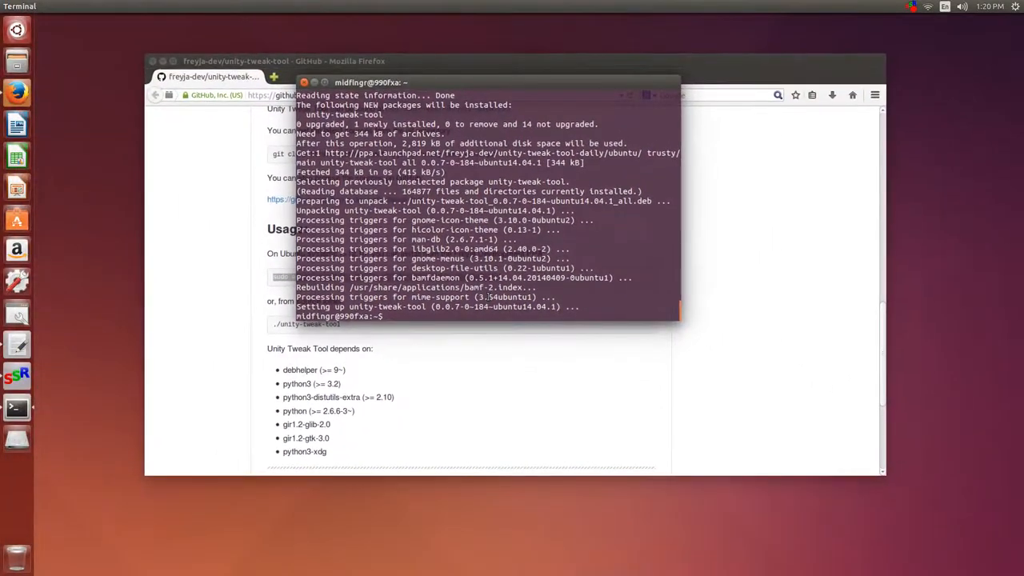
# - Launch Unity Tweak Tool from the Dash search 'tw' and view its Launcher settings page
pyautogui.click(16, 29)
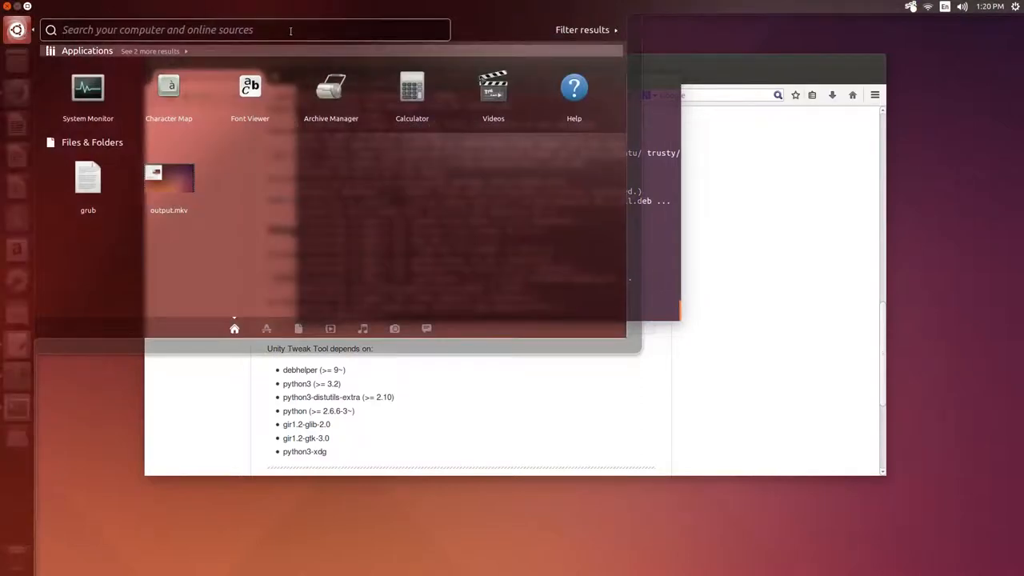
pyautogui.write('tw')
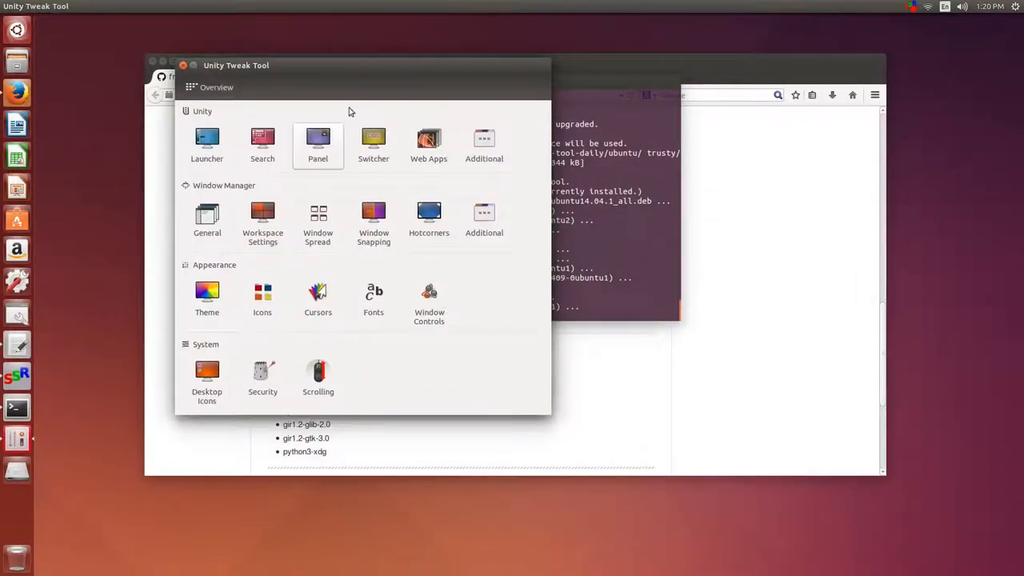
pyautogui.click(206, 144)
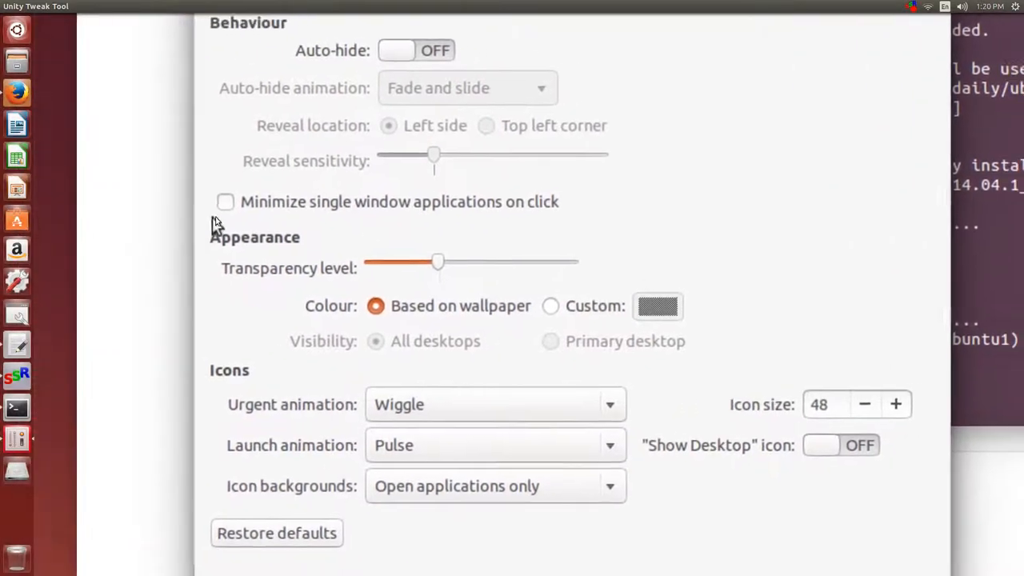
pyautogui.click(225, 202)
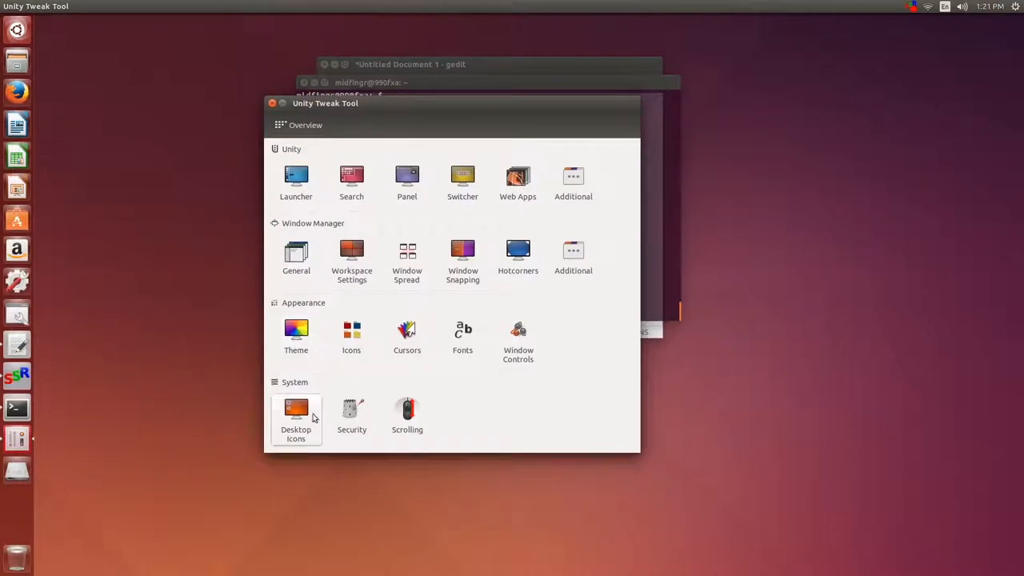
# - View the Fonts page with antialiasing and hinting options, then close Unity Tweak Tool
pyautogui.click(463, 334)
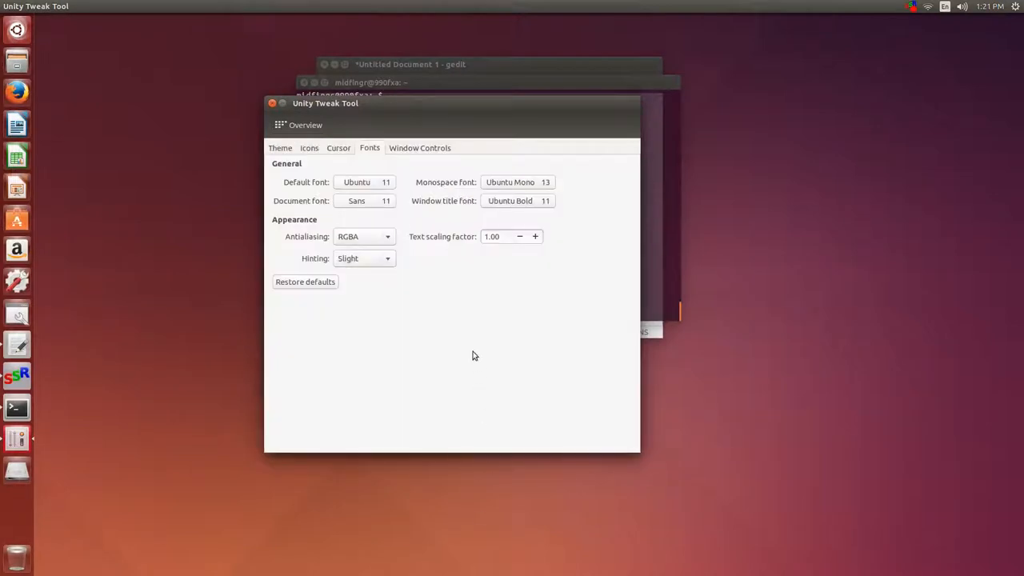
pyautogui.moveTo(413, 309)
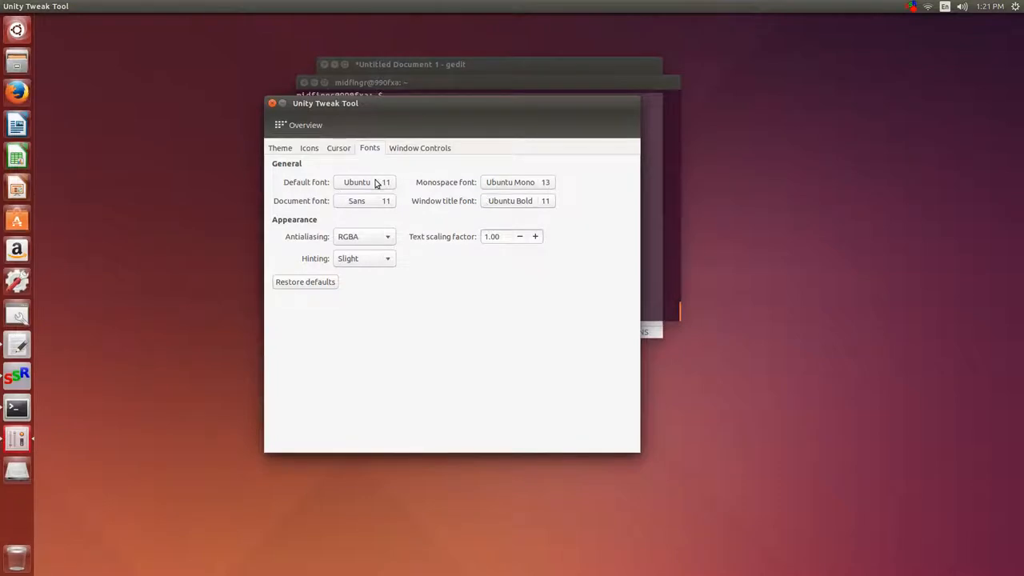
pyautogui.moveTo(455, 183)
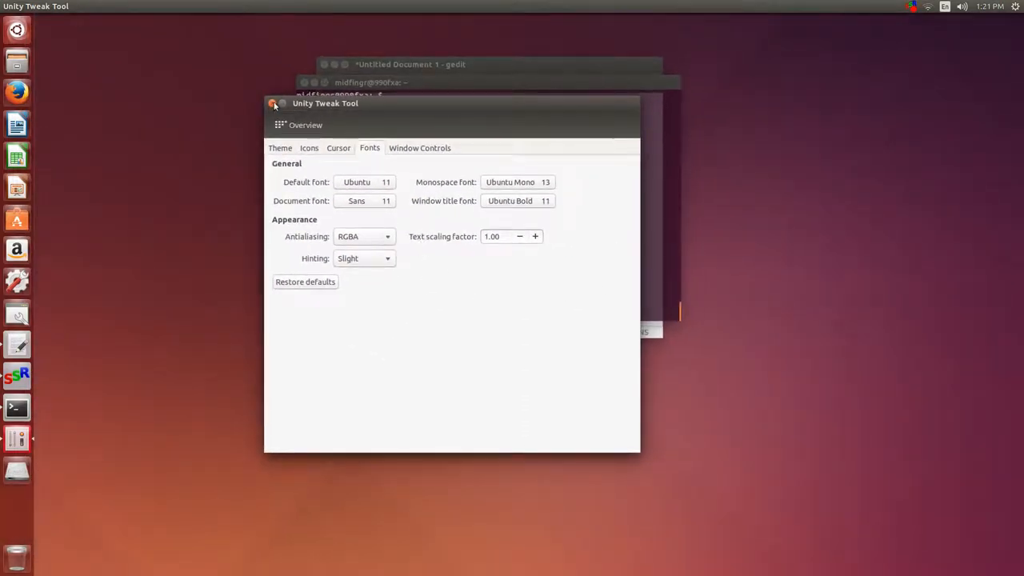
pyautogui.click(272, 104)
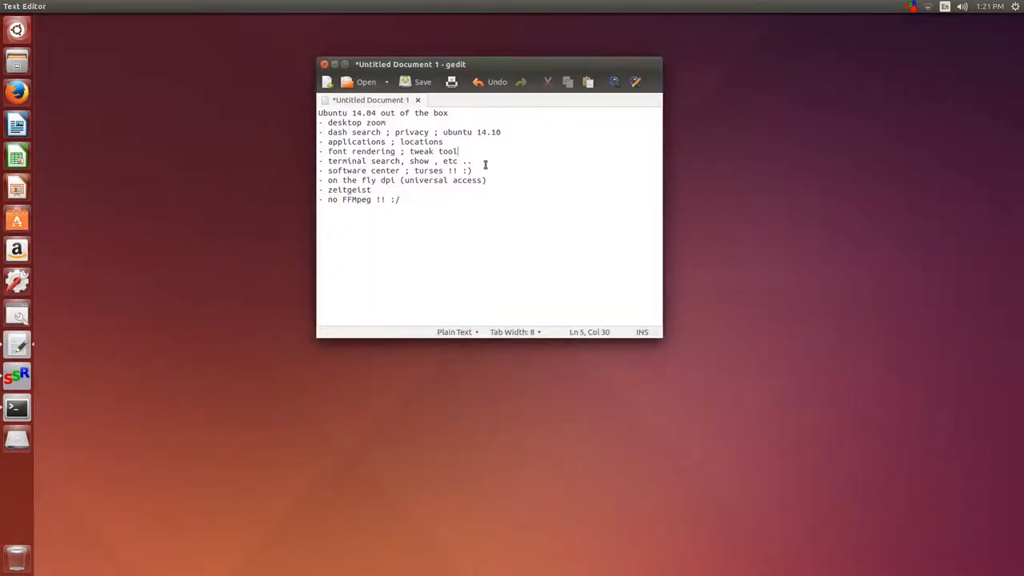
# - Search Ubuntu Software Center for 'turses' and view the console Twitter client's details
pyautogui.click(473, 169)
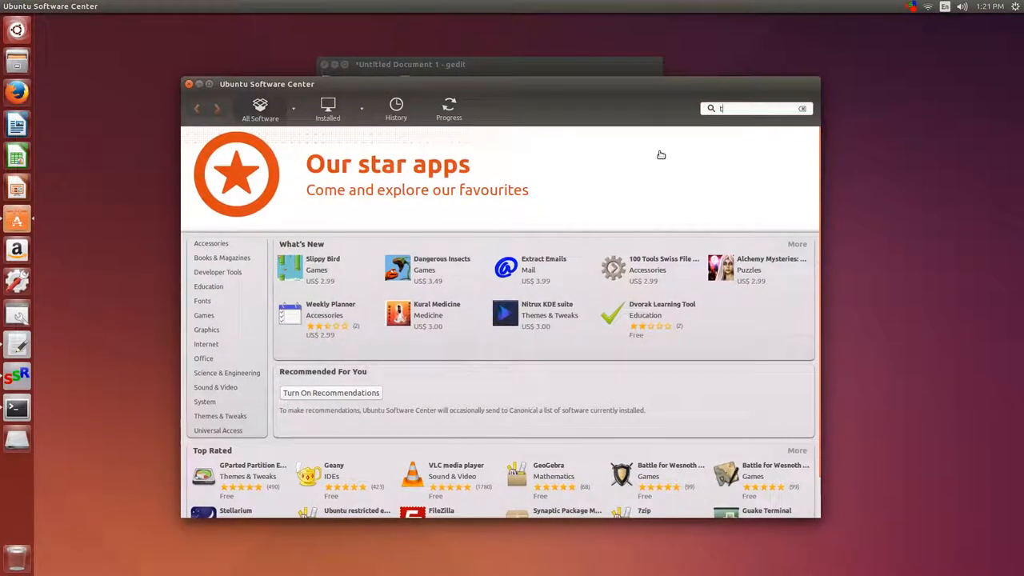
pyautogui.write('urses')
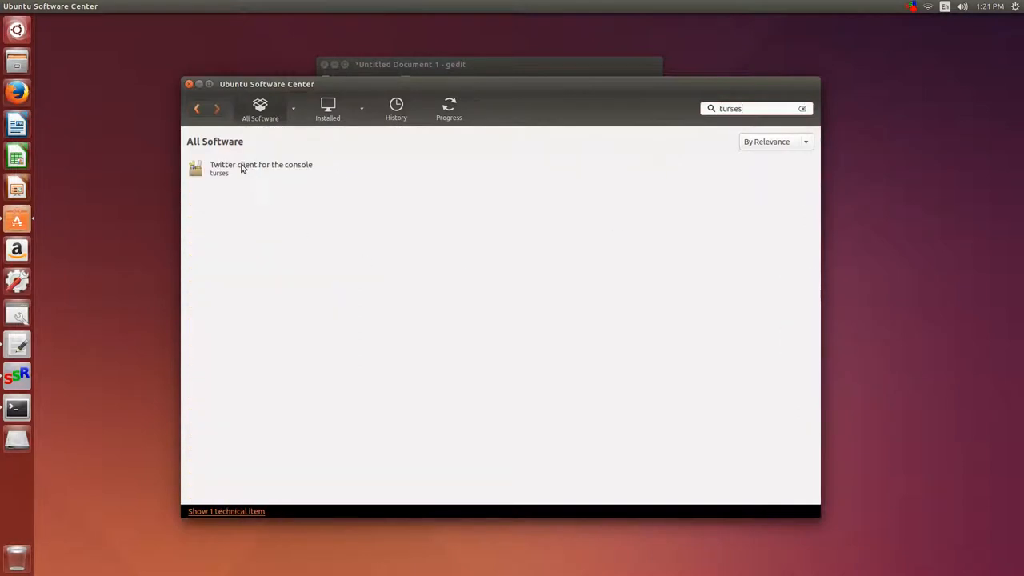
pyautogui.click(261, 168)
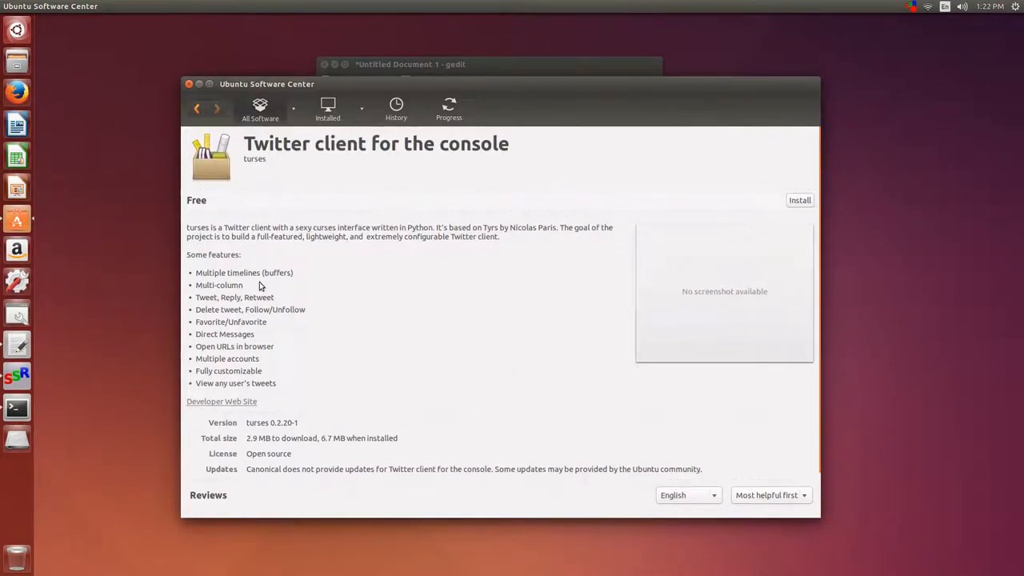
pyautogui.scroll(-3)
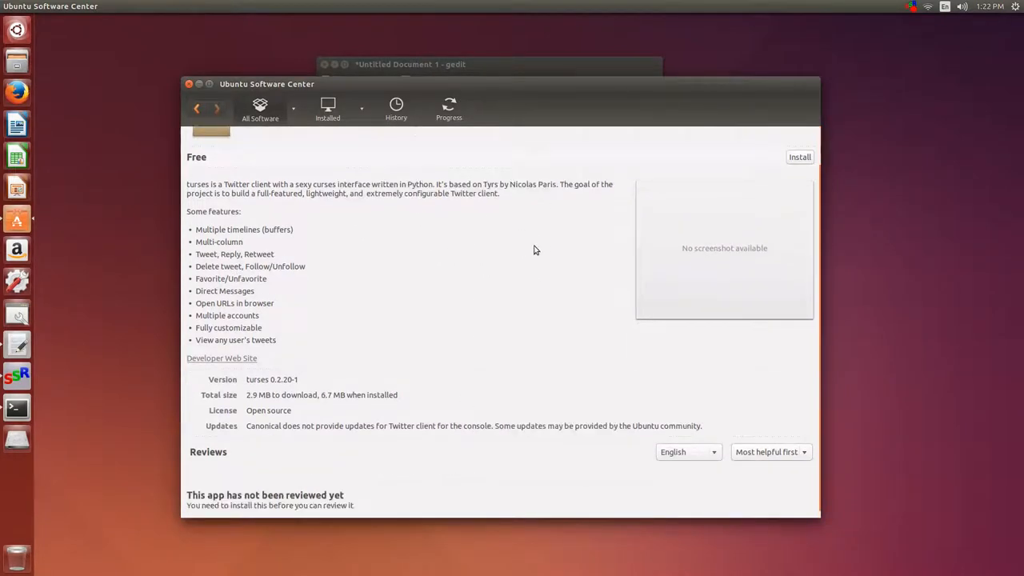
# - Install turses, authenticating with the password, and close the Software Center
pyautogui.click(800, 157)
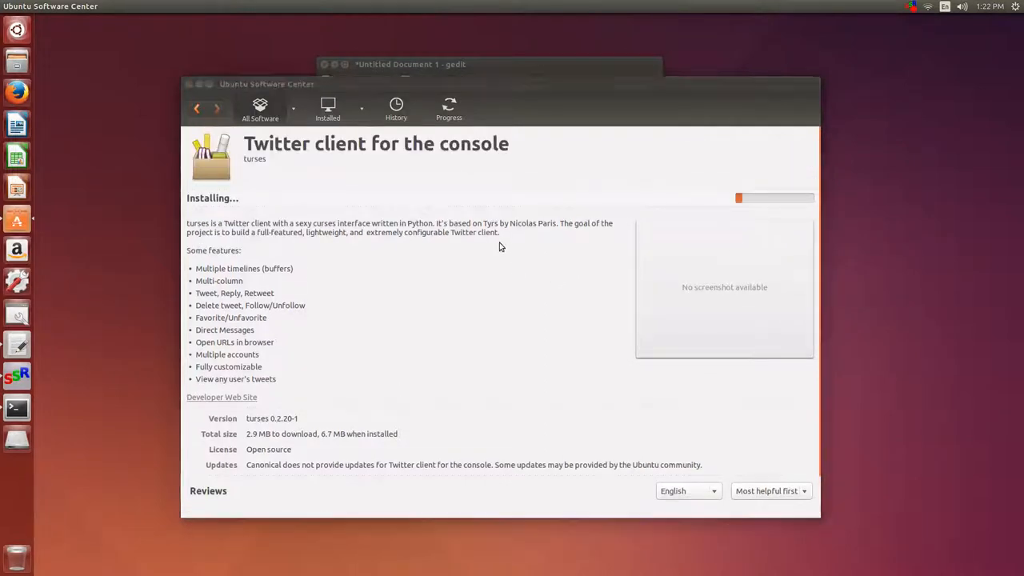
pyautogui.write('••••')
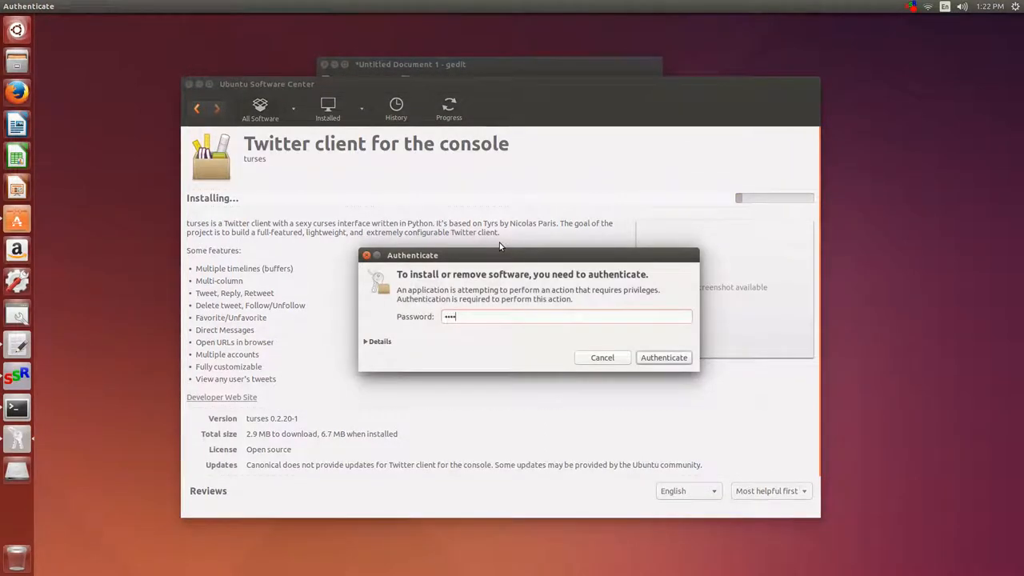
pyautogui.click(662, 358)
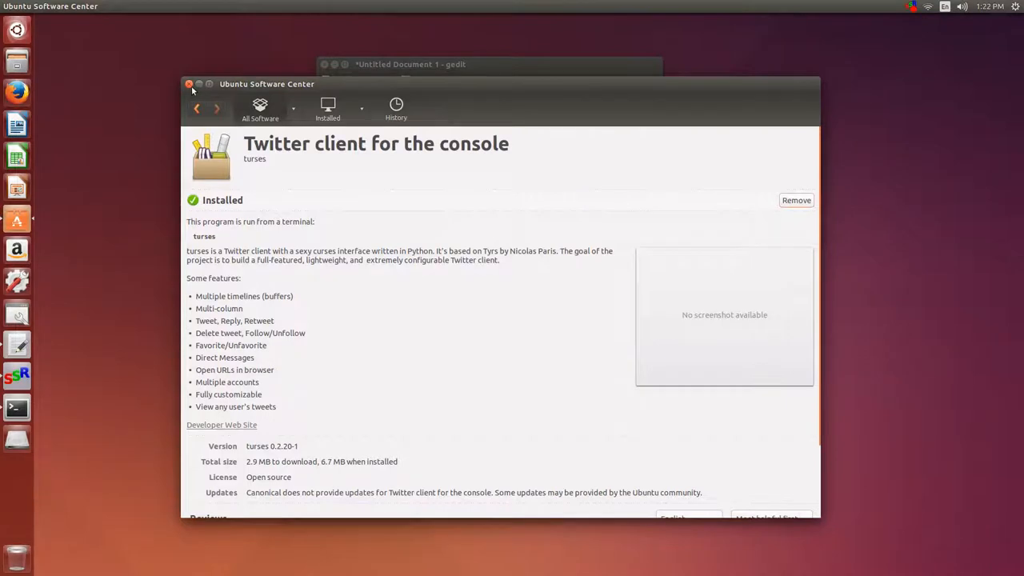
pyautogui.click(189, 83)
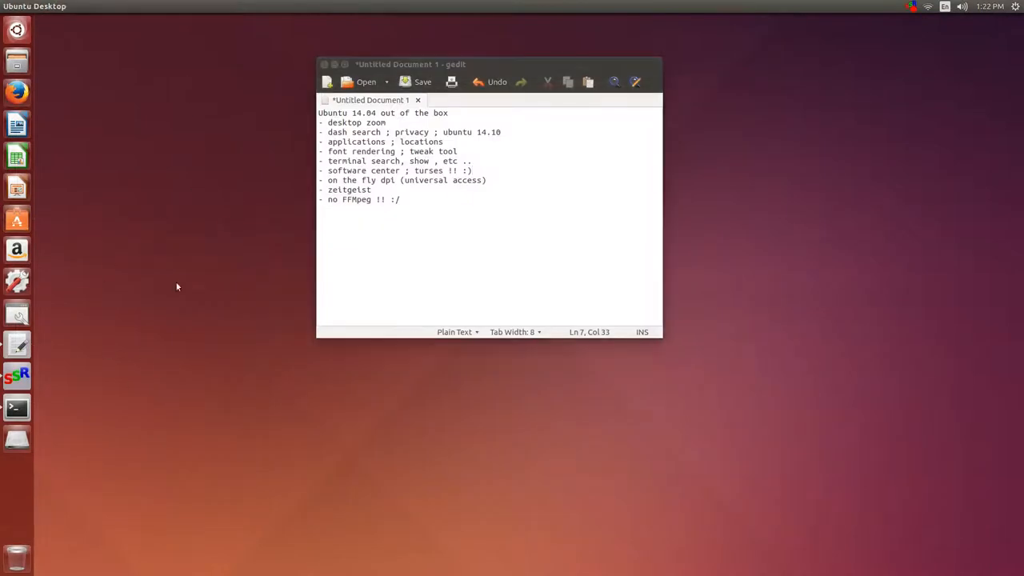
# - Run turses in a new terminal until the Twitter PIN prompt, then quit it with Ctrl+C
pyautogui.click(16, 408)
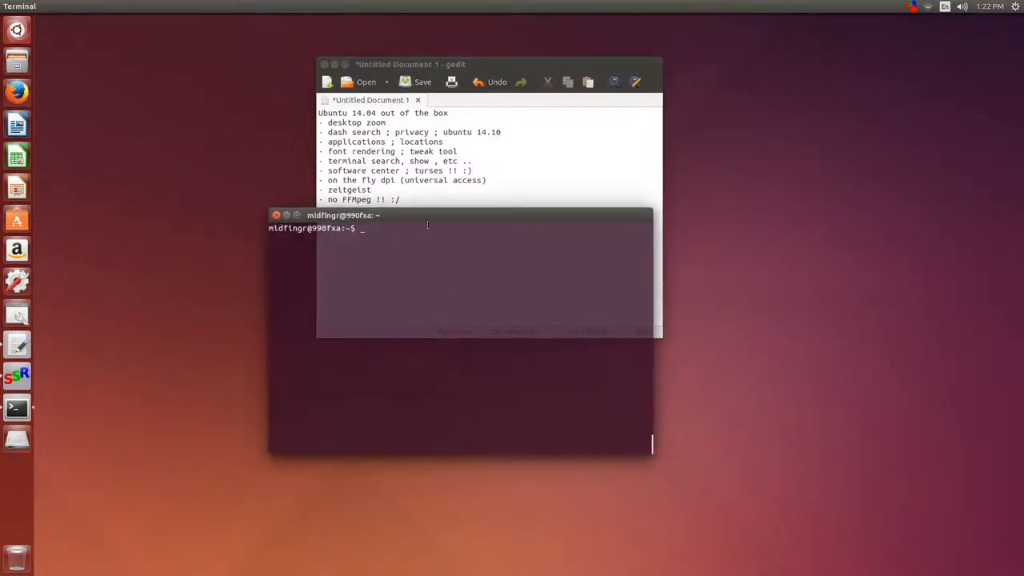
pyautogui.write('u')
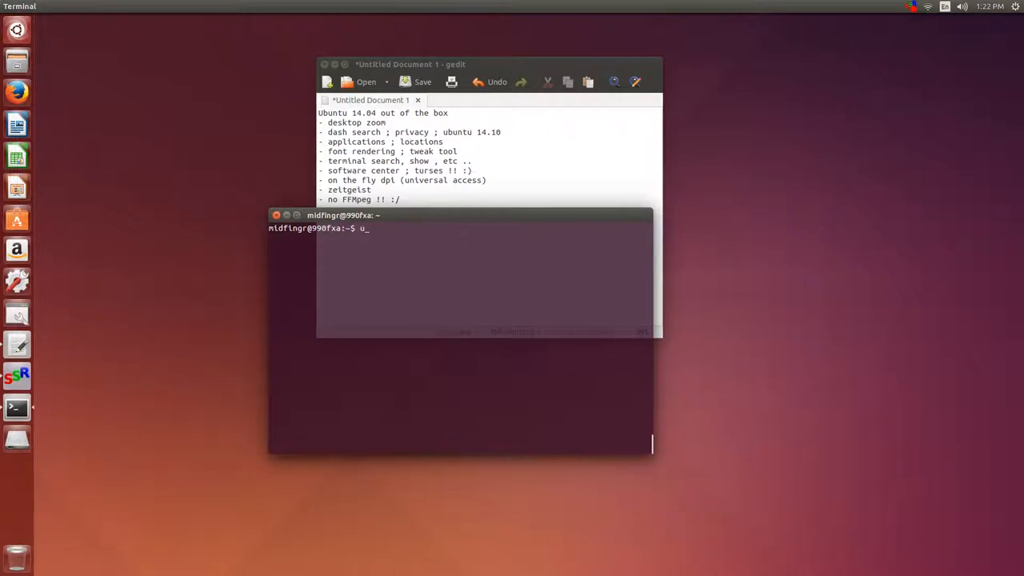
pyautogui.write('tur')
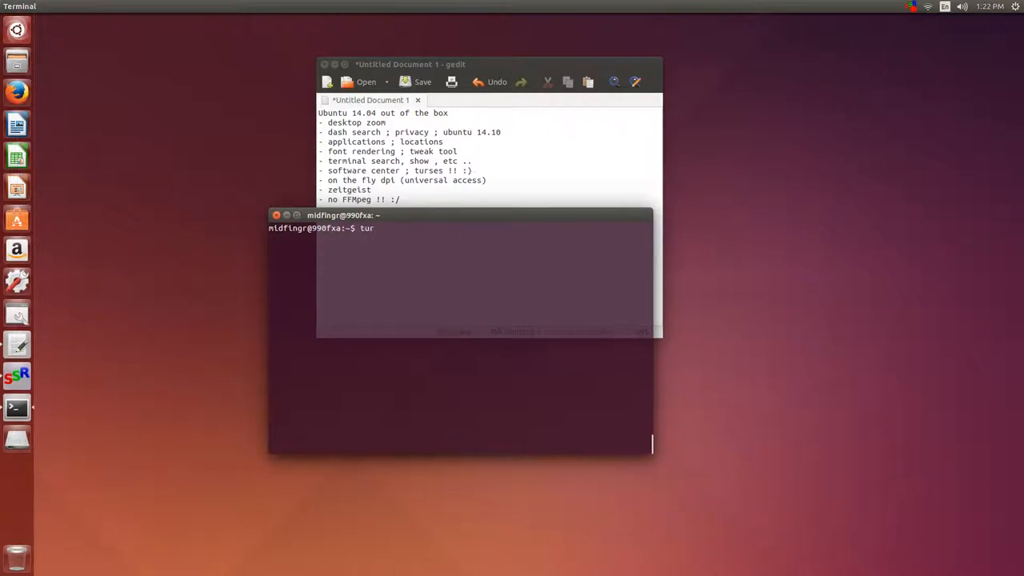
pyautogui.write('ses')
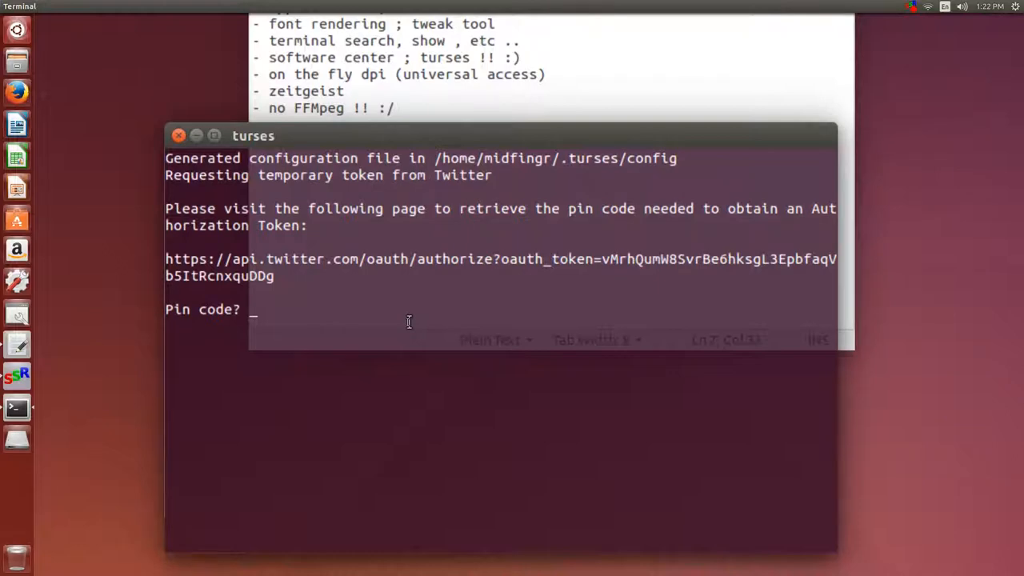
pyautogui.press('ctrl+c')
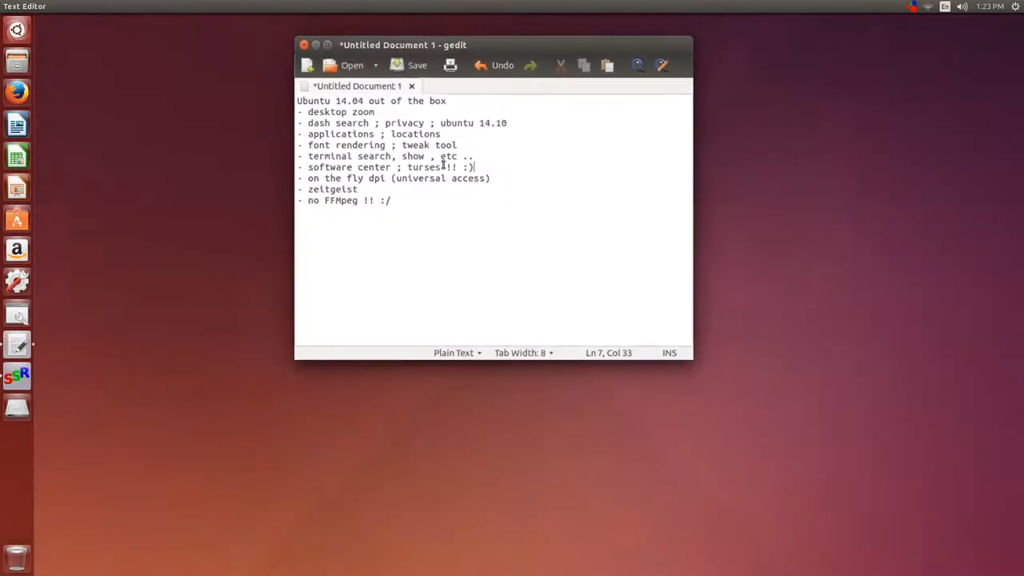
# - In Universal Access toggle Large Text on then off, and go back to All Settings
pyautogui.moveTo(403, 45); pyautogui.dragTo(409, 64)
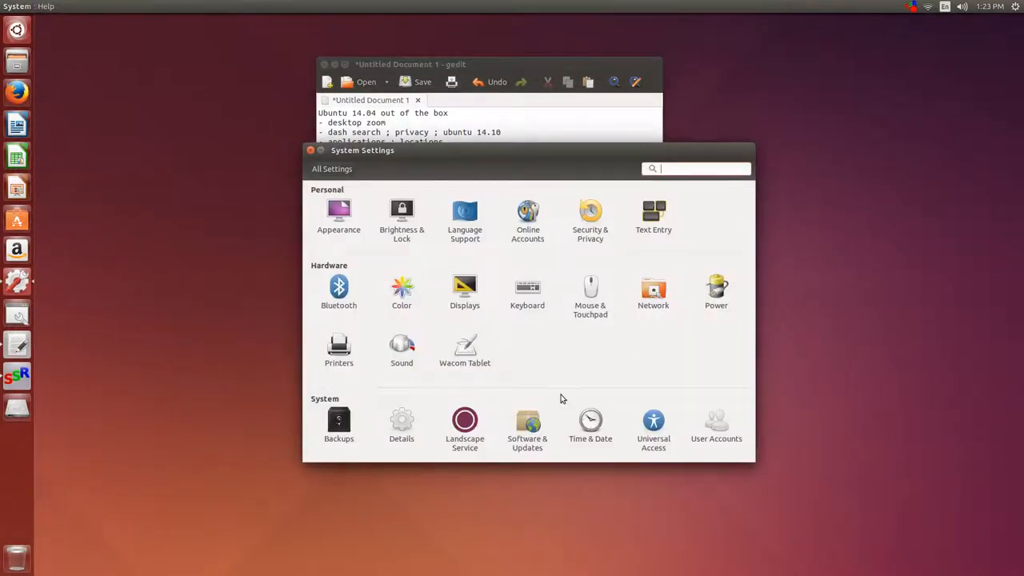
pyautogui.click(652, 424)
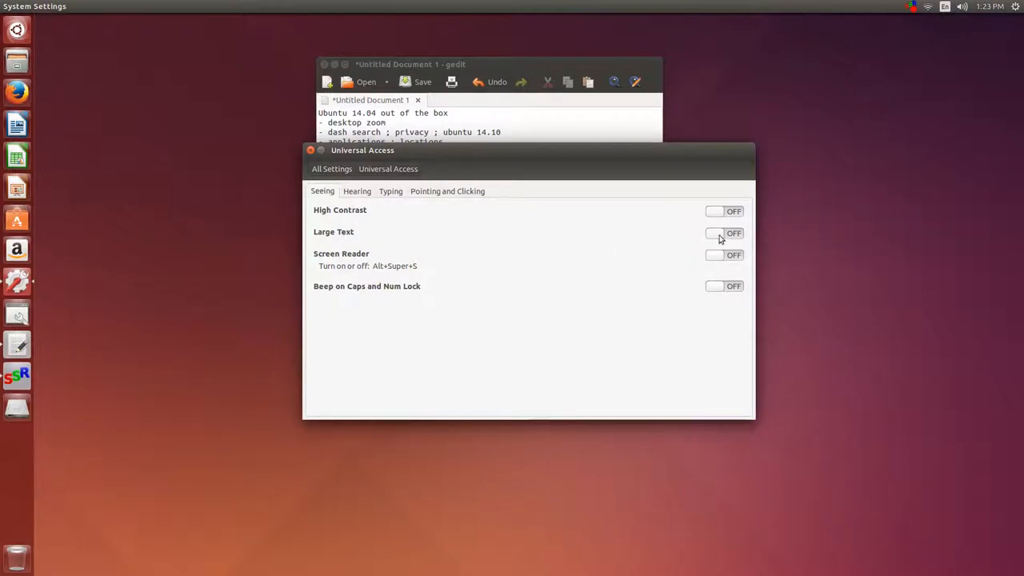
pyautogui.click(723, 234)
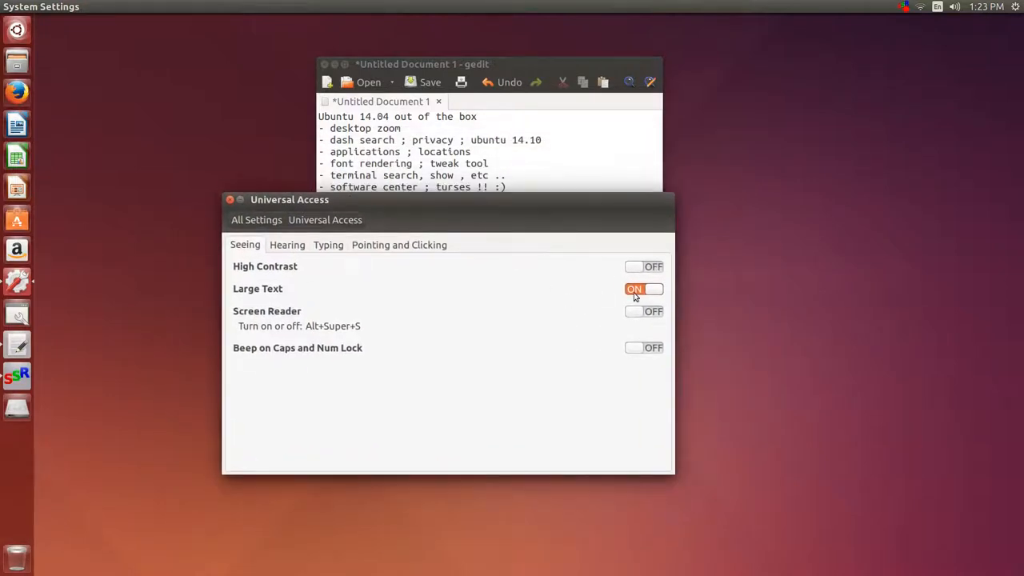
pyautogui.click(643, 288)
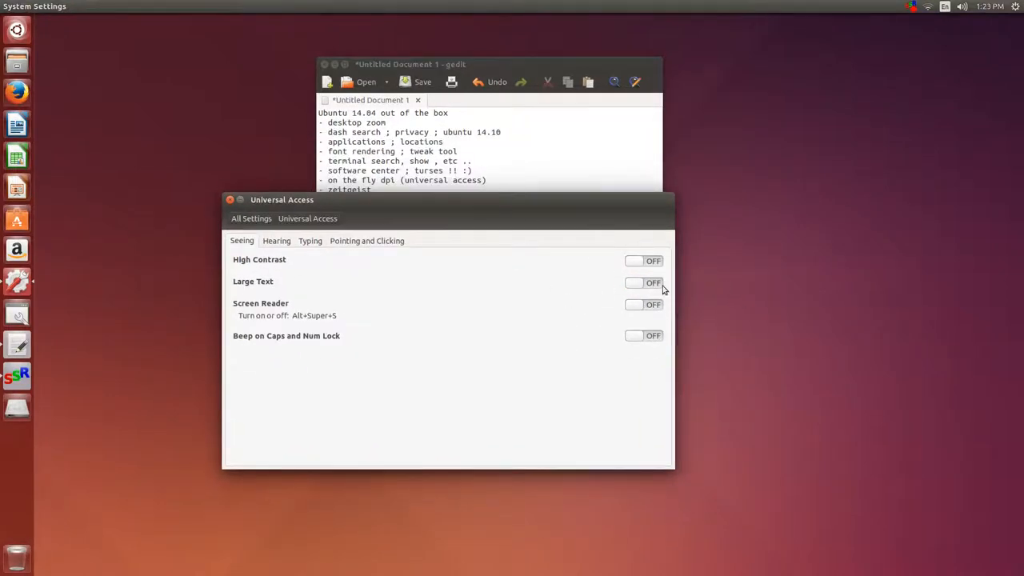
pyautogui.click(643, 287)
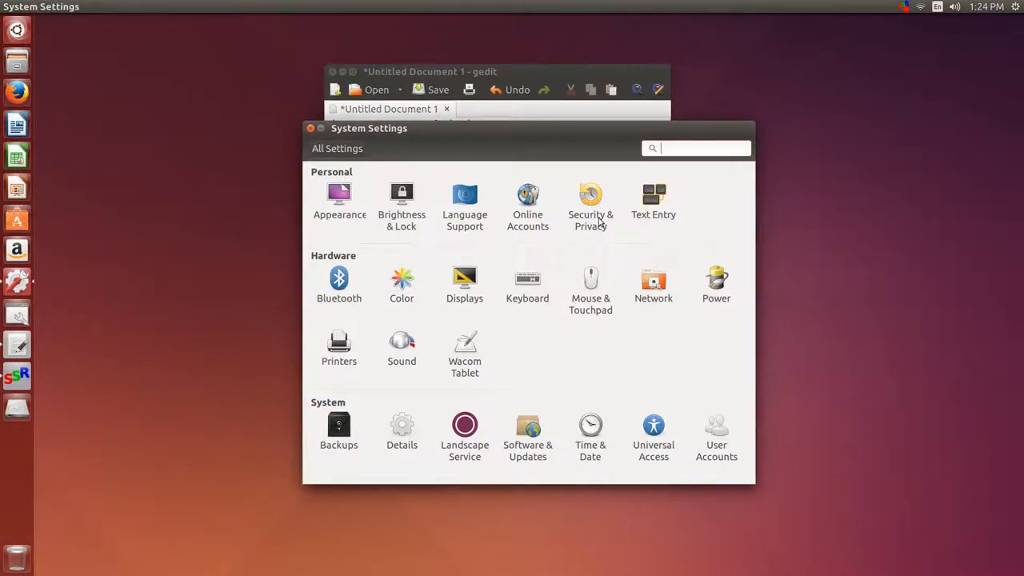
# - Review Security & Privacy's Files & Applications recording options, then close System Settings
pyautogui.click(590, 200)
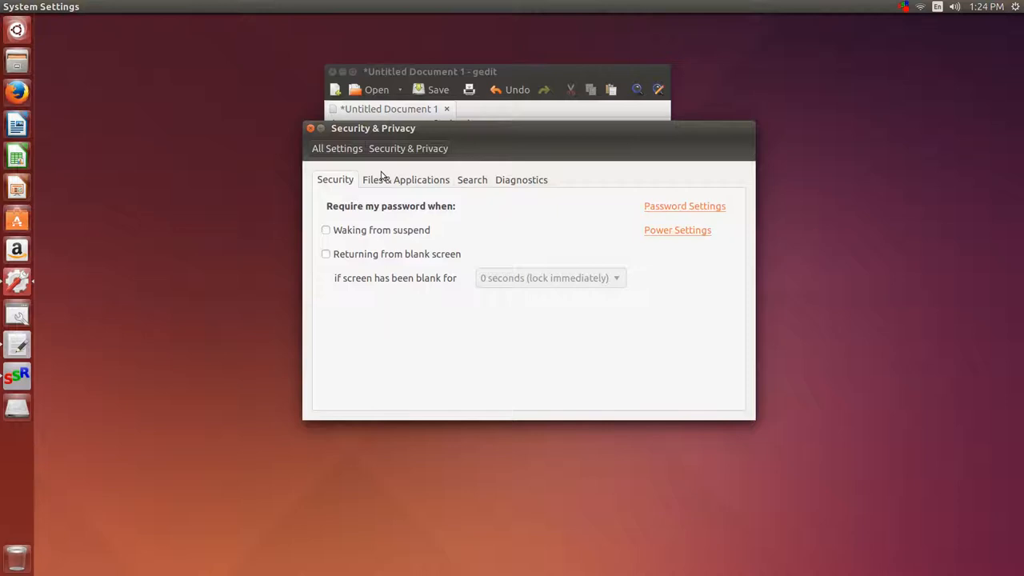
pyautogui.click(405, 179)
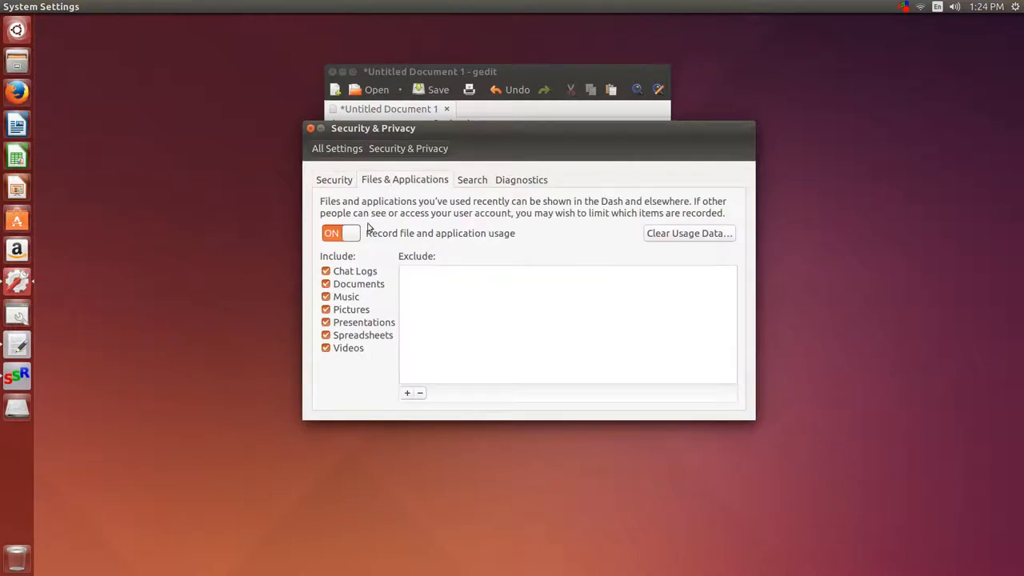
pyautogui.moveTo(342, 272)
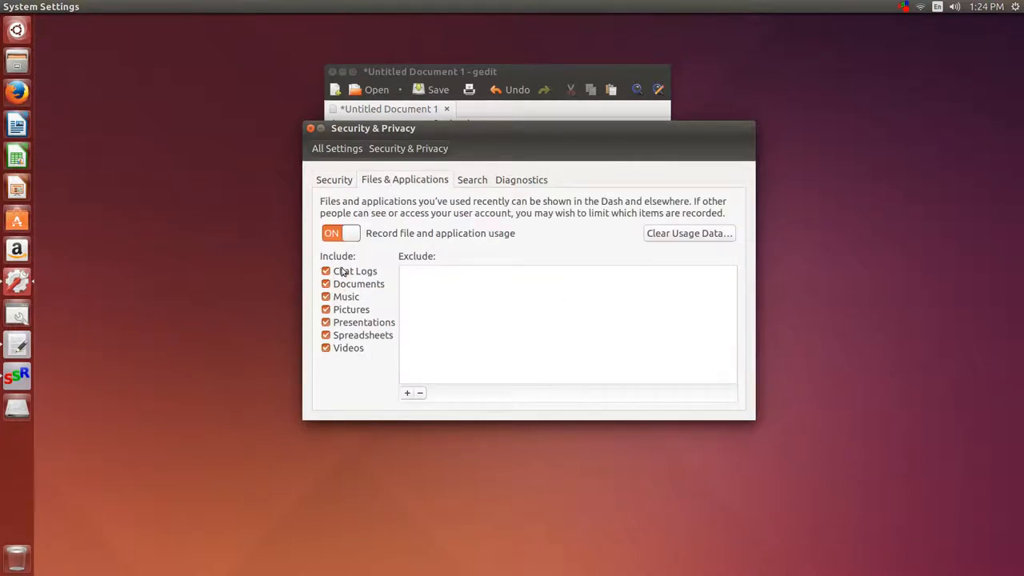
pyautogui.moveTo(390, 384)
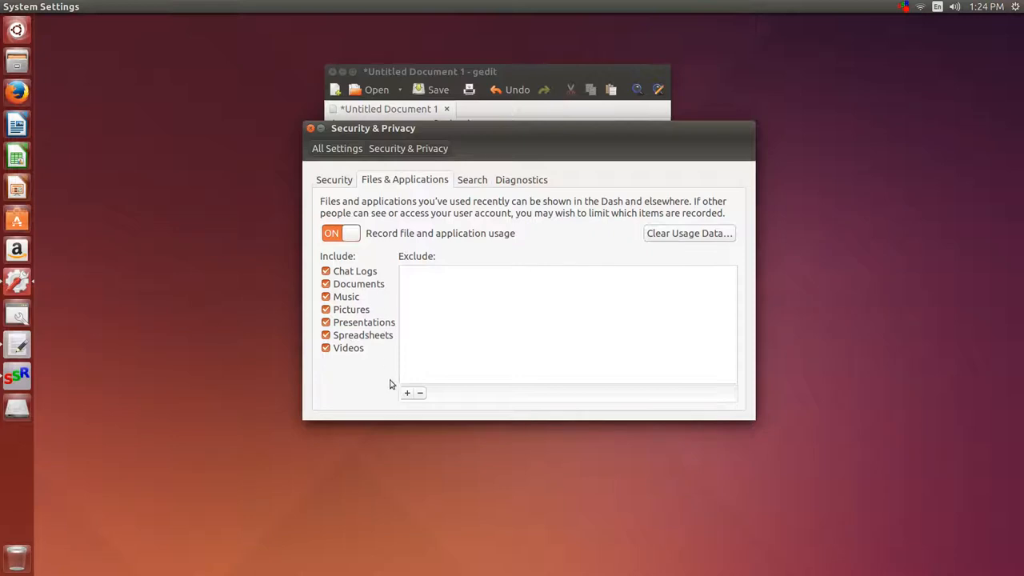
pyautogui.moveTo(334, 284)
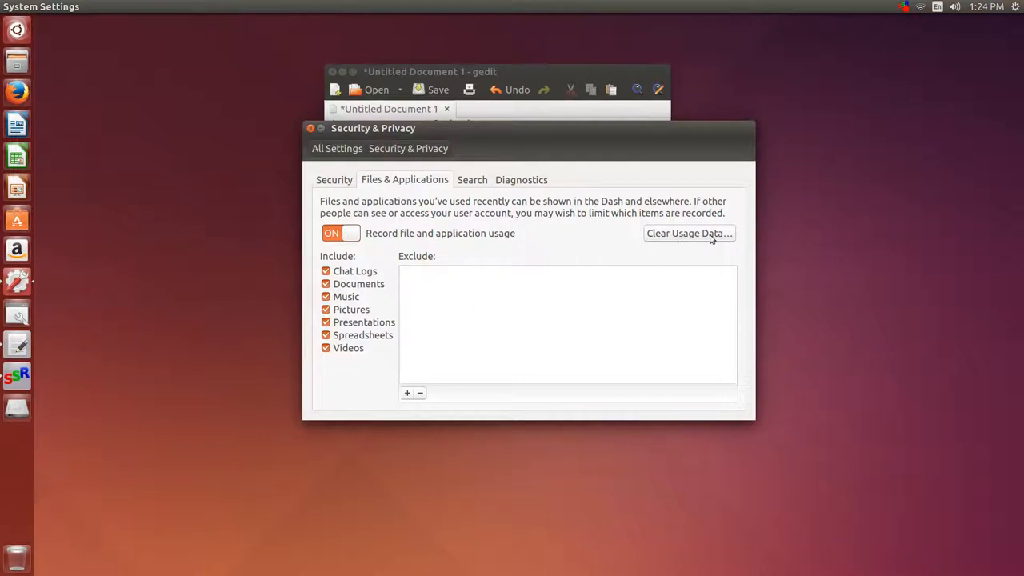
pyautogui.moveTo(323, 135)
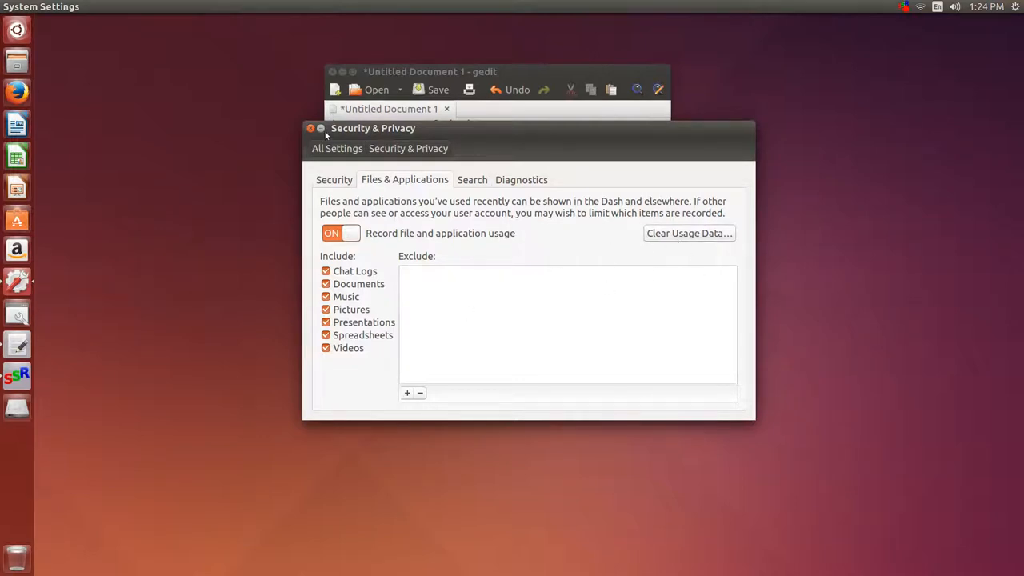
pyautogui.click(496, 71)
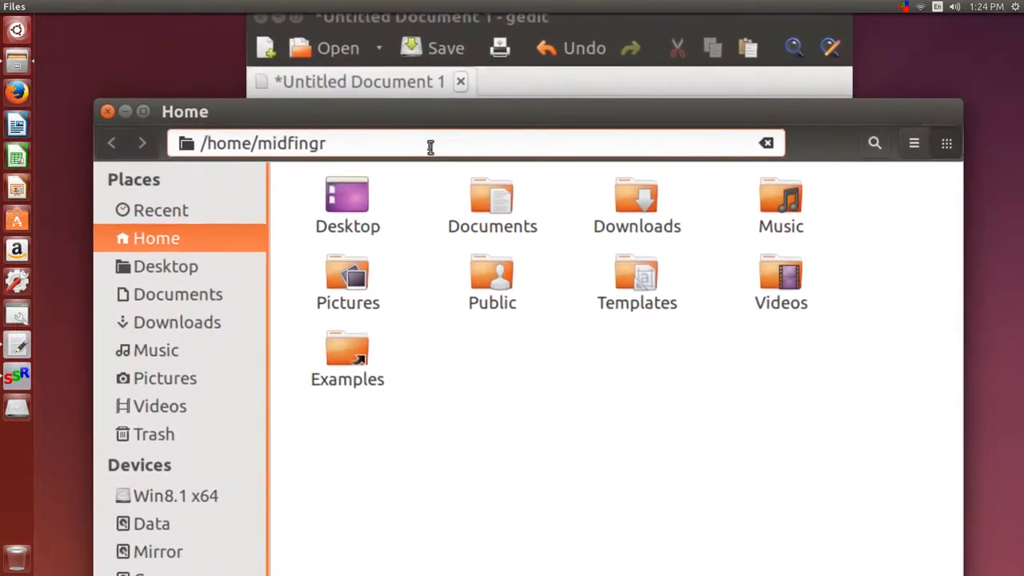
# - Browse to ~/.local/share/zeitgeist, try opening activity.sqlite, decline the app search and return to gedit
pyautogui.write('/.local/')
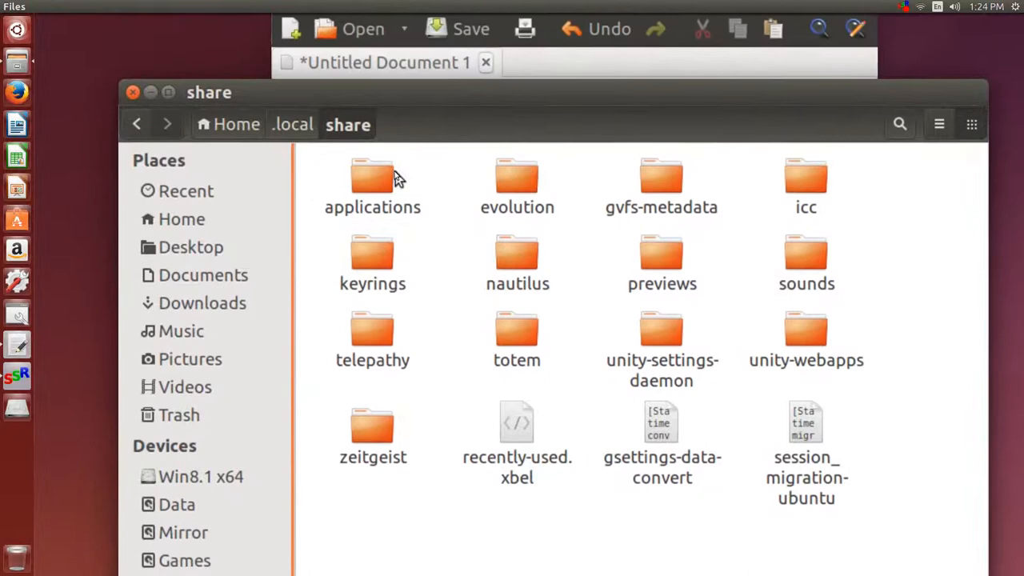
pyautogui.click(371, 184)
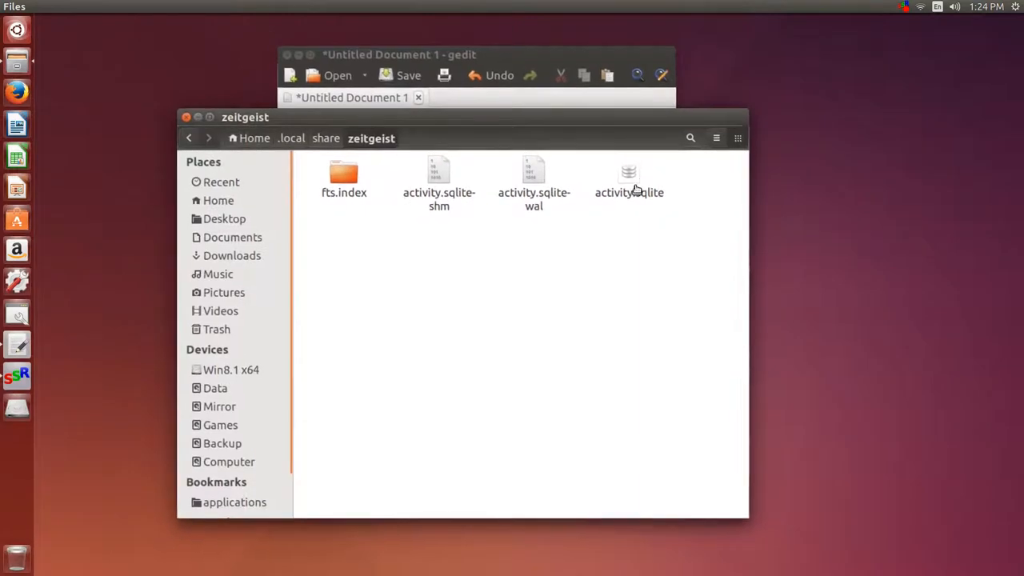
pyautogui.doubleClick(629, 176)
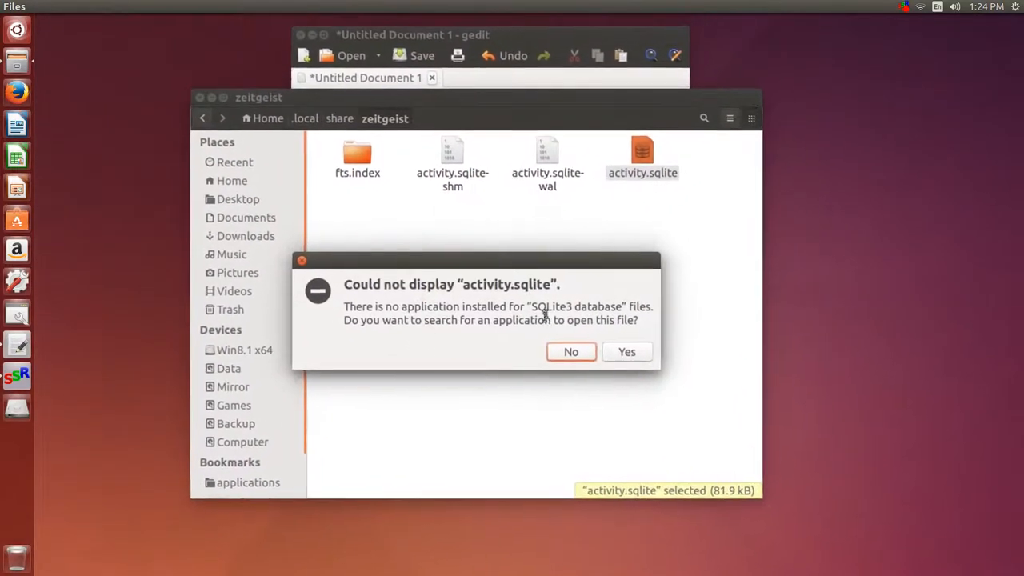
pyautogui.click(571, 352)
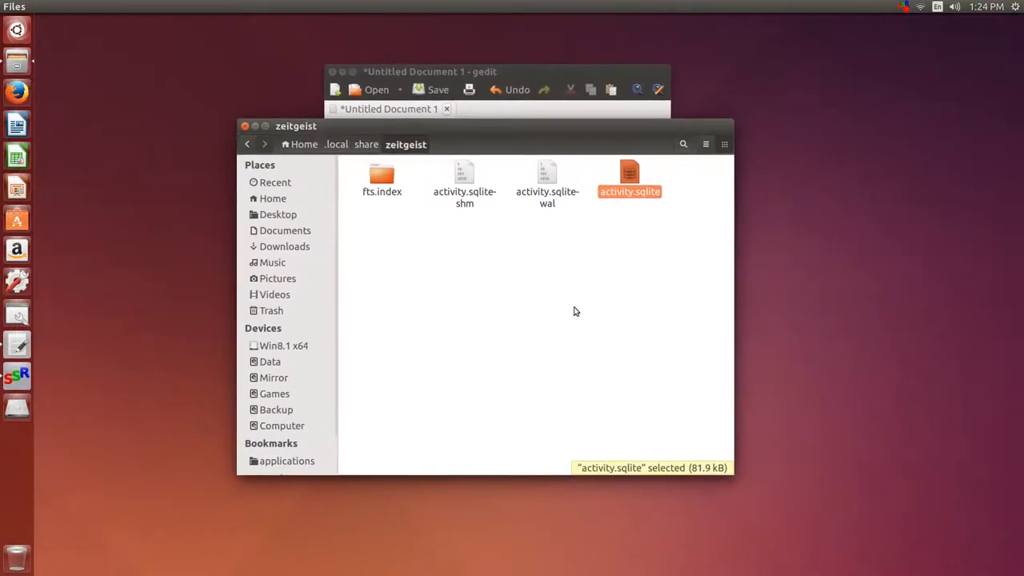
pyautogui.click(624, 262)
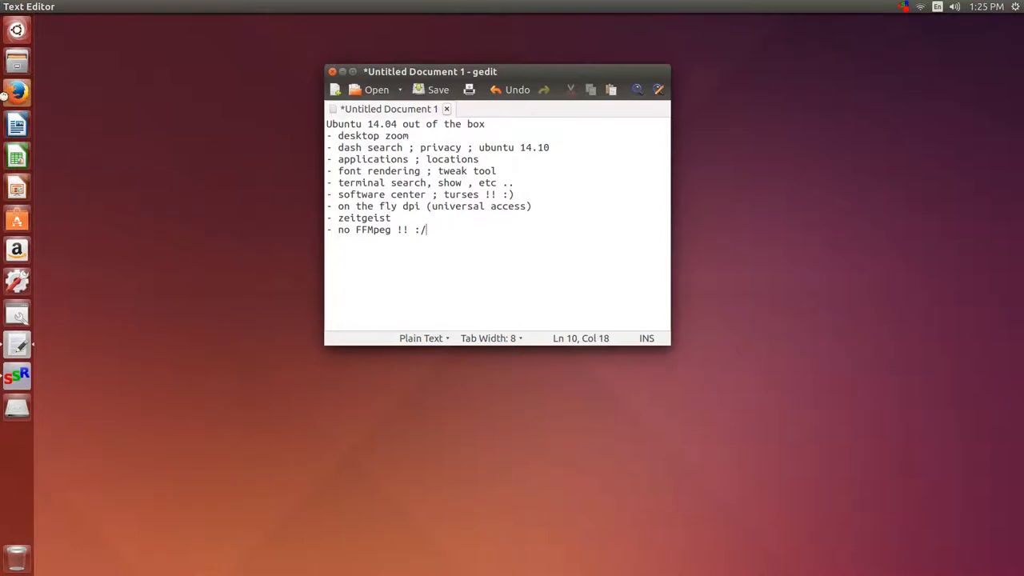
# - Bring Firefox forward, close About Firefox, and briefly view Edit > Preferences
pyautogui.click(16, 91)
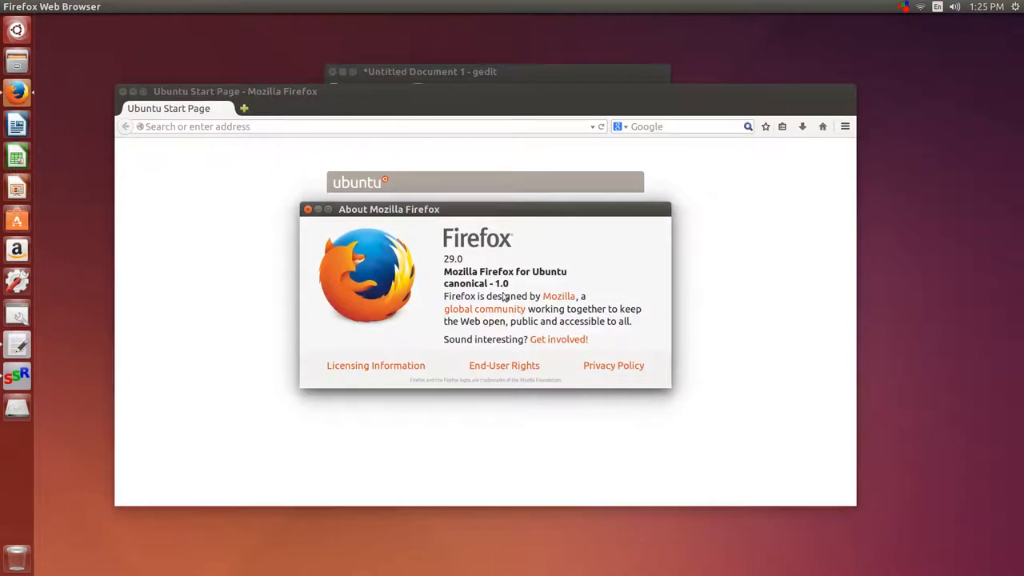
pyautogui.click(307, 208)
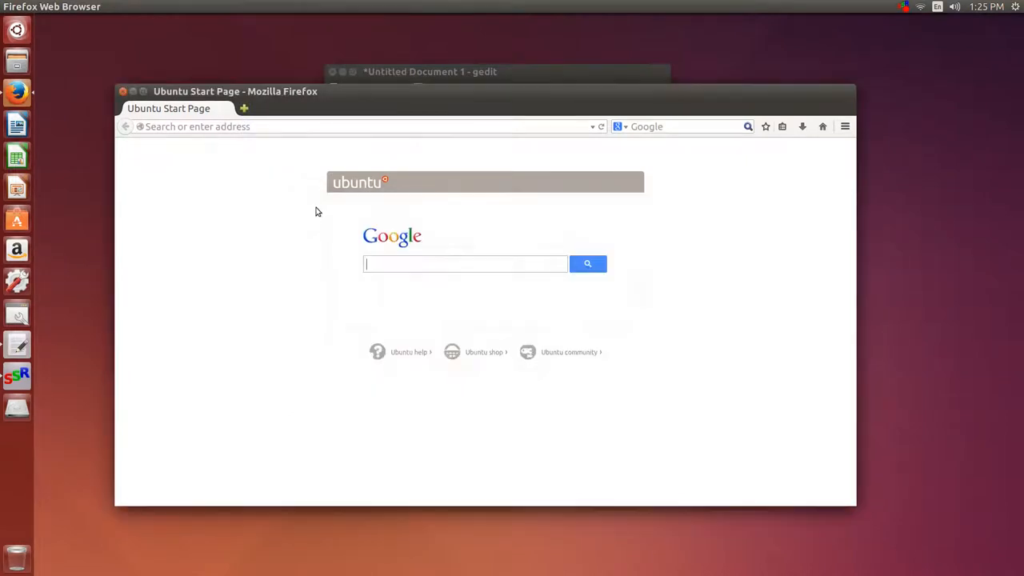
pyautogui.click(68, 6)
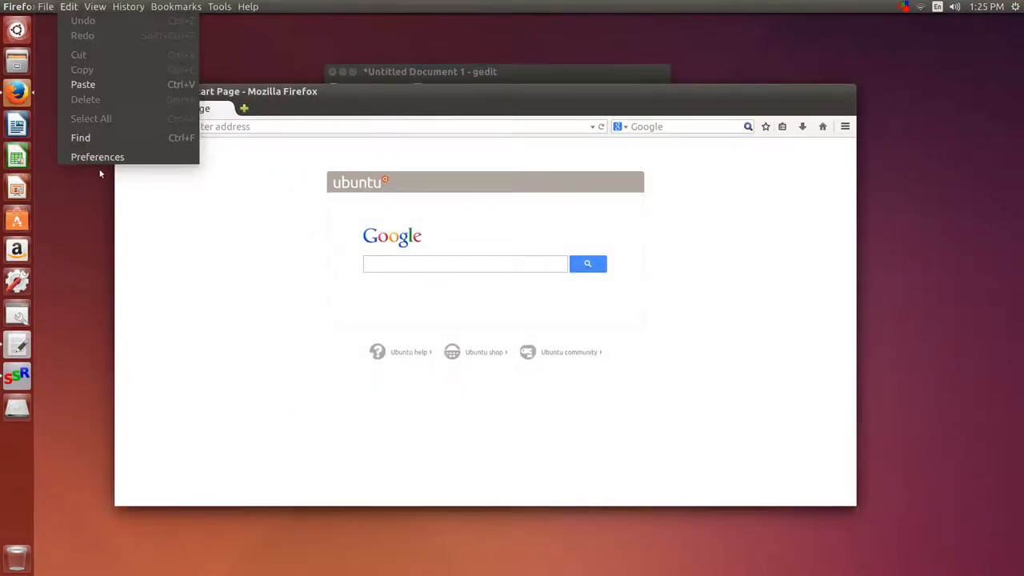
pyautogui.click(98, 157)
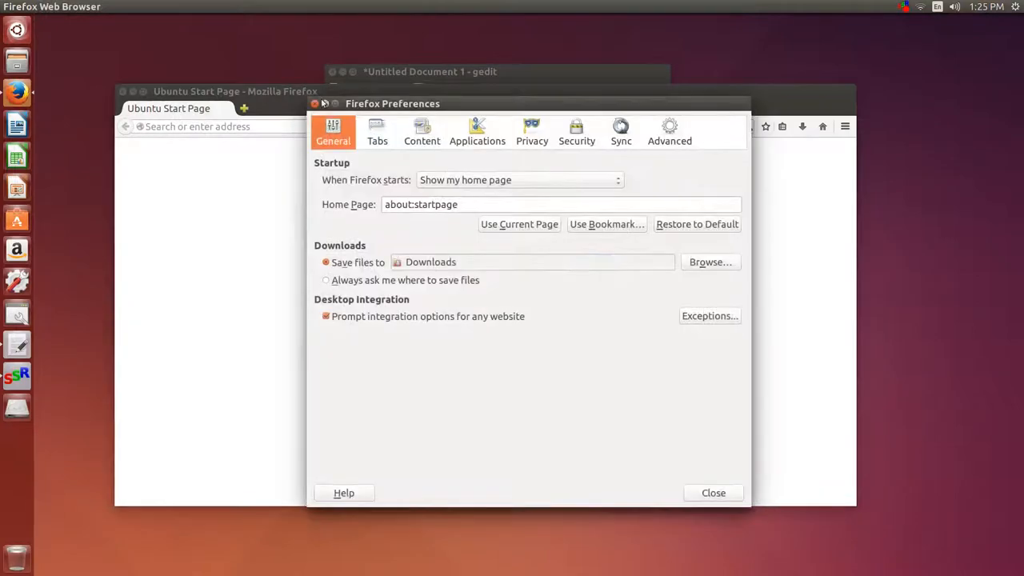
pyautogui.click(219, 6)
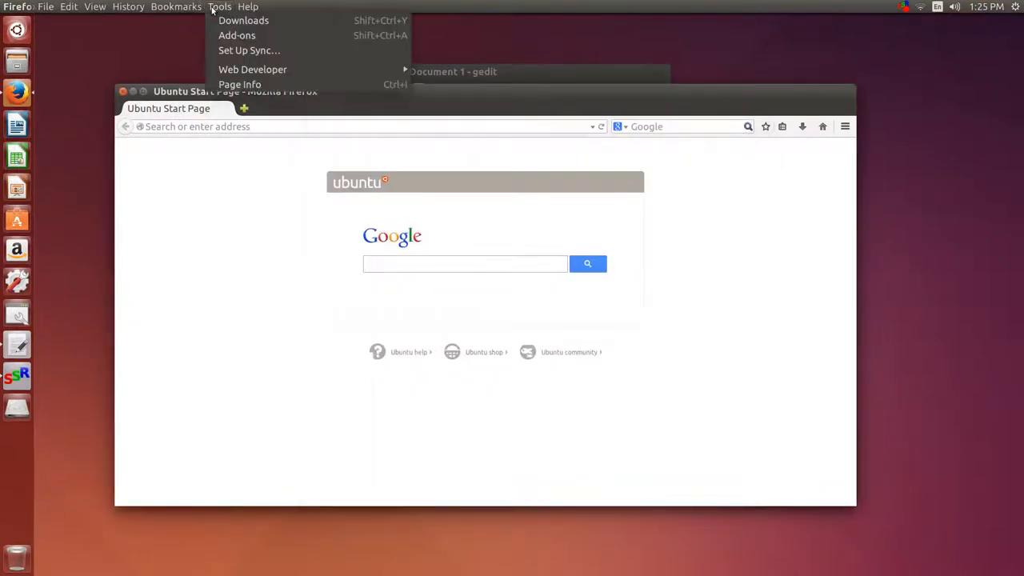
# - In the Add-ons Manager browse the installed language packs, plugins and extensions
pyautogui.click(236, 35)
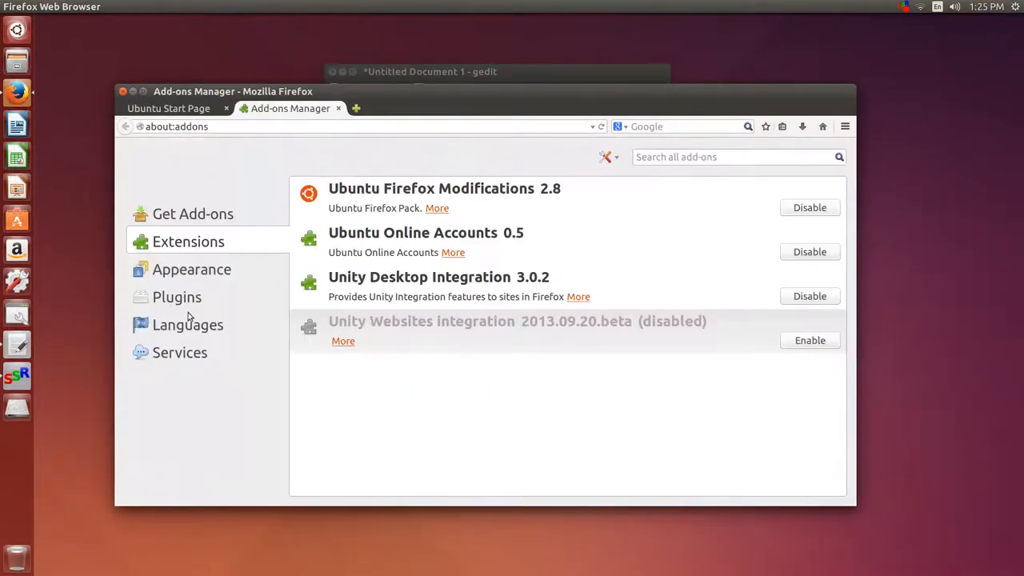
pyautogui.click(187, 323)
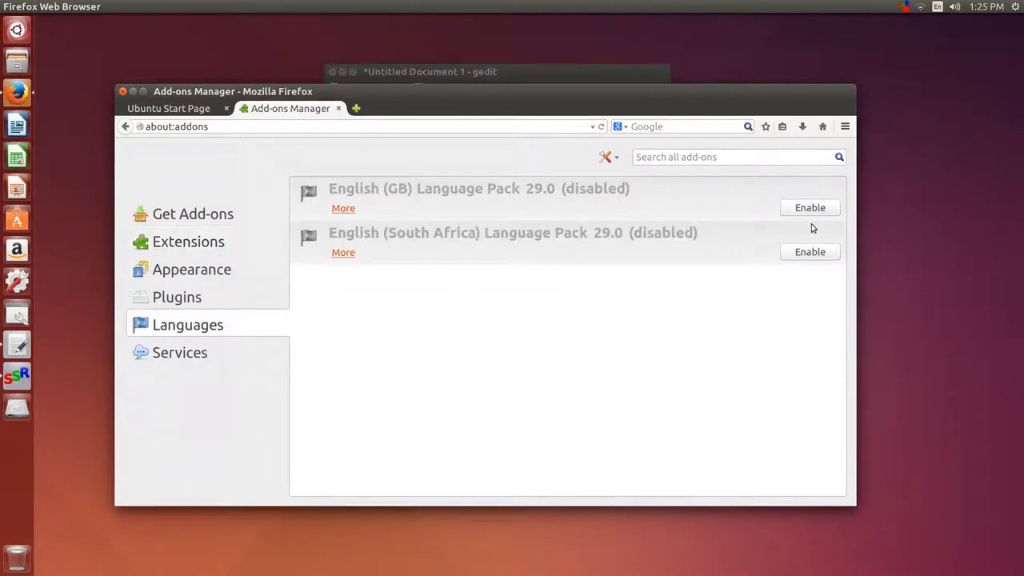
pyautogui.moveTo(371, 263)
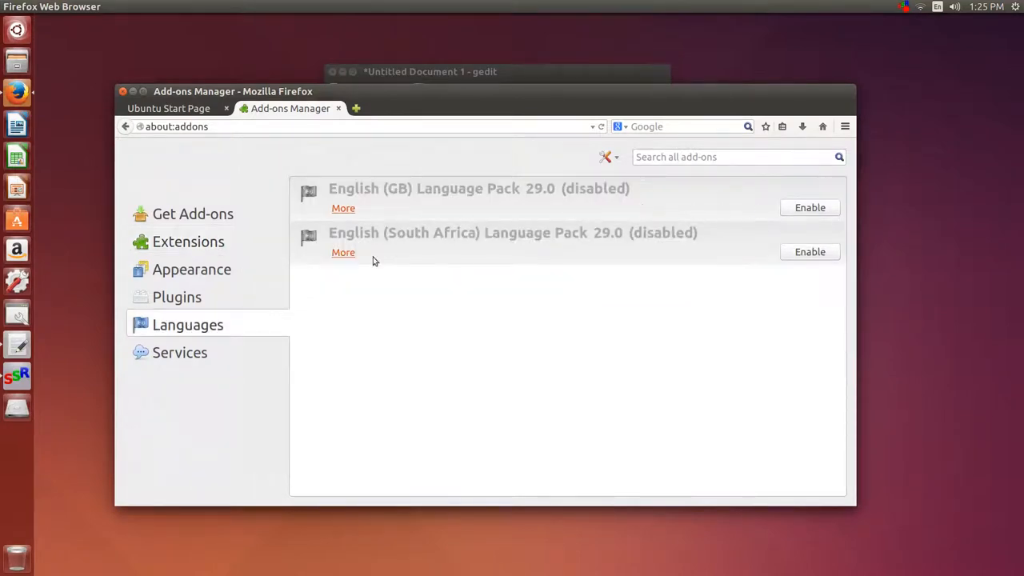
pyautogui.click(176, 296)
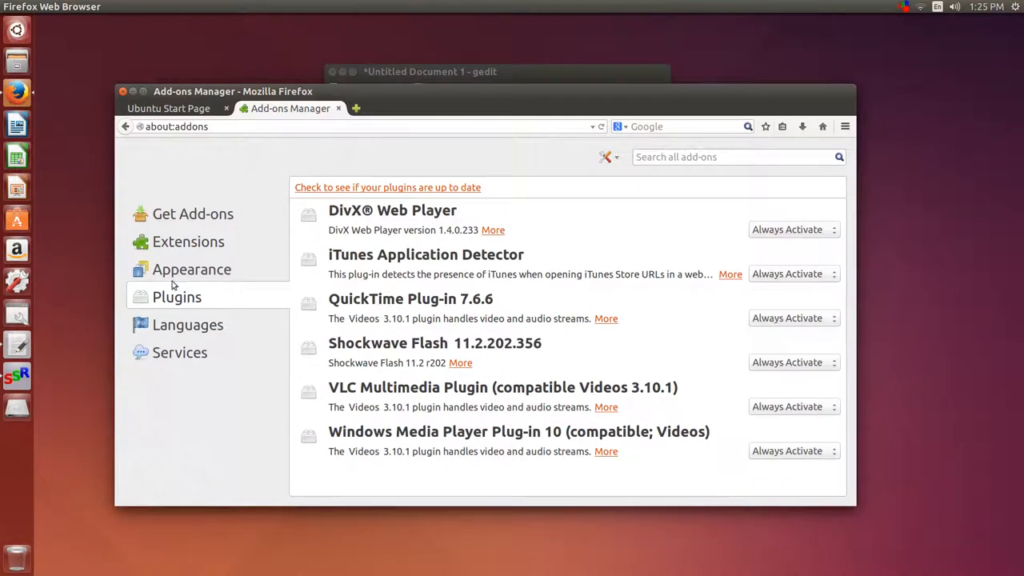
pyautogui.click(189, 241)
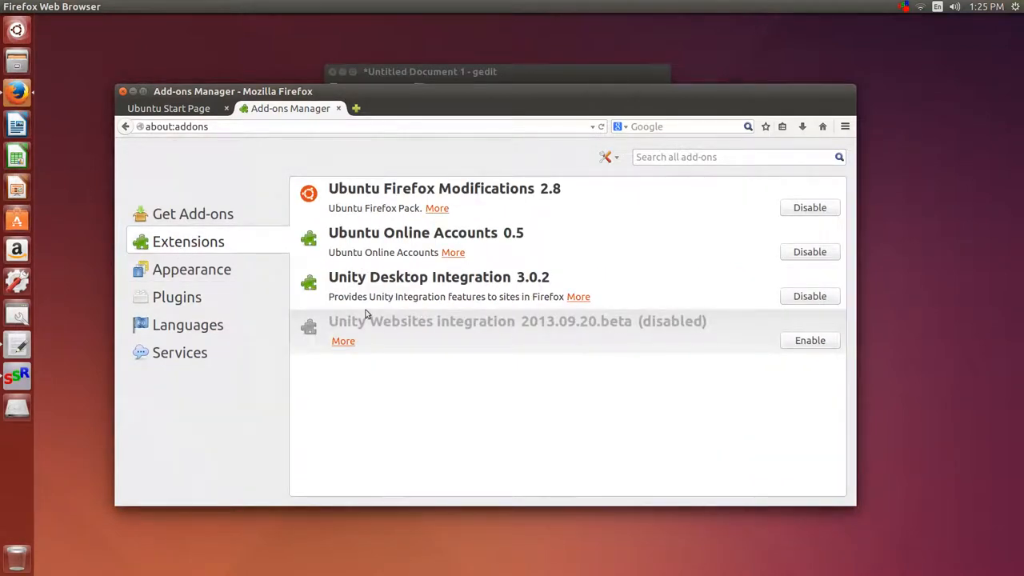
pyautogui.moveTo(537, 345)
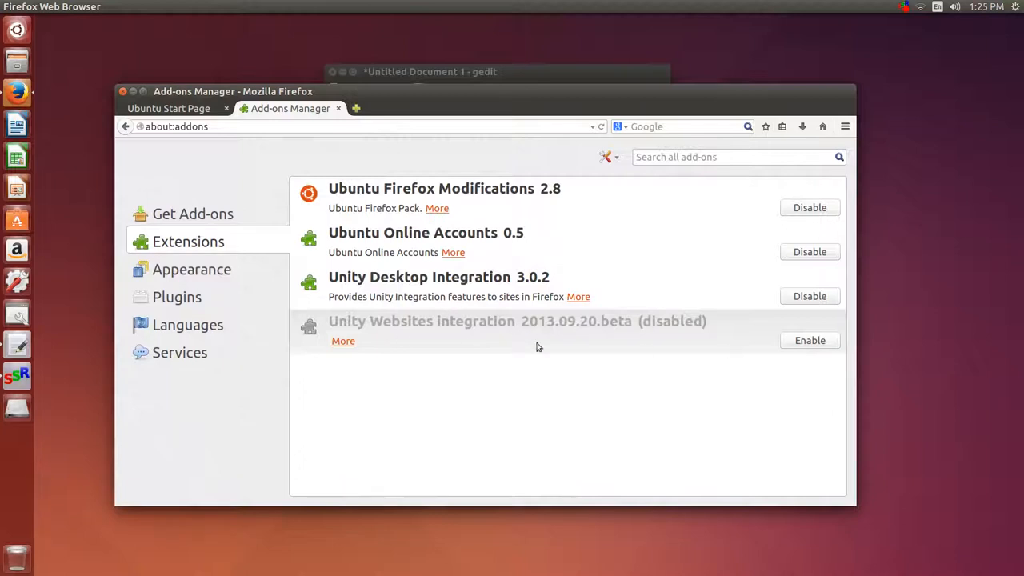
pyautogui.moveTo(435, 326)
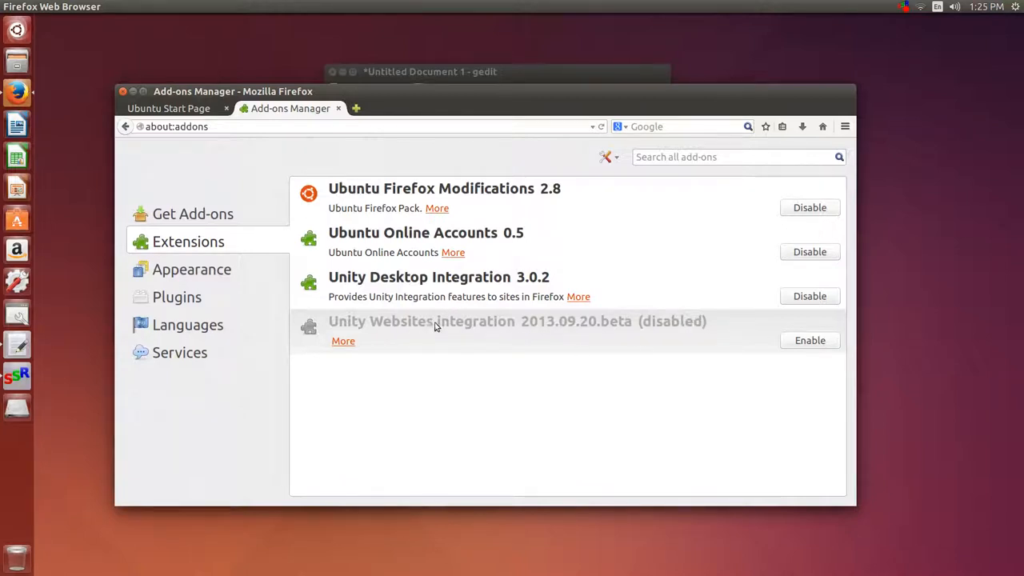
pyautogui.moveTo(40, 393)
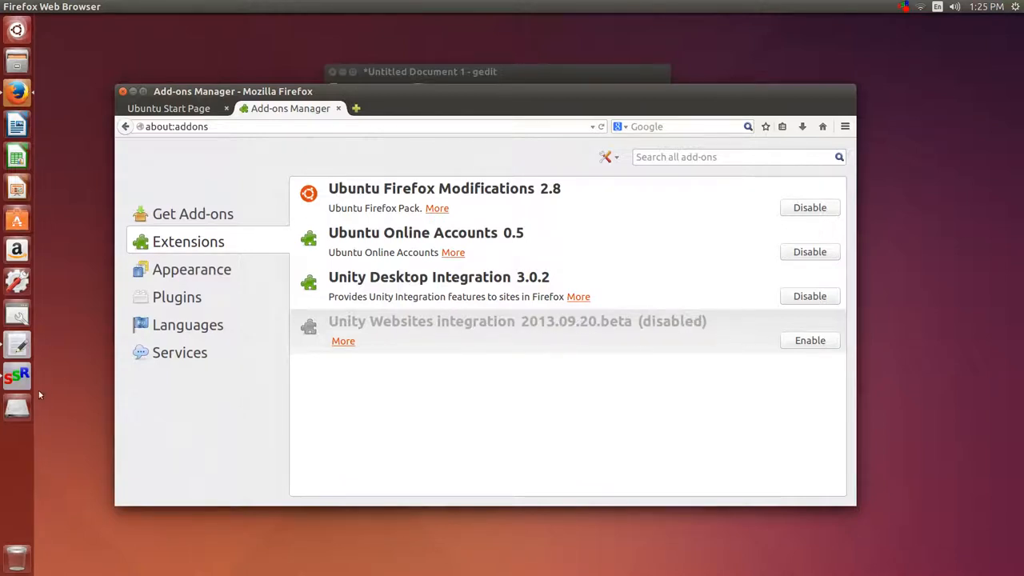
pyautogui.moveTo(254, 505)
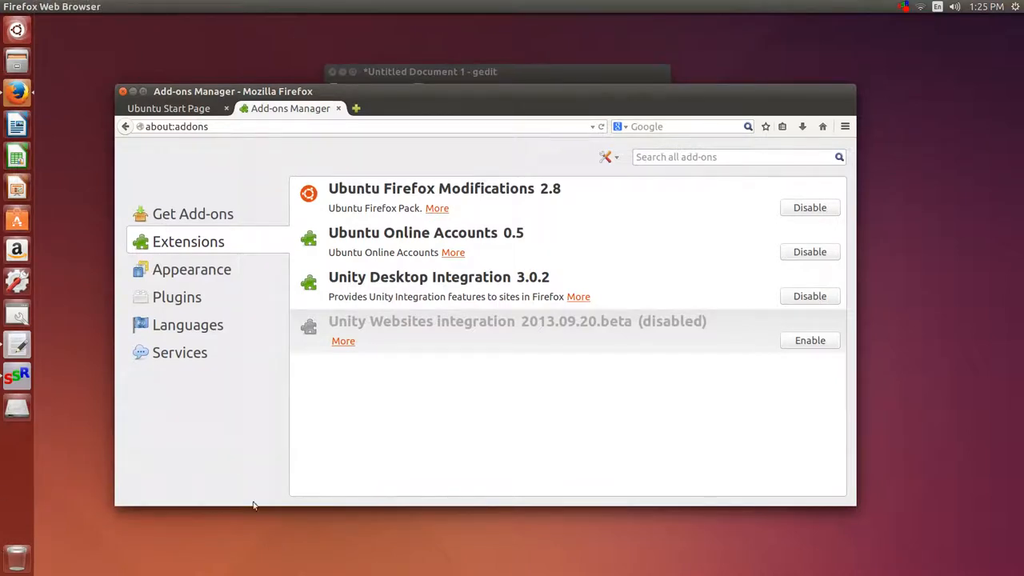
pyautogui.moveTo(640, 317)
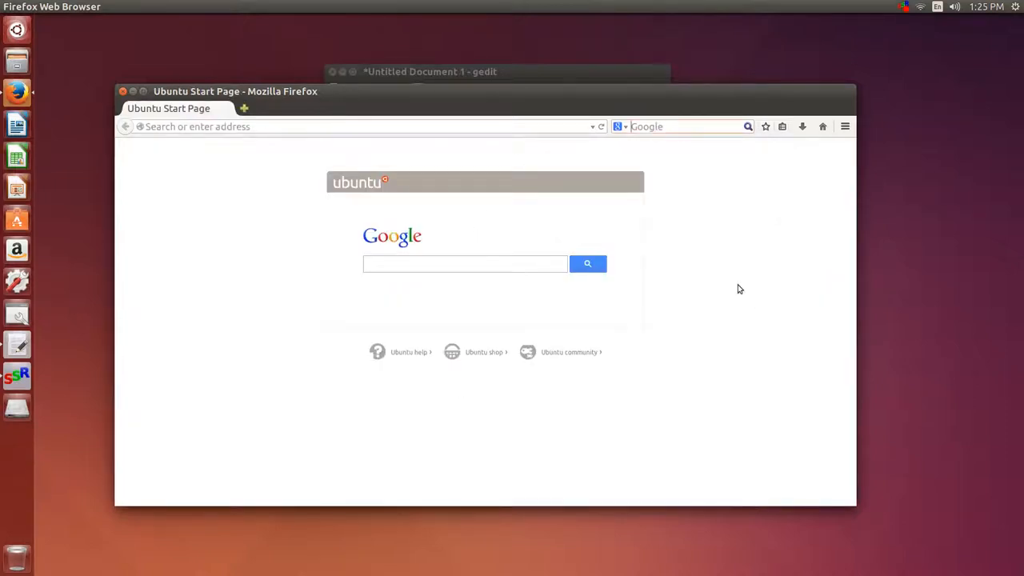
# - Search Google for zeitgeist explorer and check the Ubuntu Wiki ZeitgeistExplorer result
pyautogui.click(428, 71)
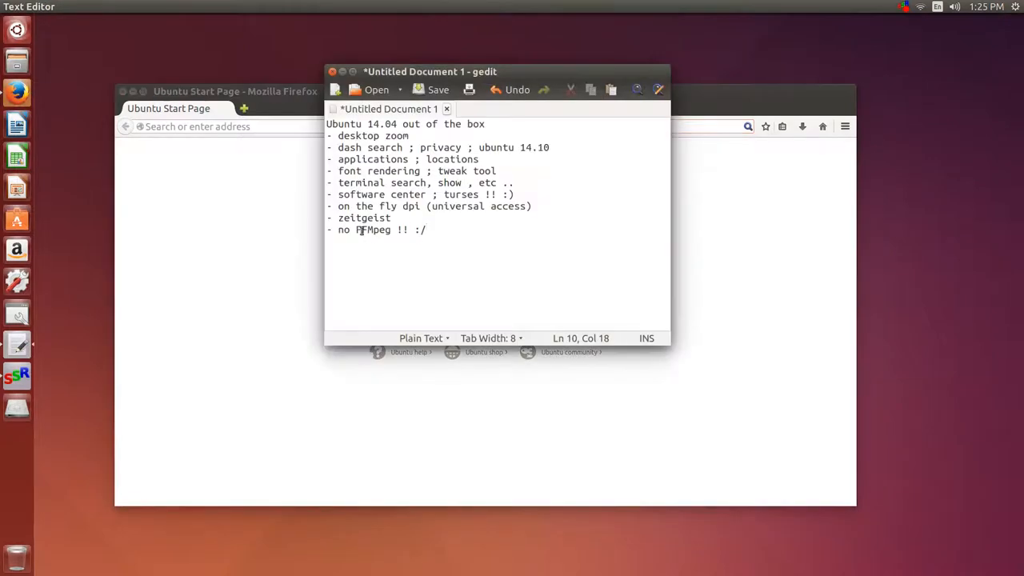
pyautogui.rightClick(365, 218)
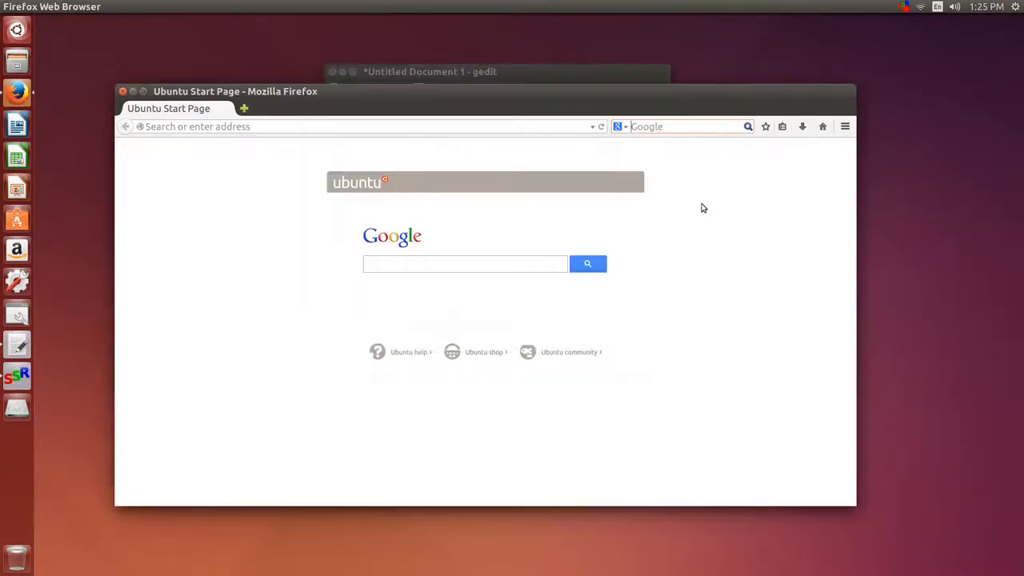
pyautogui.write('zeitgeist e')
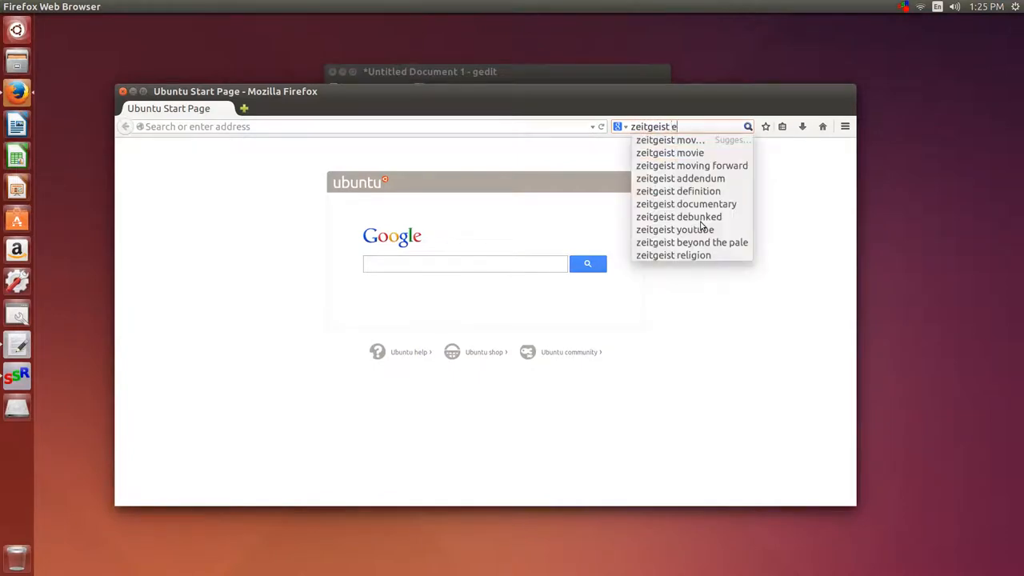
pyautogui.write('xplorer')
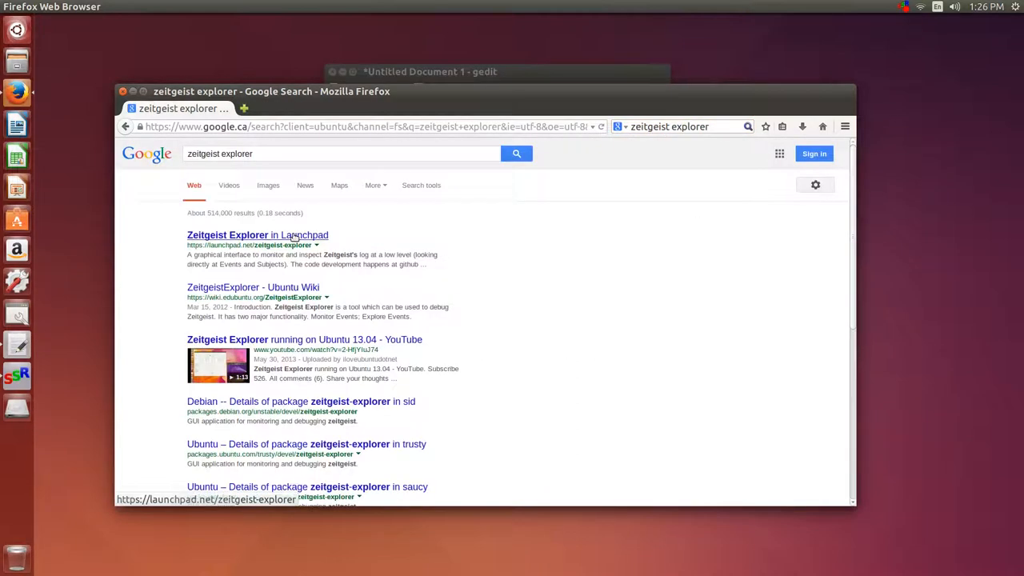
pyautogui.moveTo(246, 301)
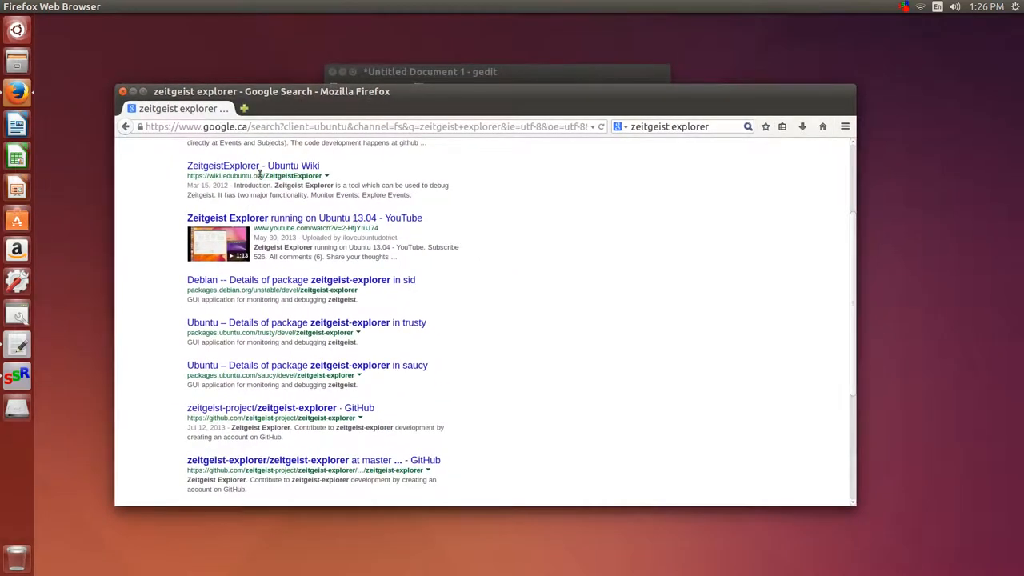
pyautogui.click(253, 165)
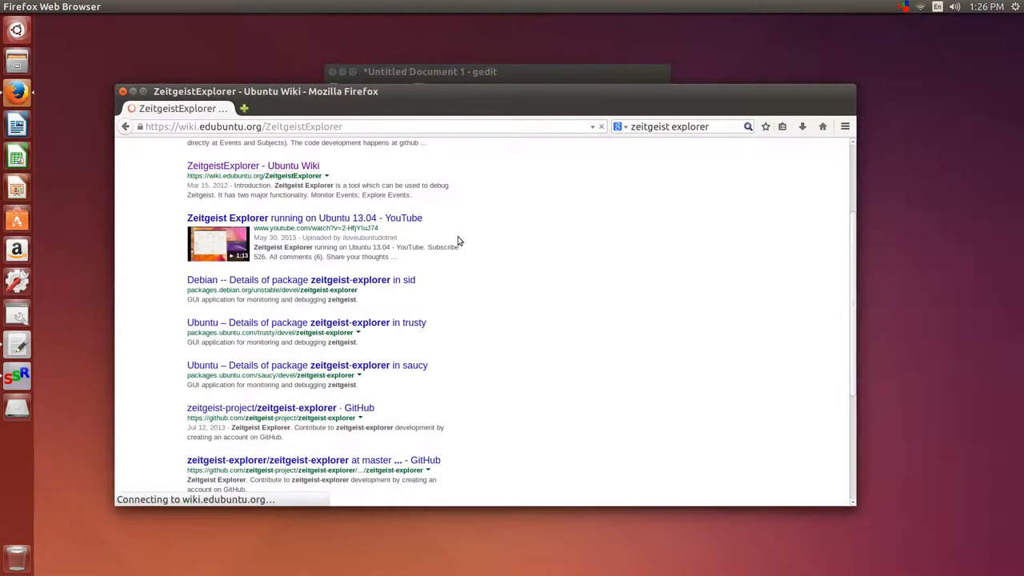
pyautogui.click(253, 165)
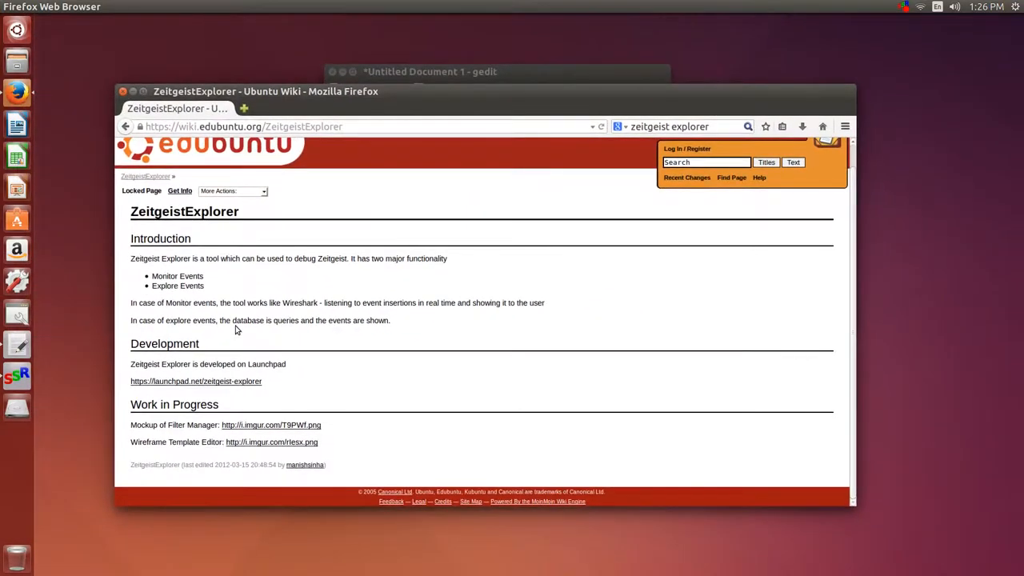
pyautogui.click(125, 127)
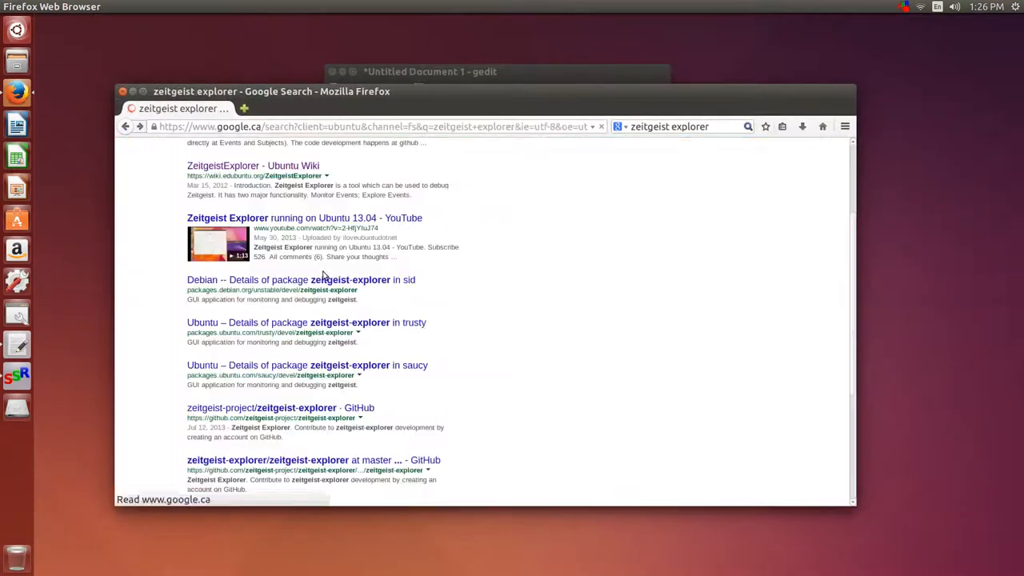
pyautogui.scroll(3)
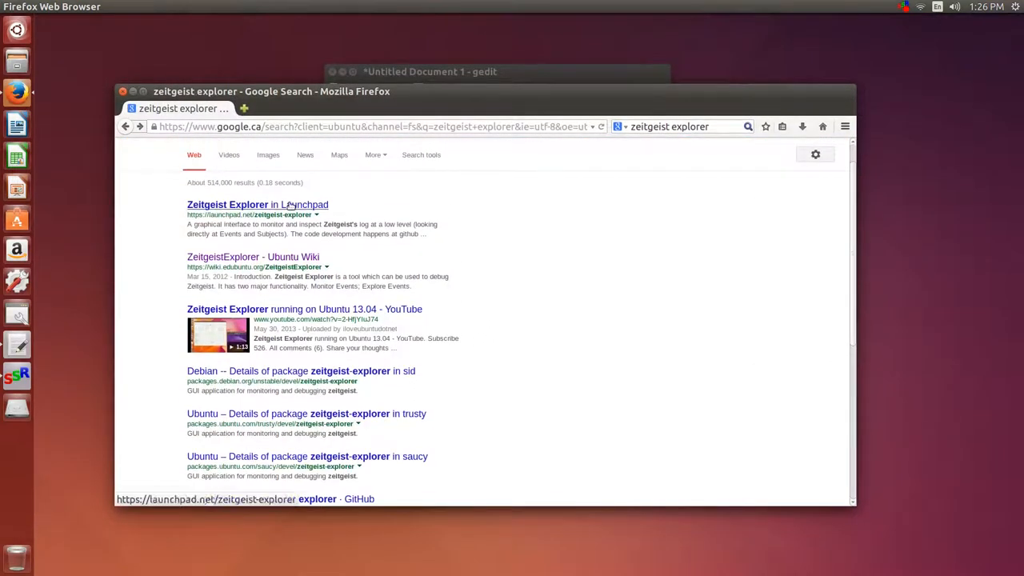
# - From the Launchpad Zeitgeist Explorer result, reach the zeitgeist-explorer source package page in Trusty
pyautogui.click(258, 205)
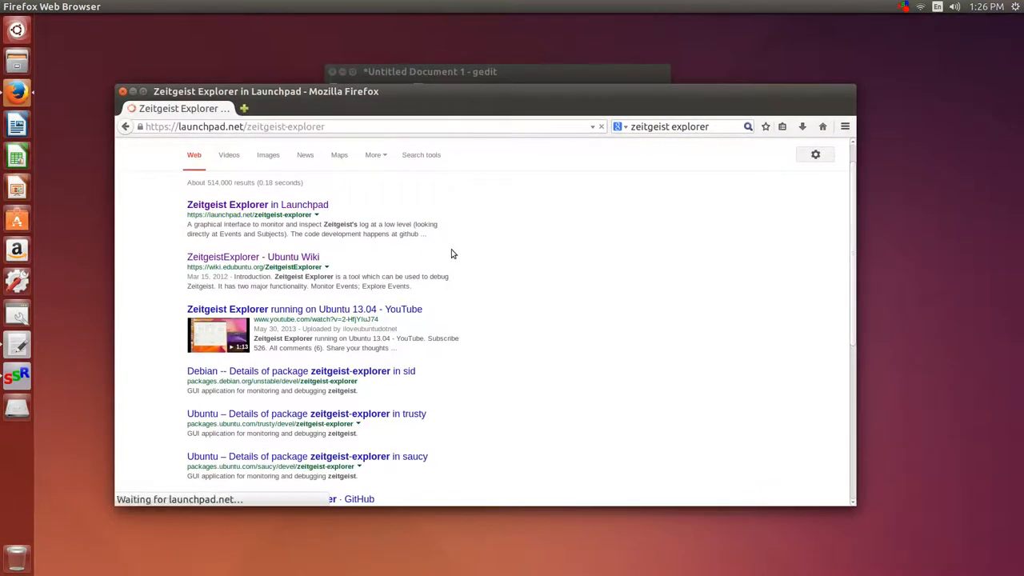
pyautogui.click(258, 205)
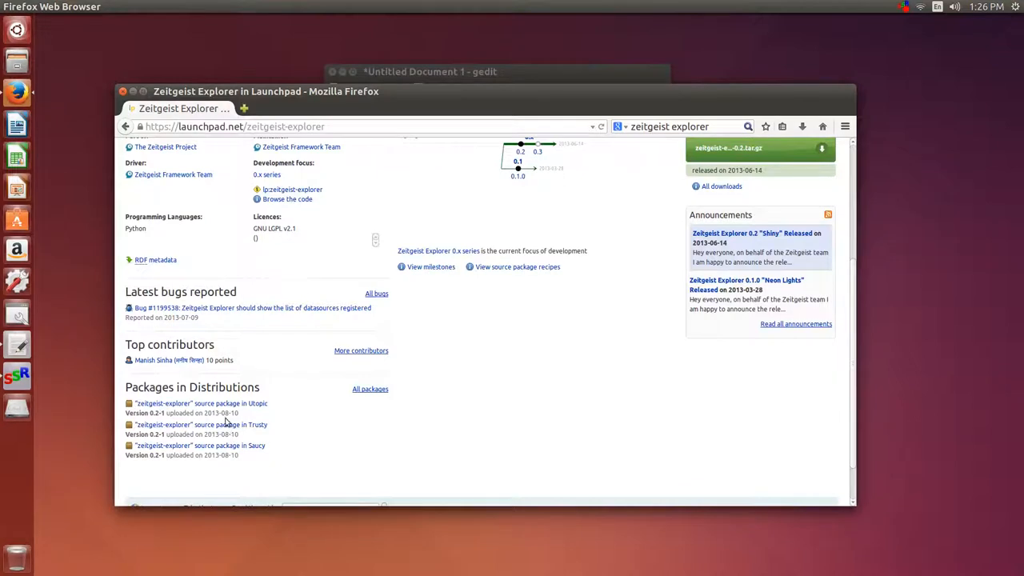
pyautogui.click(201, 424)
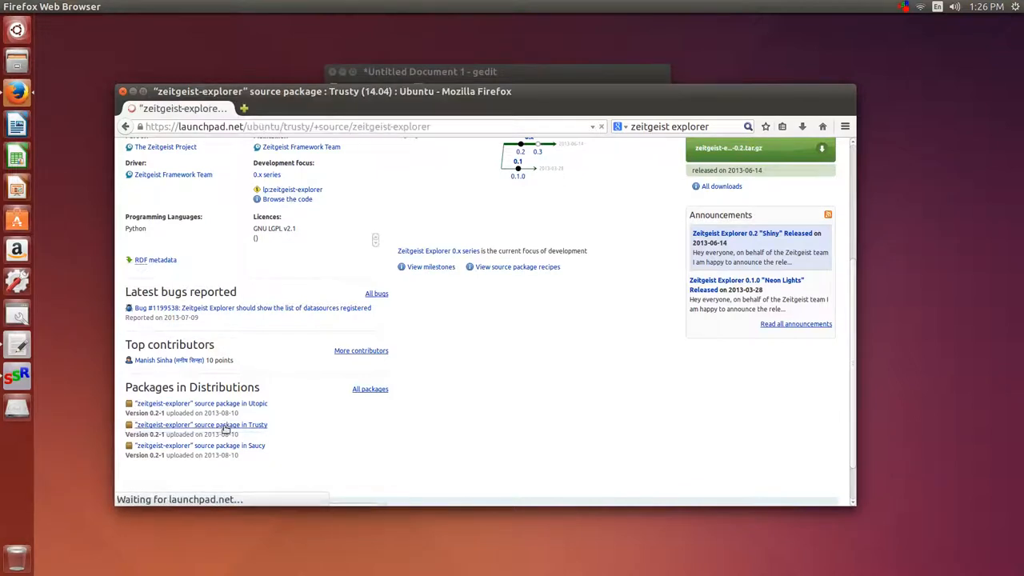
pyautogui.click(198, 426)
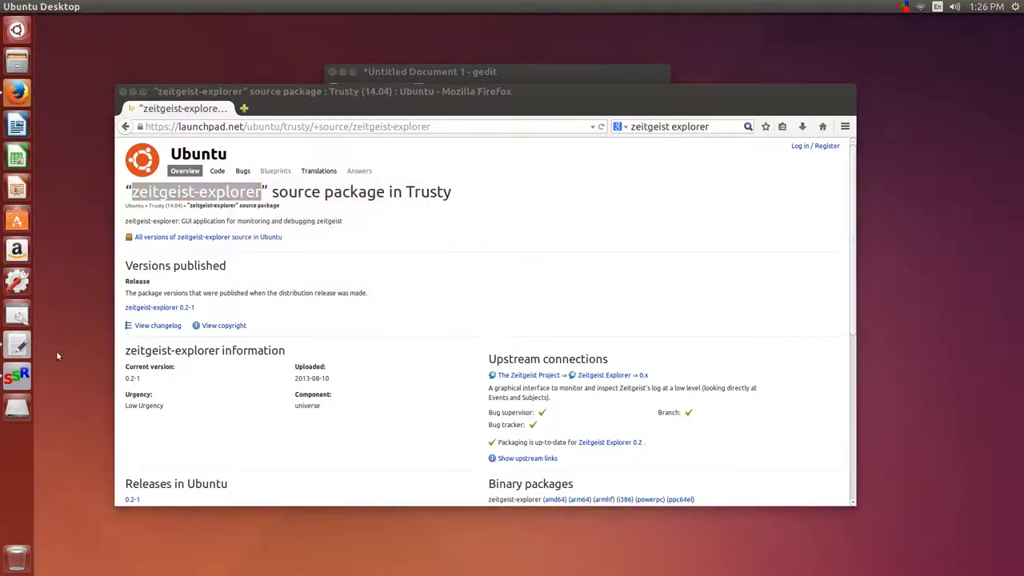
# - Run apt-cache search zeitgeist-explorer in a new terminal to confirm the package exists
pyautogui.click(16, 408)
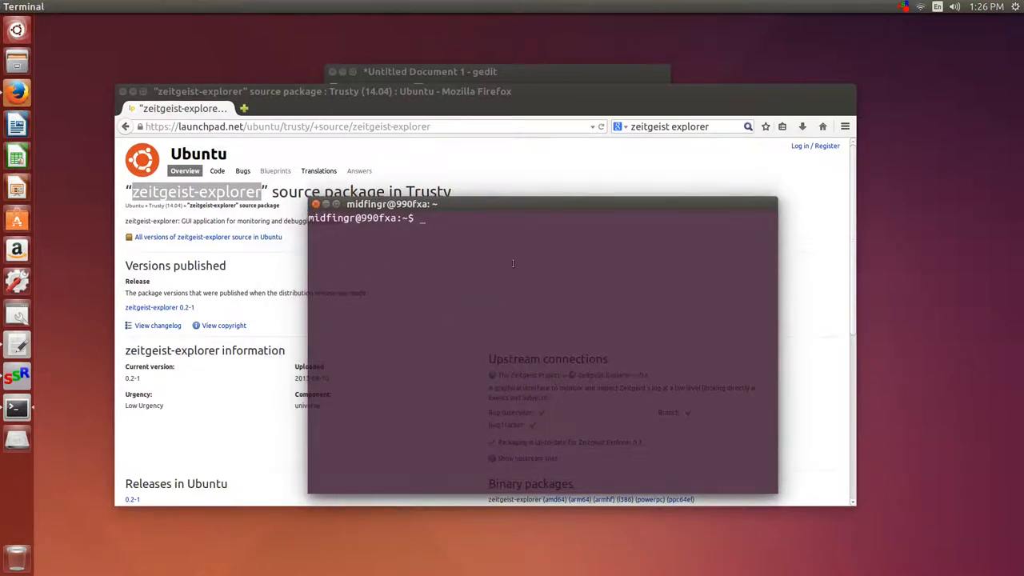
pyautogui.write('apt')
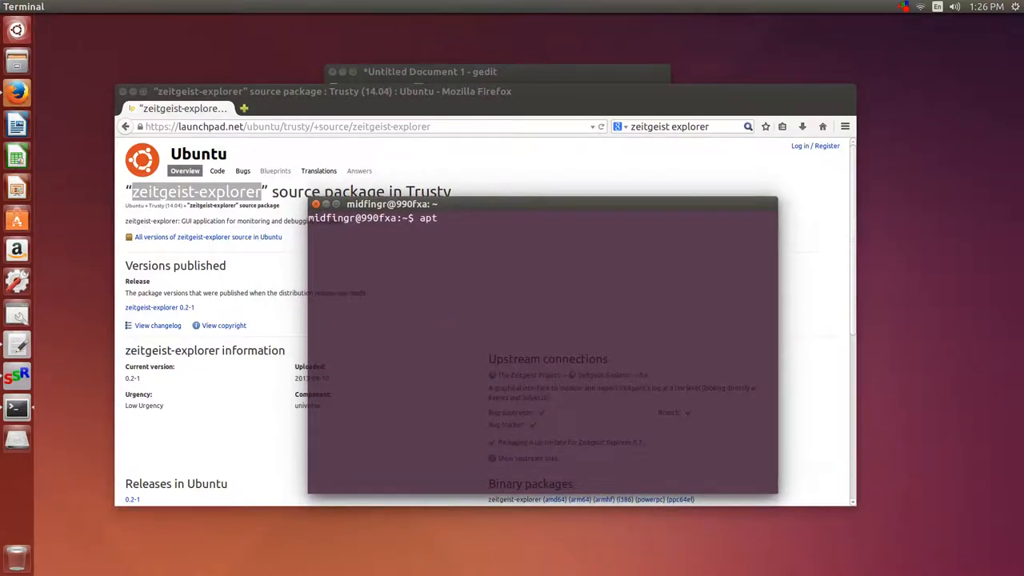
pyautogui.write('-cache s')
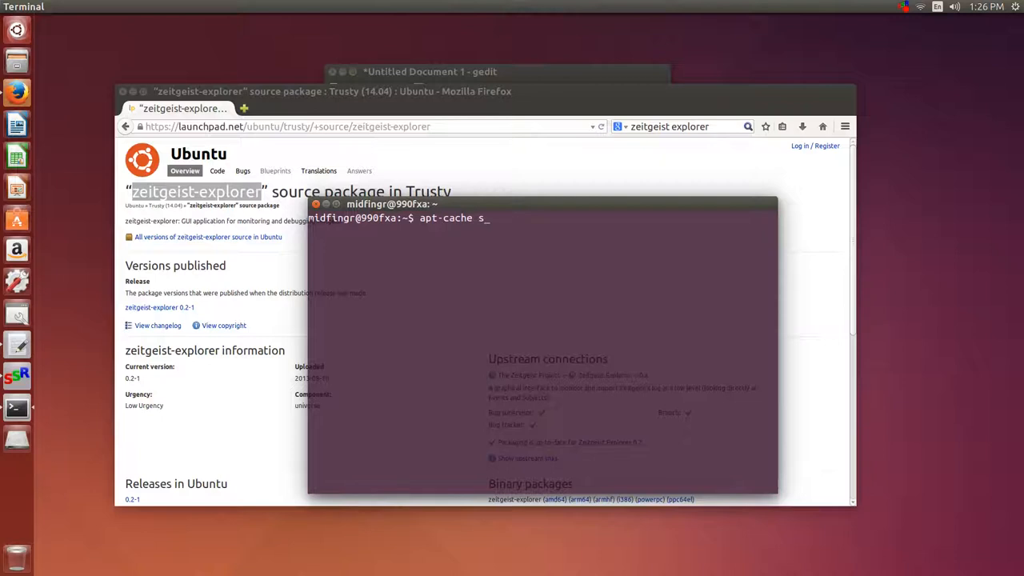
pyautogui.write('earch zeitgeist-explorer')
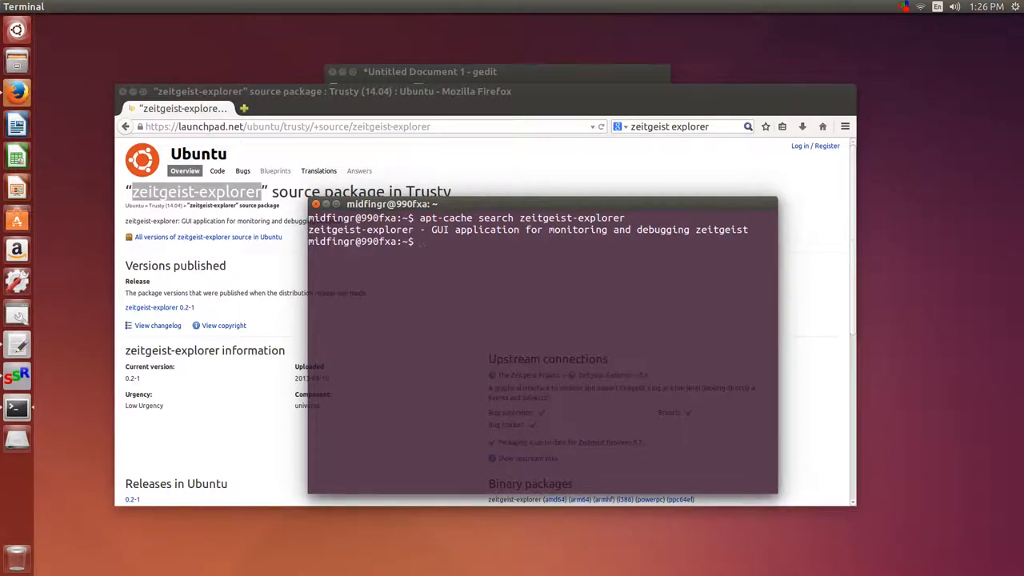
# - Install zeitgeist-explorer with sudo apt-get install, giving the password, then exit the terminal
pyautogui.write('sudo pa')
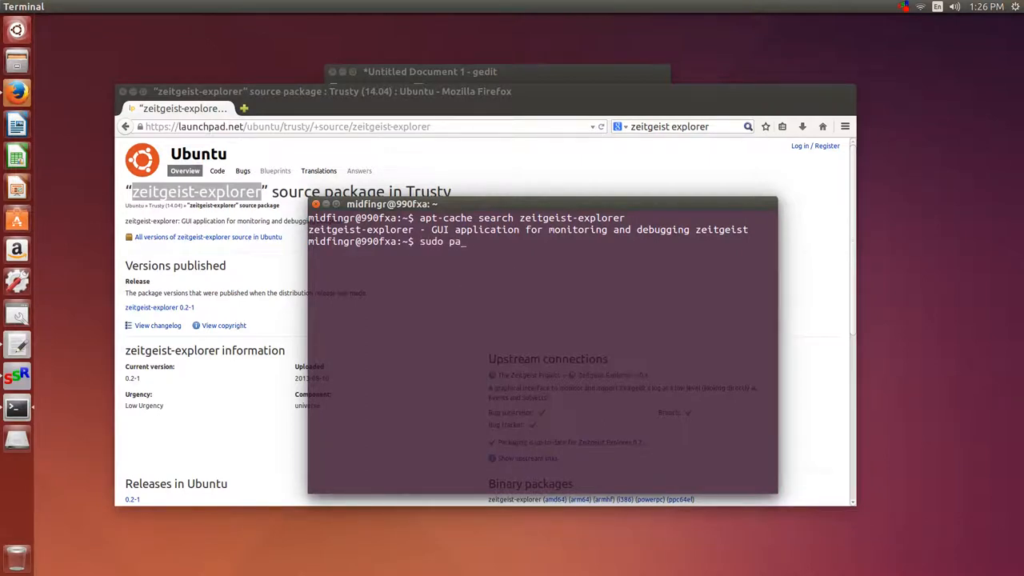
pyautogui.press('BackSpace')
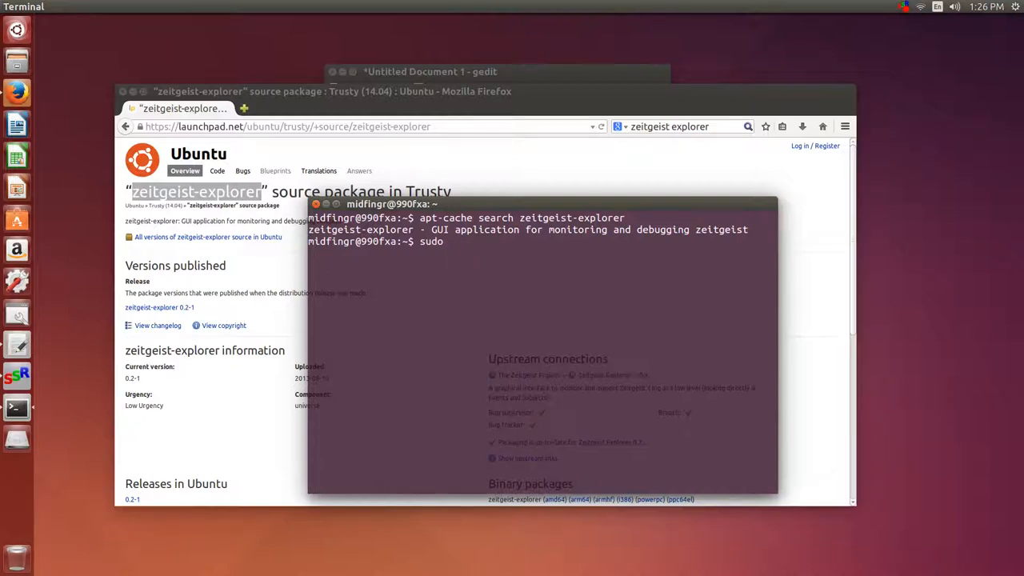
pyautogui.write('apt-get')
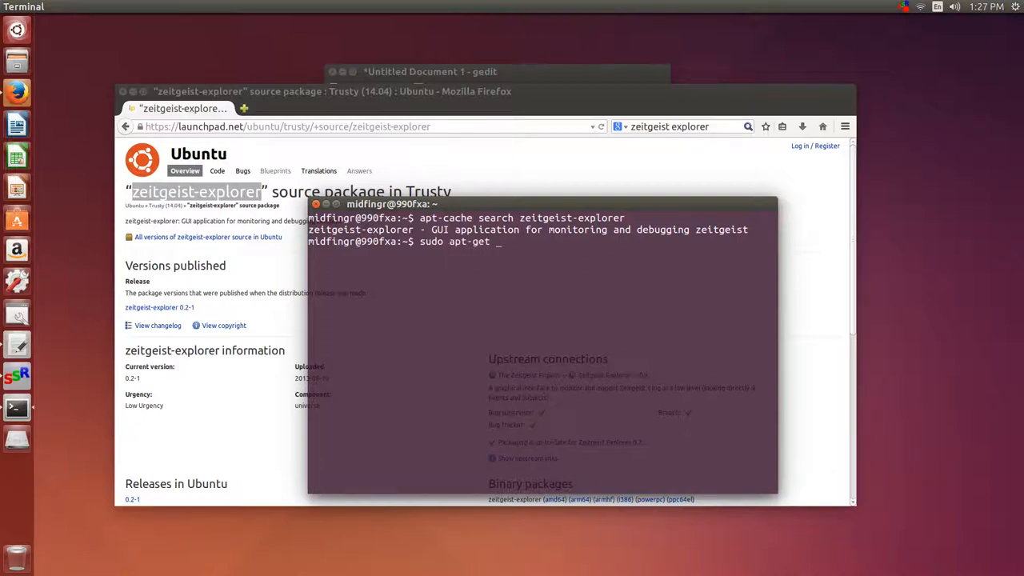
pyautogui.write('install zeitgeist-explorer')
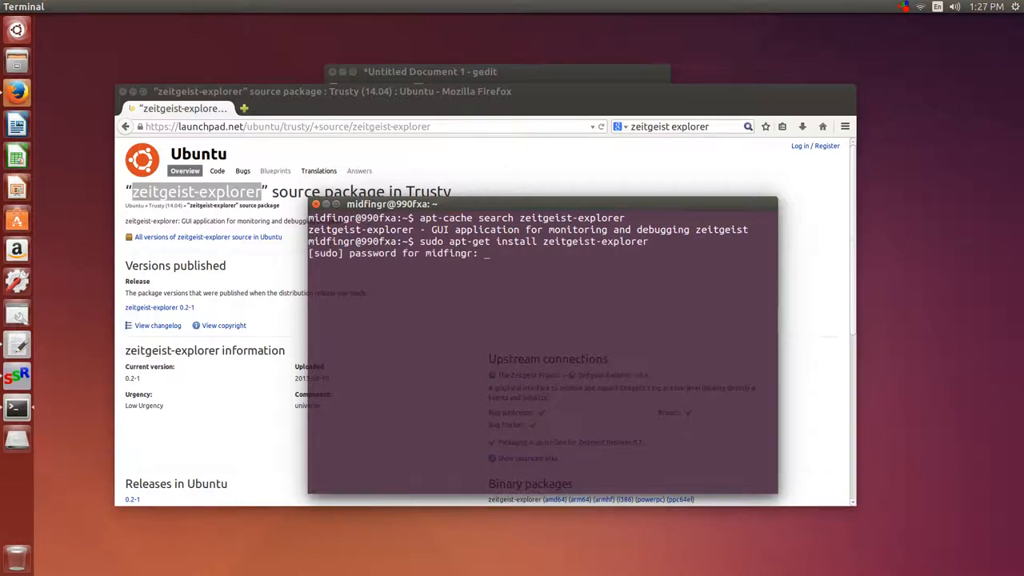
pyautogui.press('Return')
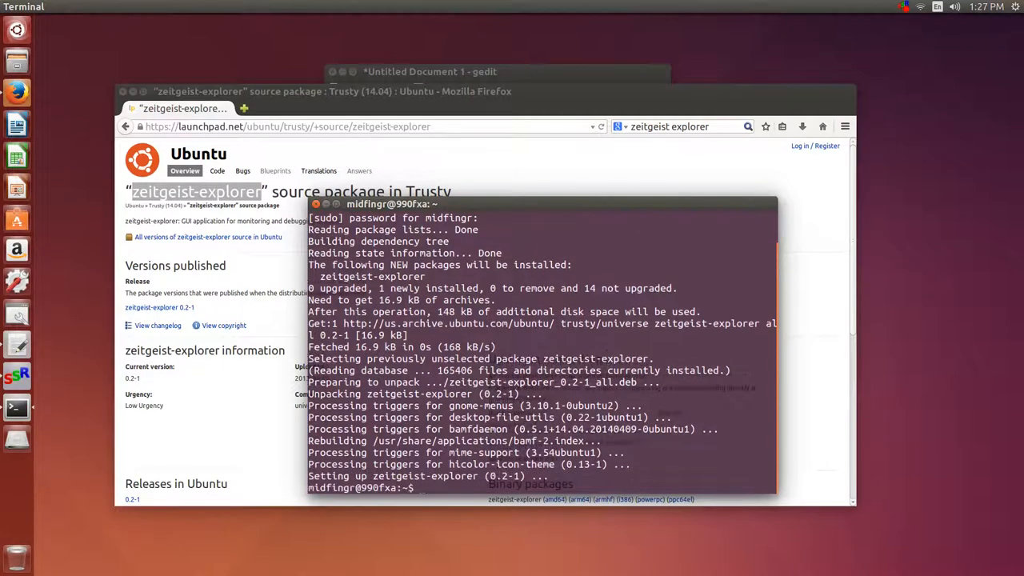
pyautogui.write('exit')
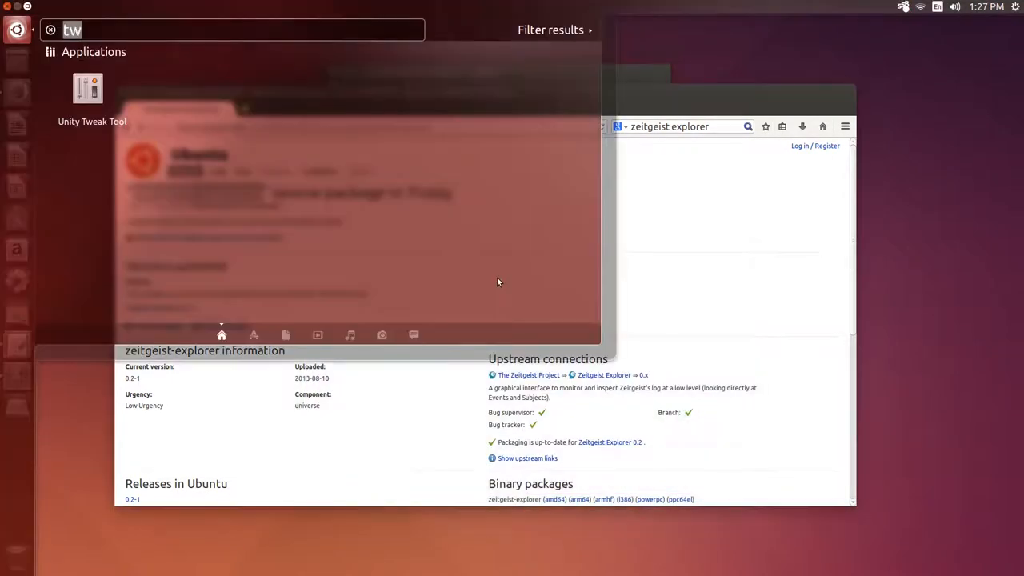
# - Launch Zeitgeist Explorer from a Dash 'ze' search, view Text Editor and Videos activity by application, then close it
pyautogui.write('ze')
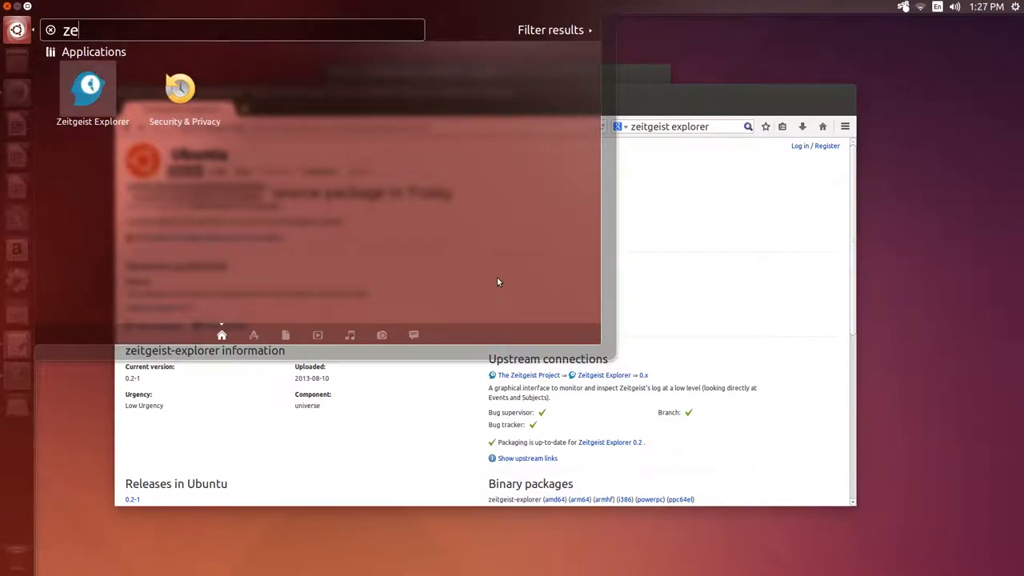
pyautogui.click(89, 88)
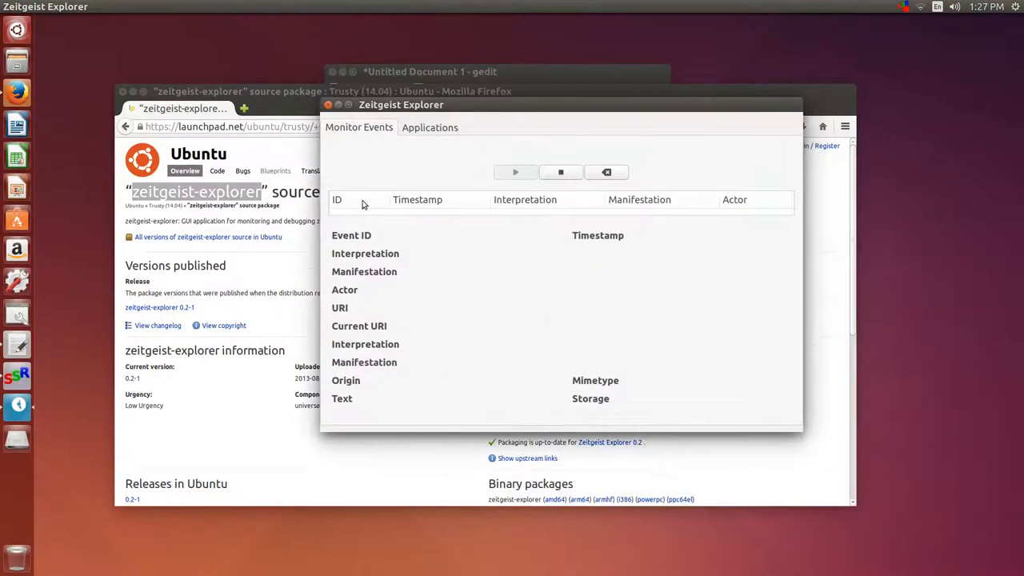
pyautogui.moveTo(349, 142)
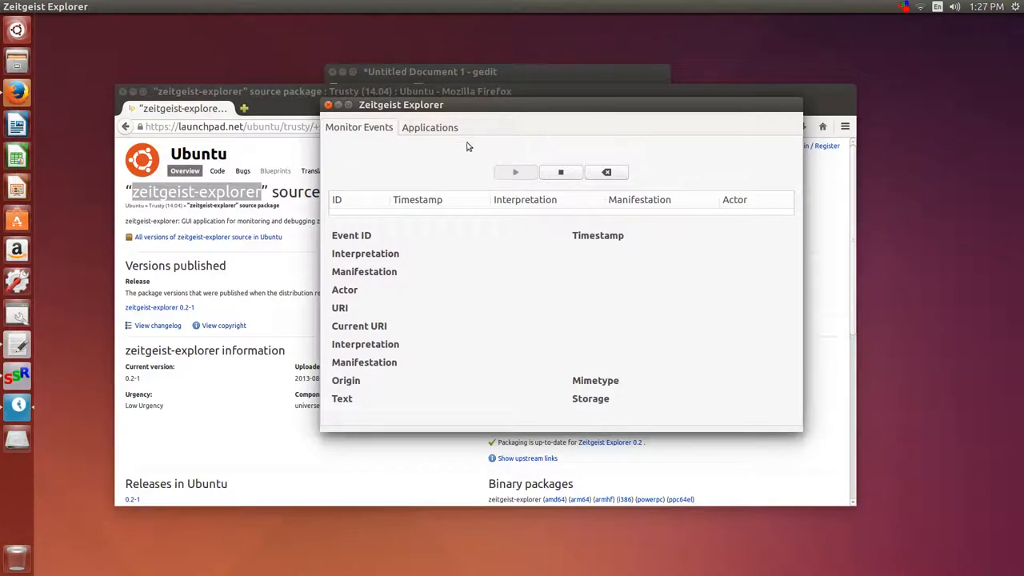
pyautogui.click(428, 128)
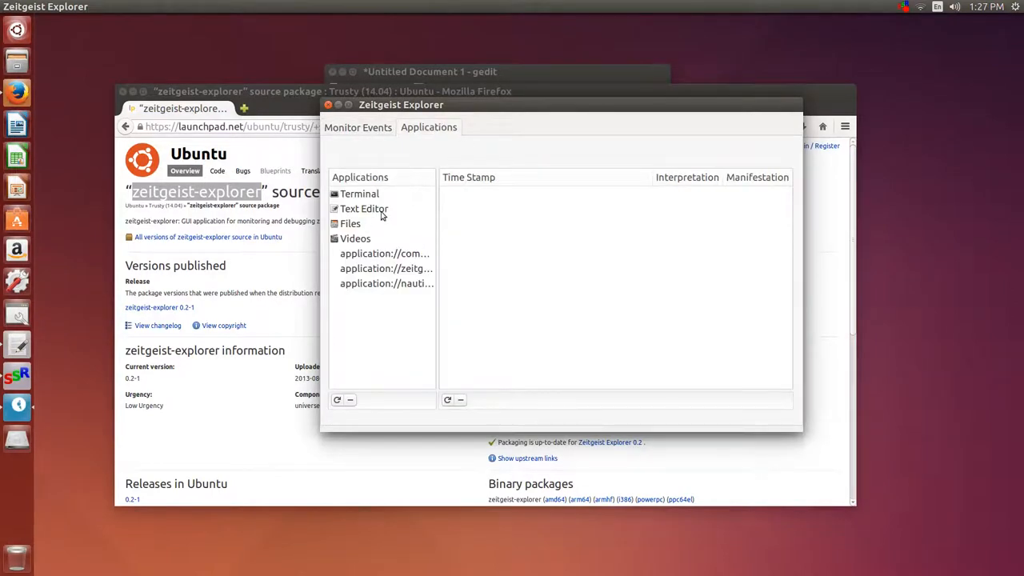
pyautogui.click(365, 208)
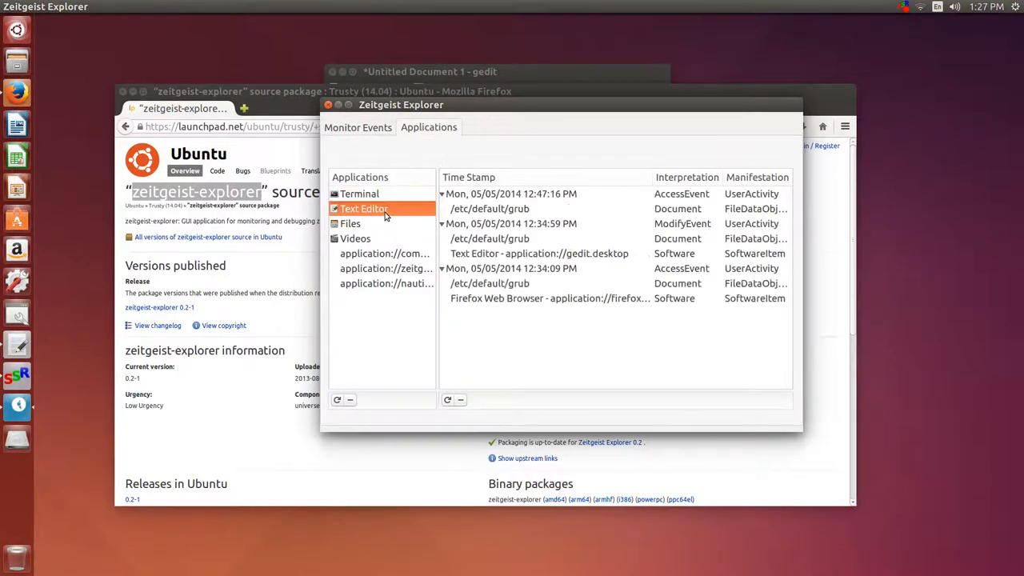
pyautogui.click(355, 239)
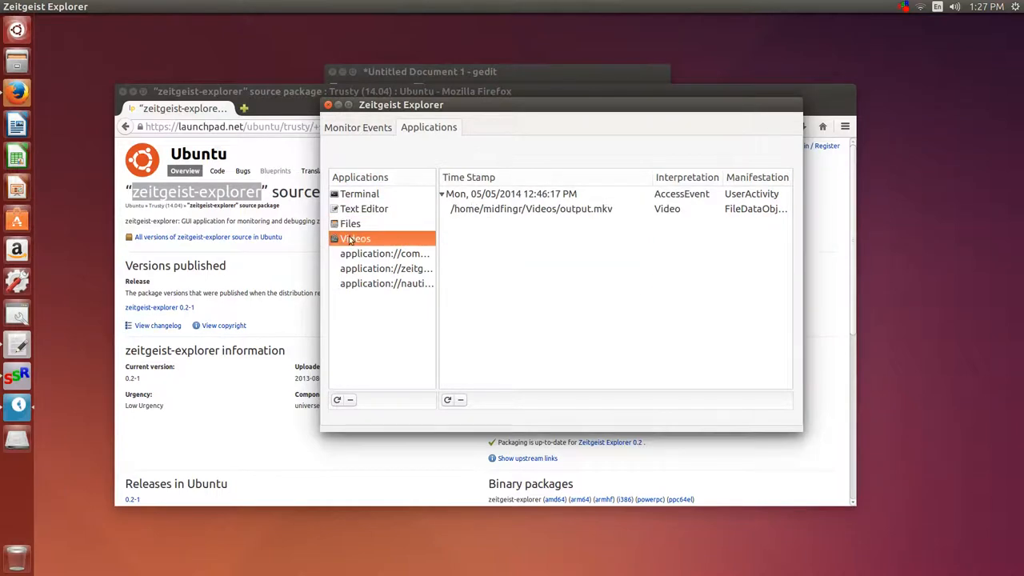
pyautogui.click(358, 193)
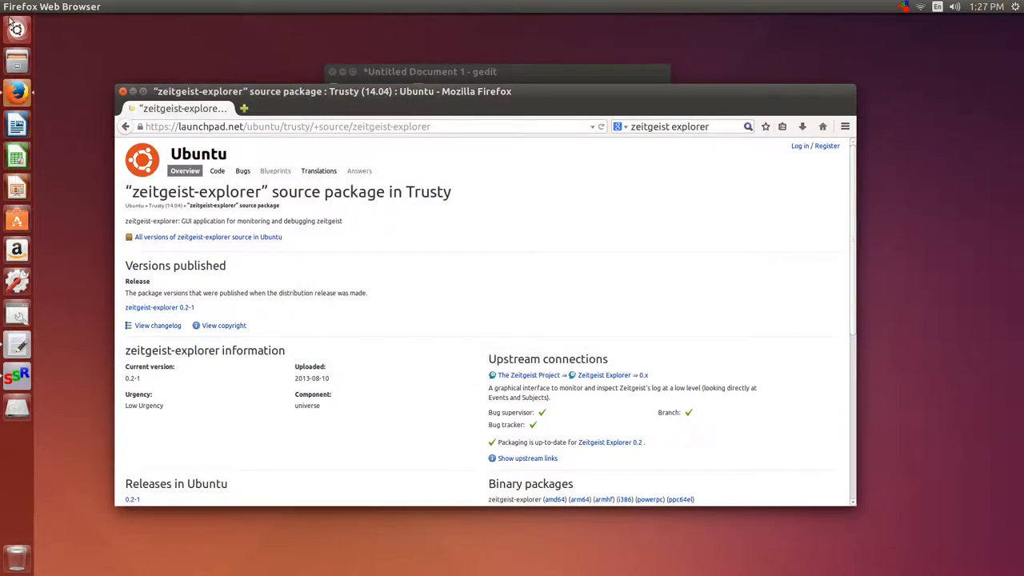
pyautogui.moveTo(521, 216)
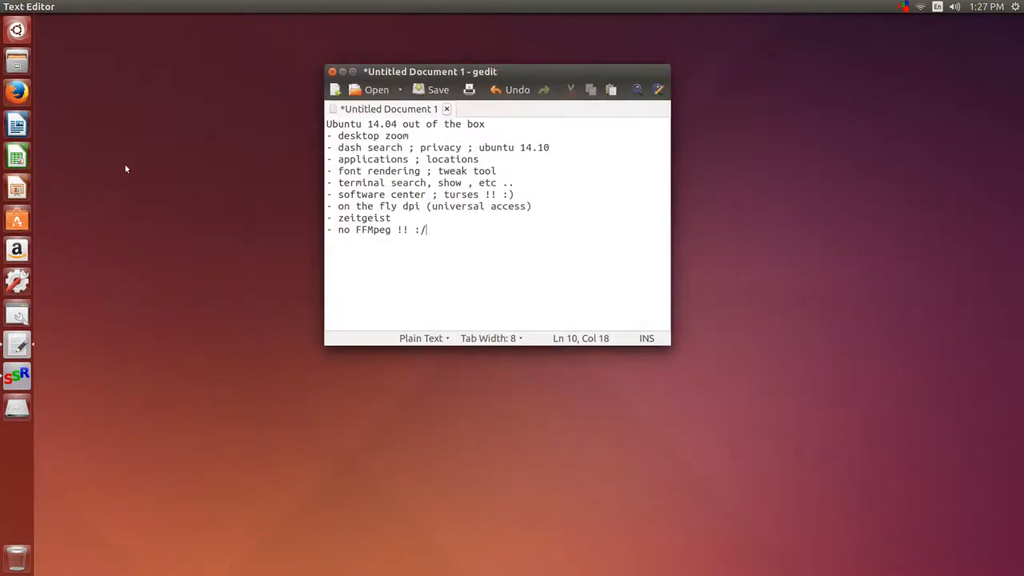
pyautogui.doubleClick(365, 218)
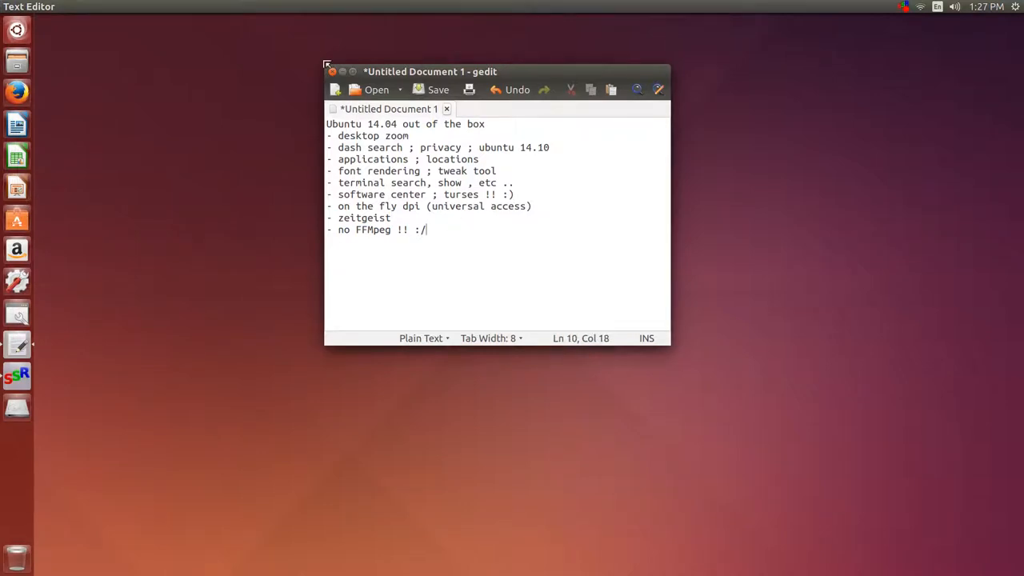
pyautogui.click(368, 231)
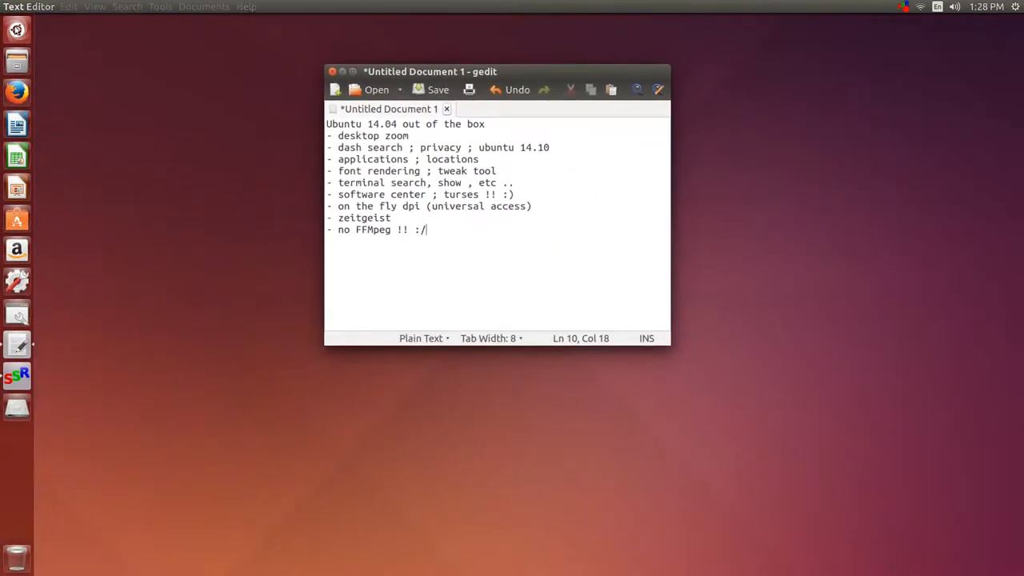
pyautogui.write('ze')
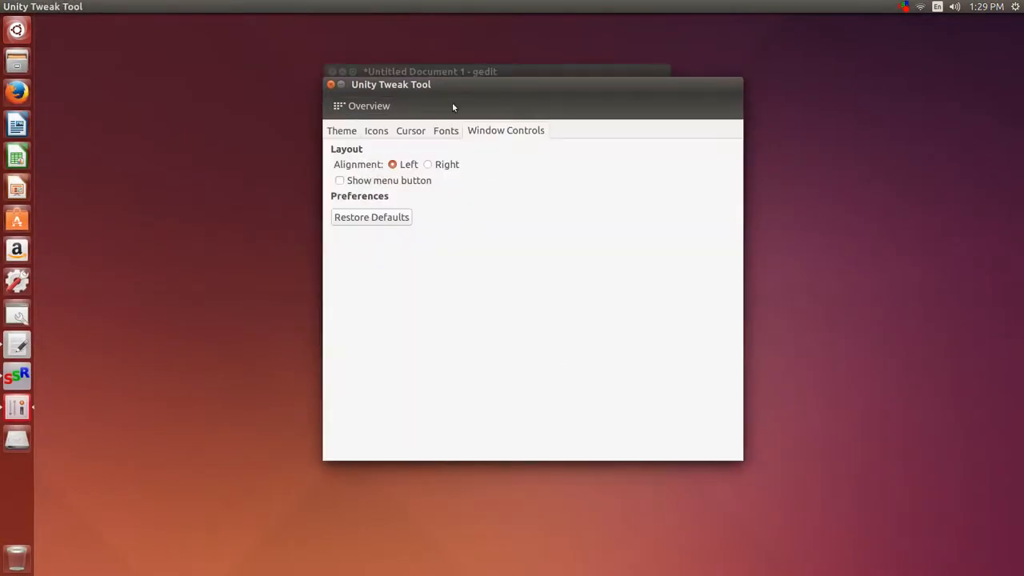
pyautogui.click(429, 164)
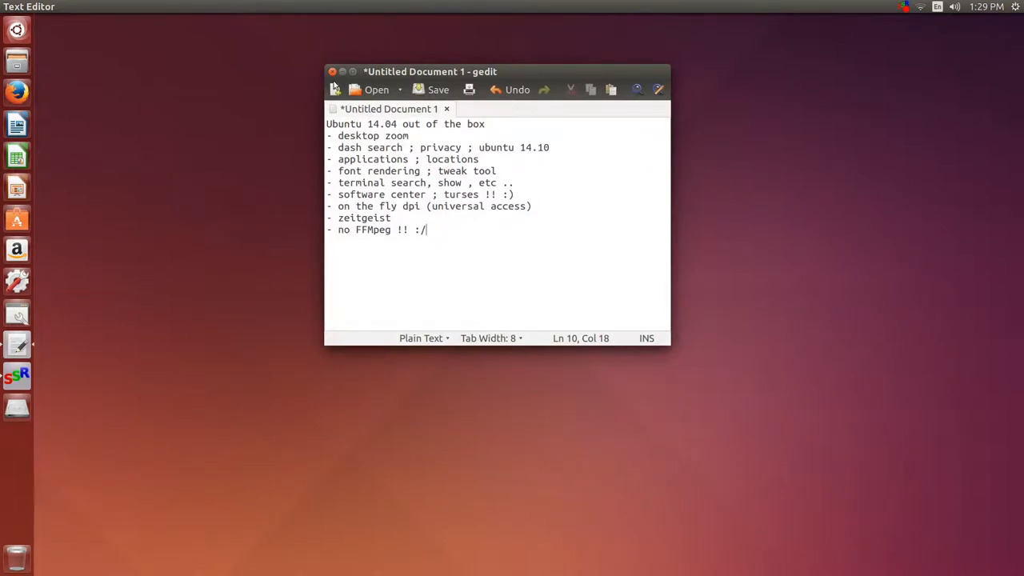
# - Discard the unsaved gedit notes and bring up the desktop's Appearance settings
pyautogui.click(333, 72)
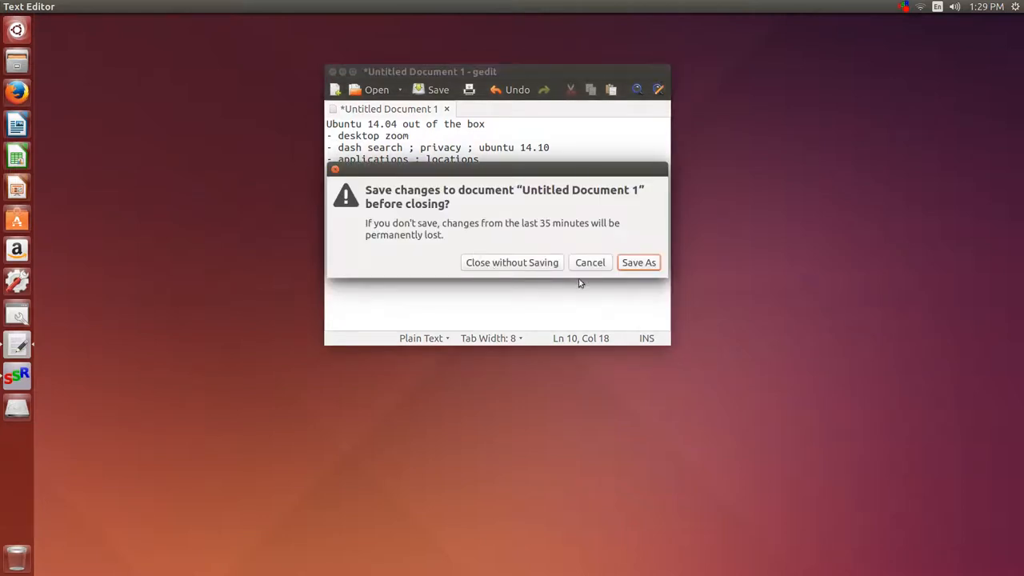
pyautogui.click(588, 262)
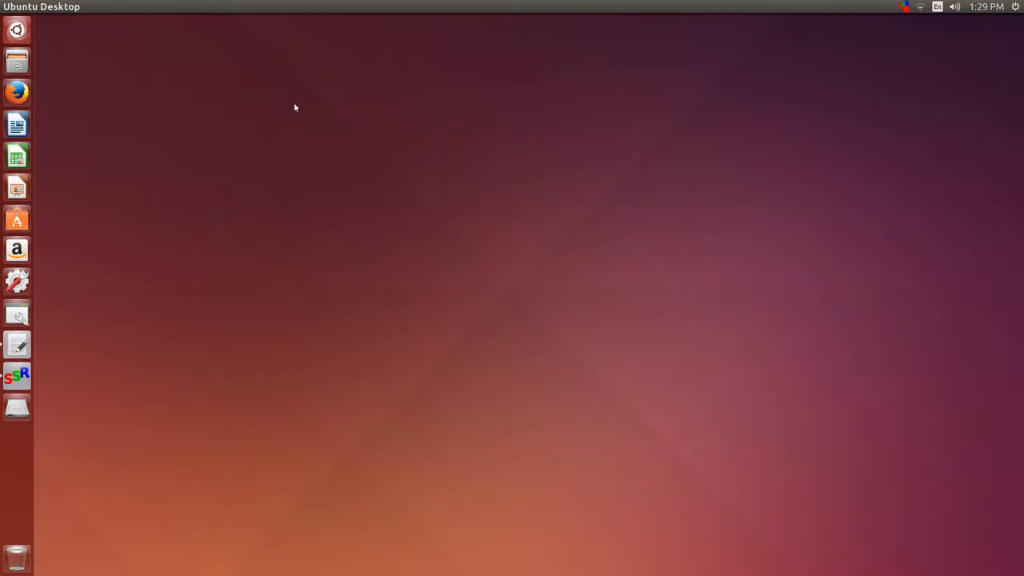
pyautogui.rightClick(400, 269)
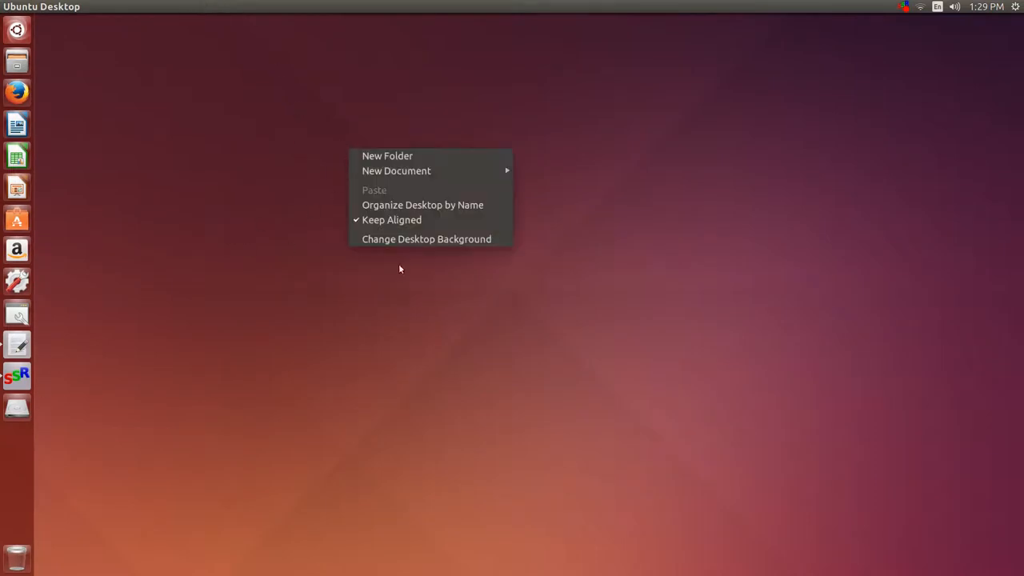
pyautogui.click(425, 239)
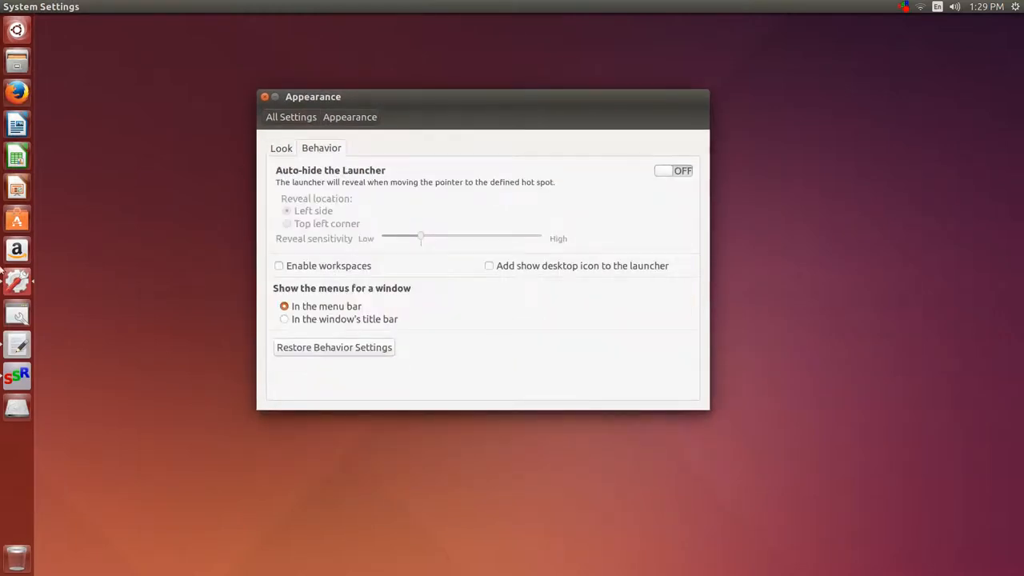
pyautogui.moveTo(294, 296)
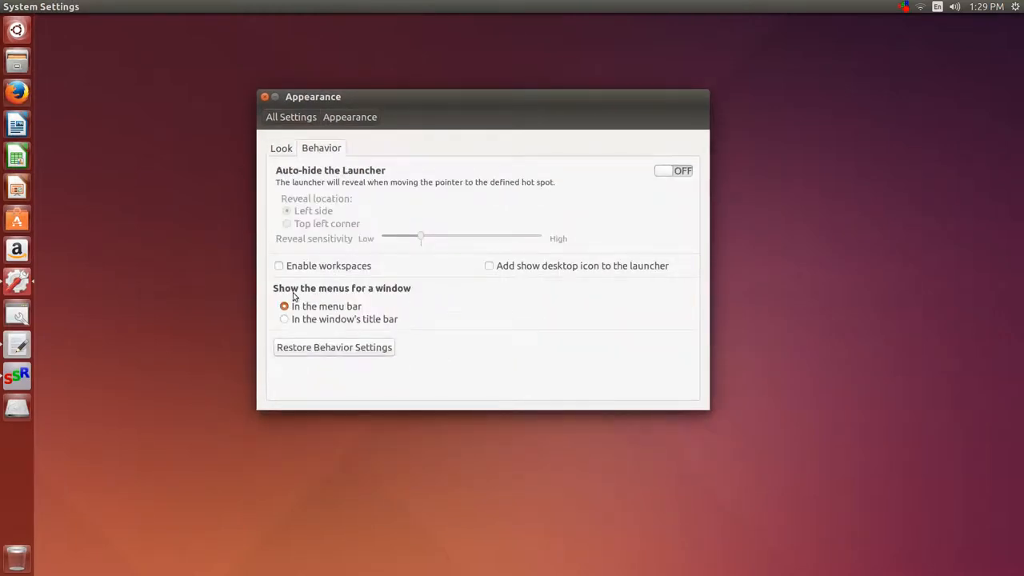
pyautogui.moveTo(366, 295)
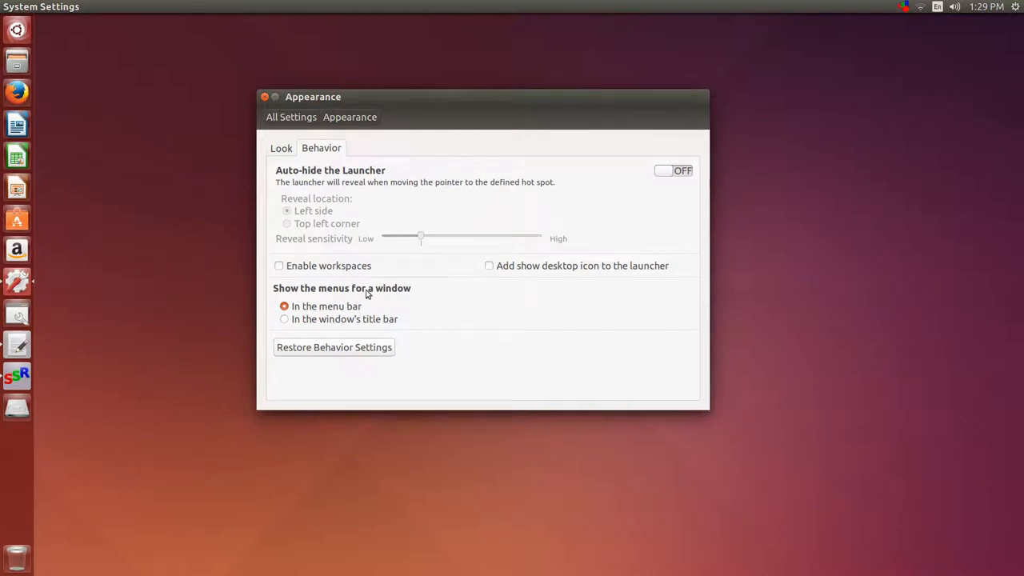
pyautogui.moveTo(131, 24)
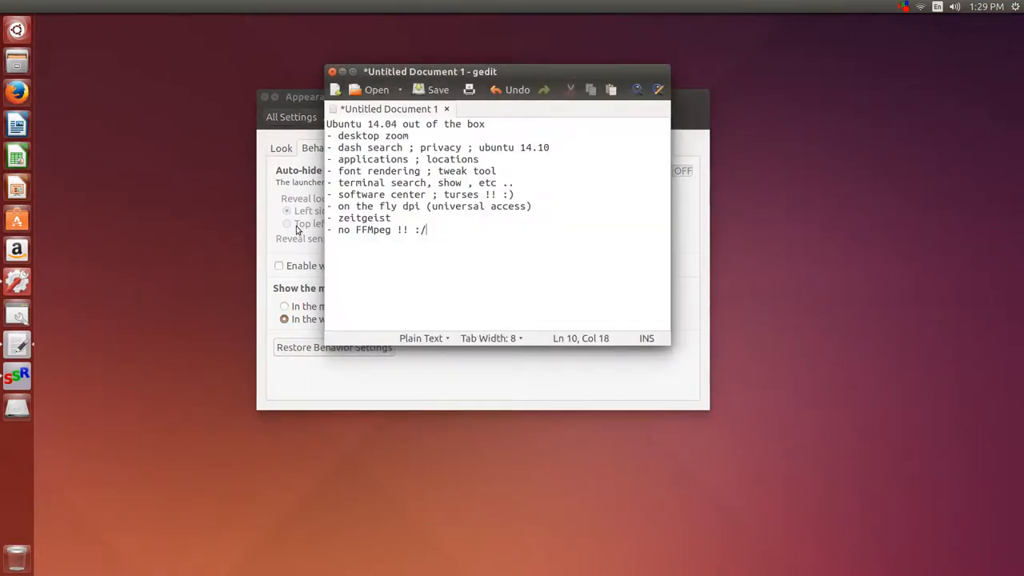
pyautogui.moveTo(19, 342)
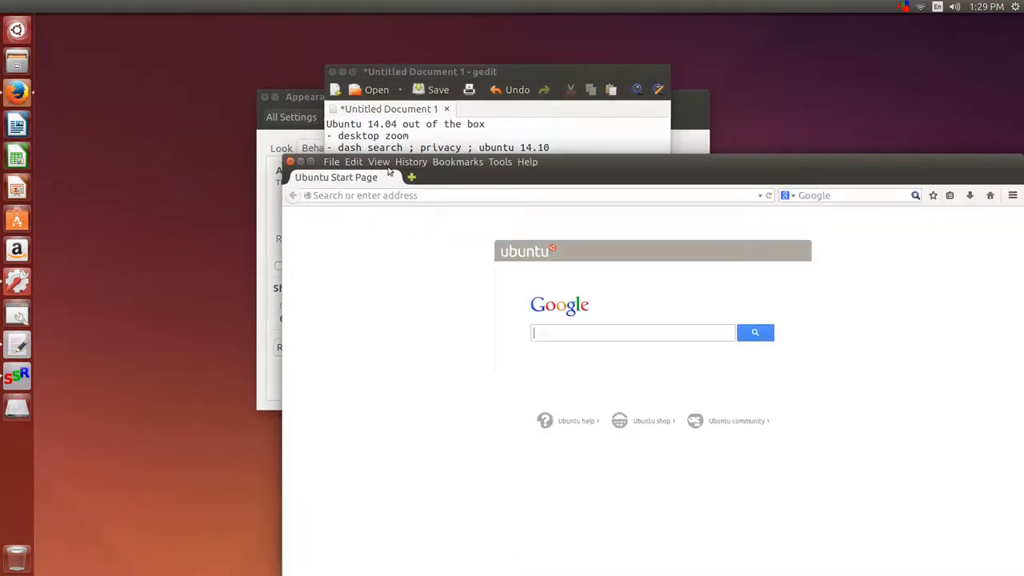
pyautogui.moveTo(424, 160)
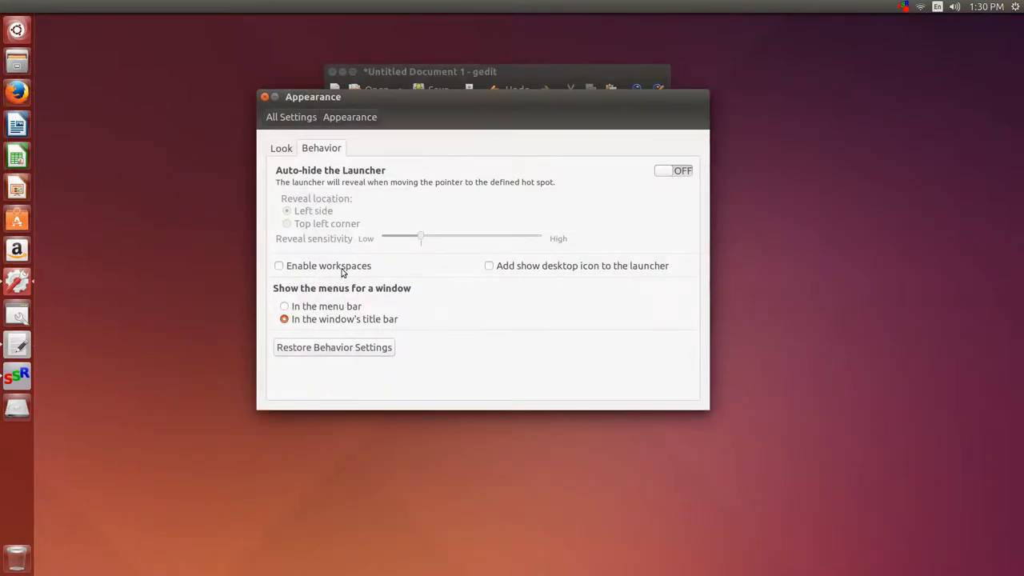
# - Enable workspaces and the show-desktop launcher icon, set a blue vertical gradient wallpaper, and close settings
pyautogui.click(279, 266)
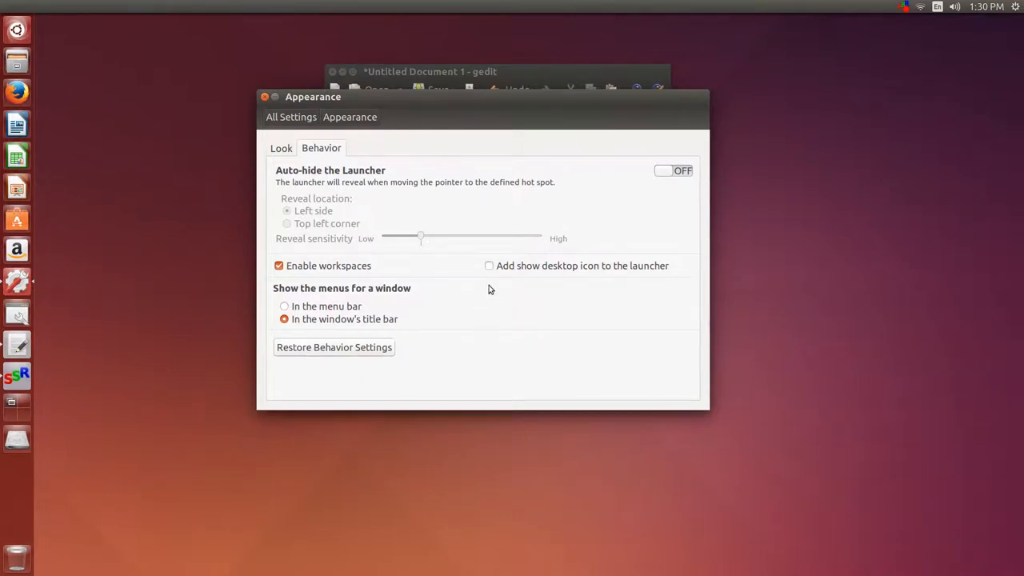
pyautogui.click(490, 265)
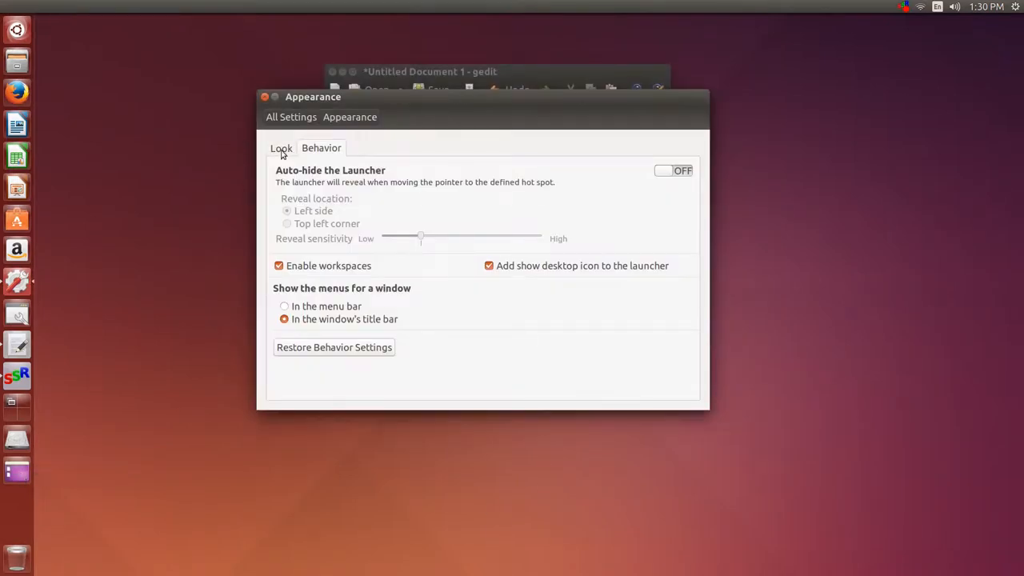
pyautogui.click(282, 147)
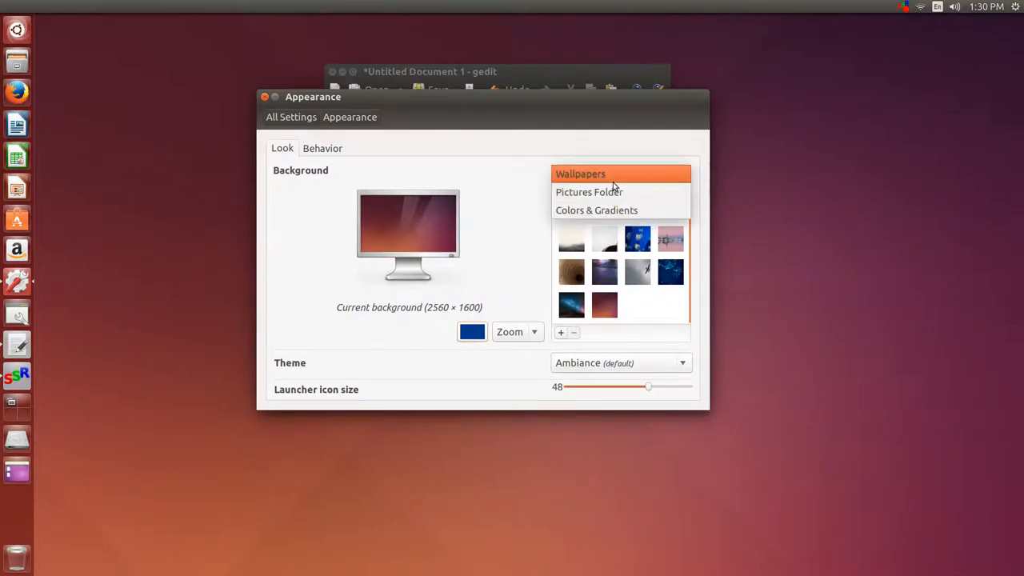
pyautogui.click(595, 210)
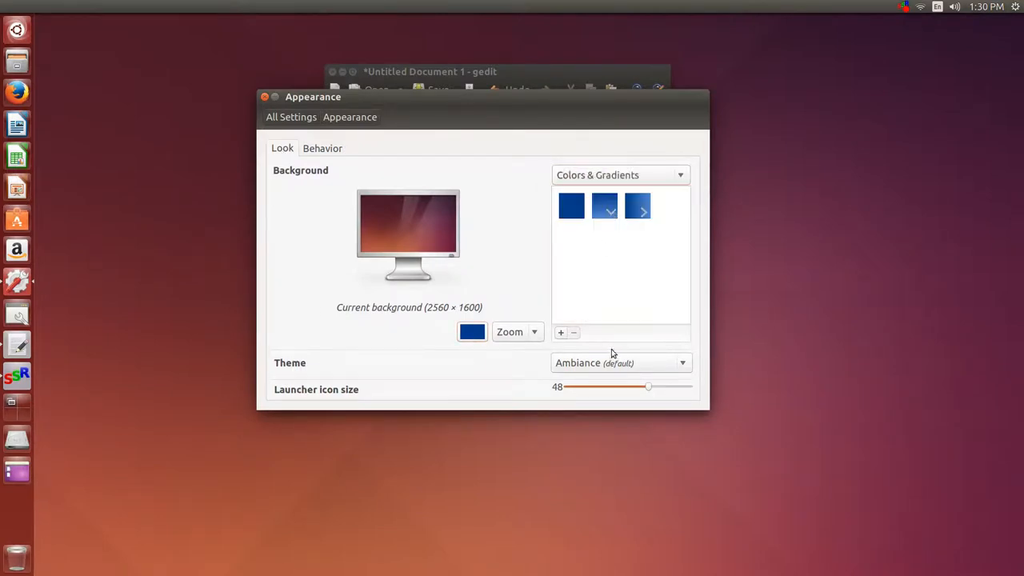
pyautogui.click(604, 205)
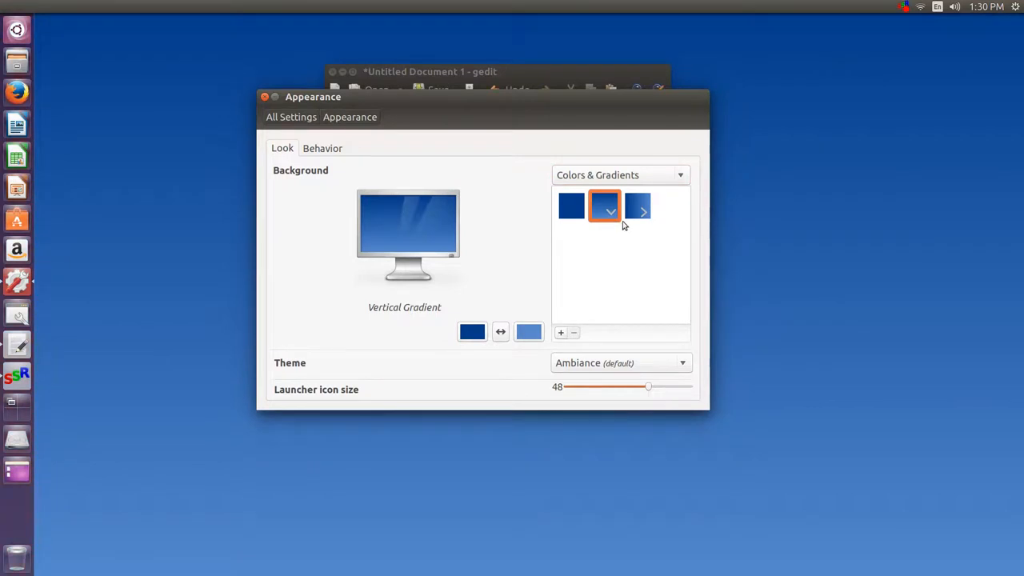
pyautogui.click(637, 205)
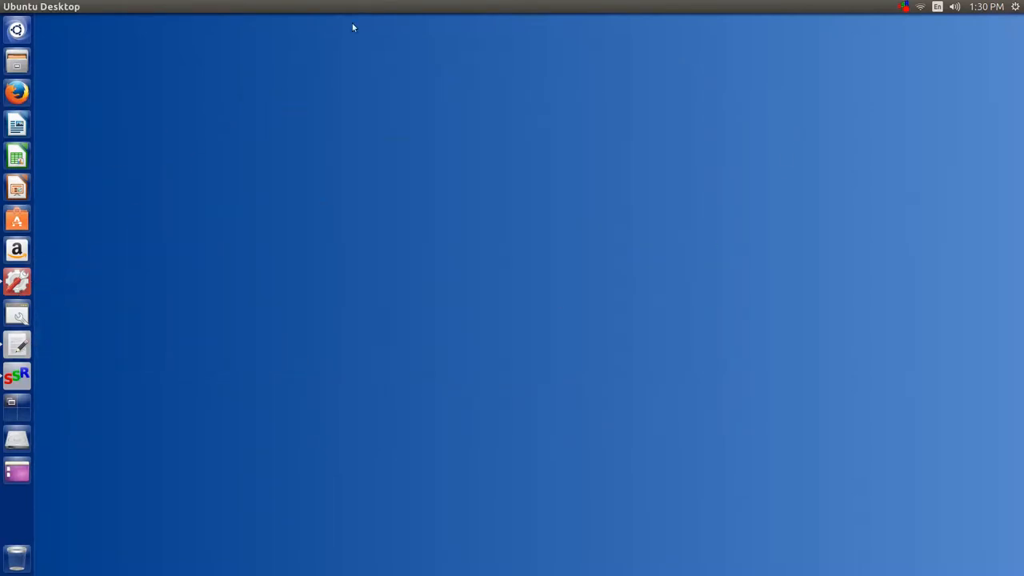
pyautogui.moveTo(26, 62)
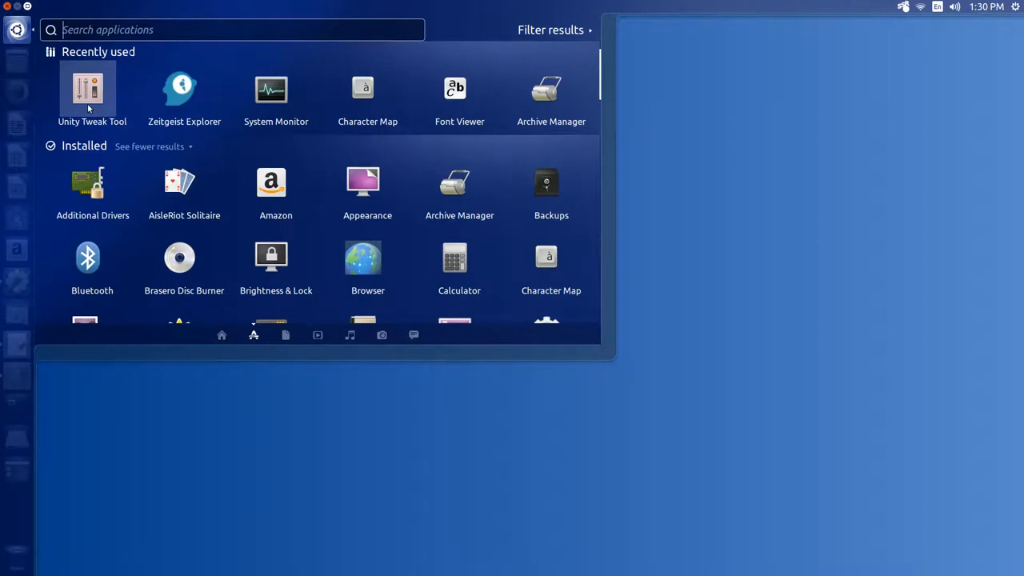
# - Raise the Panel transparency level to maximum, leave opaque-for-maximized off, and close Unity Tweak Tool
pyautogui.click(88, 89)
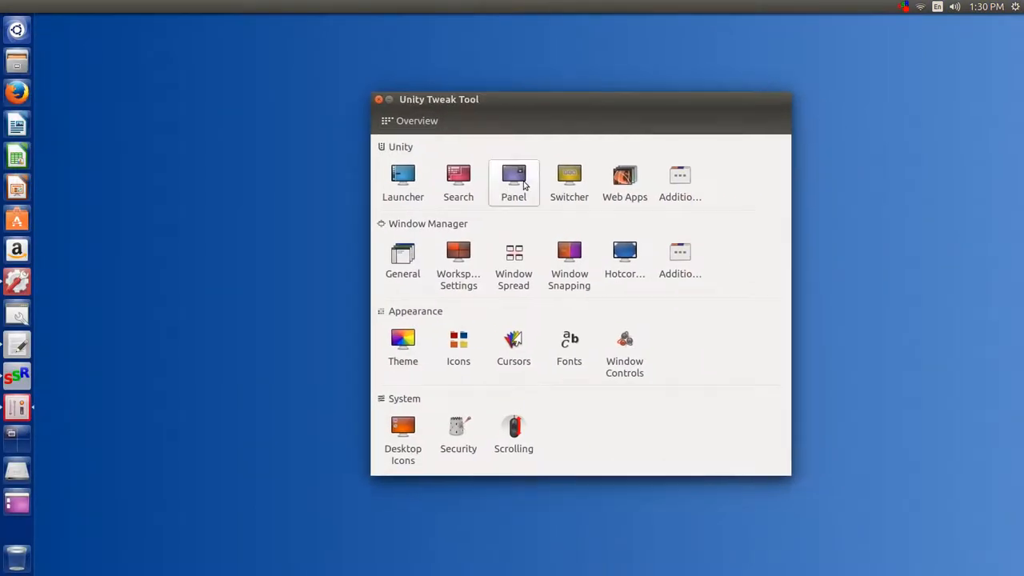
pyautogui.click(514, 179)
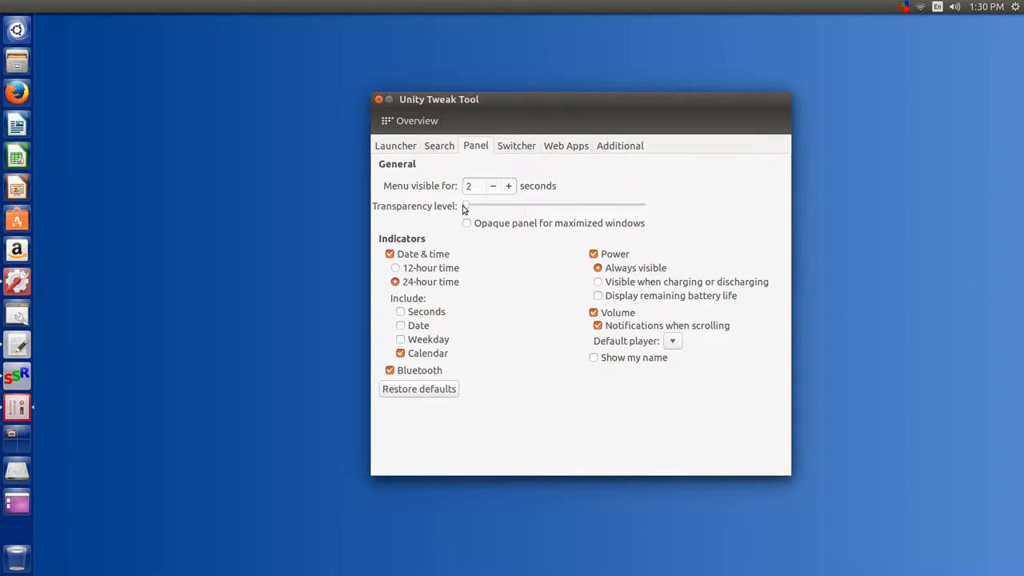
pyautogui.moveTo(466, 205); pyautogui.dragTo(640, 205)
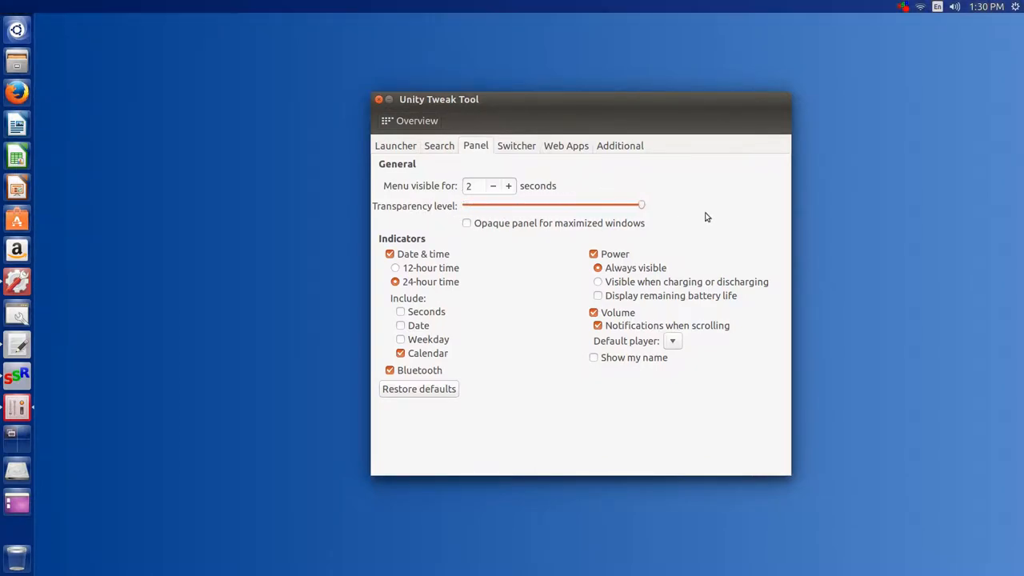
pyautogui.click(467, 222)
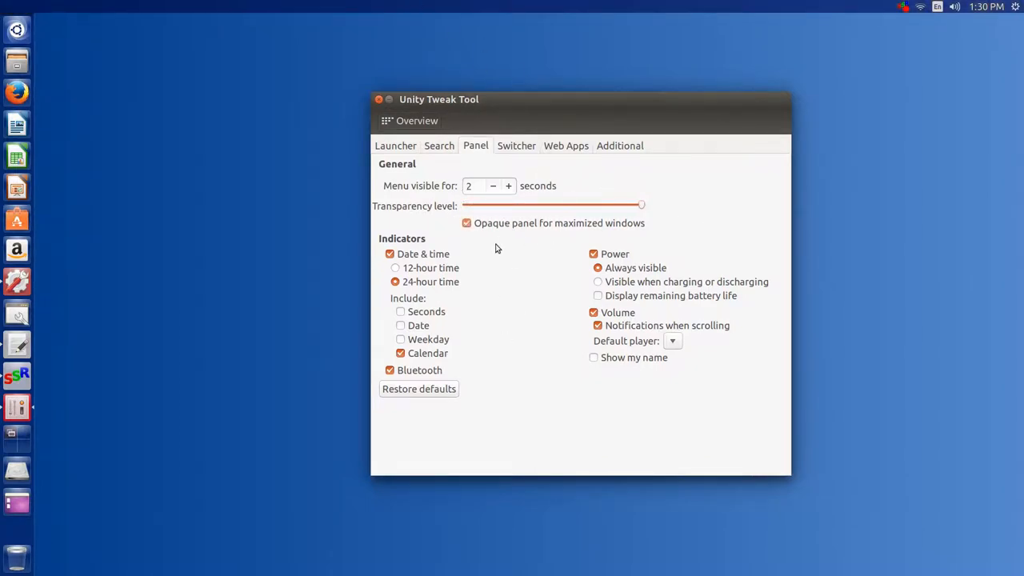
pyautogui.click(468, 224)
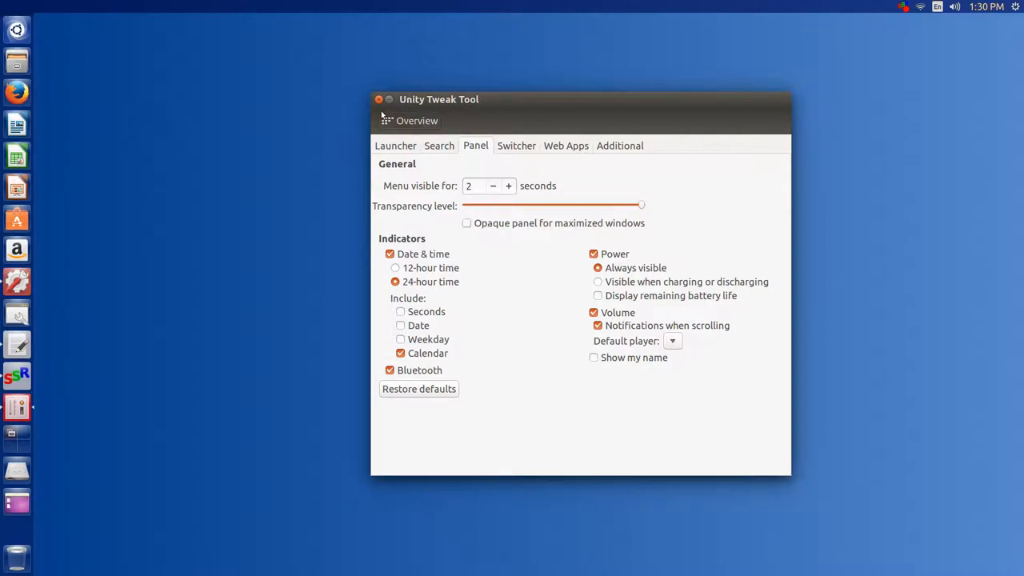
pyautogui.click(378, 99)
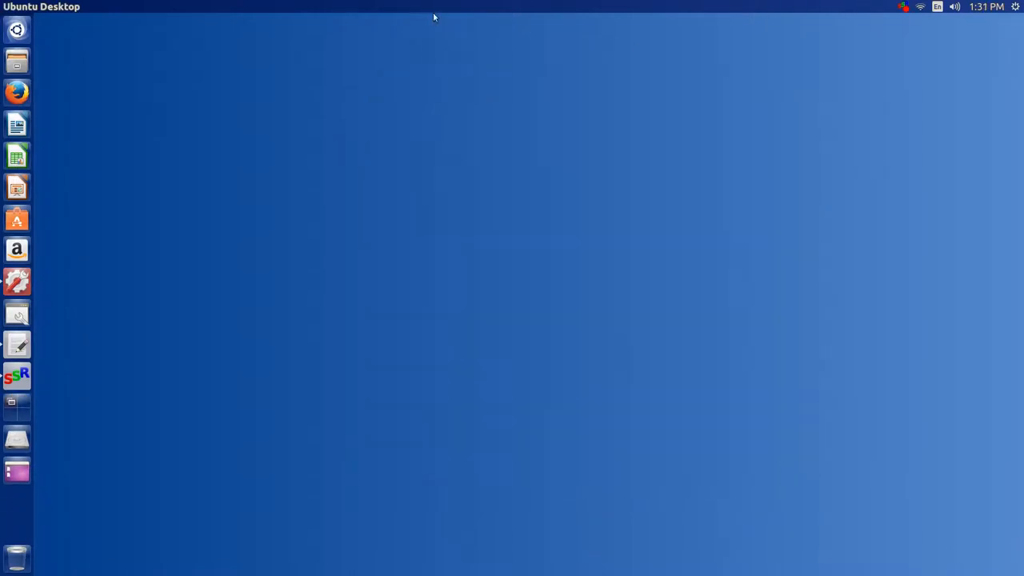
pyautogui.moveTo(784, 136)
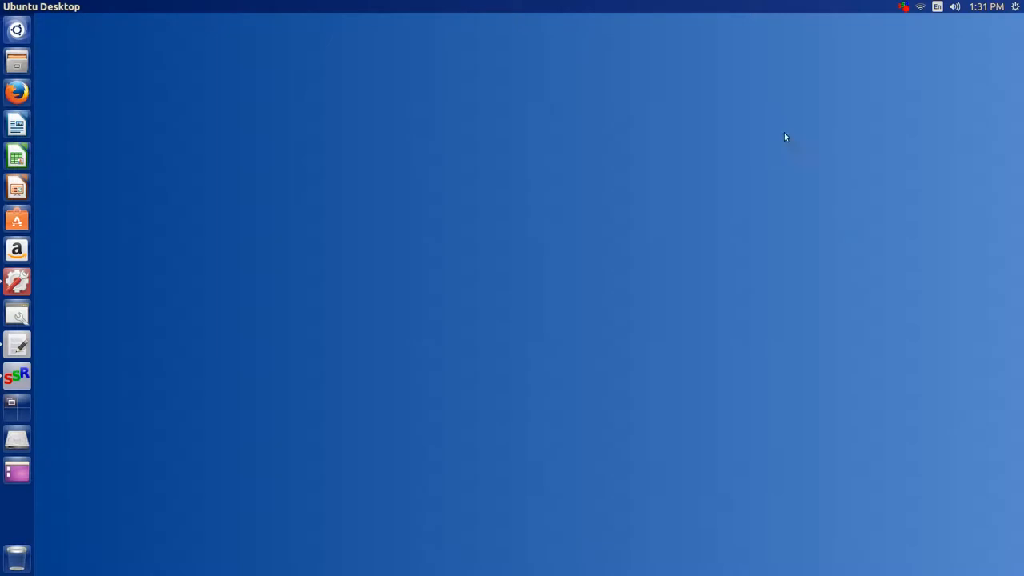
pyautogui.moveTo(67, 78)
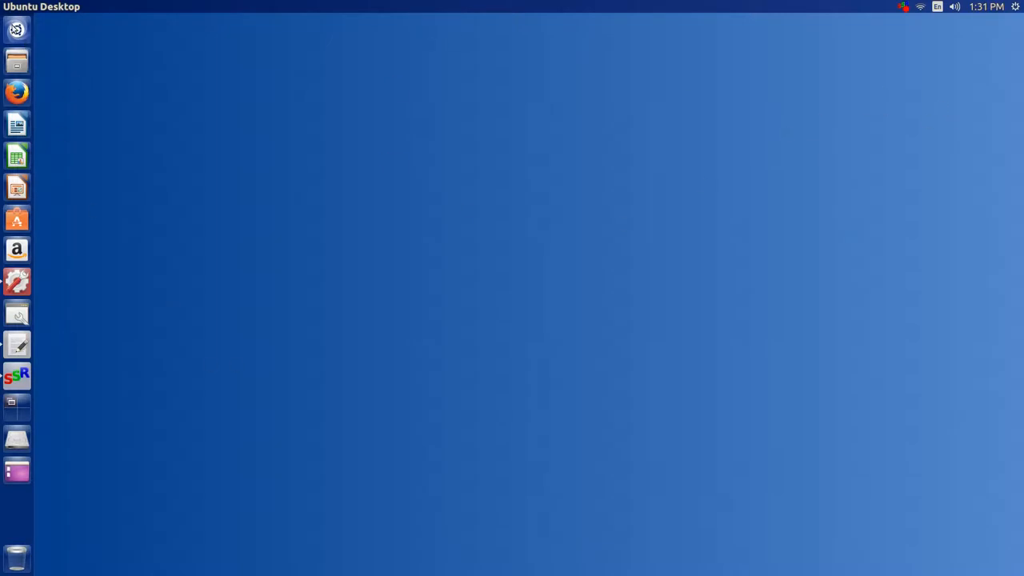
pyautogui.click(16, 29)
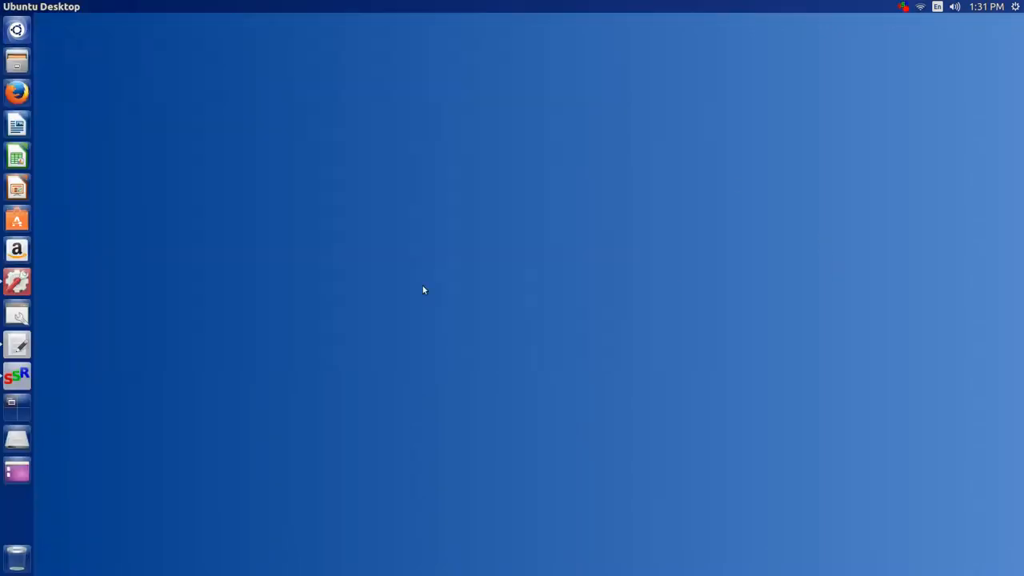
pyautogui.moveTo(114, 461)
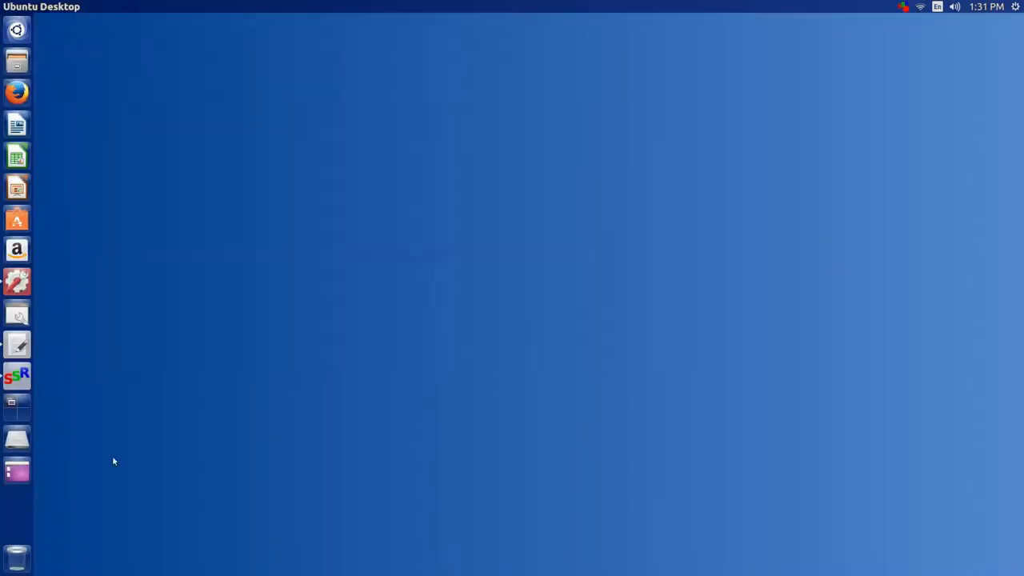
pyautogui.moveTo(160, 137)
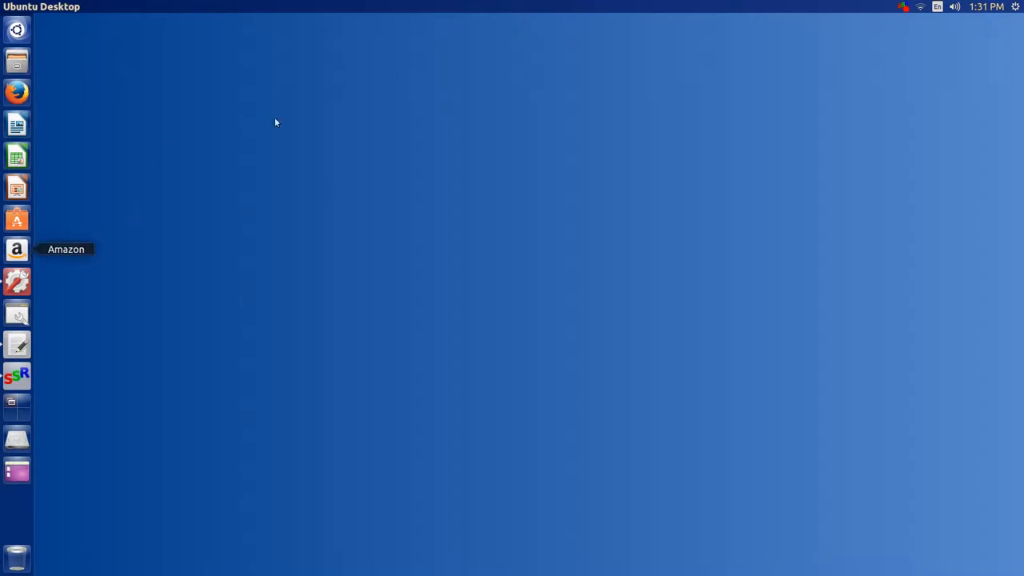
pyautogui.moveTo(307, 210)
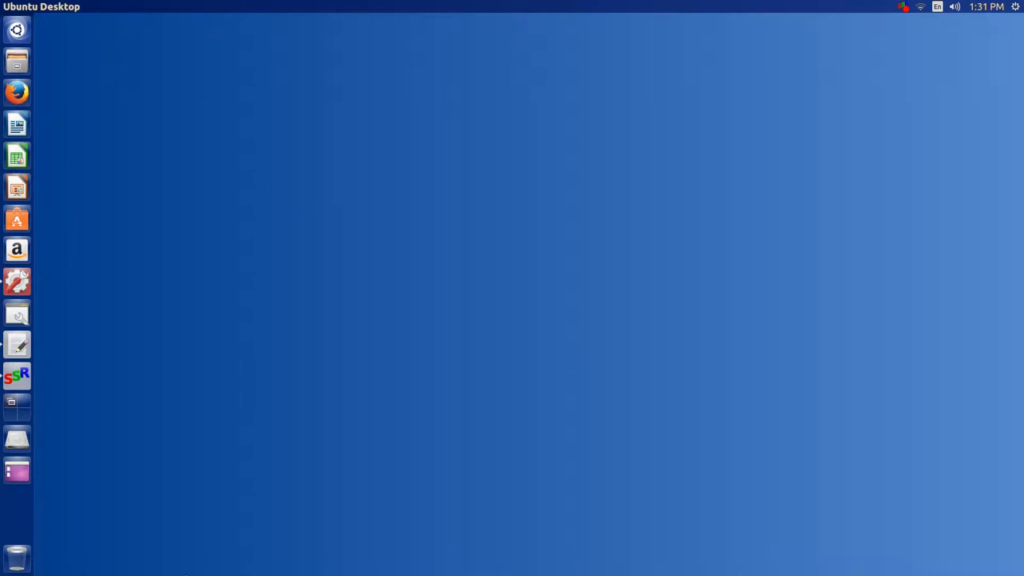
pyautogui.moveTo(655, 419)
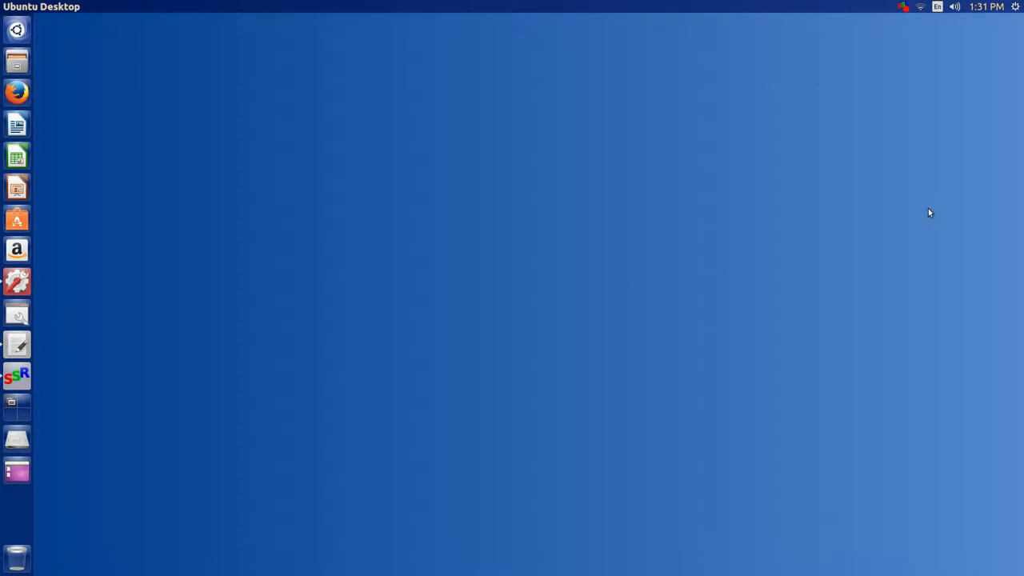
pyautogui.moveTo(572, 141)
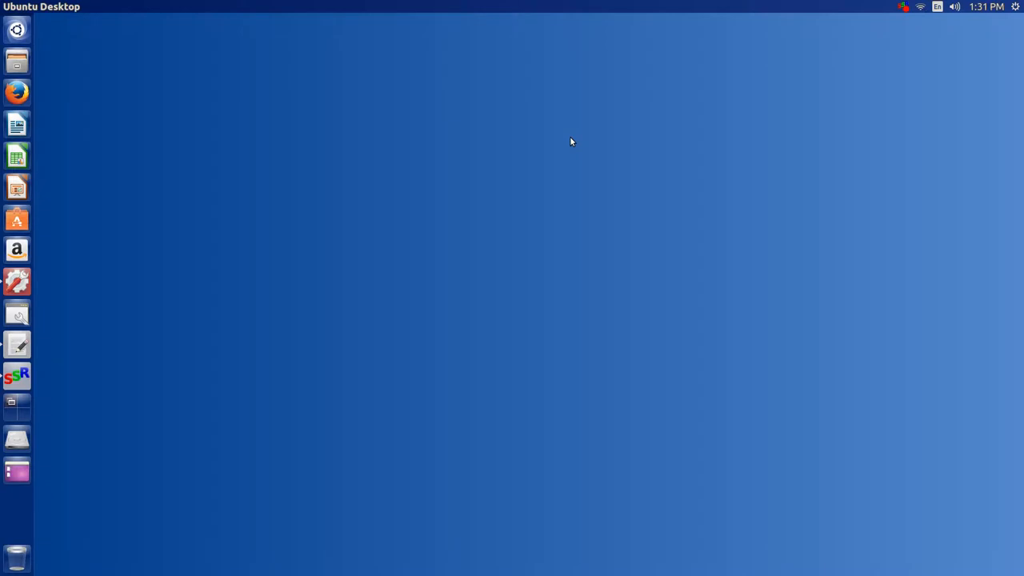
pyautogui.moveTo(296, 80)
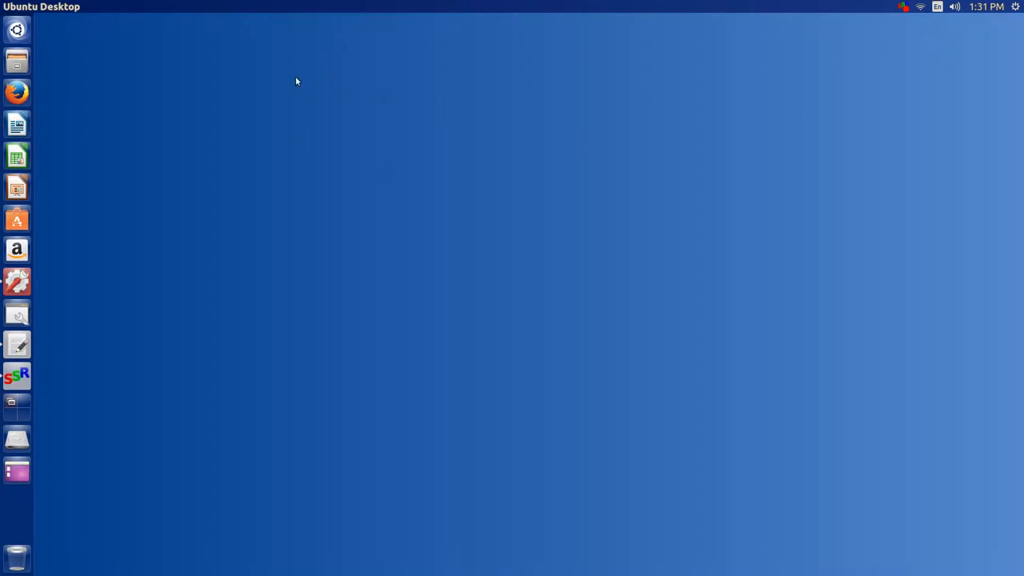
pyautogui.moveTo(339, 134)
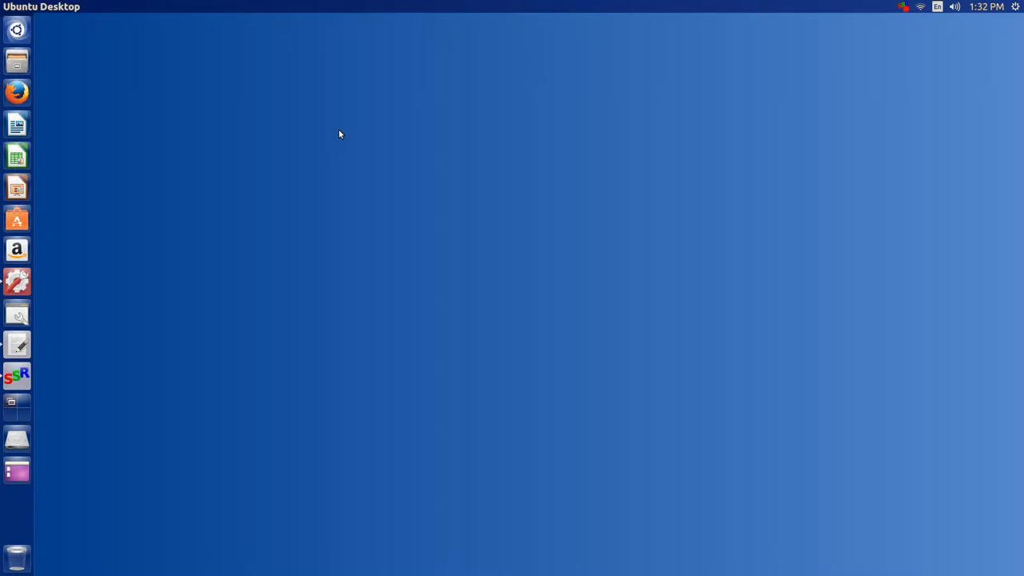
pyautogui.moveTo(40, 362)
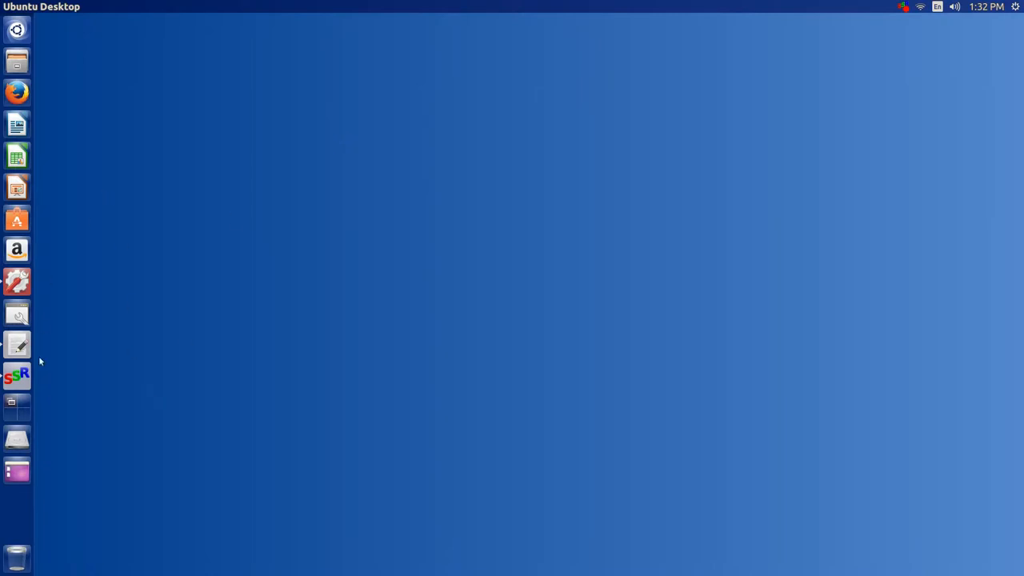
pyautogui.moveTo(17, 125)
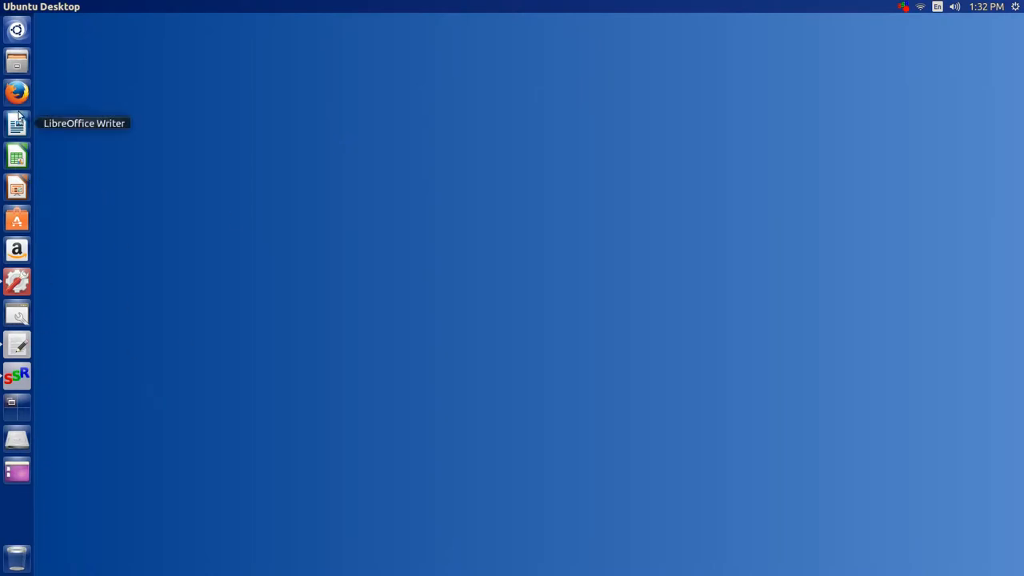
pyautogui.moveTo(18, 346)
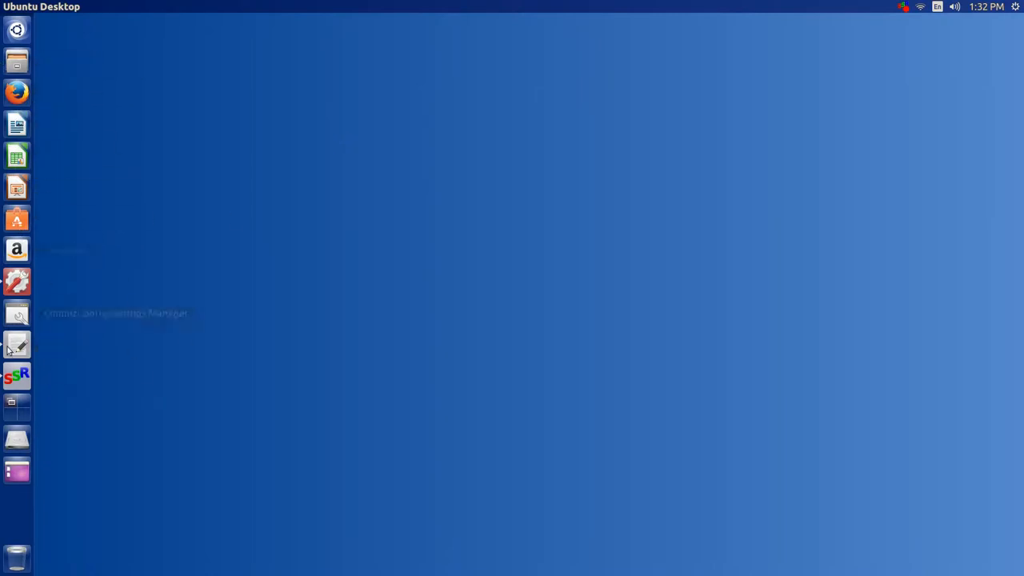
pyautogui.moveTo(17, 281)
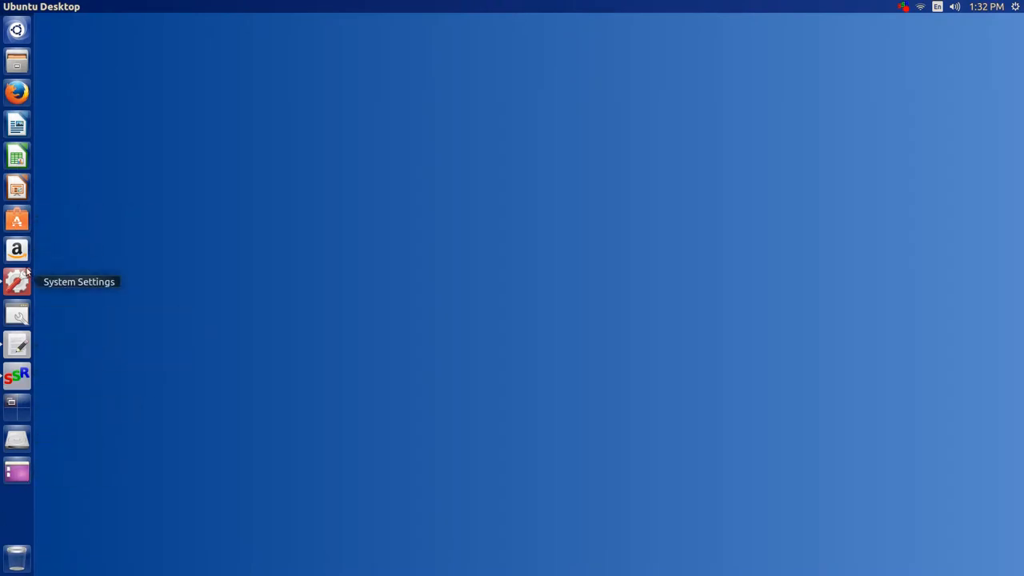
pyautogui.moveTo(371, 202)
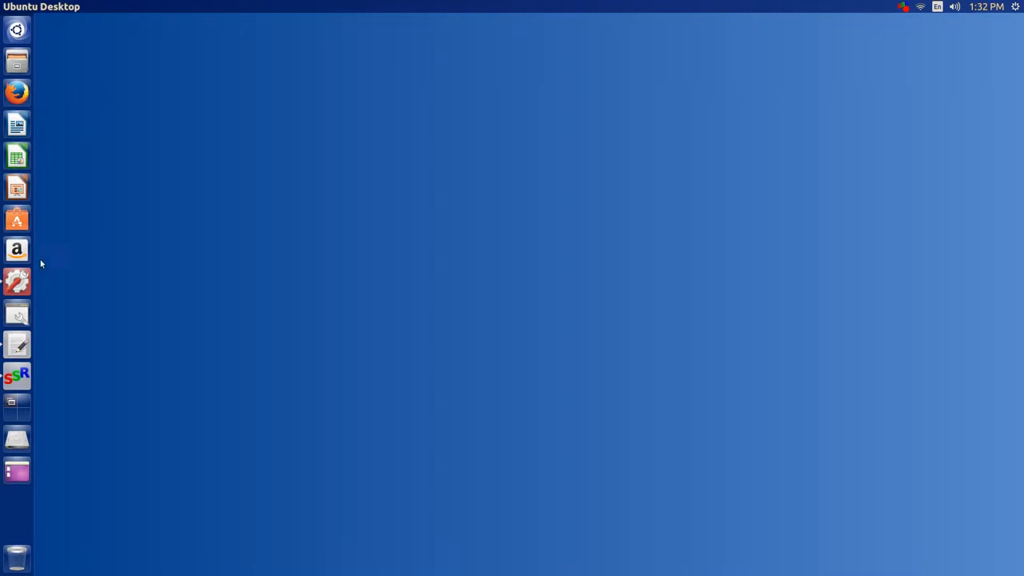
pyautogui.moveTo(440, 224)
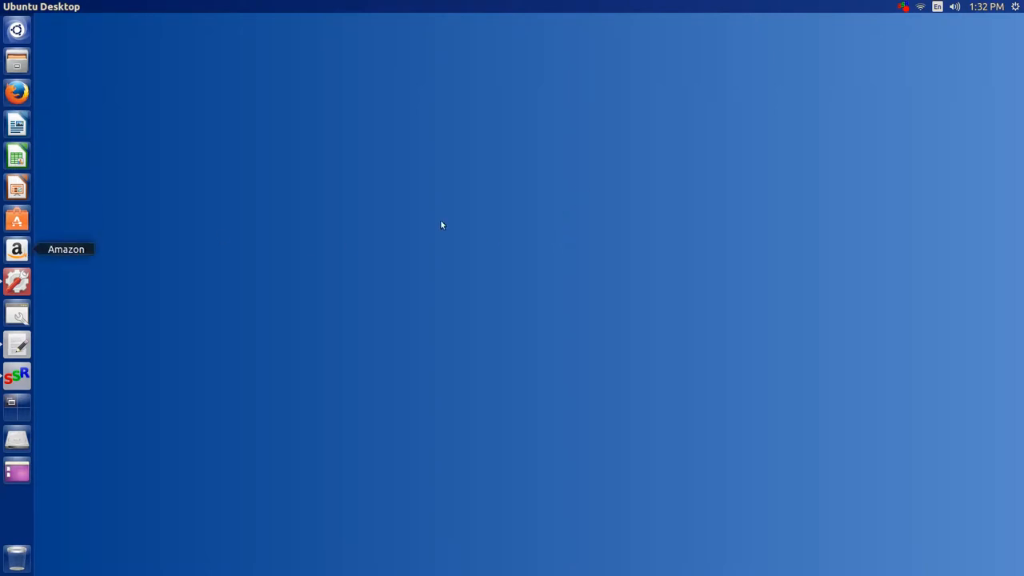
pyautogui.moveTo(794, 211)
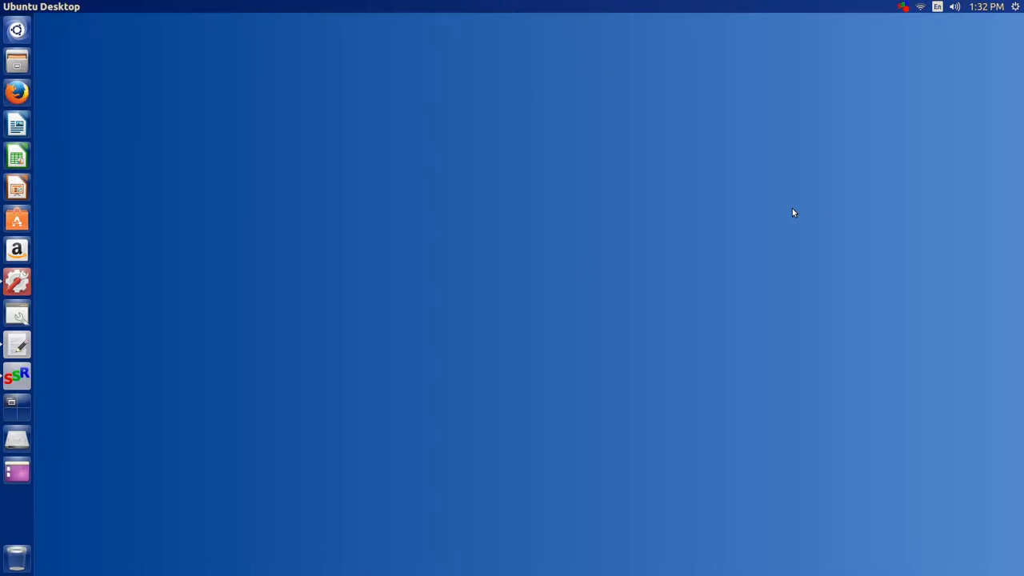
pyautogui.moveTo(963, 107)
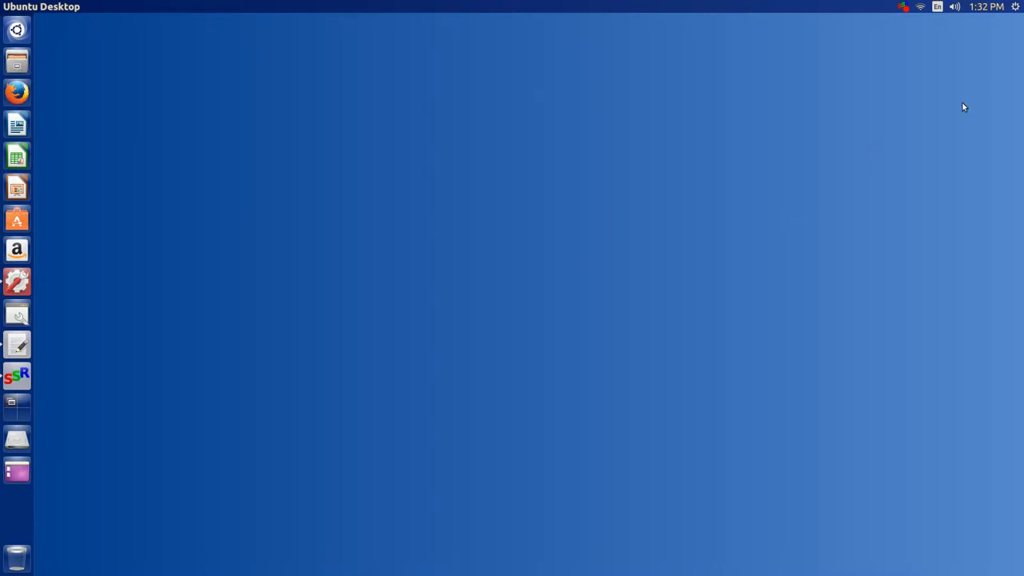
# - From the clock menu's Time & Date settings, enable weekday and seconds on the Clock display, then close it
pyautogui.click(985, 6)
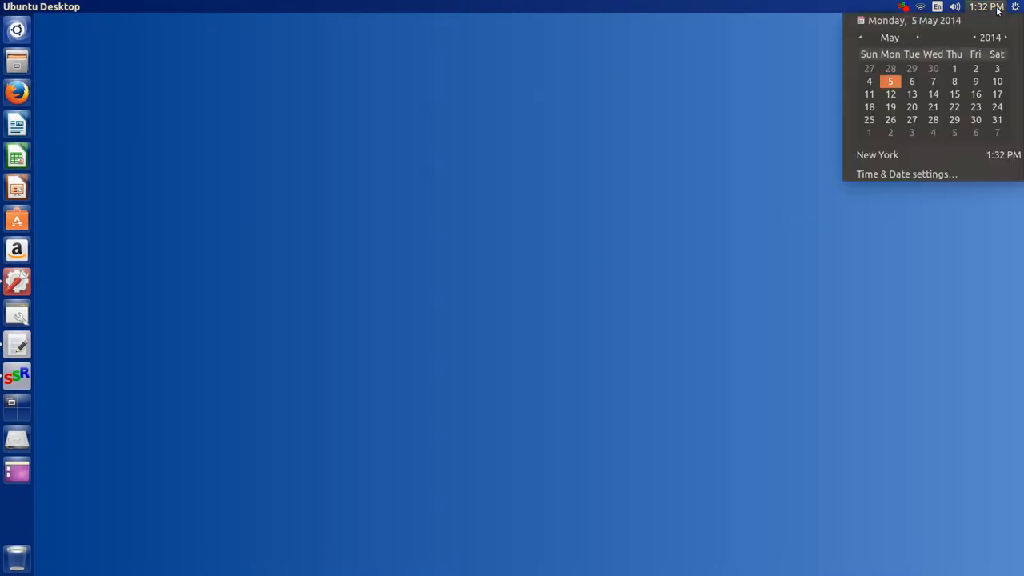
pyautogui.click(905, 173)
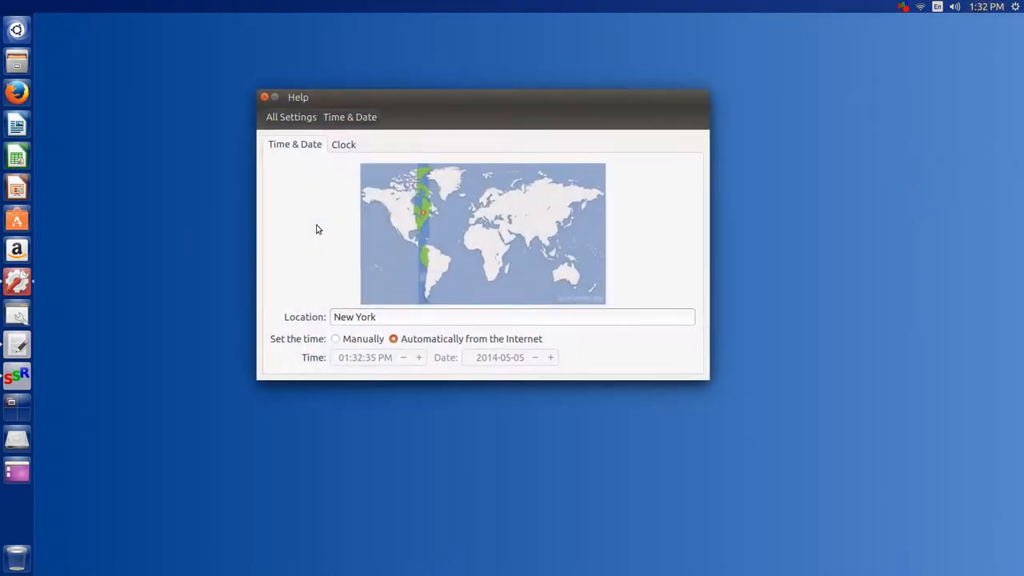
pyautogui.click(342, 144)
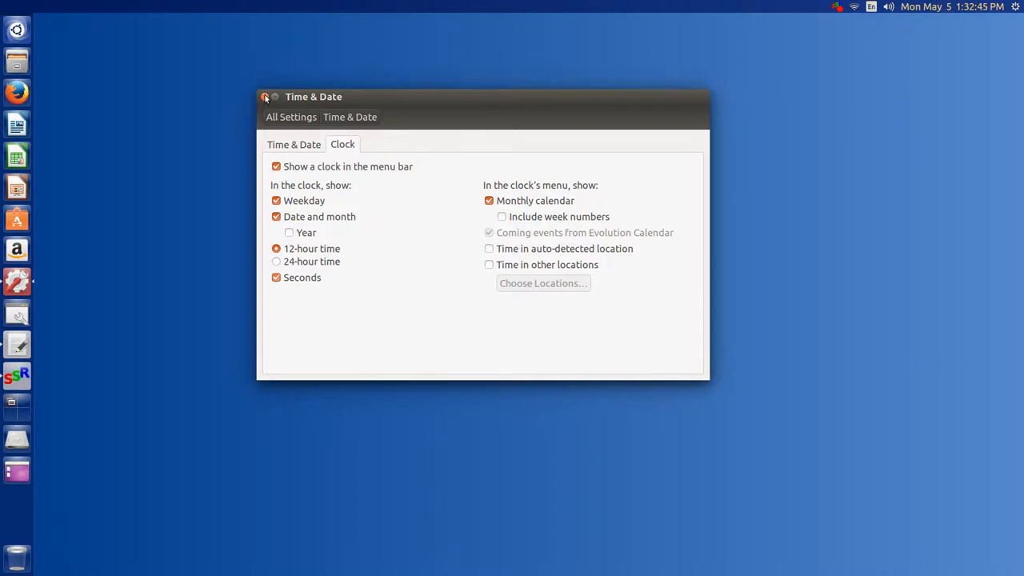
pyautogui.click(265, 96)
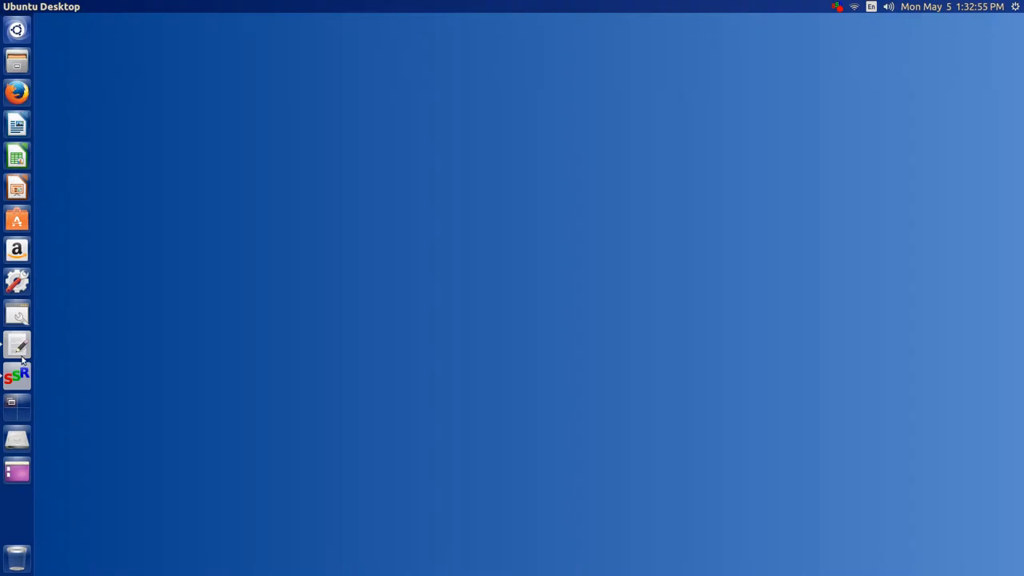
pyautogui.moveTo(52, 320)
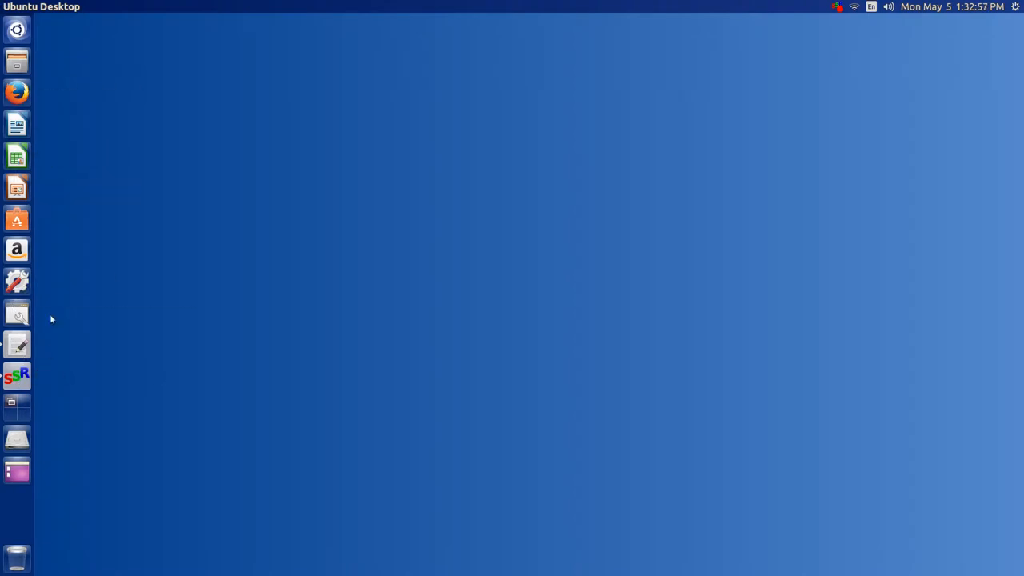
pyautogui.click(16, 91)
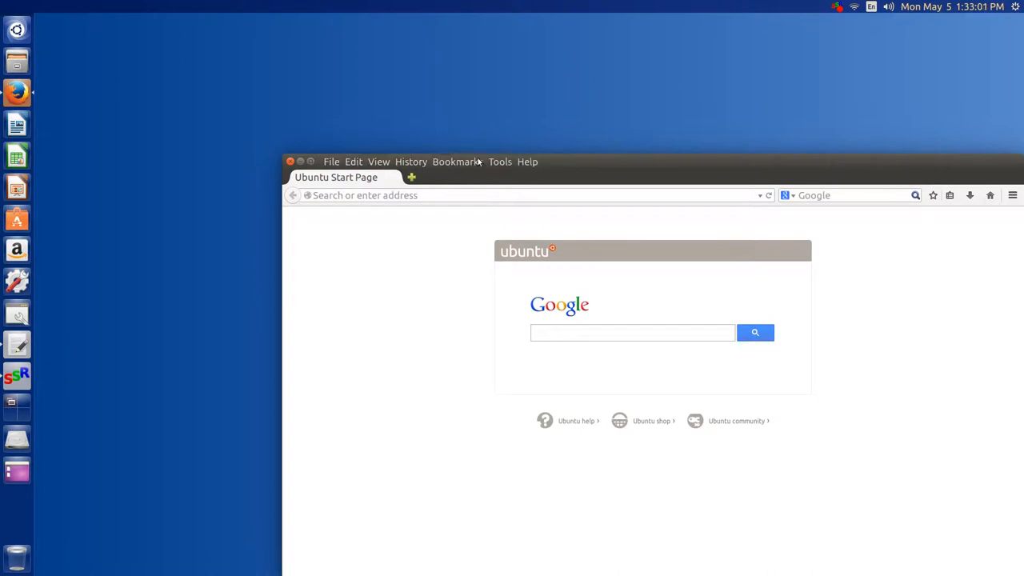
pyautogui.click(352, 162)
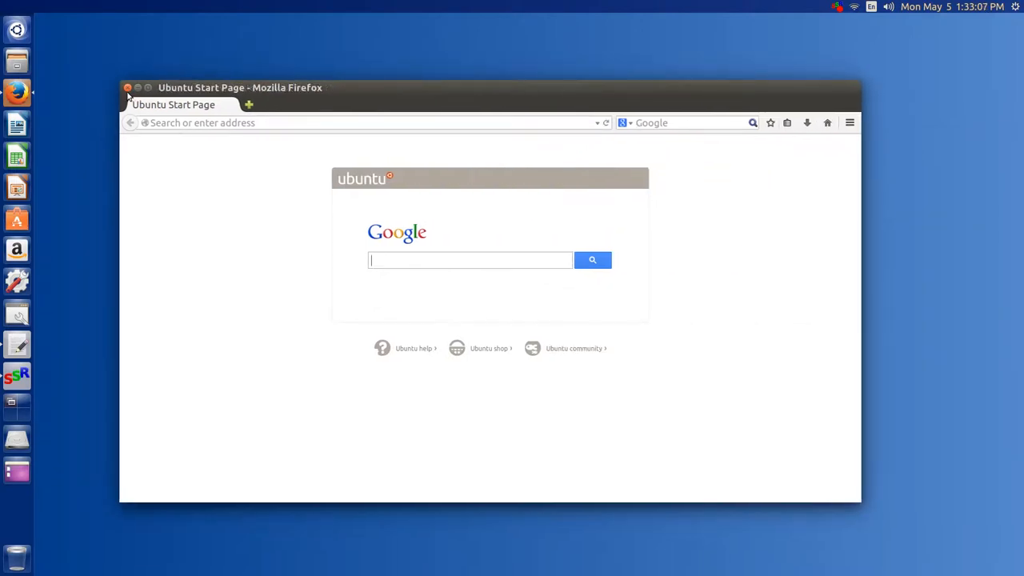
pyautogui.click(126, 87)
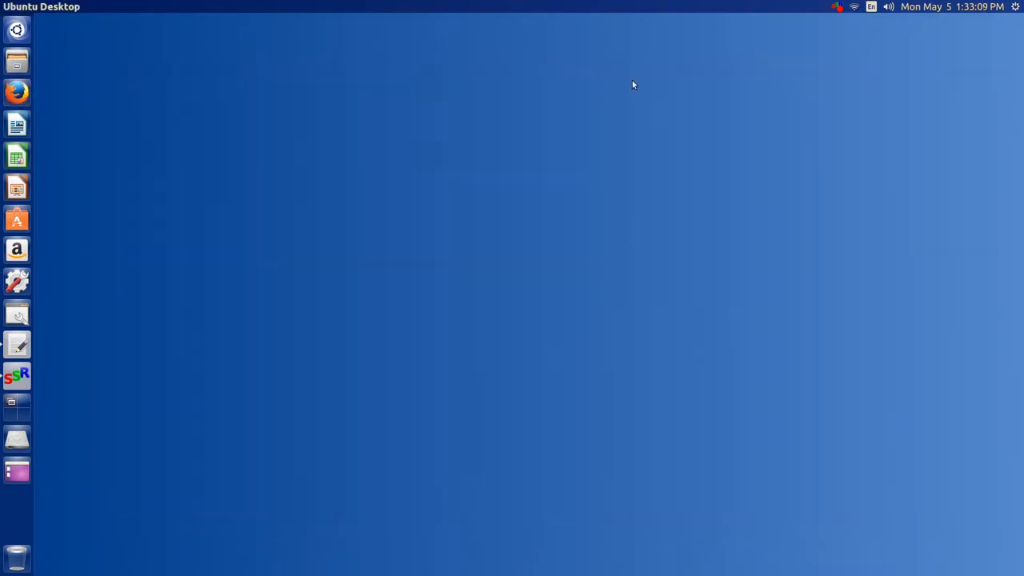
pyautogui.moveTo(16, 29)
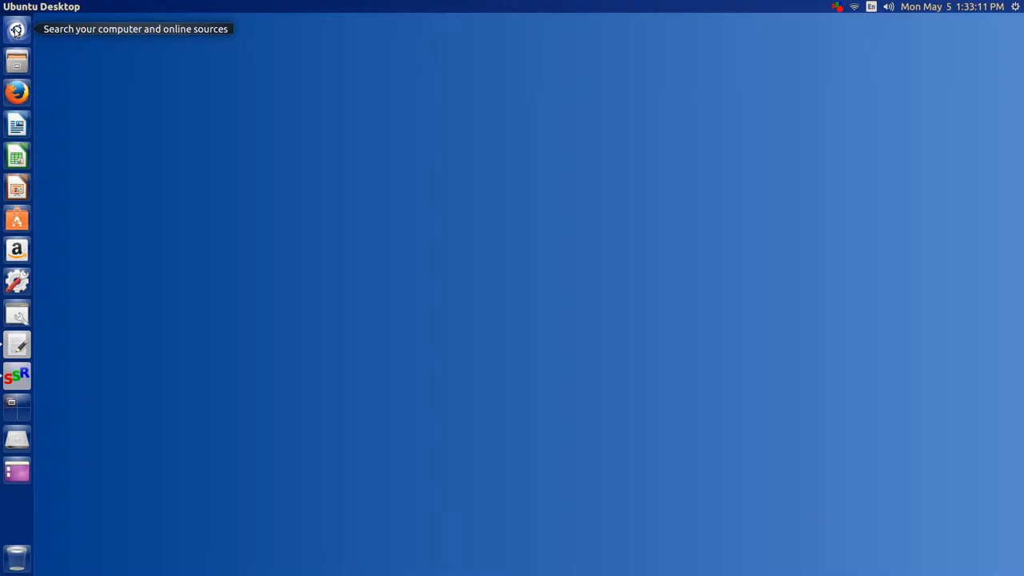
# - Install Synaptic Package Manager from a Dash 'syna' search, authenticating with the password
pyautogui.click(16, 29)
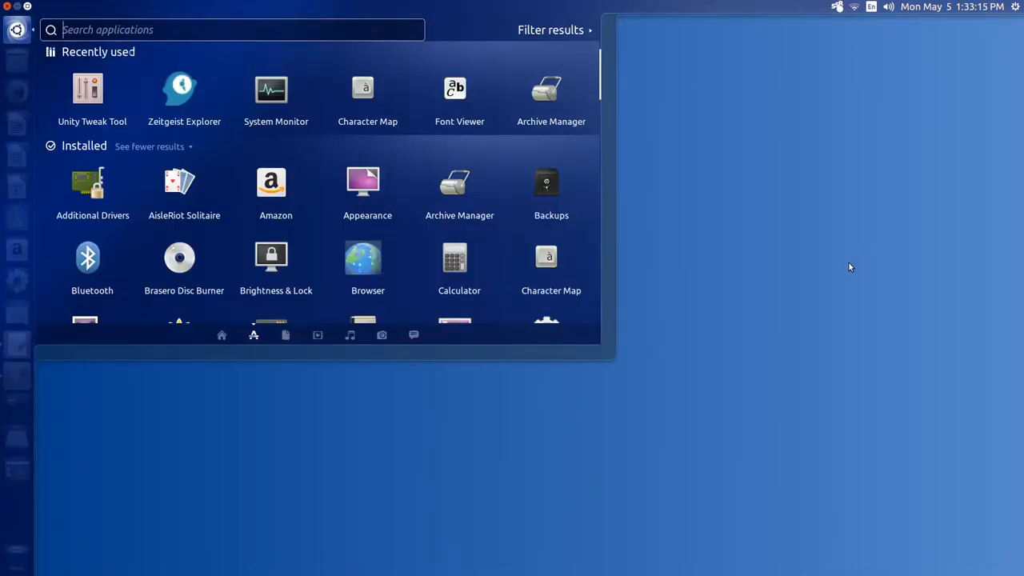
pyautogui.write('syna')
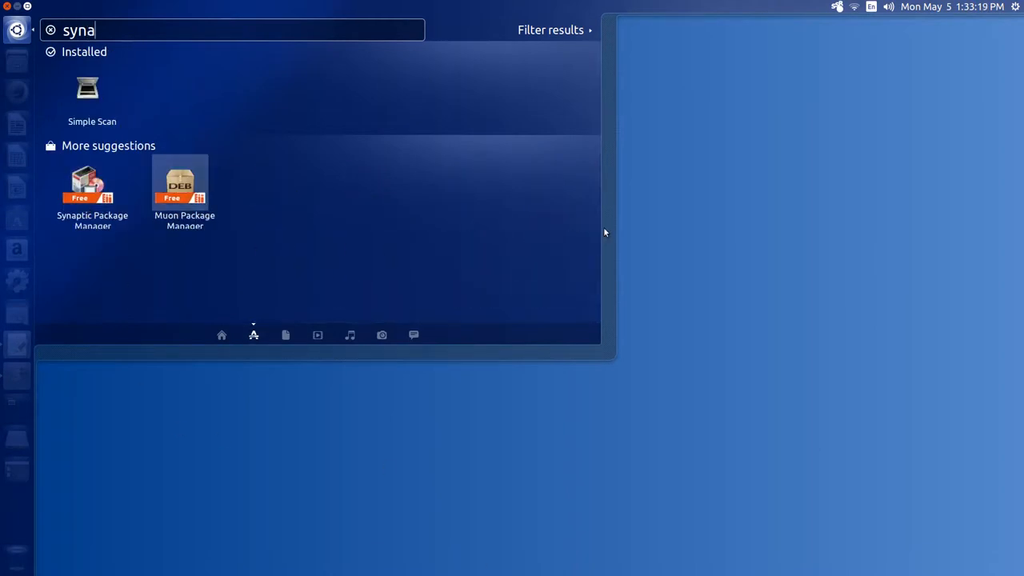
pyautogui.click(93, 184)
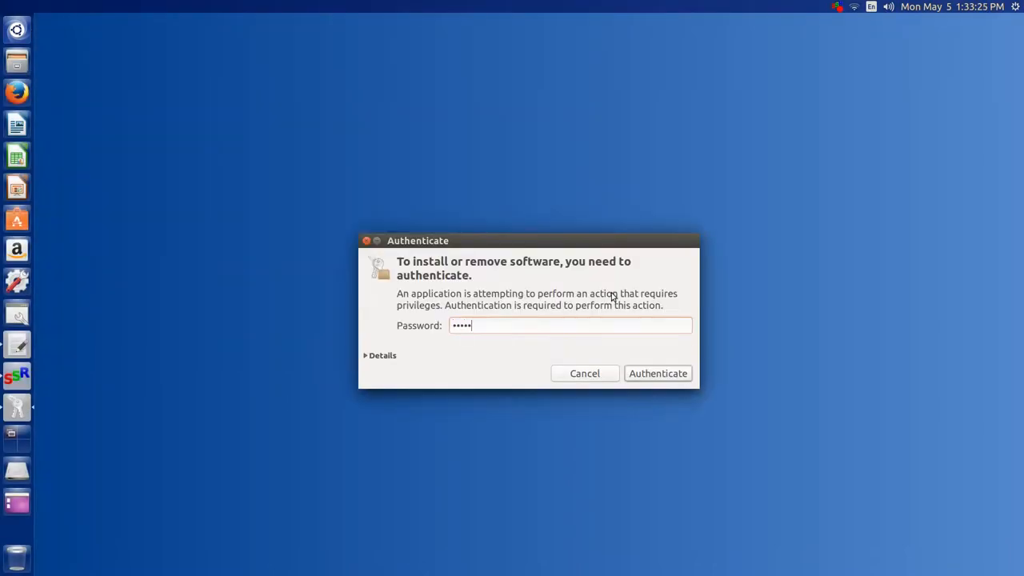
pyautogui.click(657, 373)
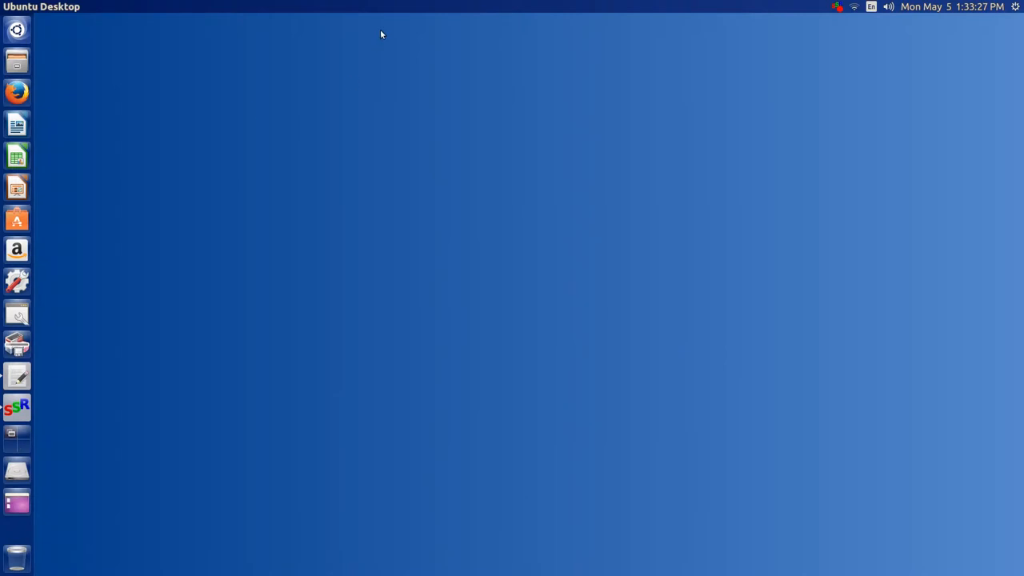
pyautogui.moveTo(118, 73)
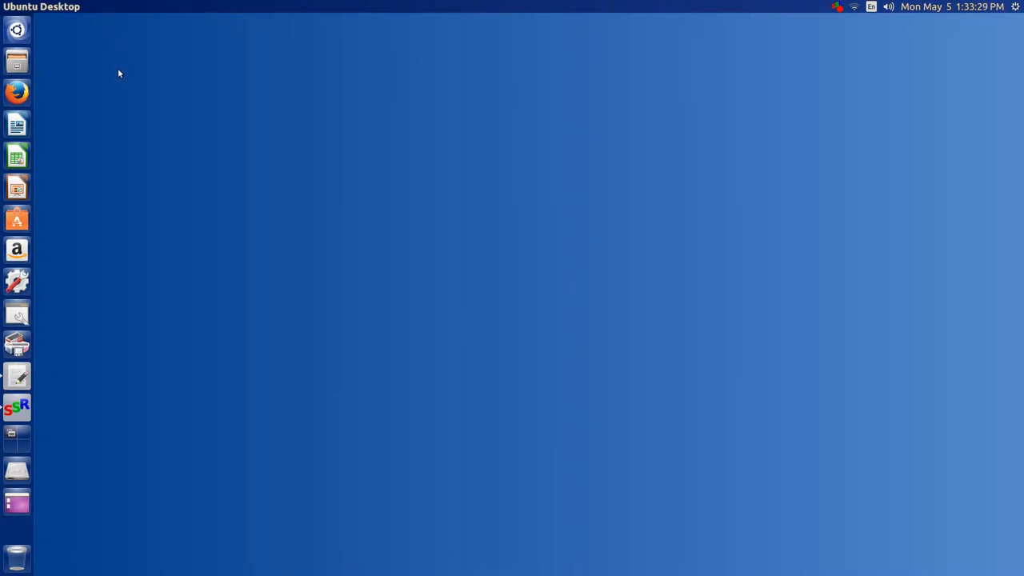
pyautogui.moveTo(125, 211)
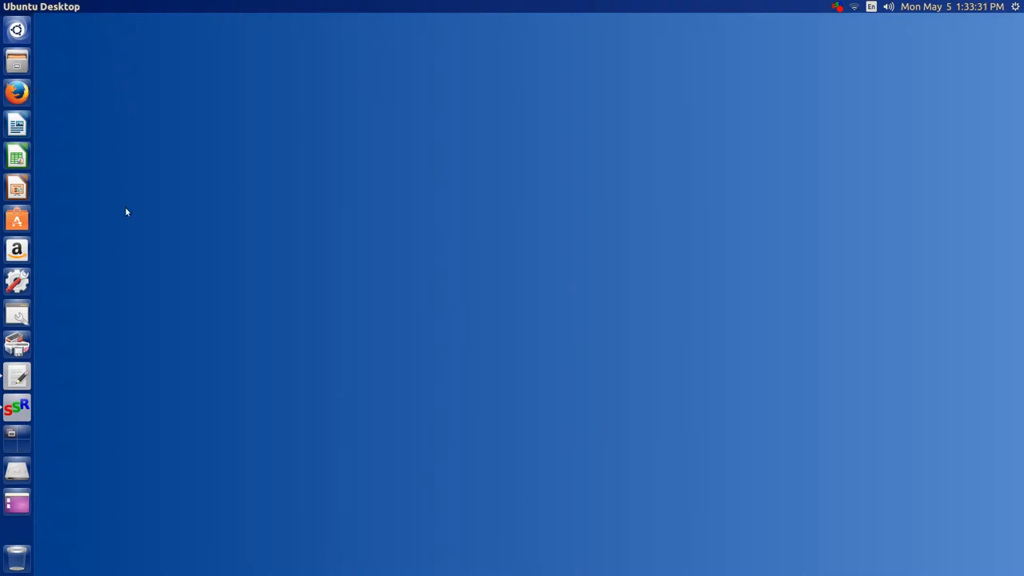
pyautogui.moveTo(54, 238)
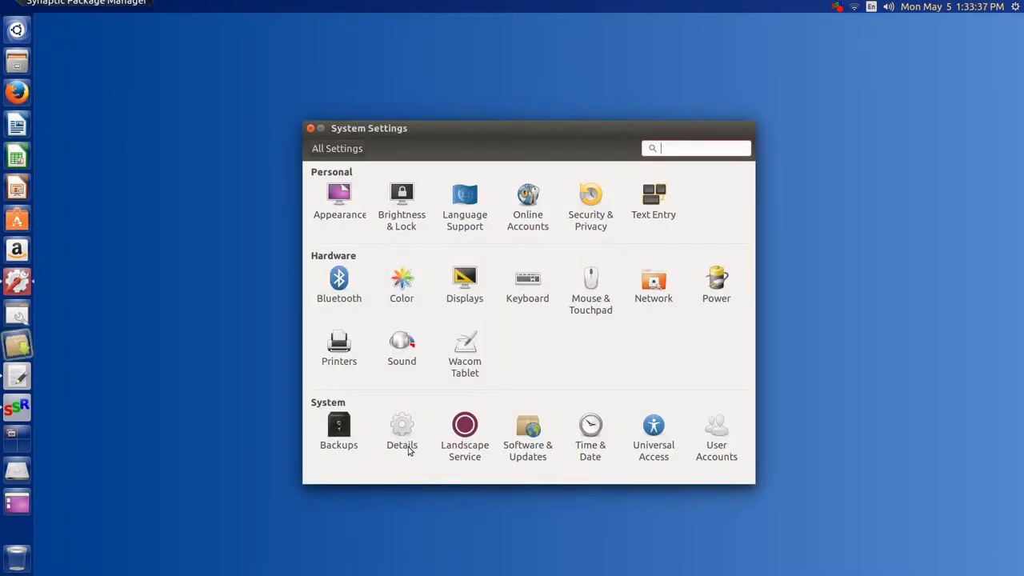
# - Read through the Details legal notice on Dash search data and close the window
pyautogui.click(401, 432)
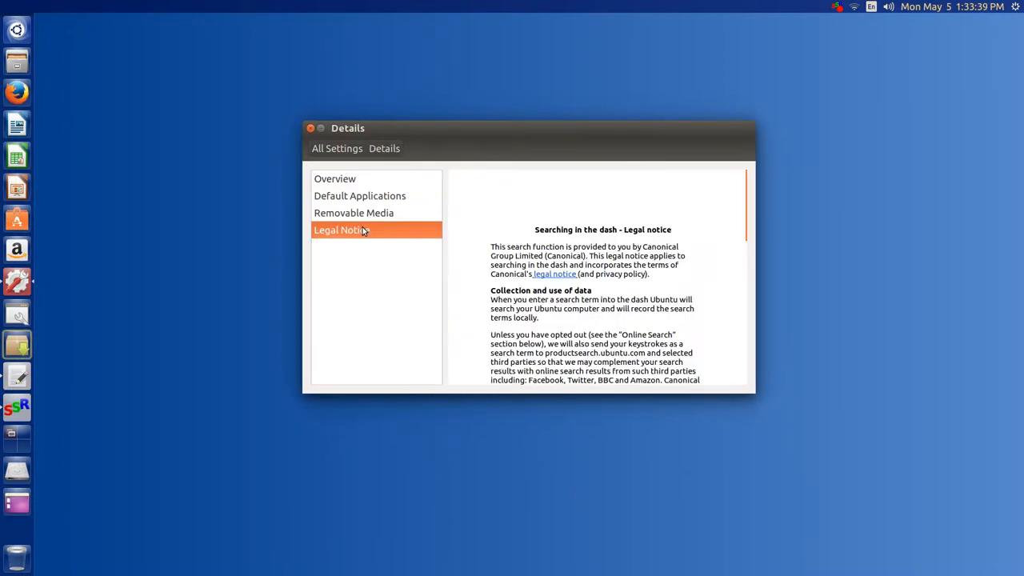
pyautogui.moveTo(685, 221)
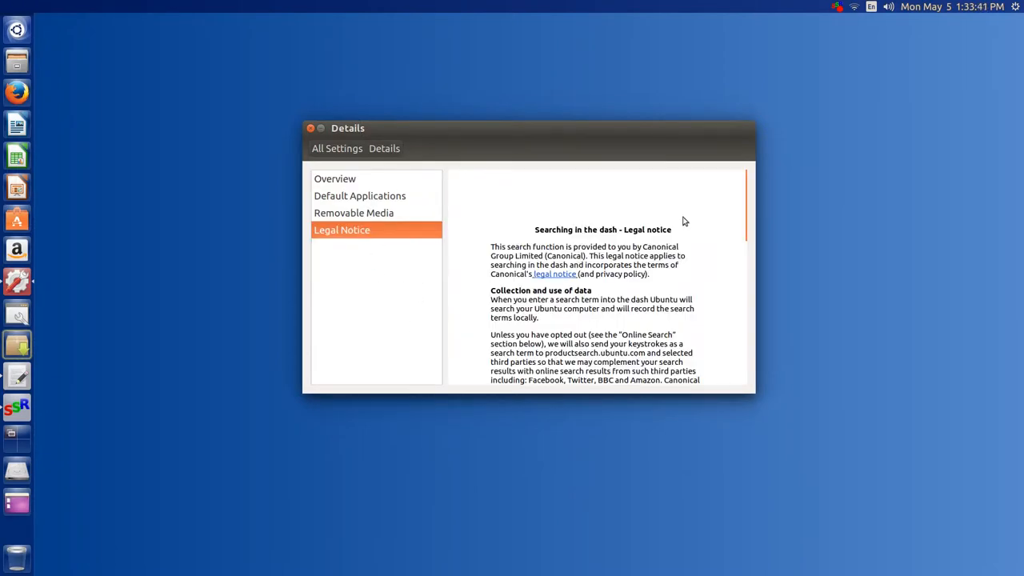
pyautogui.scroll(-3)
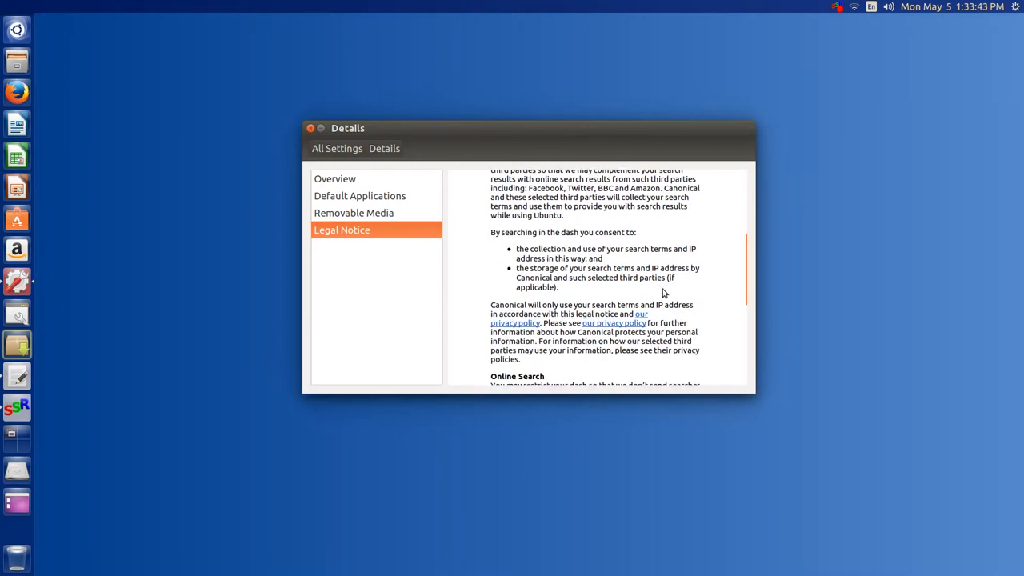
pyautogui.scroll(-3)
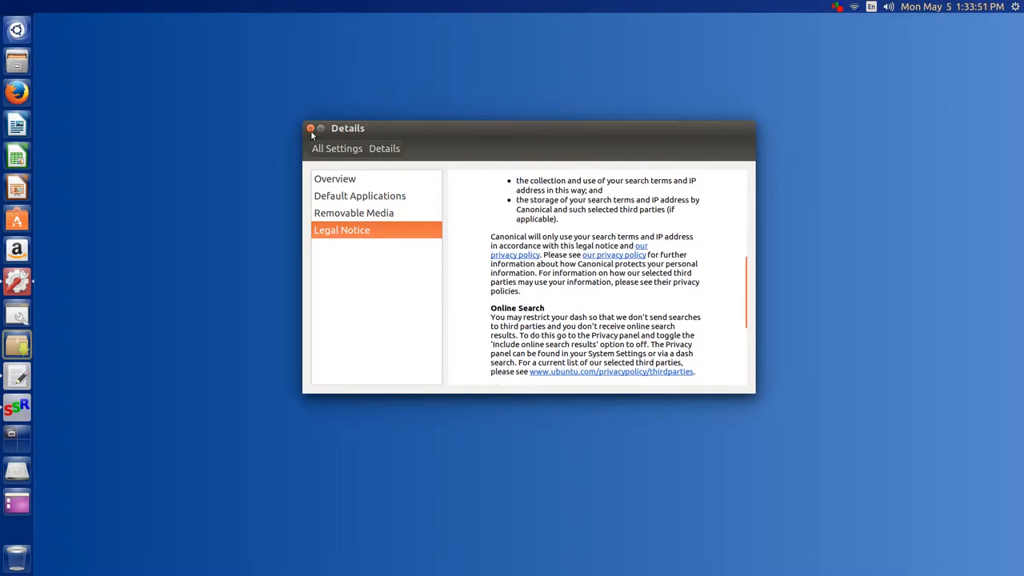
pyautogui.click(310, 128)
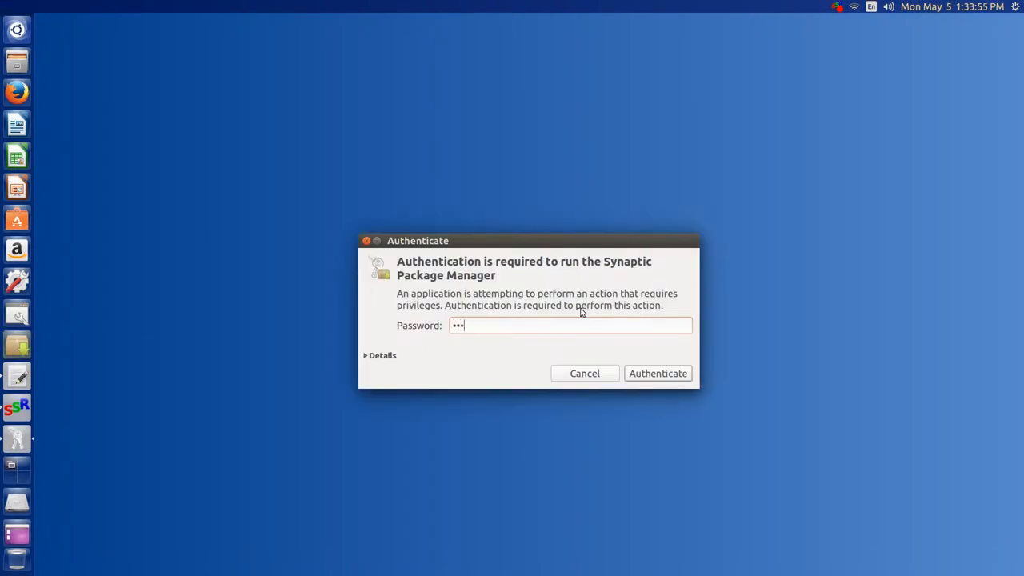
# - Authenticate to start Synaptic and dismiss its Quick Introduction dialog
pyautogui.click(658, 375)
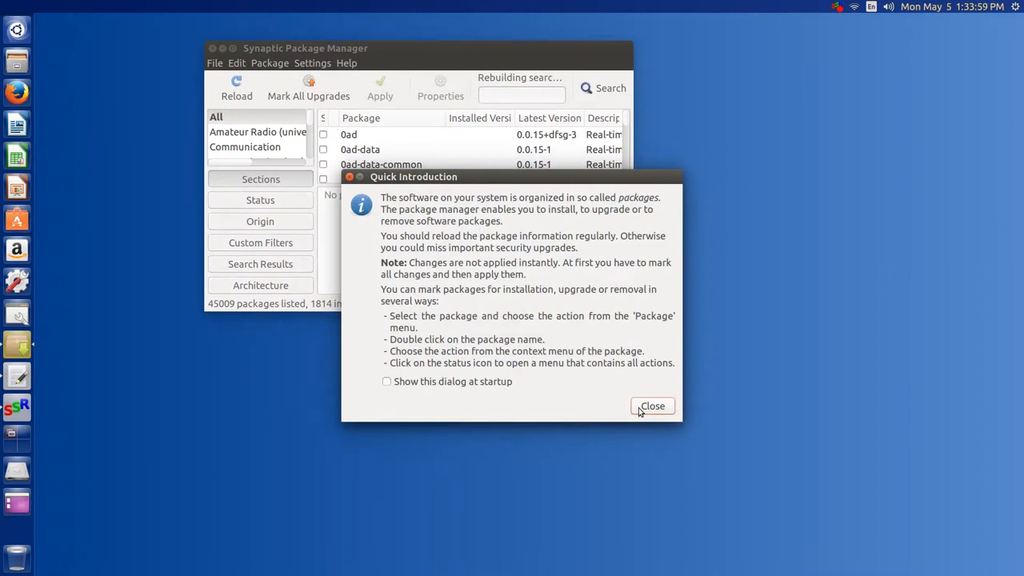
pyautogui.click(651, 406)
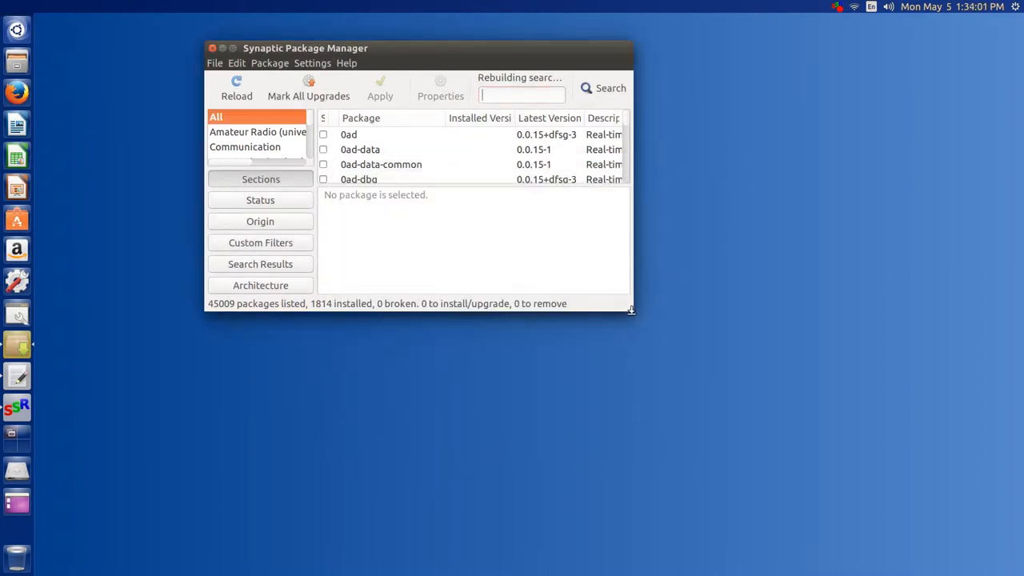